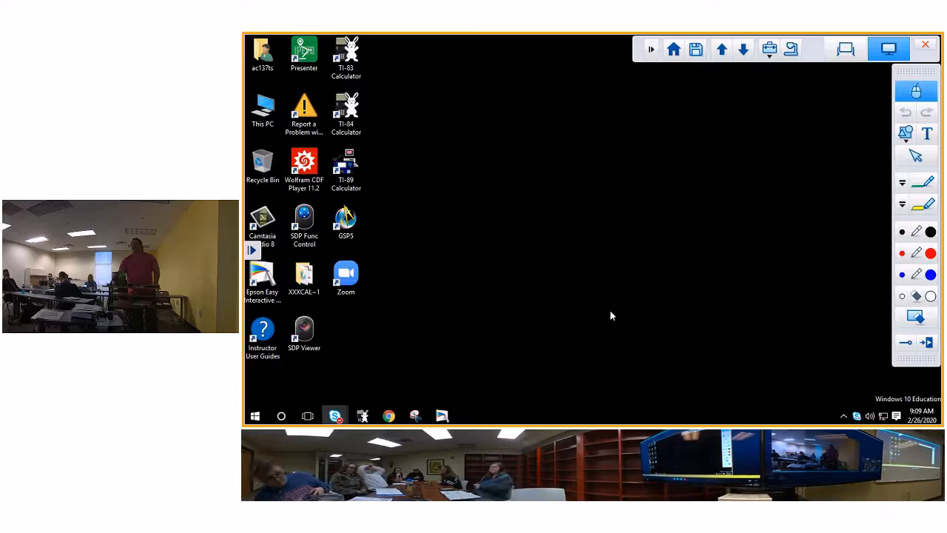
pyautogui.moveTo(525, 104)
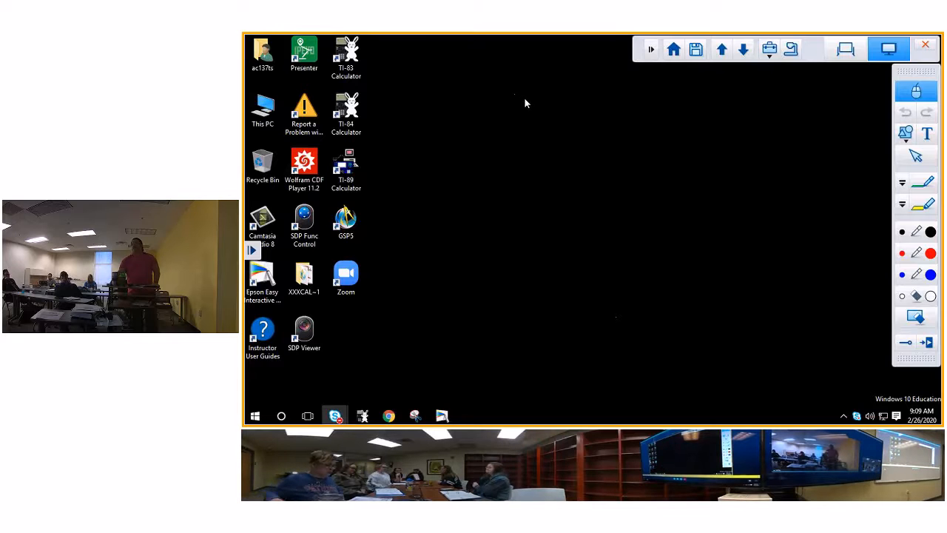
pyautogui.moveTo(487, 109)
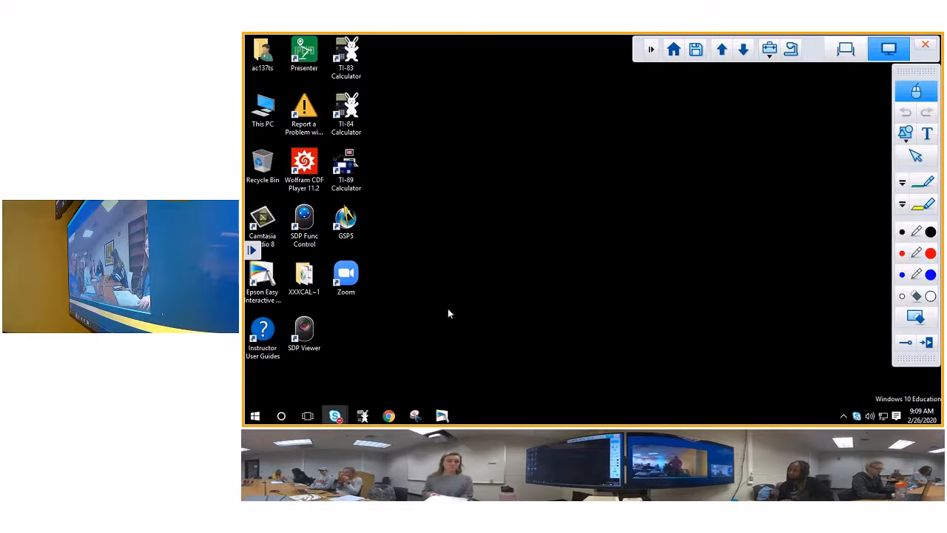
pyautogui.moveTo(808, 97)
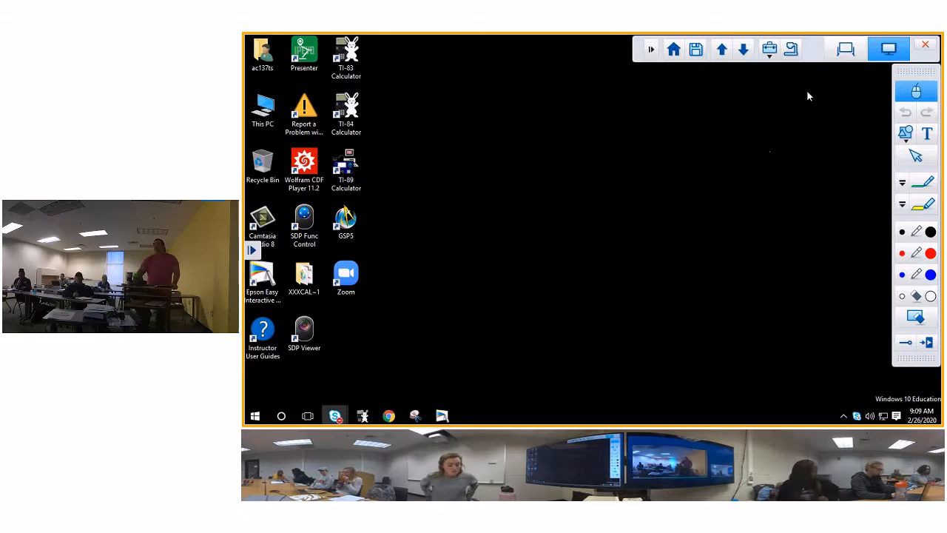
pyautogui.moveTo(846, 48)
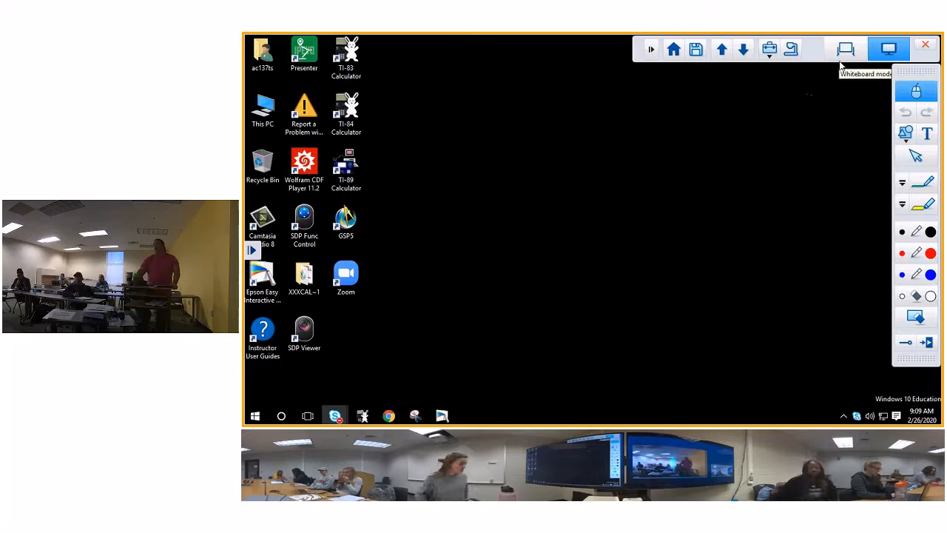
# View the MAT 103 Ask My Instructor message about Question 7.C.15, then start a new tab.
pyautogui.click(388, 416)
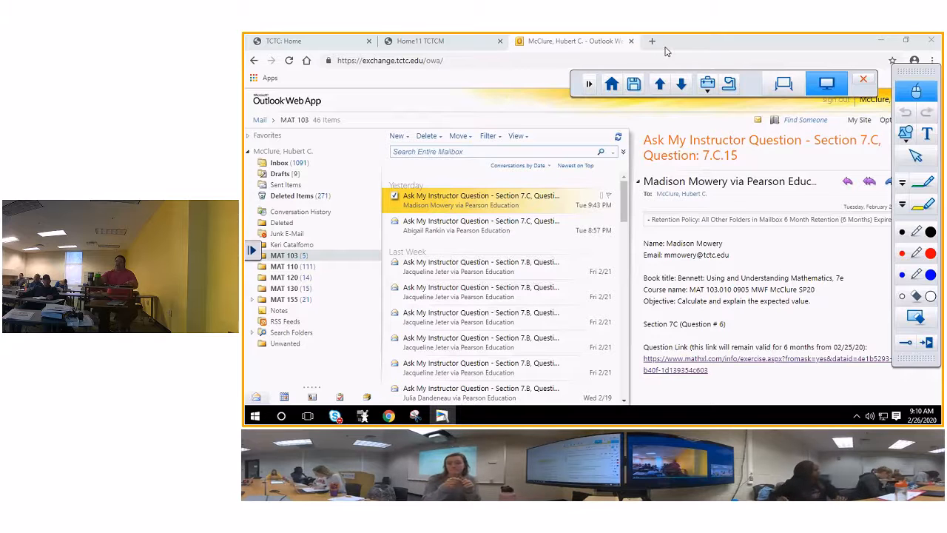
pyautogui.click(651, 42)
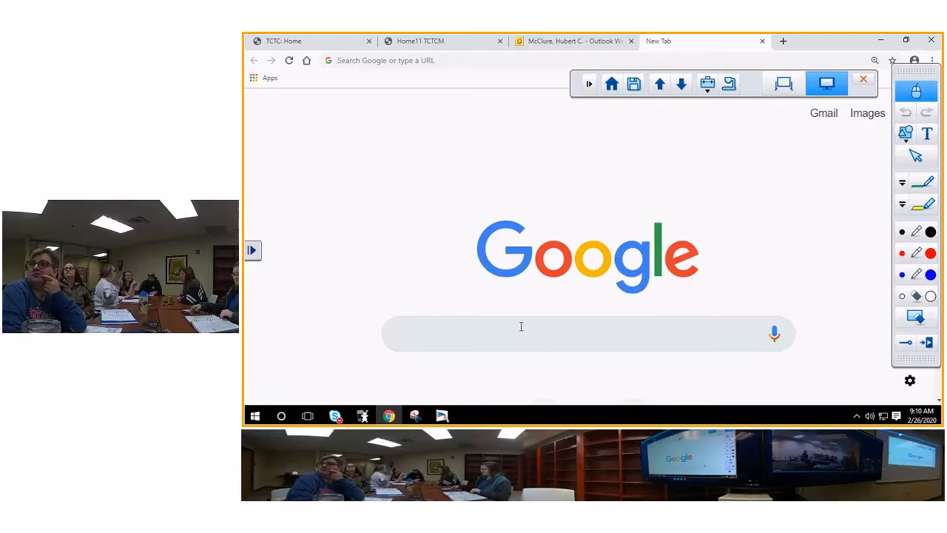
# Search Google for 'sc lottery' to reach the SC Education Lottery site.
pyautogui.click(521, 335)
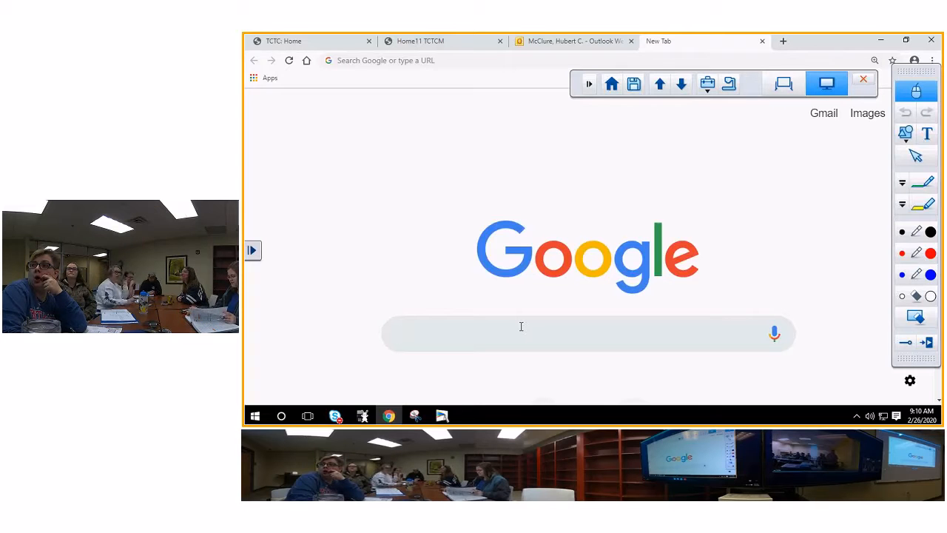
pyautogui.click(521, 335)
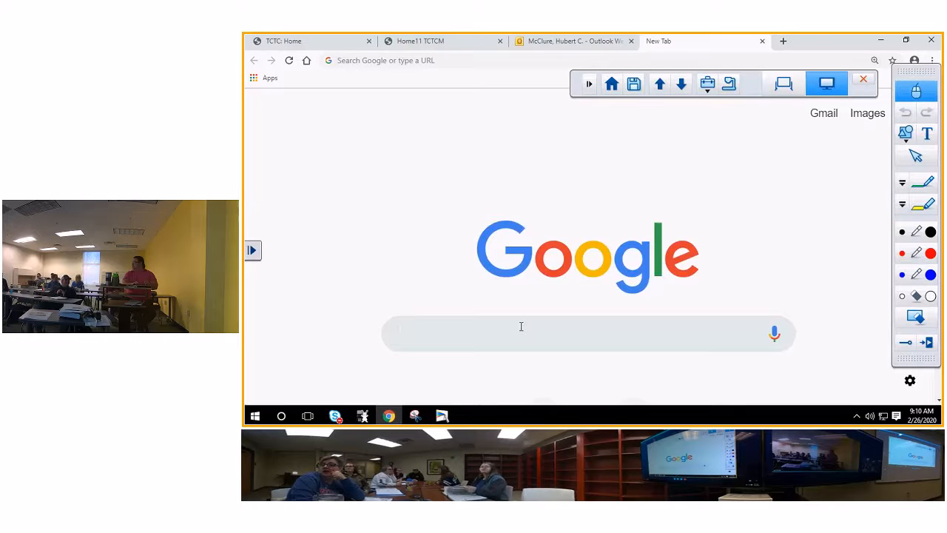
pyautogui.click(521, 335)
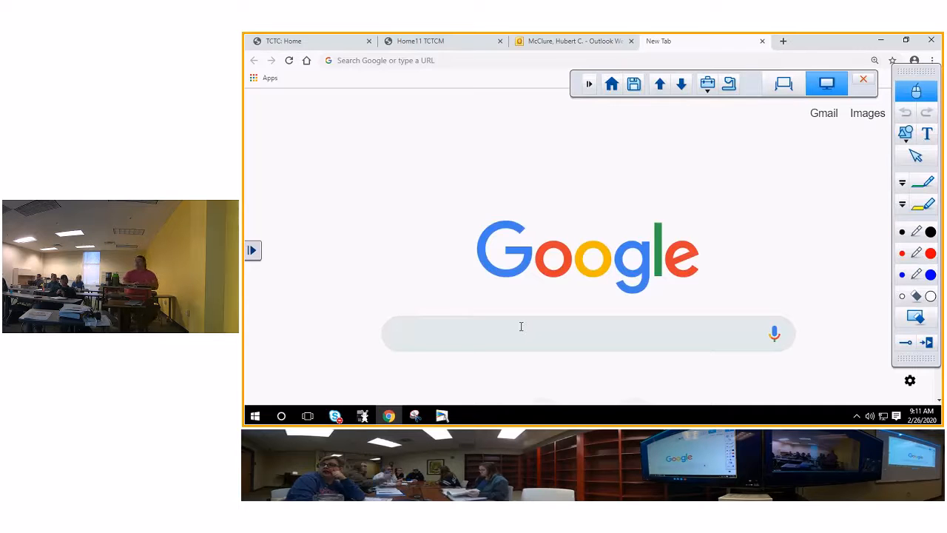
pyautogui.click(521, 335)
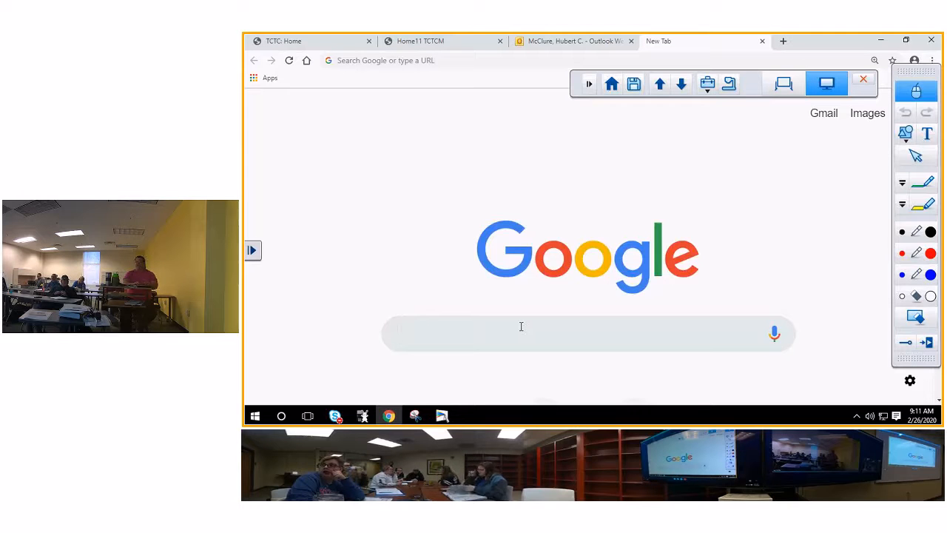
pyautogui.click(521, 334)
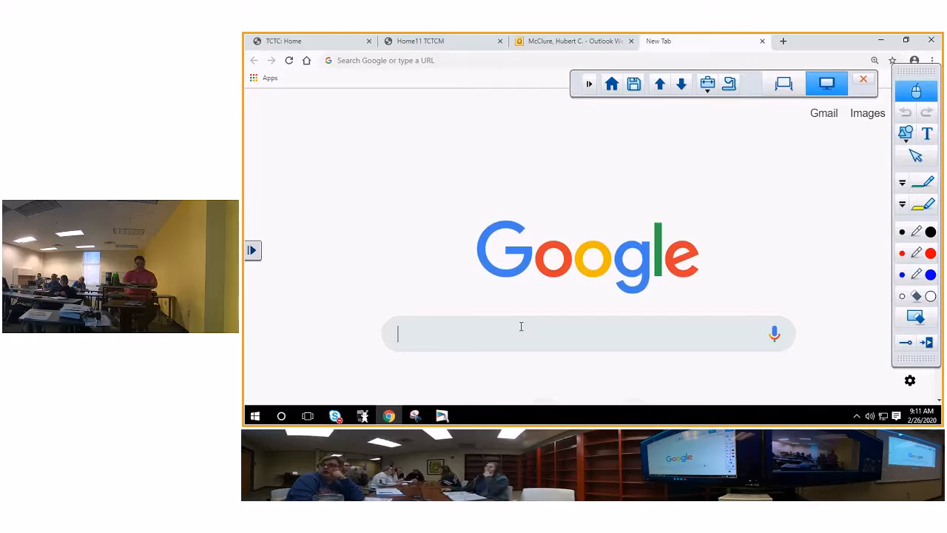
pyautogui.write('sc')
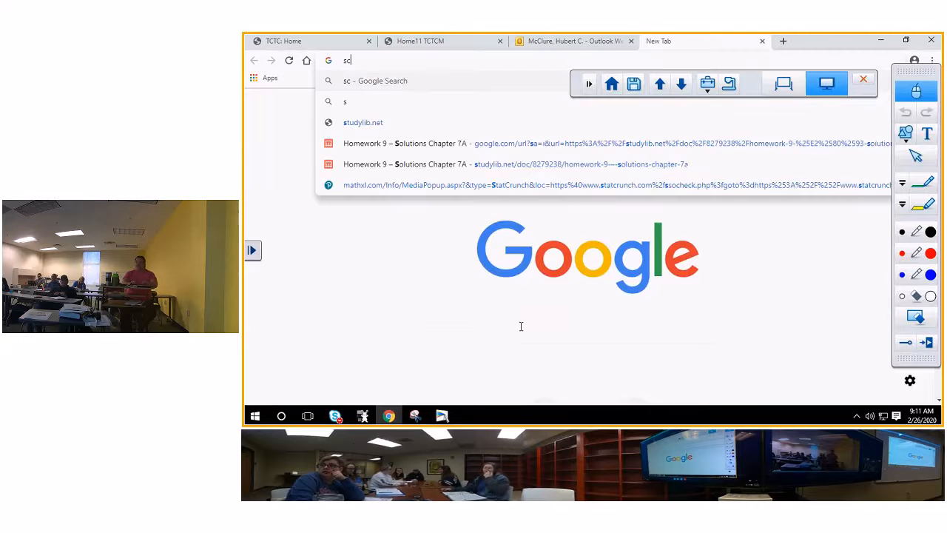
pyautogui.write('" "')
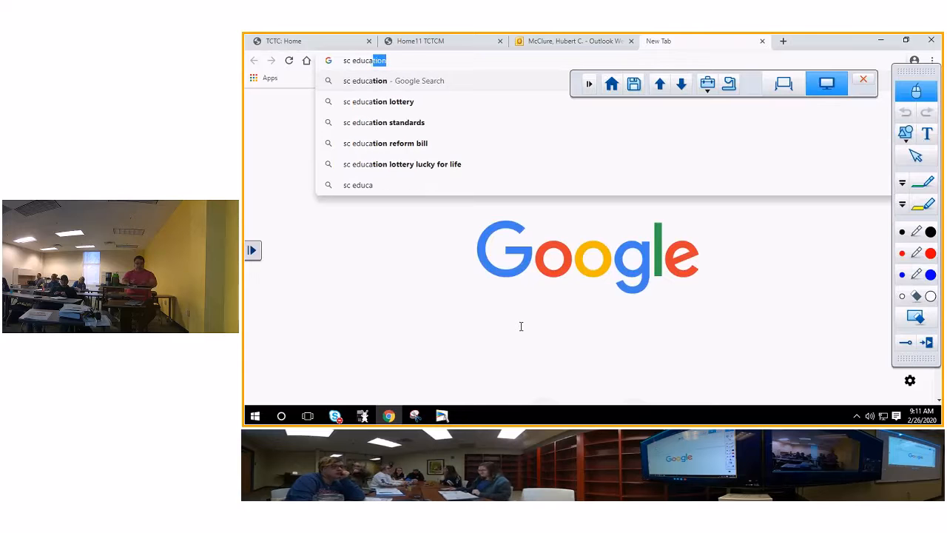
pyautogui.write('lottery.com')
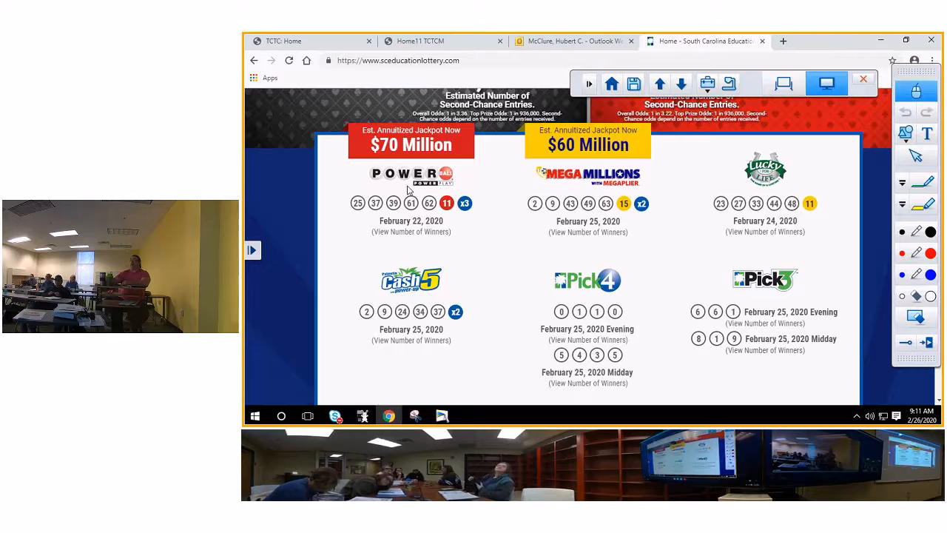
# Go to the Powerball page's How to Play section and begin a screen snip of it.
pyautogui.click(406, 174)
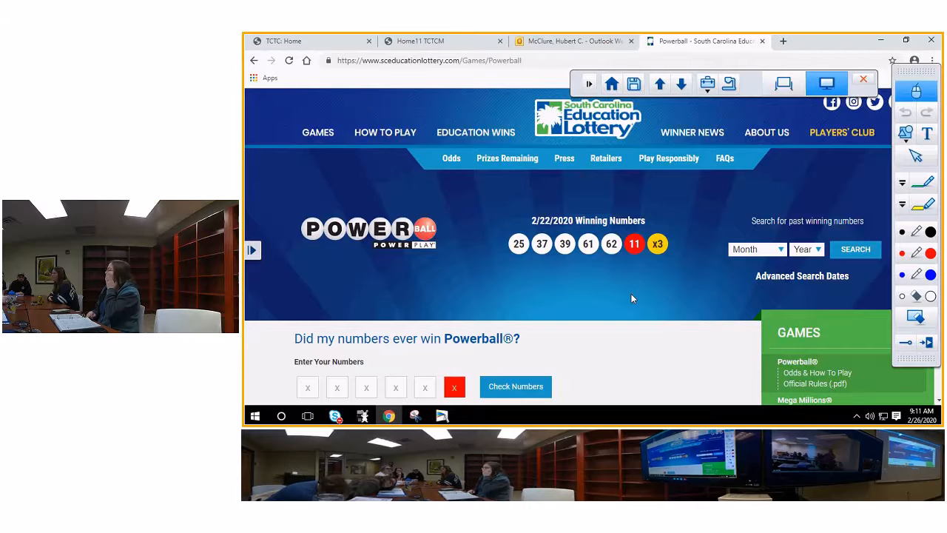
pyautogui.scroll(-3)
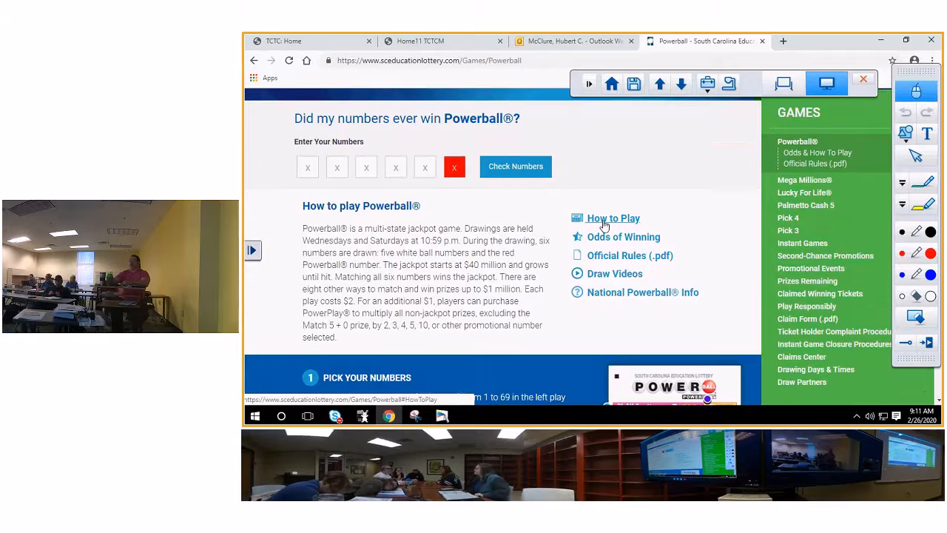
pyautogui.scroll(-3)
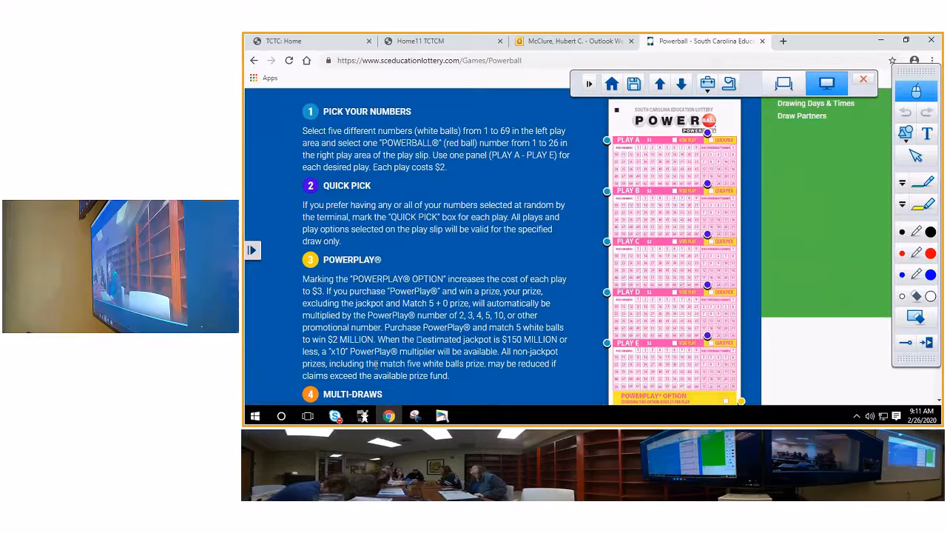
pyautogui.click(415, 414)
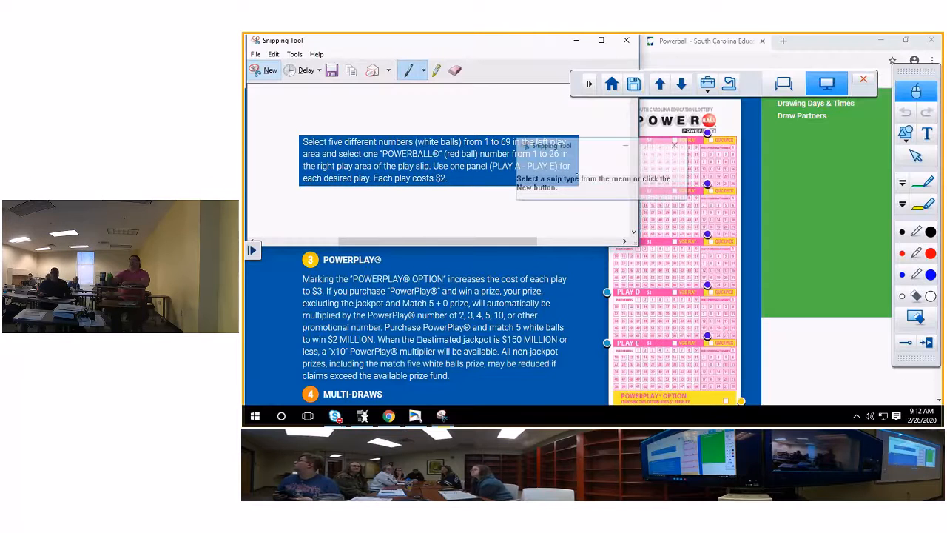
# Save the Powerball number-picking snip as a picture named 'powerball' in Pictures.
pyautogui.click(331, 69)
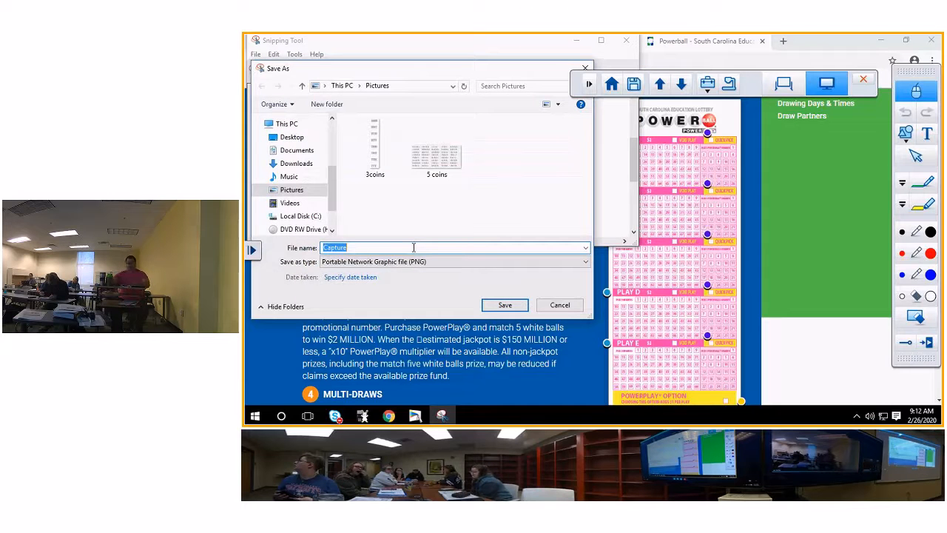
pyautogui.write('power')
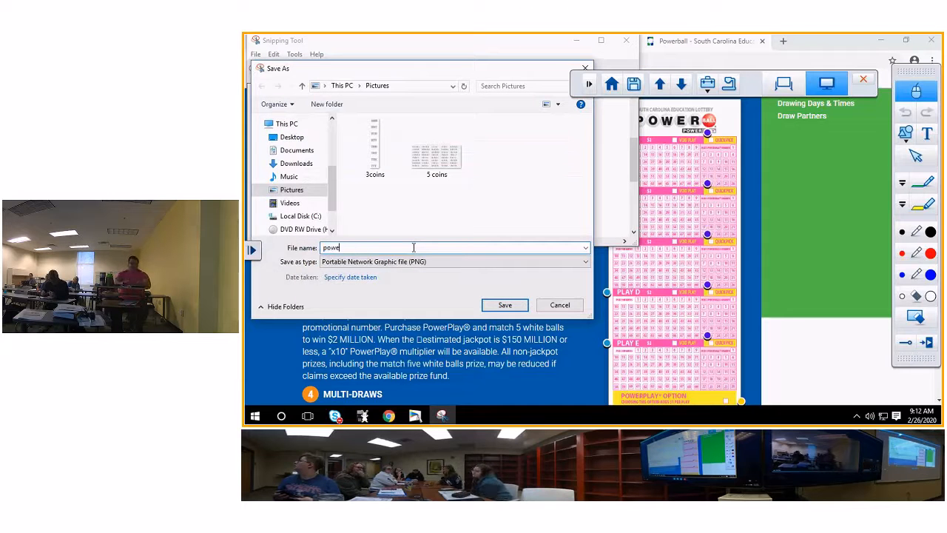
pyautogui.write('r')
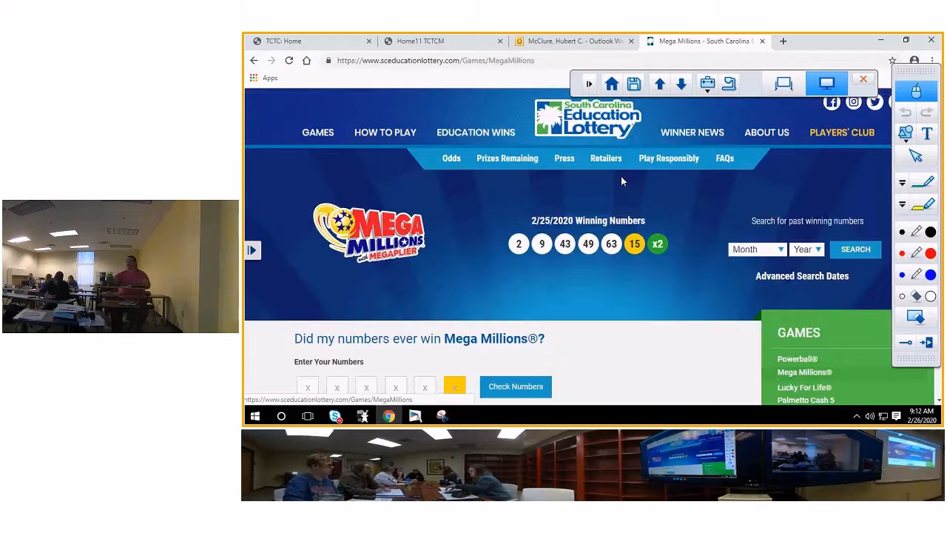
# Snip the Mega Millions How to Play section and save it as 'mega' in Pictures.
pyautogui.scroll(-3)
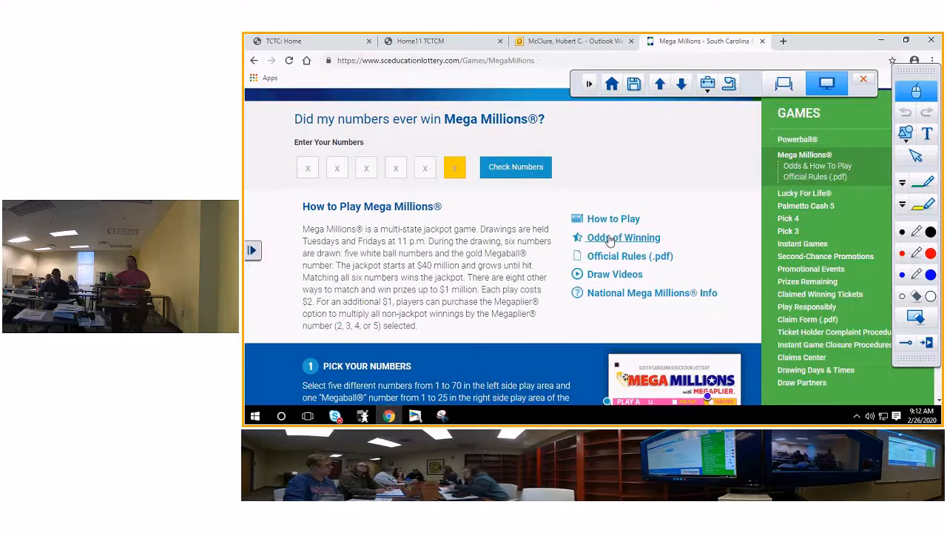
pyautogui.scroll(-3)
pyautogui.write('mega')
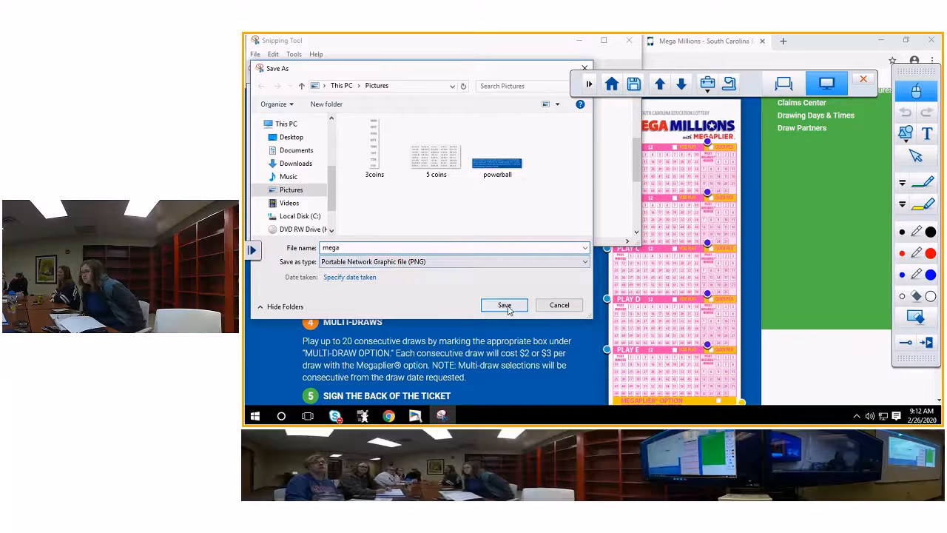
pyautogui.click(504, 305)
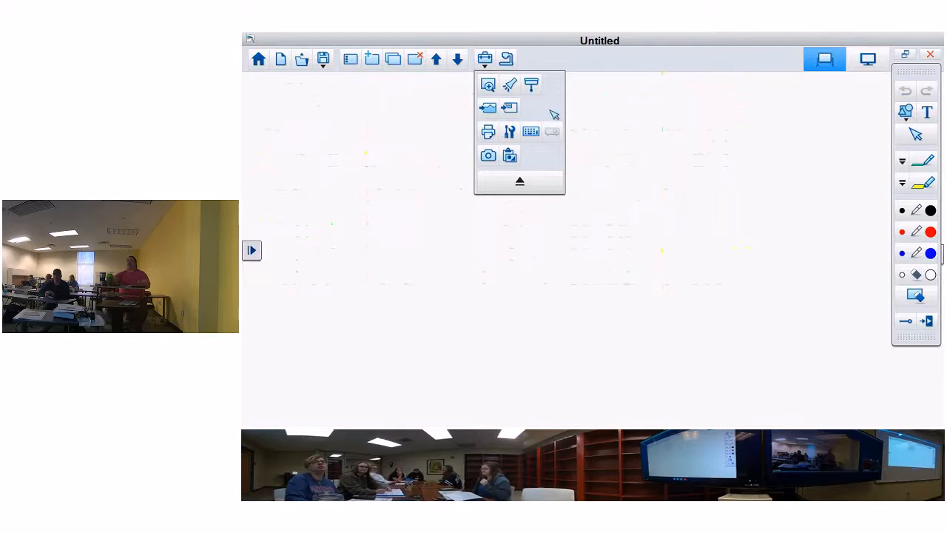
# Insert the saved powerball picture onto the whiteboard page.
pyautogui.click(488, 107)
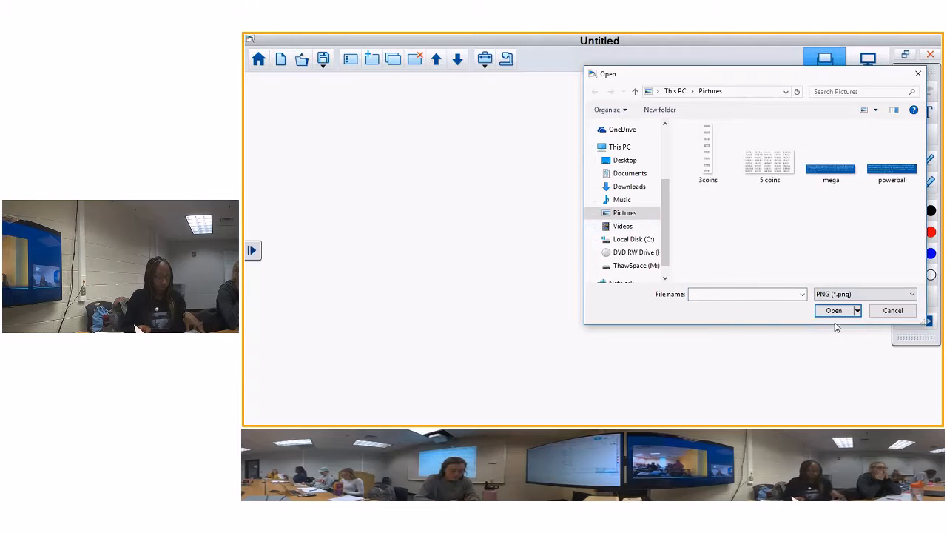
pyautogui.click(892, 311)
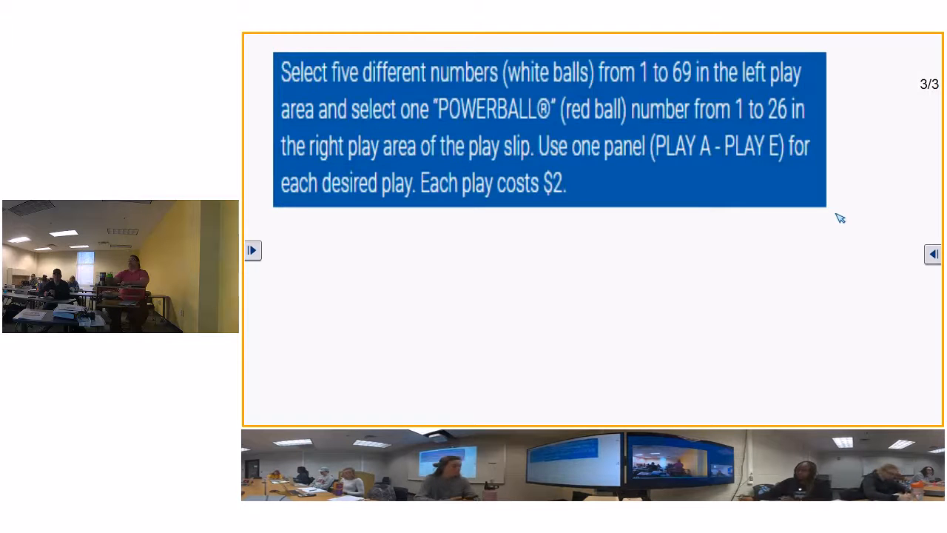
# Enlarge the Powerball picture to stretch across the top of the page.
pyautogui.click(547, 127)
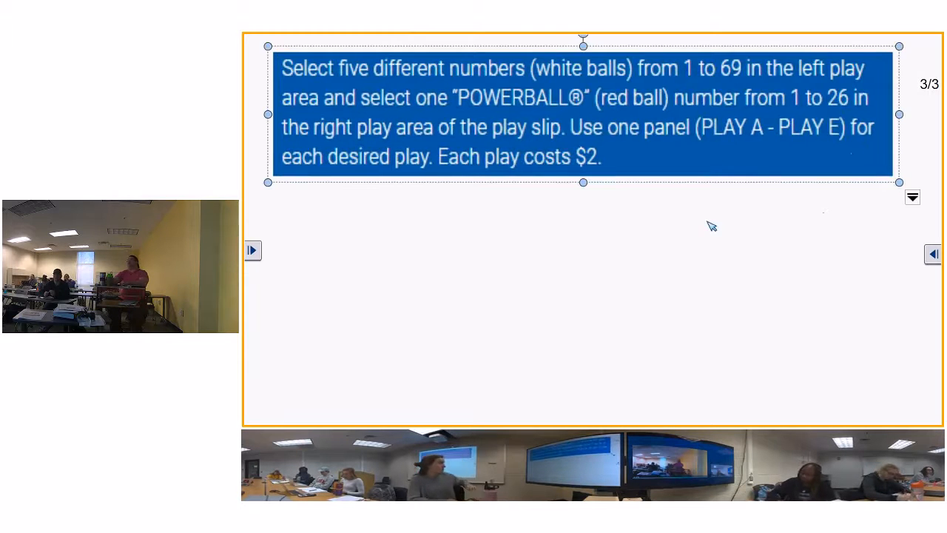
pyautogui.click(752, 311)
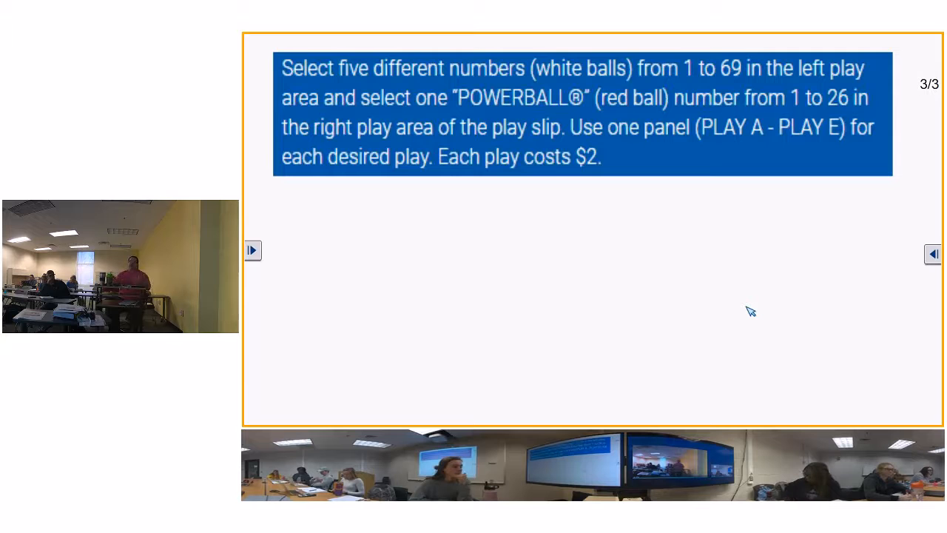
pyautogui.moveTo(749, 303)
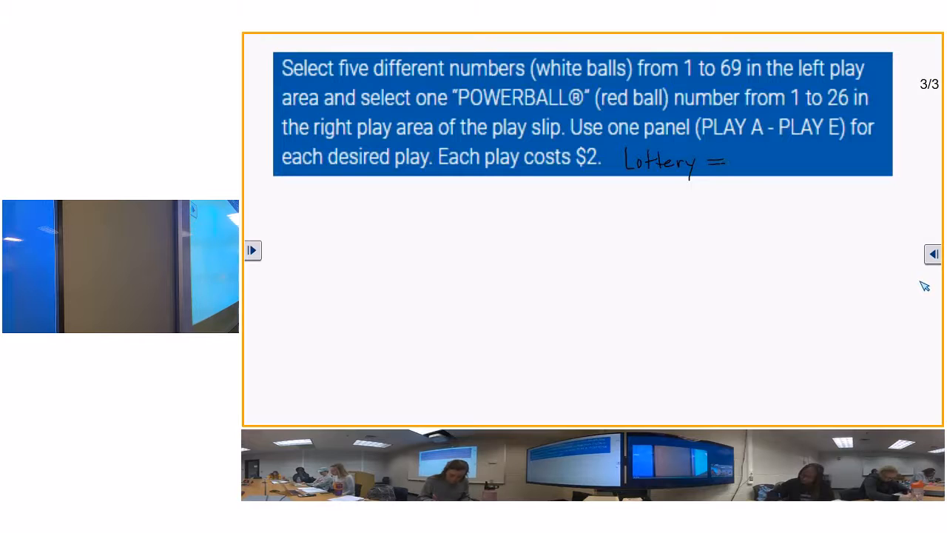
# Handwrite 'no order', 'buy a ticket', 1 over (69C5)(26C1), and underline 'five different numbers'.
pyautogui.write('No order')
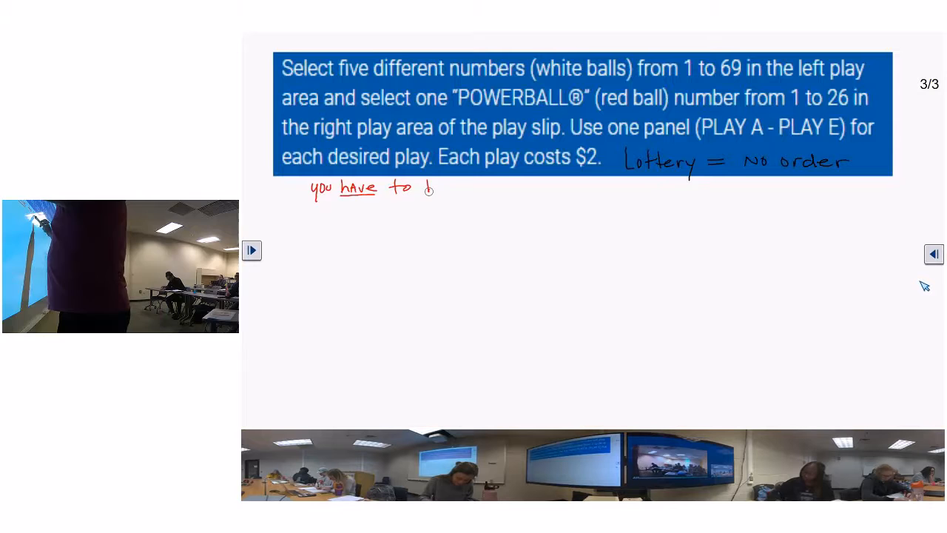
pyautogui.write('buy a ticket to play')
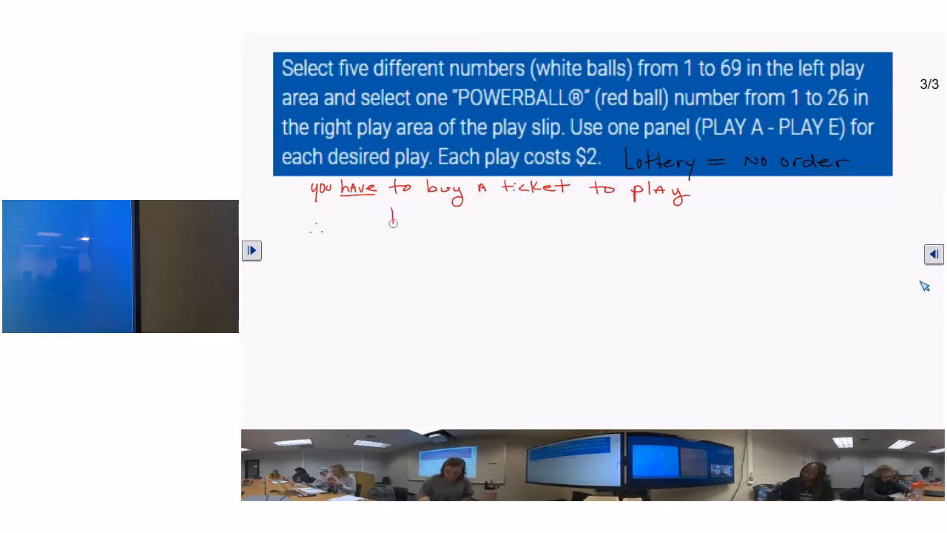
pyautogui.moveTo(354, 228); pyautogui.dragTo(453, 228)
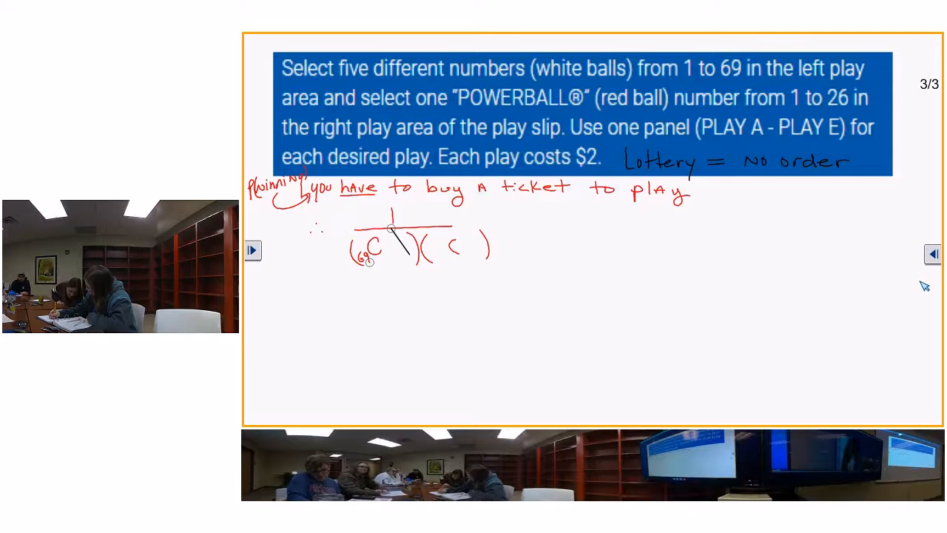
pyautogui.write('5')
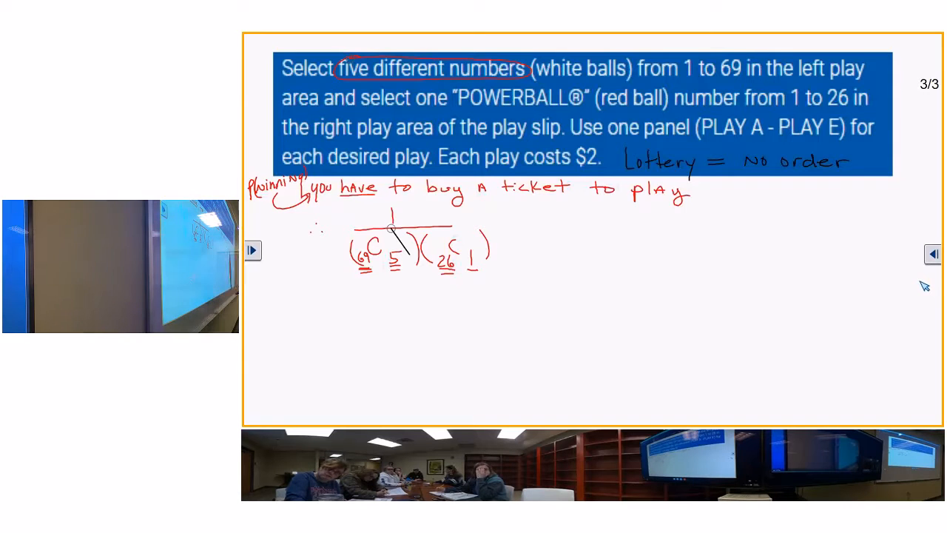
# Circle '1 to 69' and '1 to 26' with n and r labels, then add frac and downward arrows.
pyautogui.moveTo(651, 71); pyautogui.dragTo(747, 71)
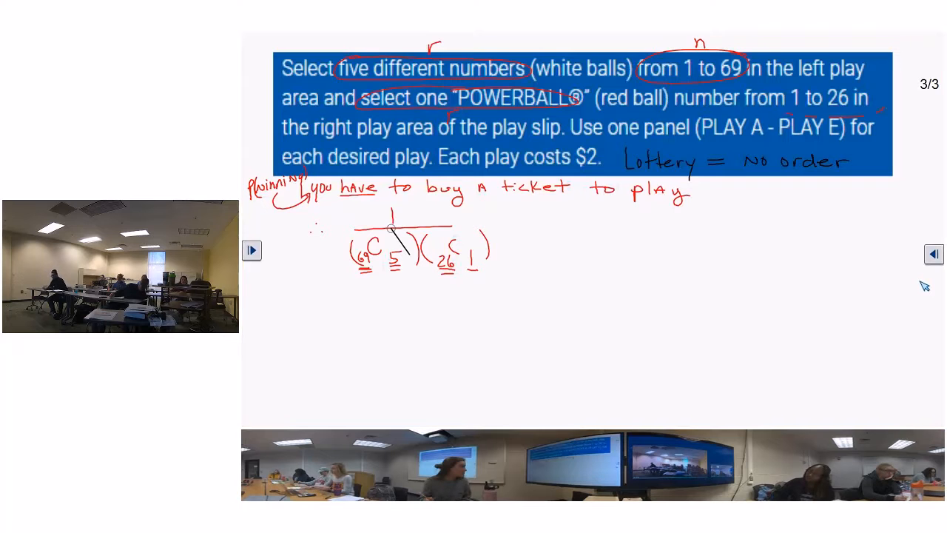
pyautogui.moveTo(784, 101); pyautogui.dragTo(873, 111)
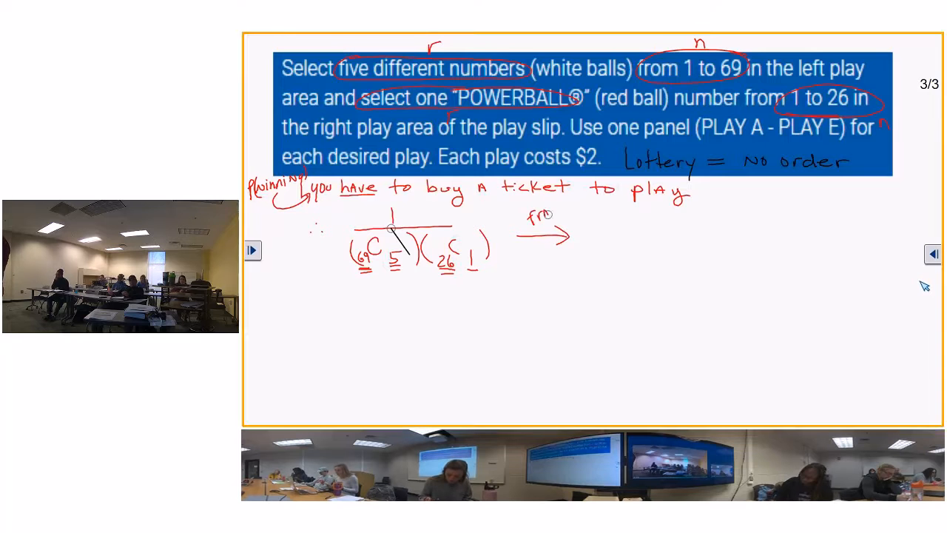
pyautogui.moveTo(532, 259); pyautogui.dragTo(560, 306)
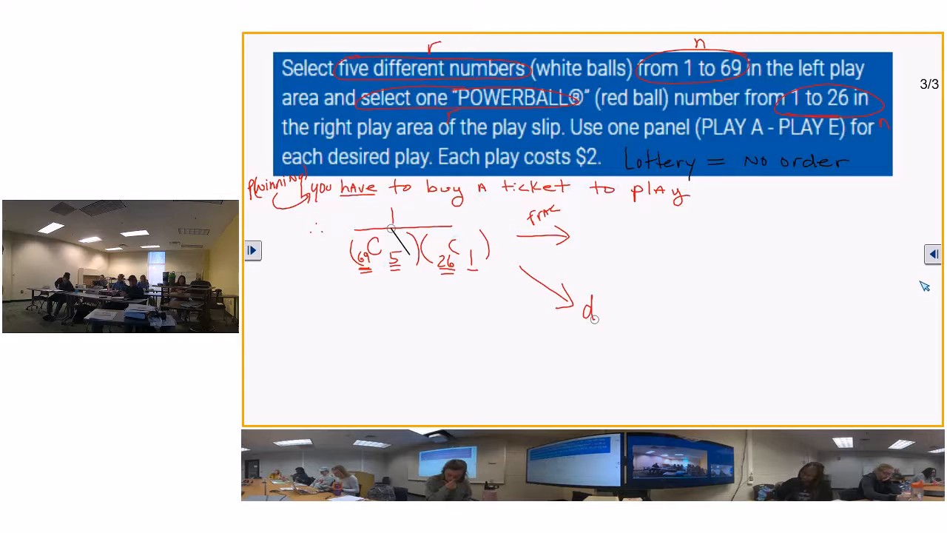
# Write 'dec.' at the downward arrow and start a 1-over fraction after the frac arrow.
pyautogui.write('ec.')
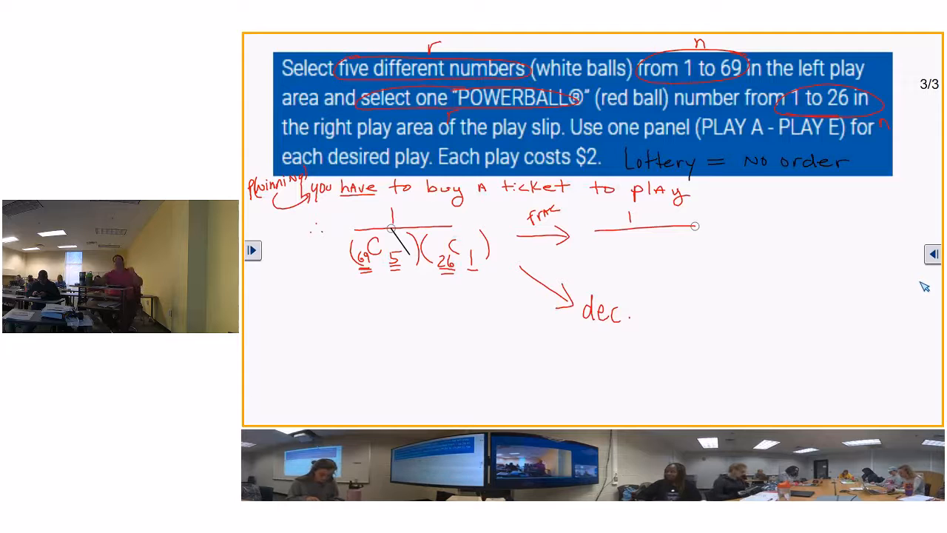
pyautogui.moveTo(823, 311)
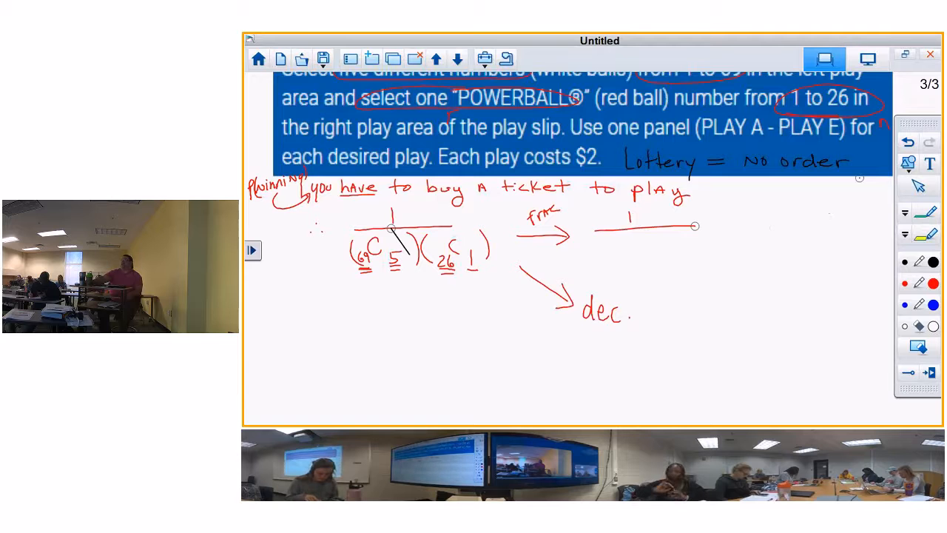
pyautogui.moveTo(906, 53)
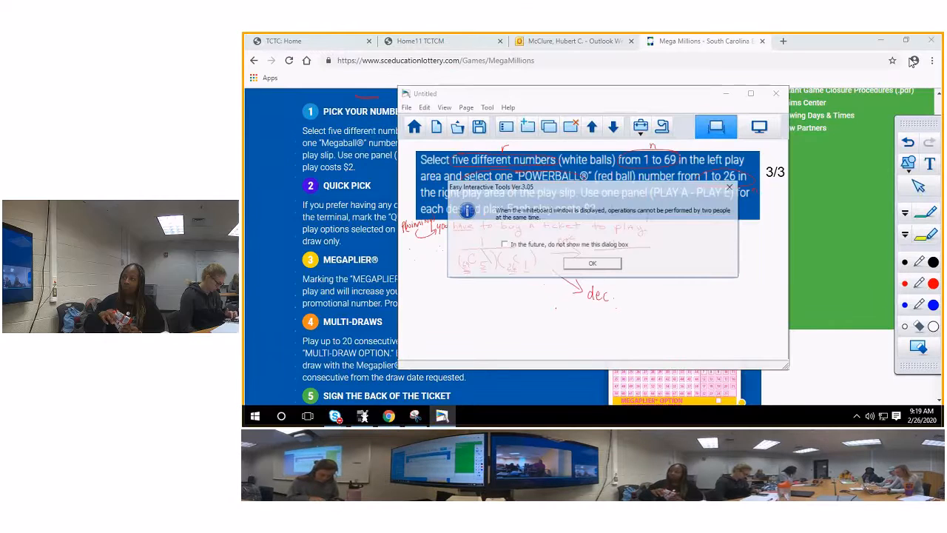
# Dismiss the two-person operation notice and bring up a blank Excel workbook.
pyautogui.click(592, 263)
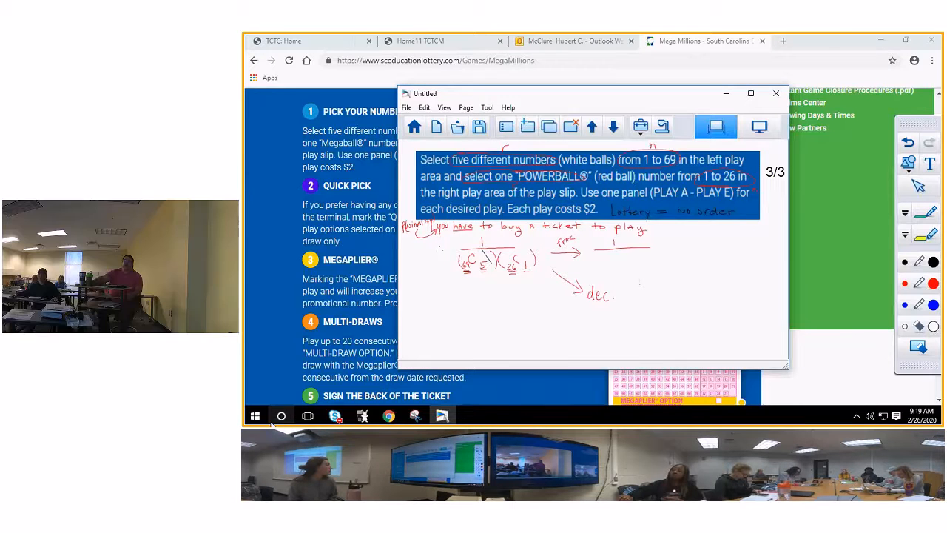
pyautogui.click(255, 415)
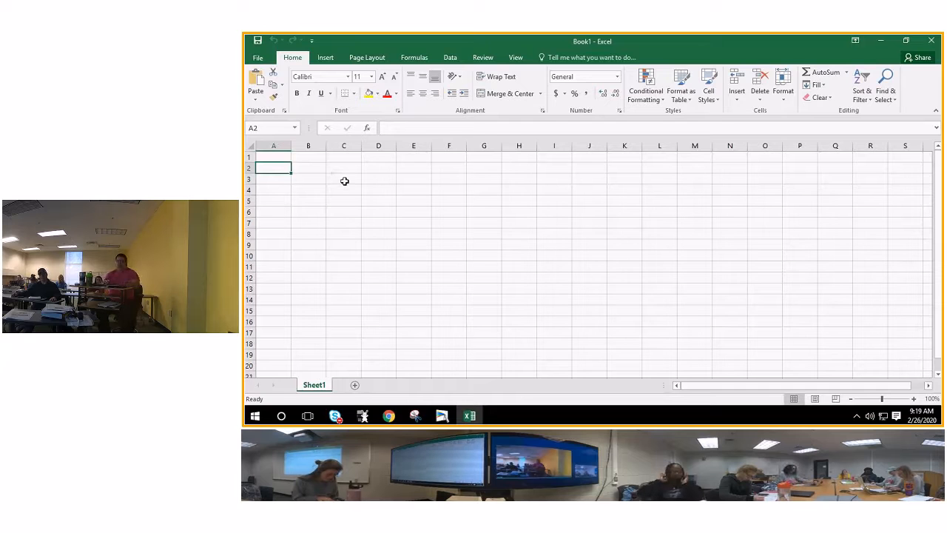
# Enter 1, 5, 10, 100, 500, 1000 and 10000 down column A from A2.
pyautogui.write('1')
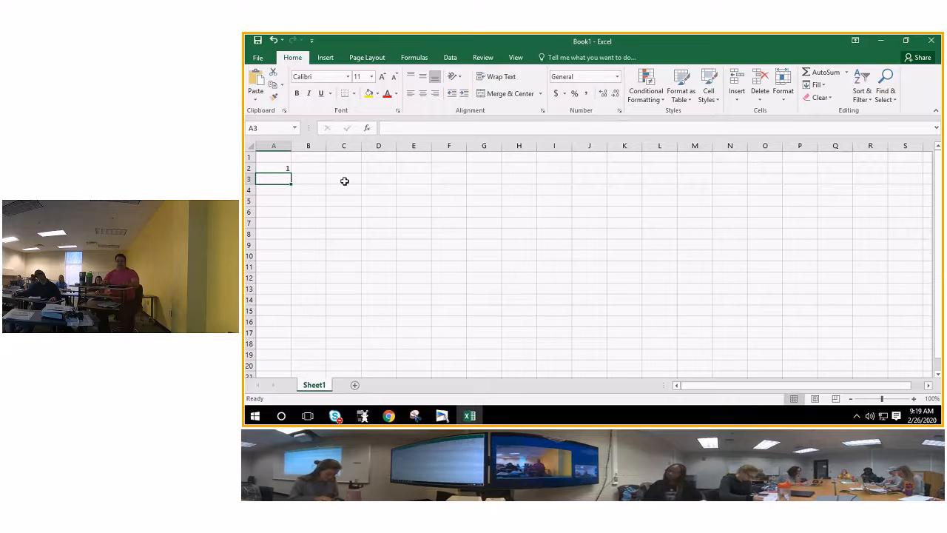
pyautogui.write('5')
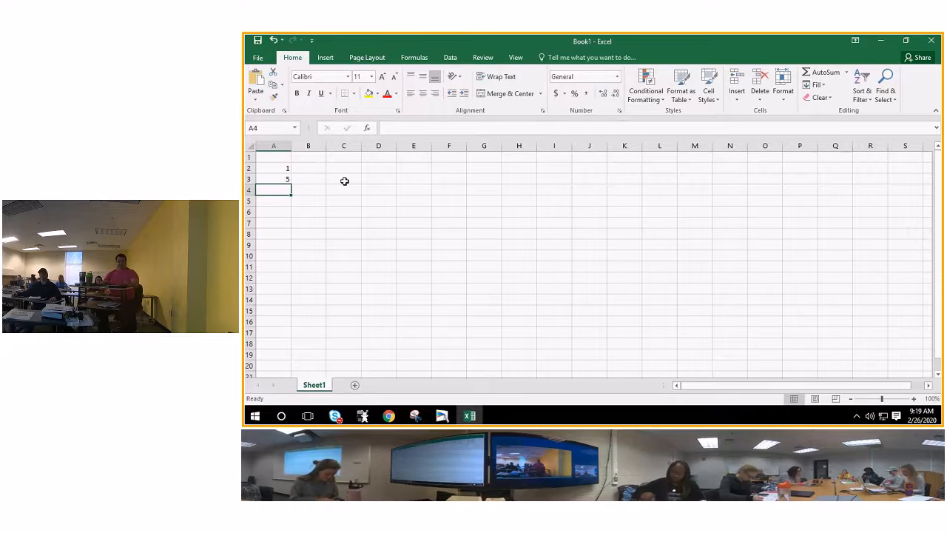
pyautogui.write('10')
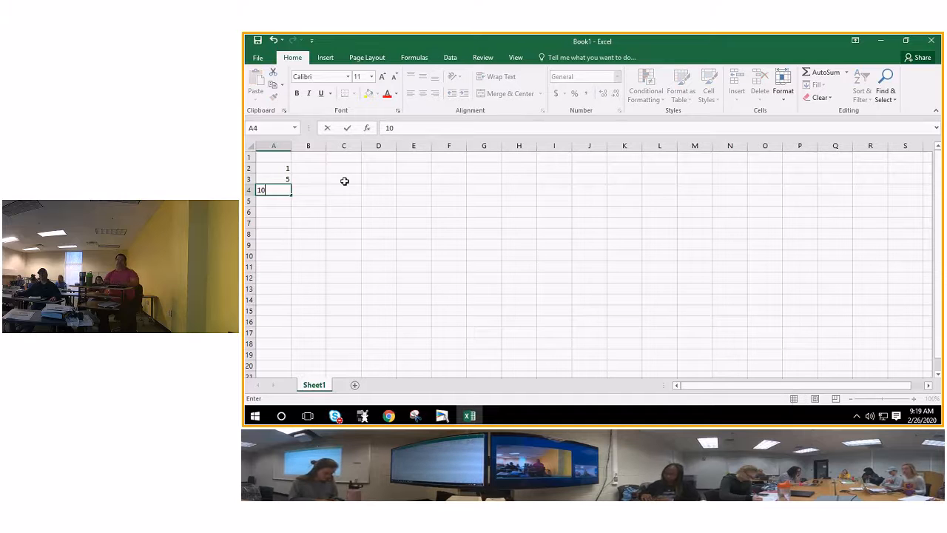
pyautogui.write('100')
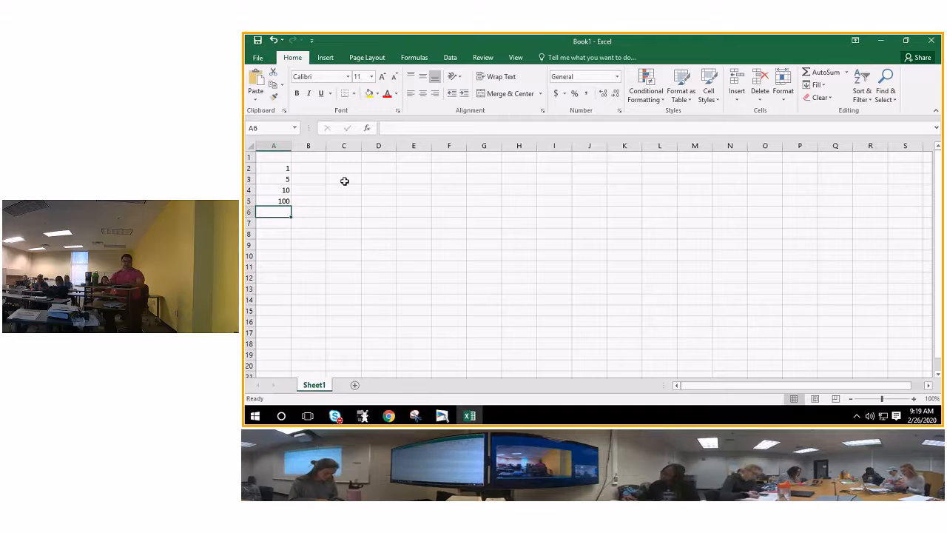
pyautogui.write('500')
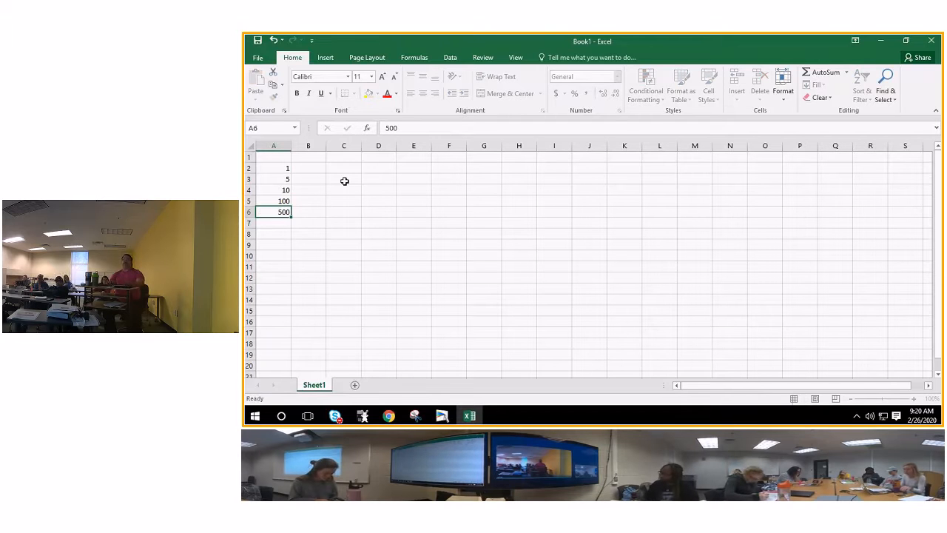
pyautogui.write('1')
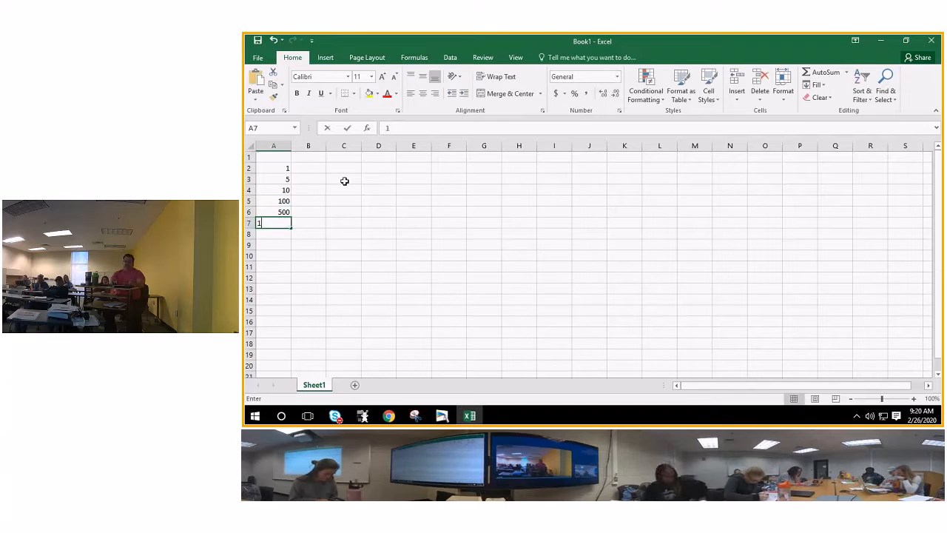
pyautogui.write('000')
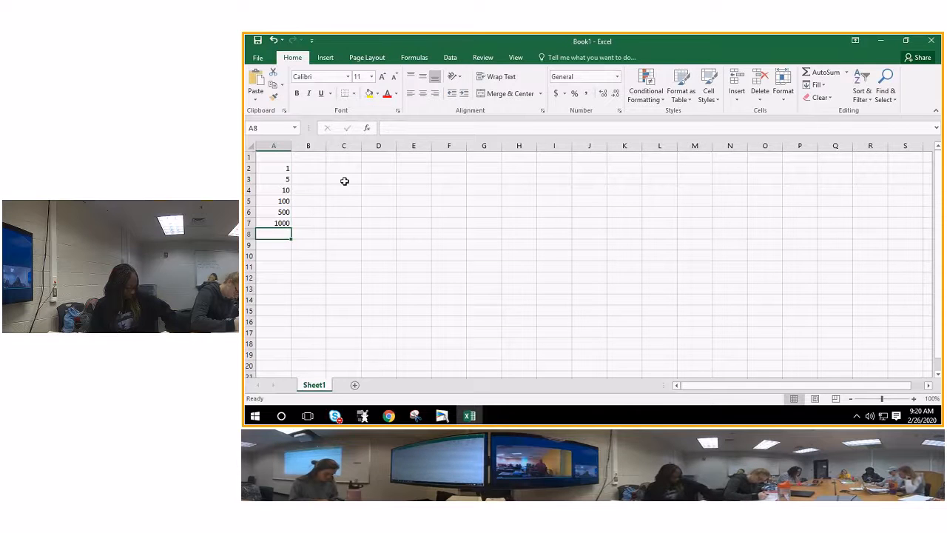
pyautogui.write('10000')
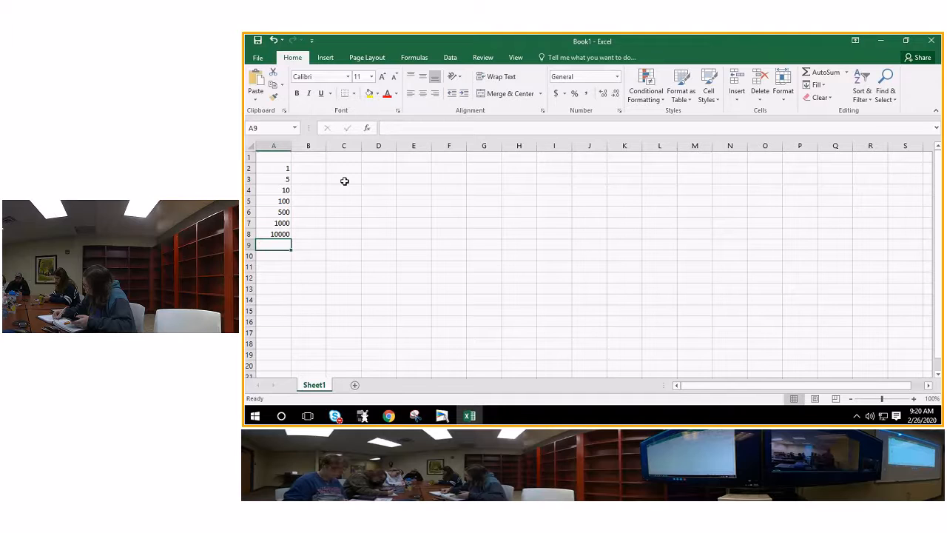
# Continue the list with 50000, 100000, 500000, 1000000, 1500000 and 2000000 through A14.
pyautogui.write('50000')
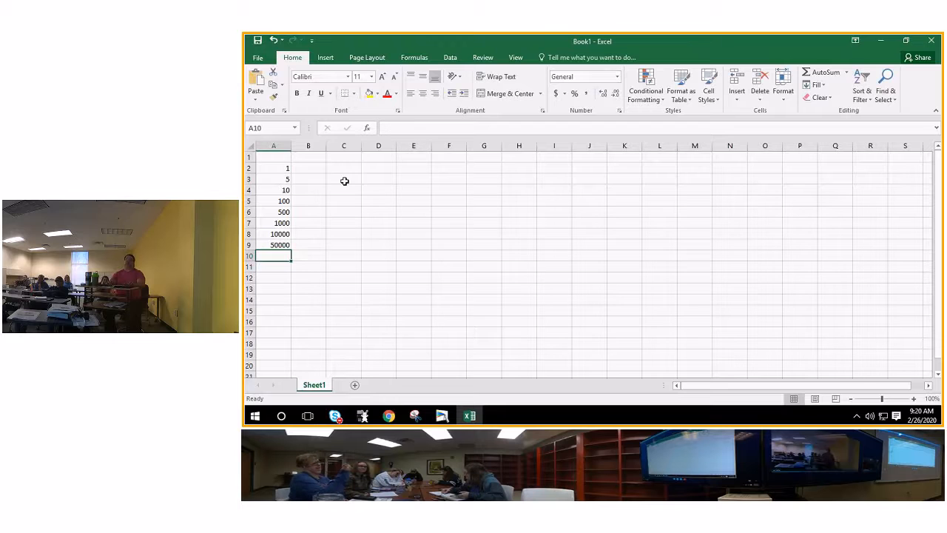
pyautogui.write('1')
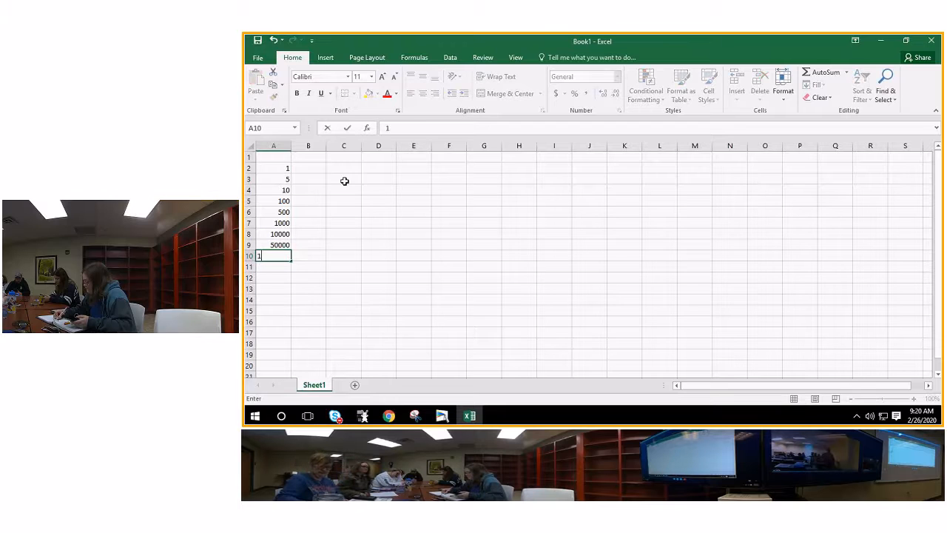
pyautogui.write('100000')
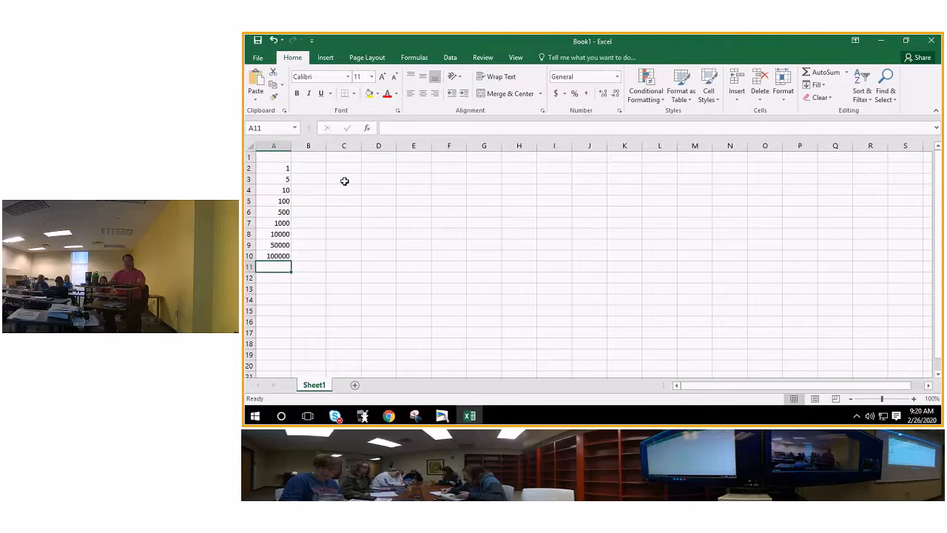
pyautogui.write('500000')
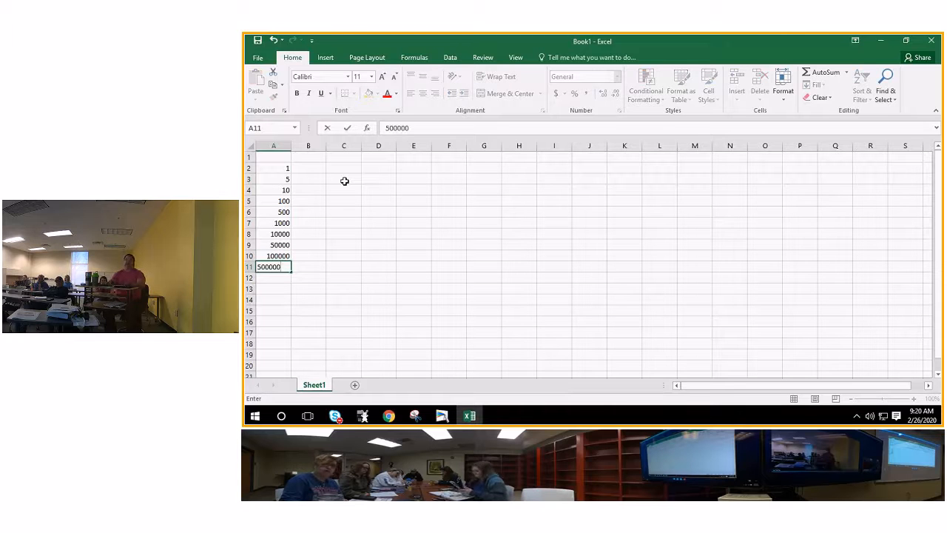
pyautogui.press('enter')
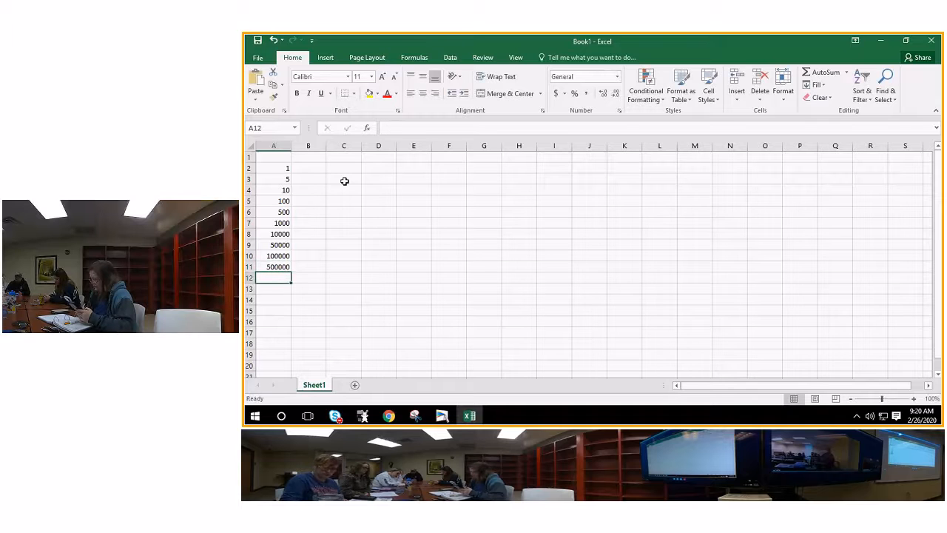
pyautogui.write('1000000')
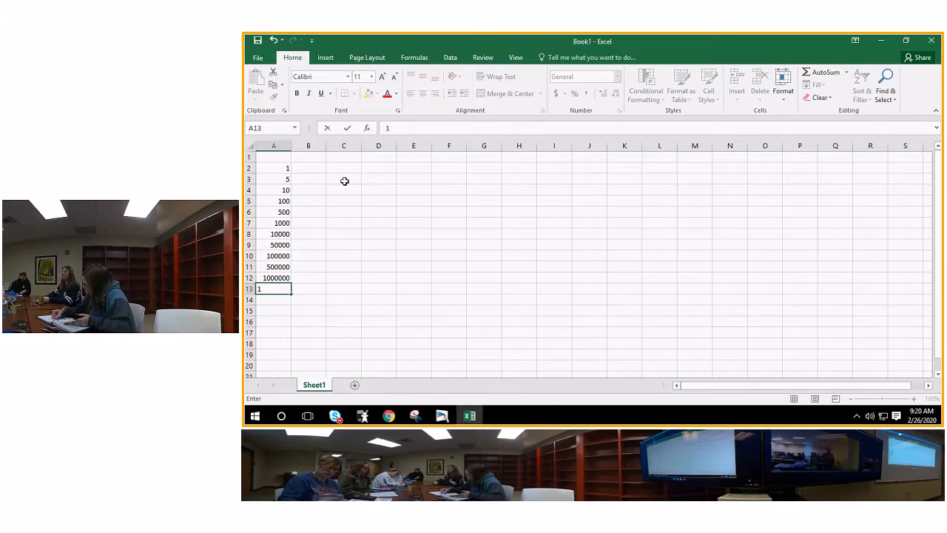
pyautogui.write('1500')
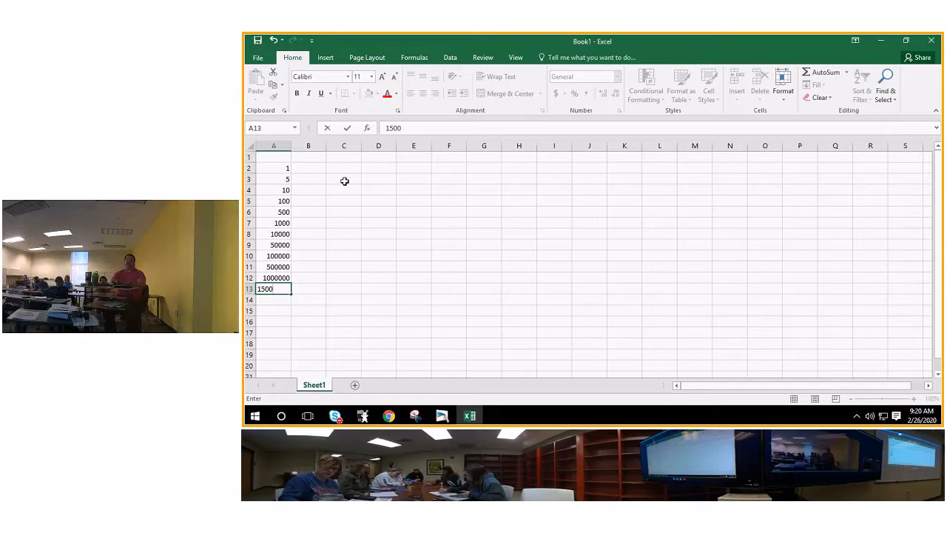
pyautogui.press('enter')
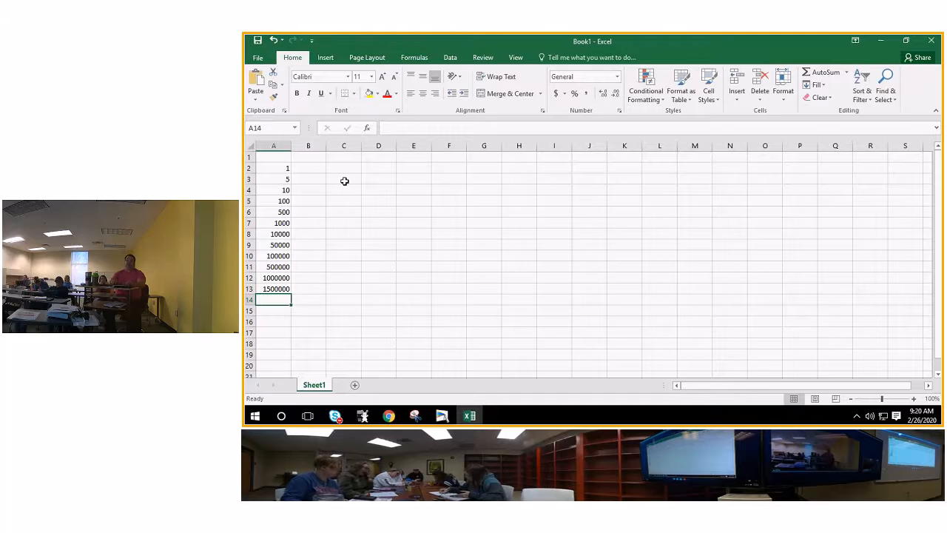
pyautogui.write('2')
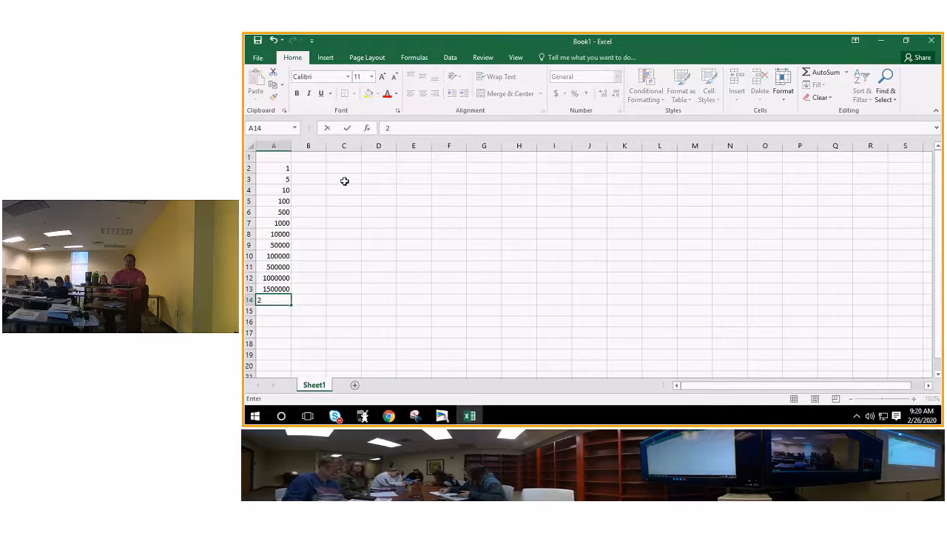
pyautogui.write('000000')
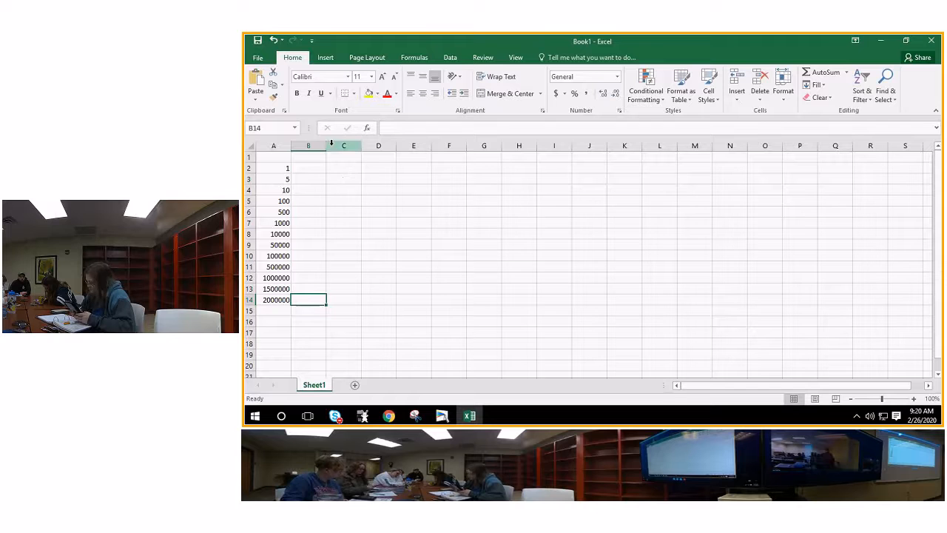
pyautogui.moveTo(326, 146)
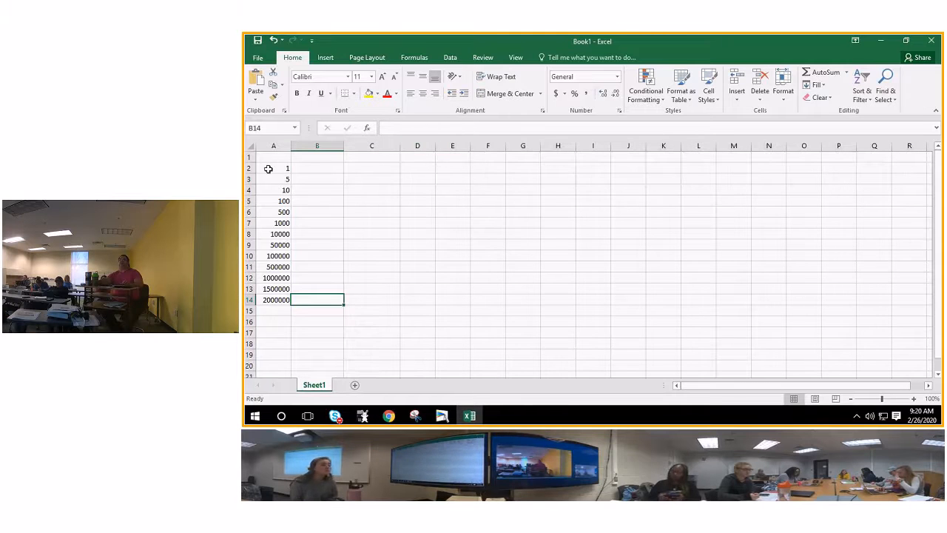
# Insert two rows above the list and enter =COMBIN(69,5) in B1, giving 11238513.
pyautogui.click(249, 157)
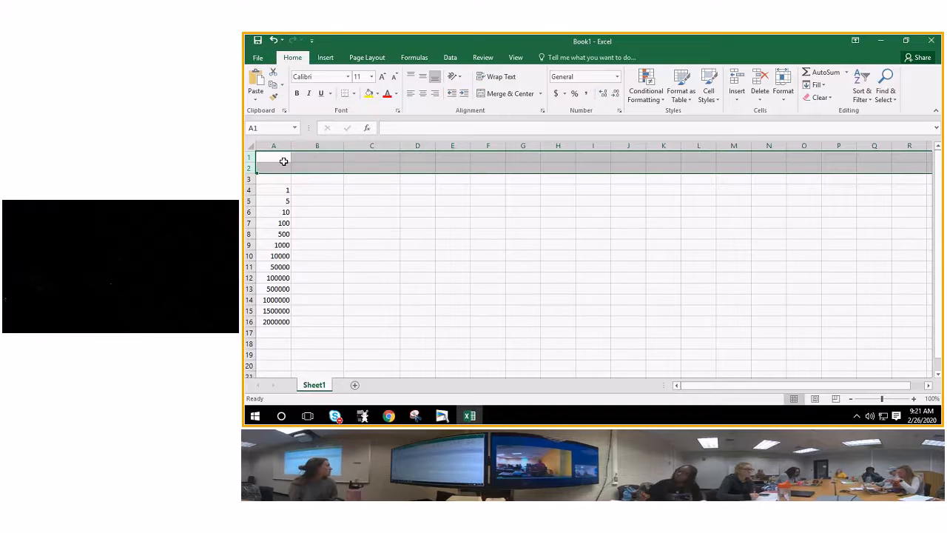
pyautogui.click(317, 156)
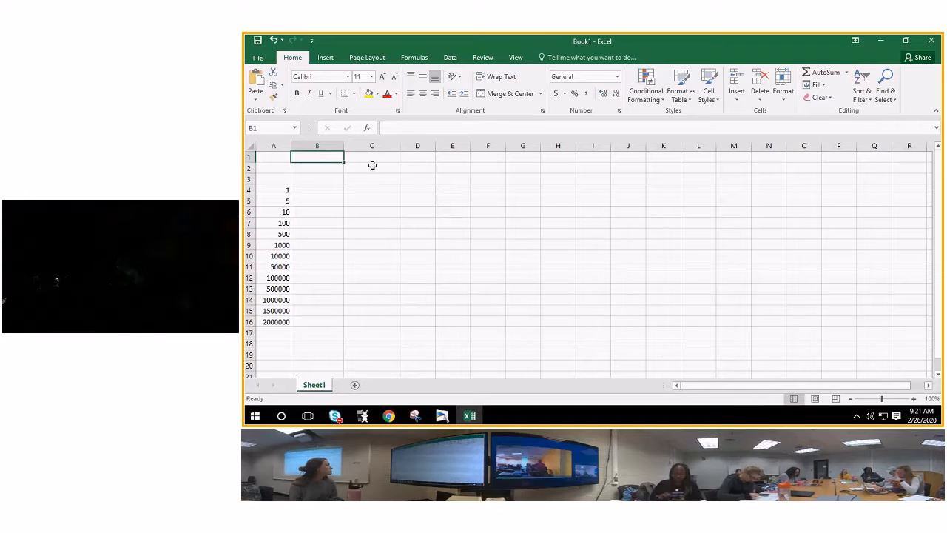
pyautogui.moveTo(363, 163)
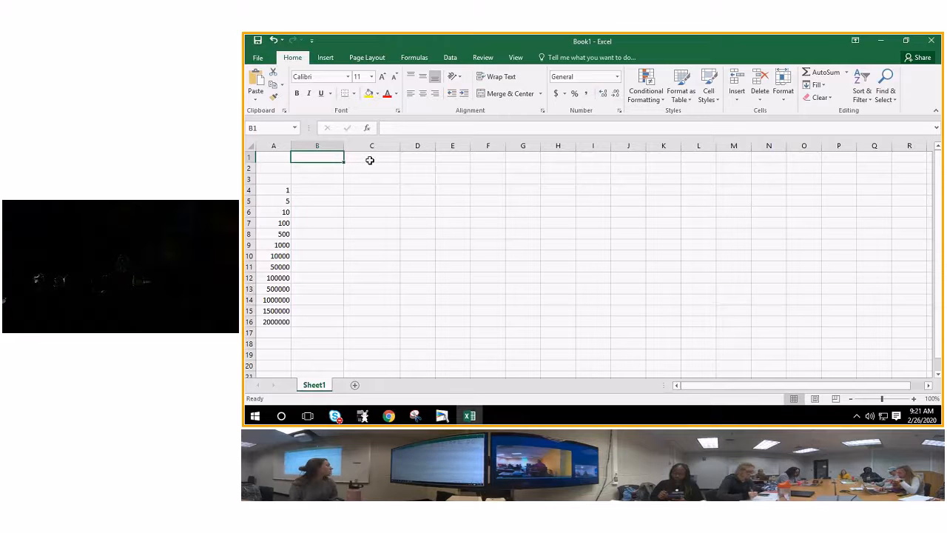
pyautogui.moveTo(373, 157)
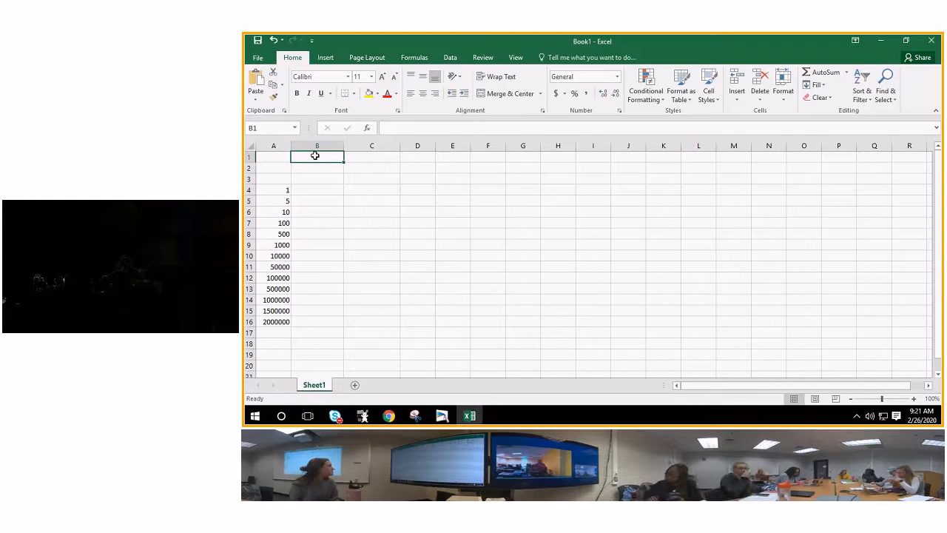
pyautogui.write('=')
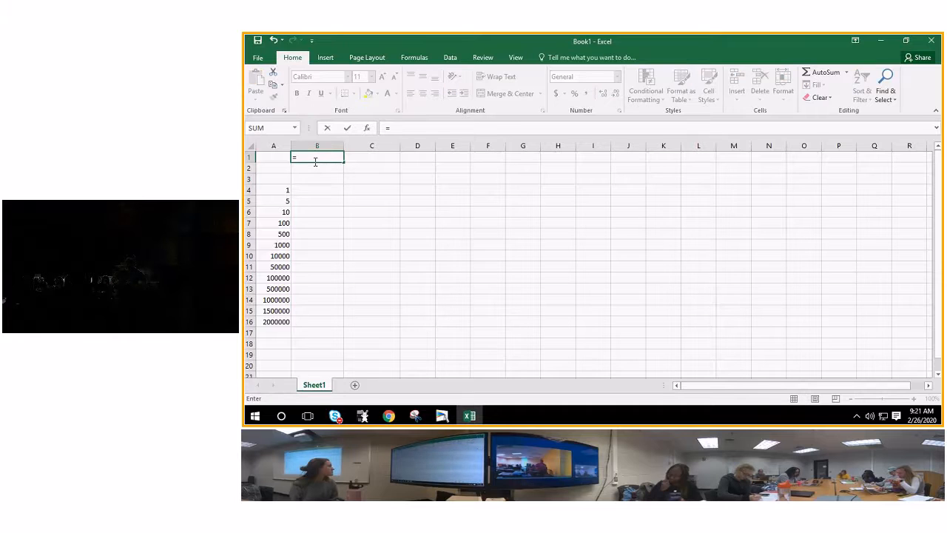
pyautogui.write('combin')
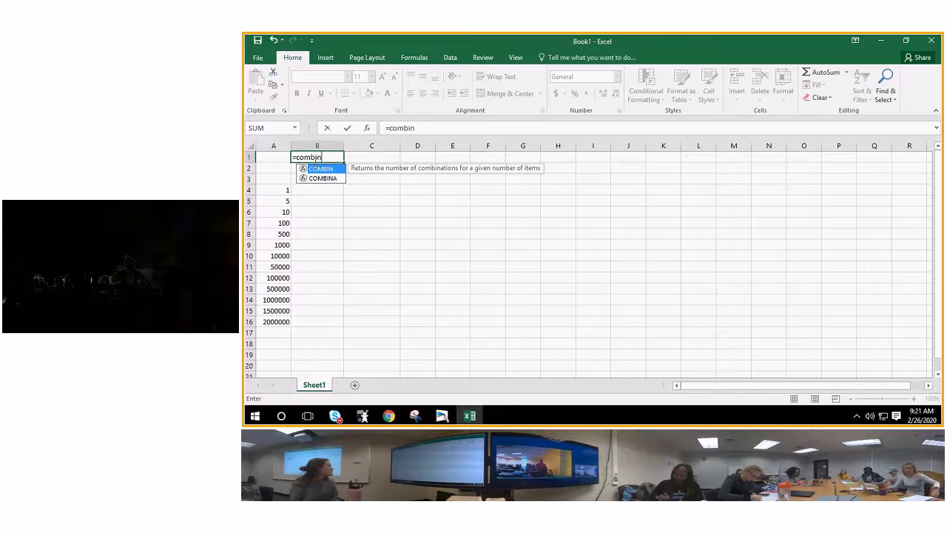
pyautogui.write('(')
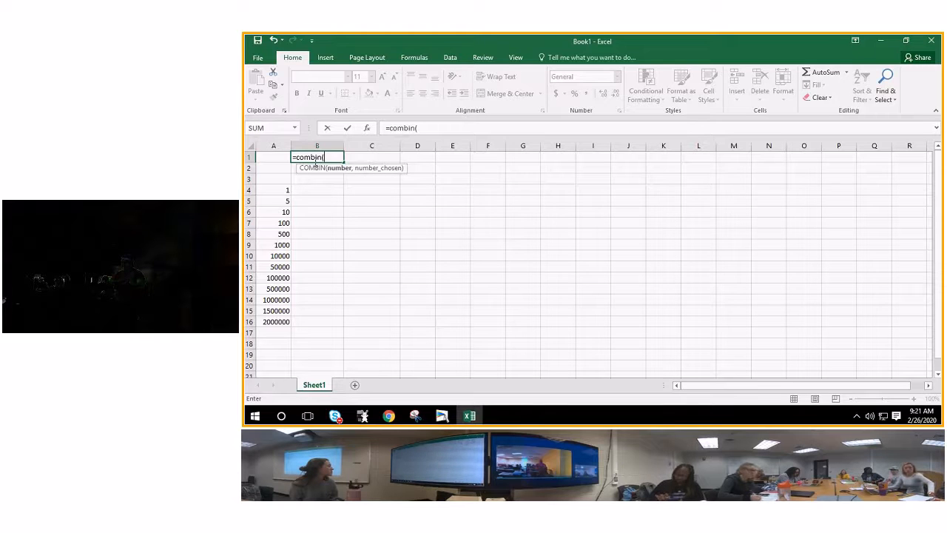
pyautogui.write('69')
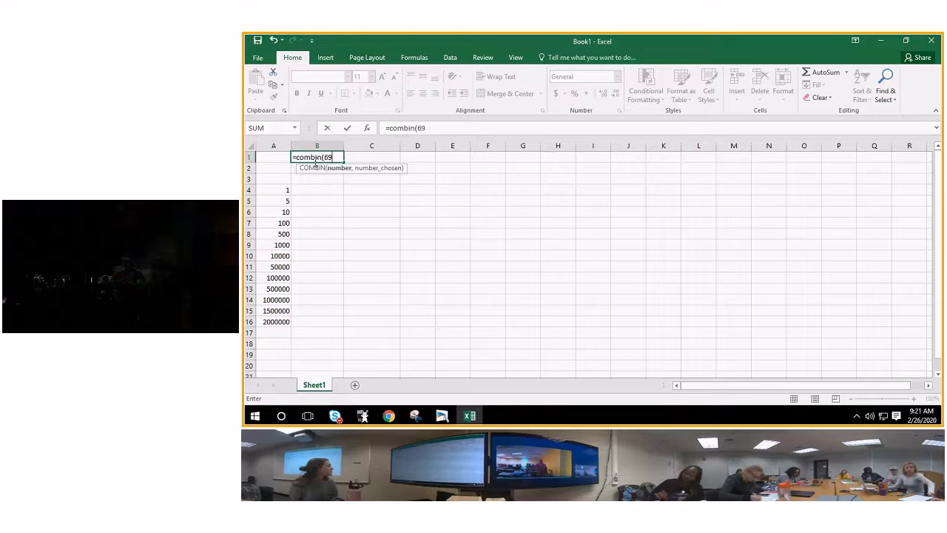
pyautogui.write(',')
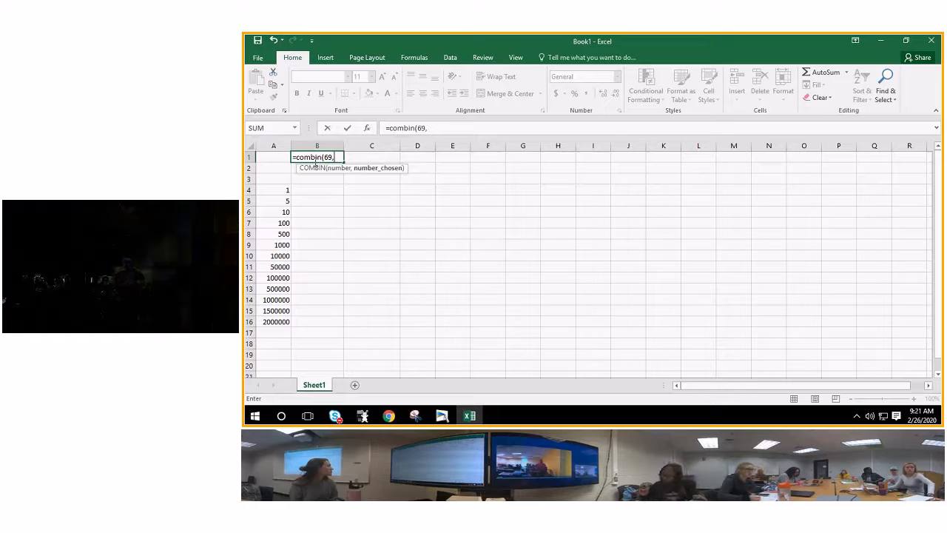
pyautogui.write('5)')
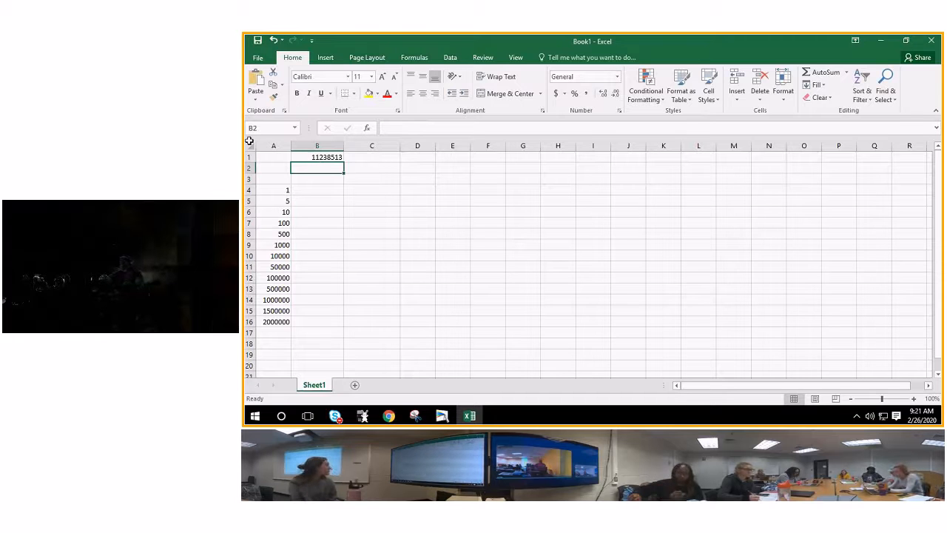
# Enlarge the whole sheet's font to 14 and enter =COMBIN(26,1) in C1, giving 26.
pyautogui.click(249, 145)
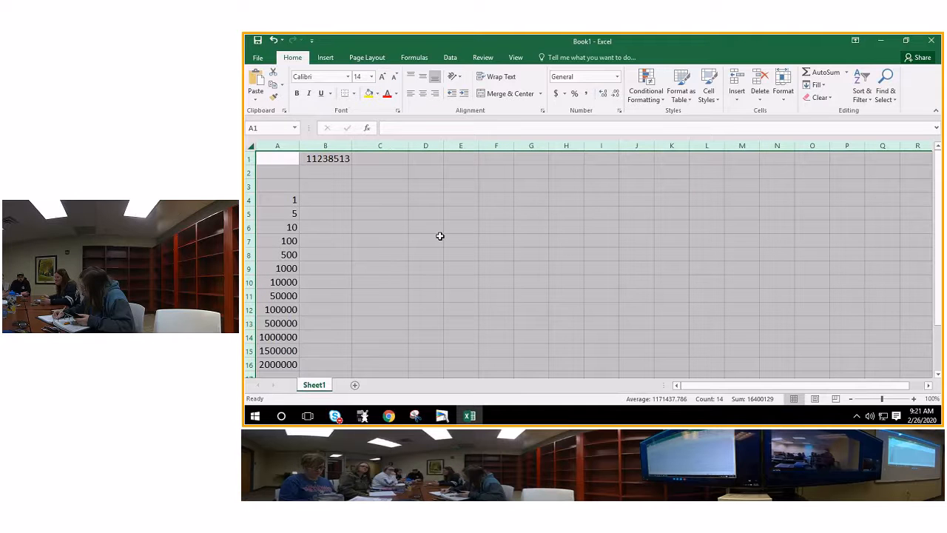
pyautogui.moveTo(391, 161)
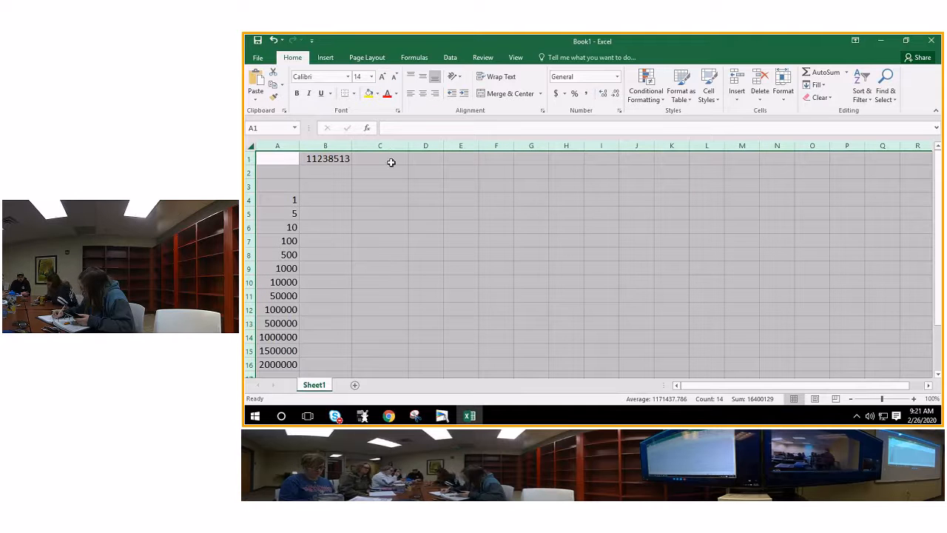
pyautogui.click(378, 158)
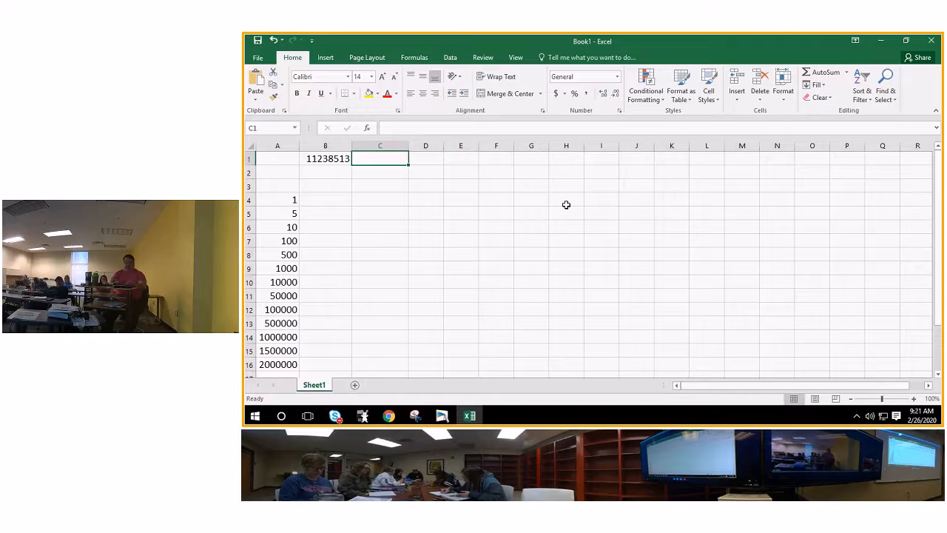
pyautogui.write('=com')
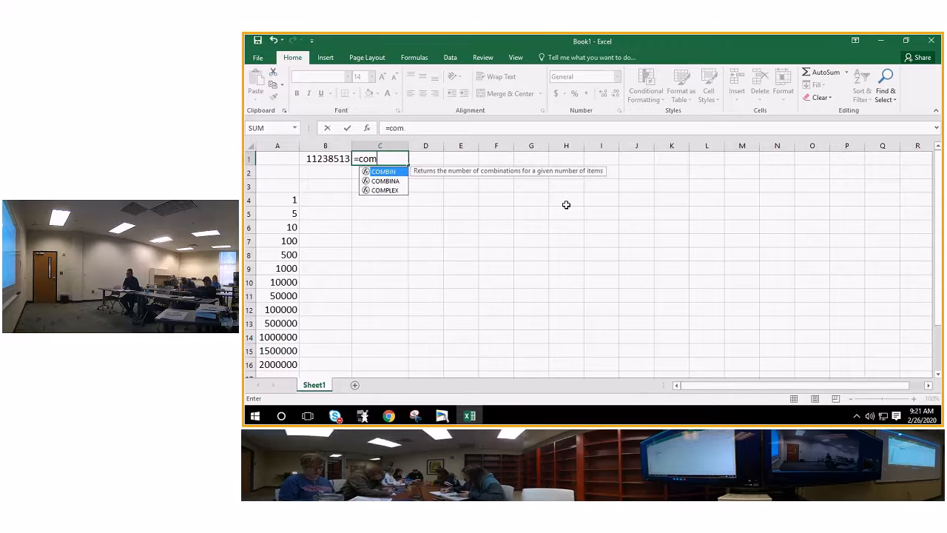
pyautogui.write('bin')
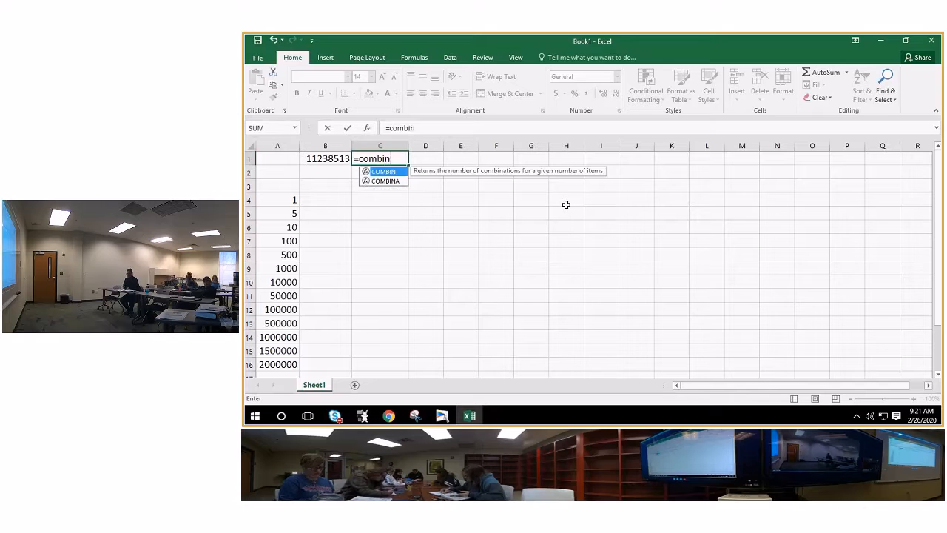
pyautogui.write('(2')
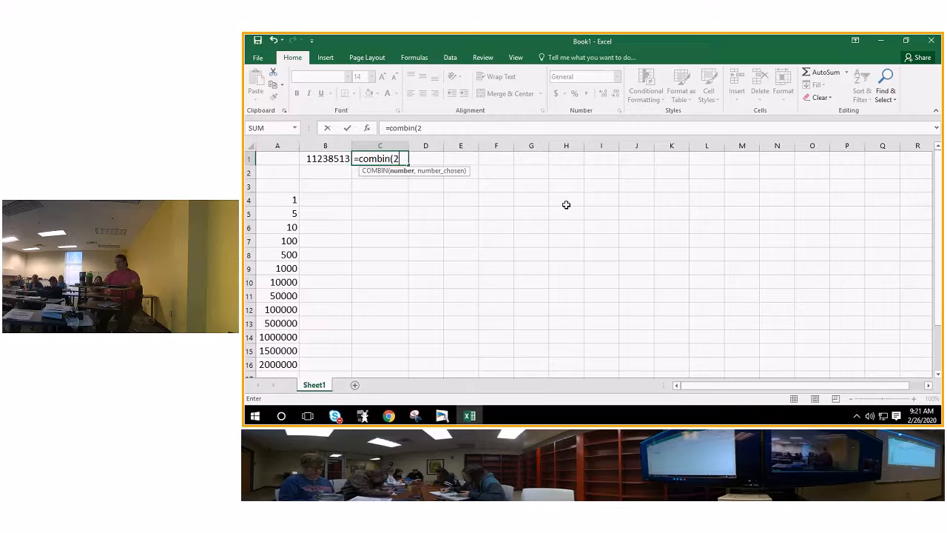
pyautogui.write('6,')
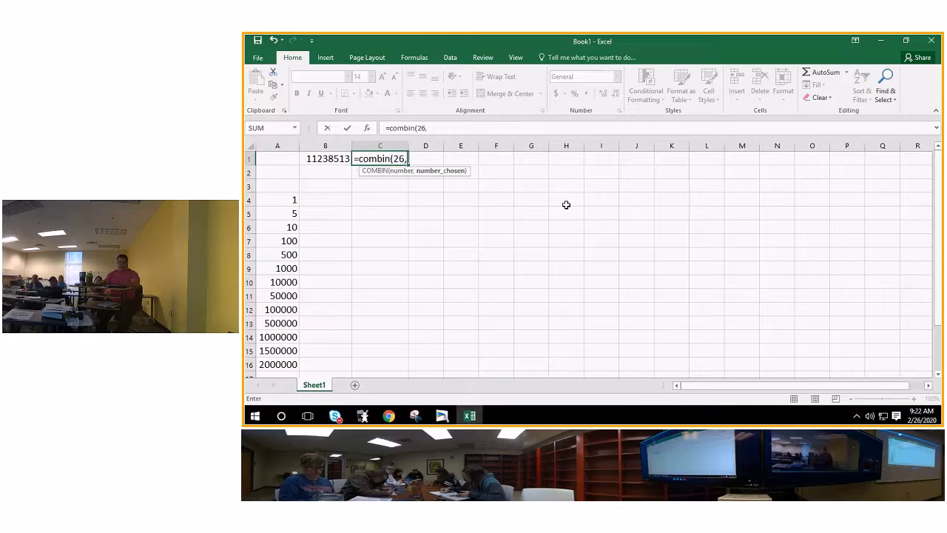
pyautogui.write('1')
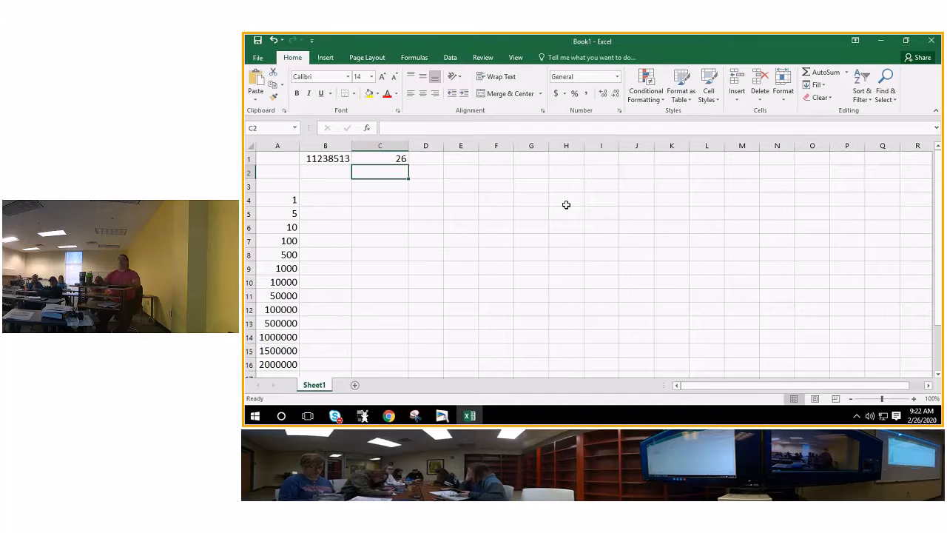
pyautogui.moveTo(540, 206)
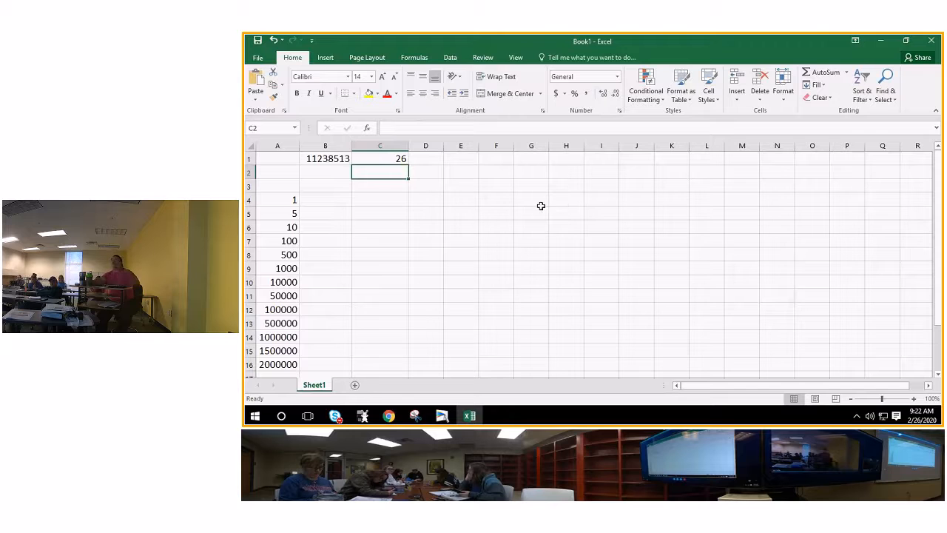
pyautogui.moveTo(371, 180)
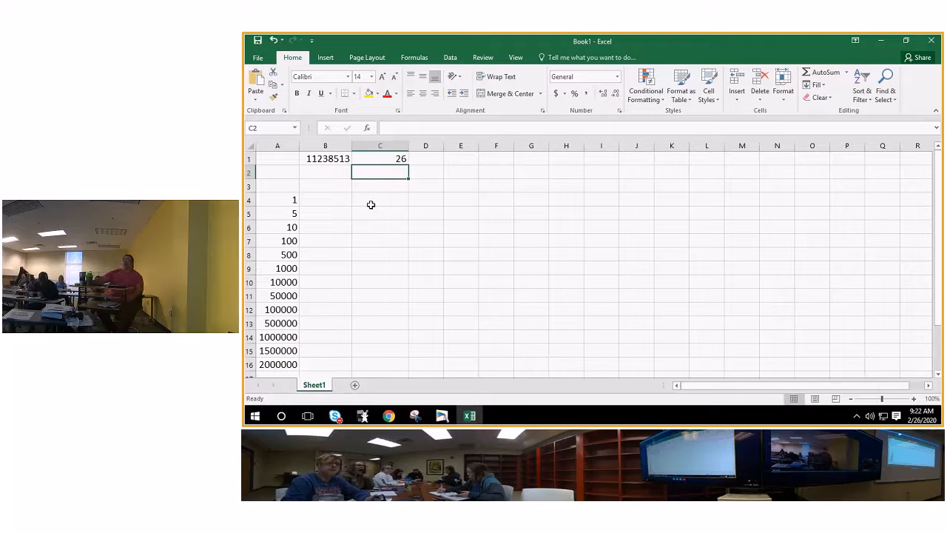
# Enter =A4/($B$1*$C$1) in B4 with absolute references, giving 3.4223E-09.
pyautogui.click(326, 199)
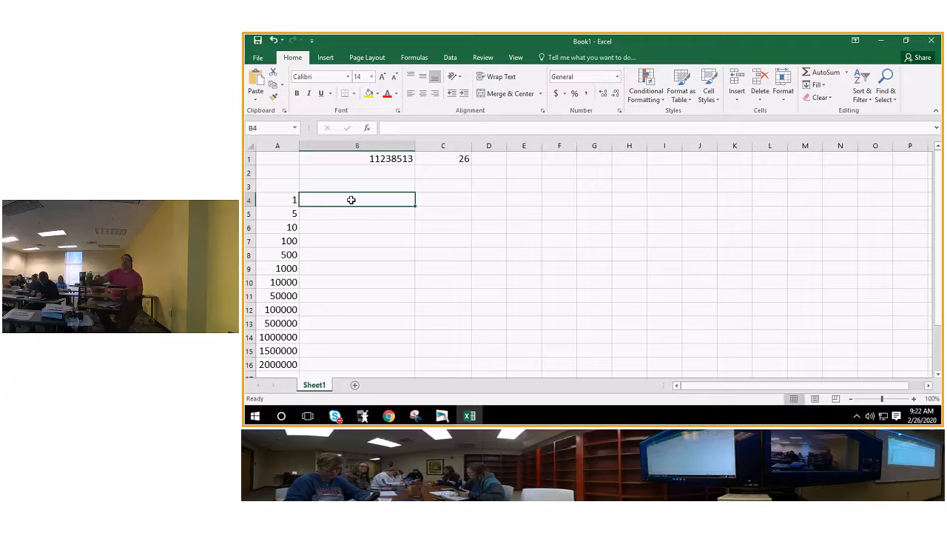
pyautogui.write('=')
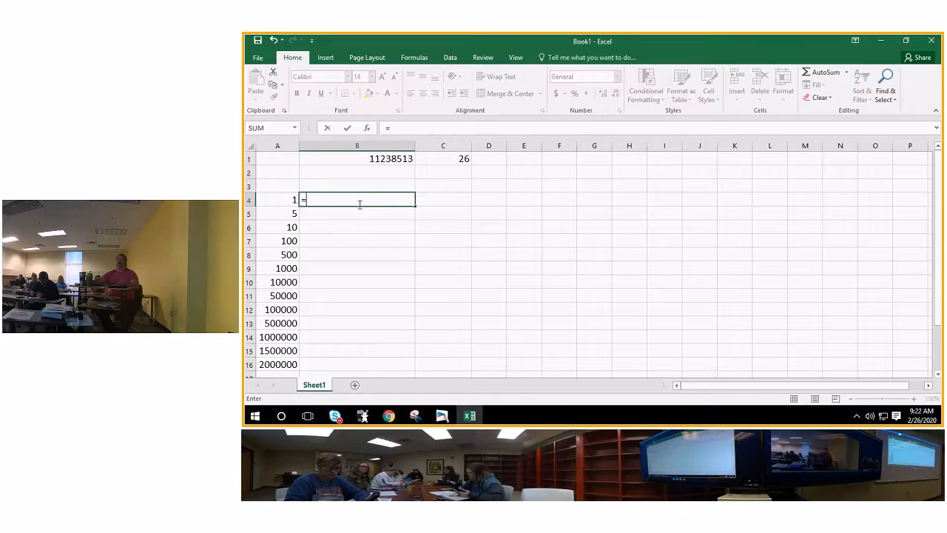
pyautogui.click(278, 198)
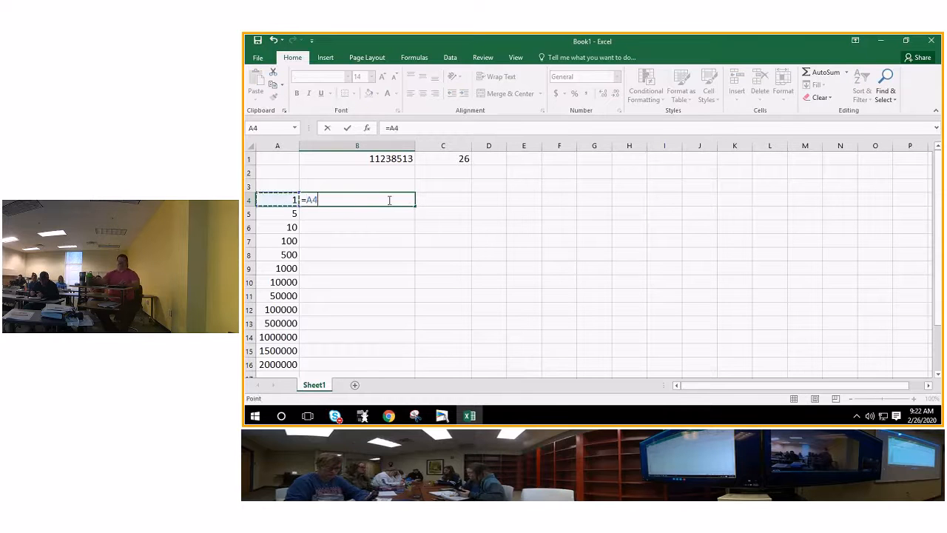
pyautogui.write('/')
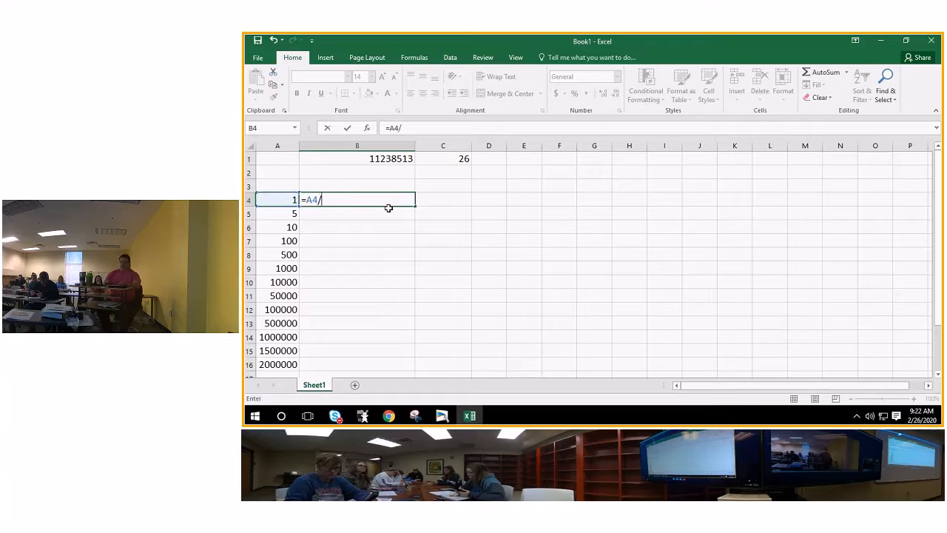
pyautogui.write('(B1')
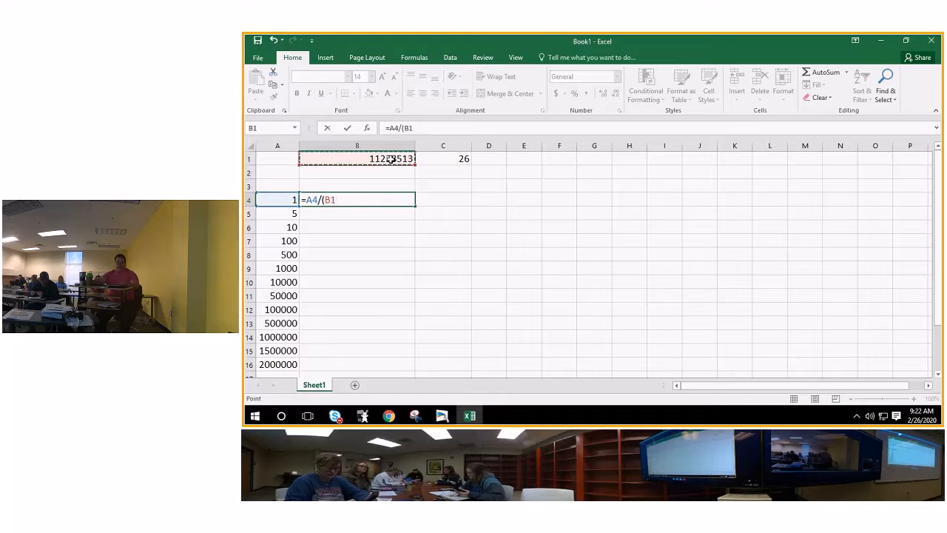
pyautogui.press('f4')
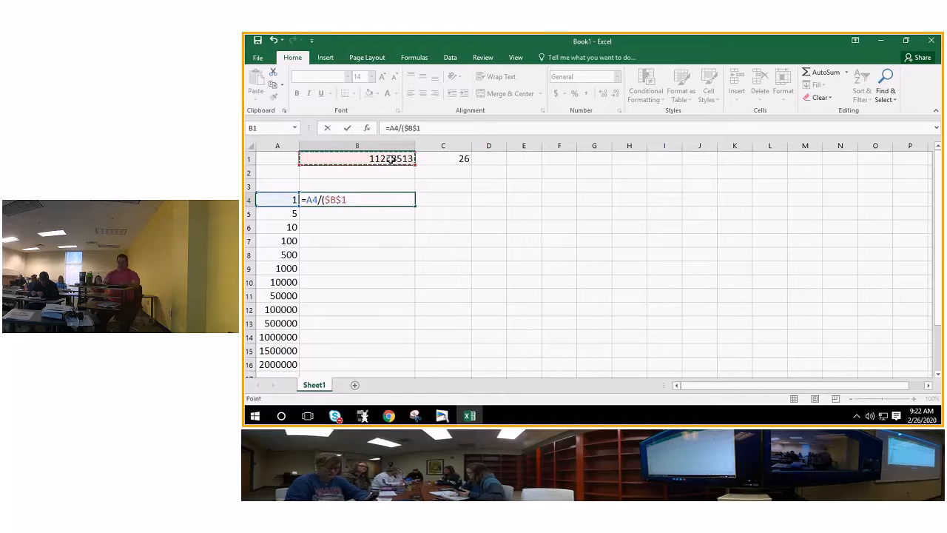
pyautogui.write('*')
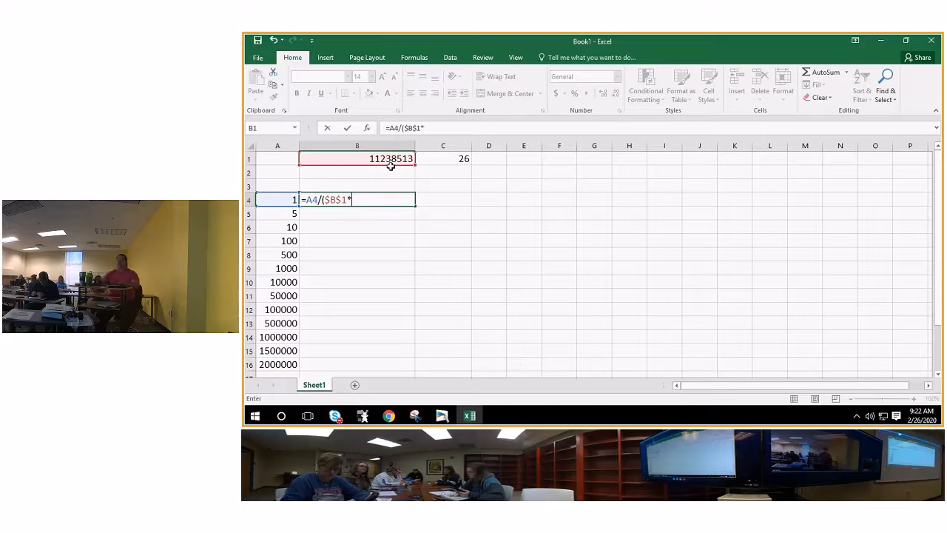
pyautogui.click(443, 159)
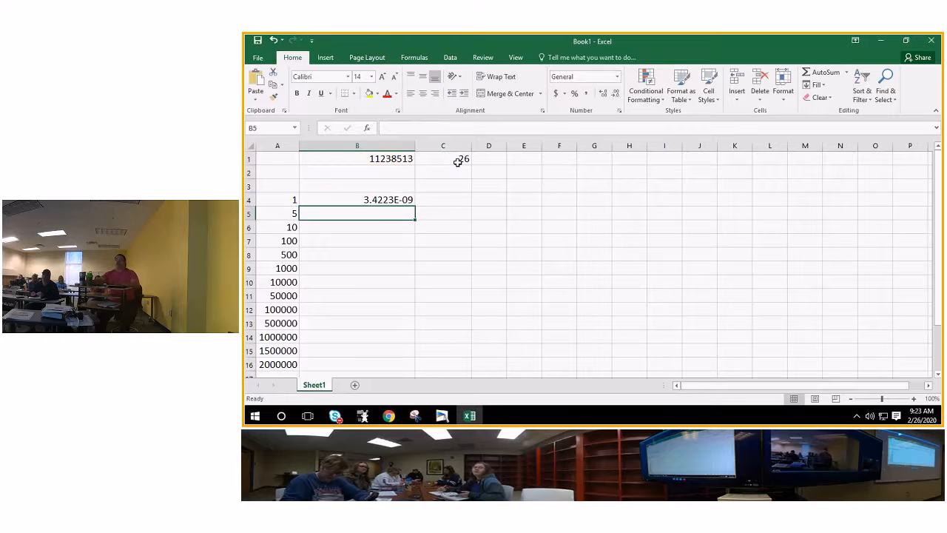
pyautogui.click(358, 198)
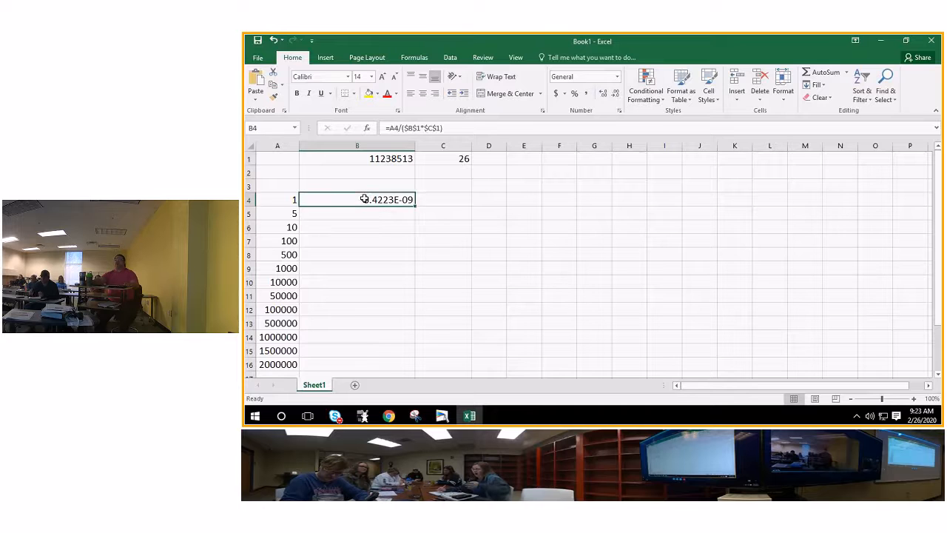
pyautogui.moveTo(408, 355)
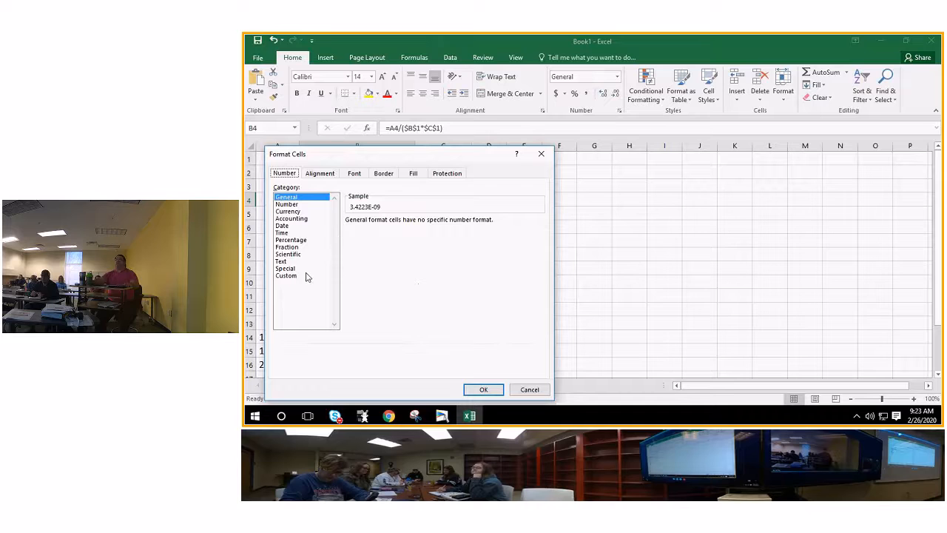
# Format B4 as a Number with 30 decimal places and widen column B to show it fully.
pyautogui.click(287, 204)
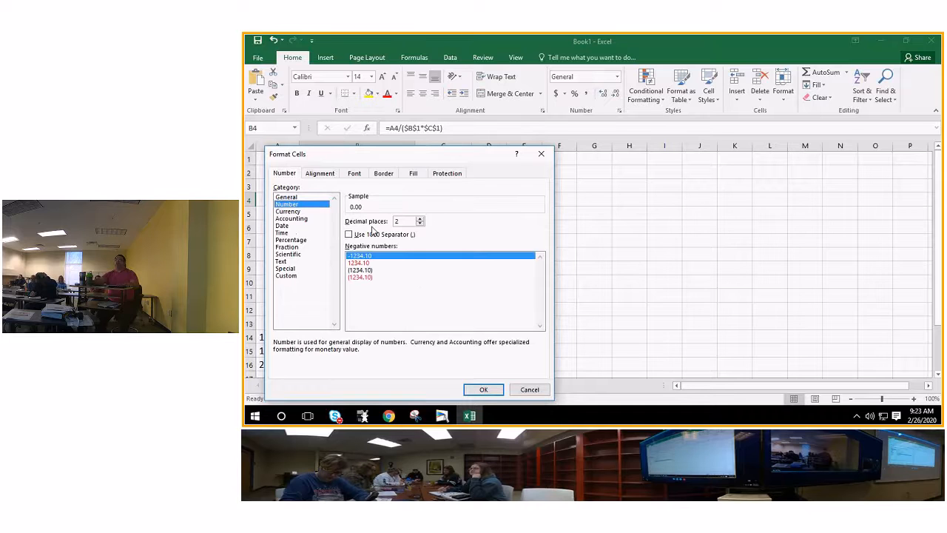
pyautogui.click(421, 219)
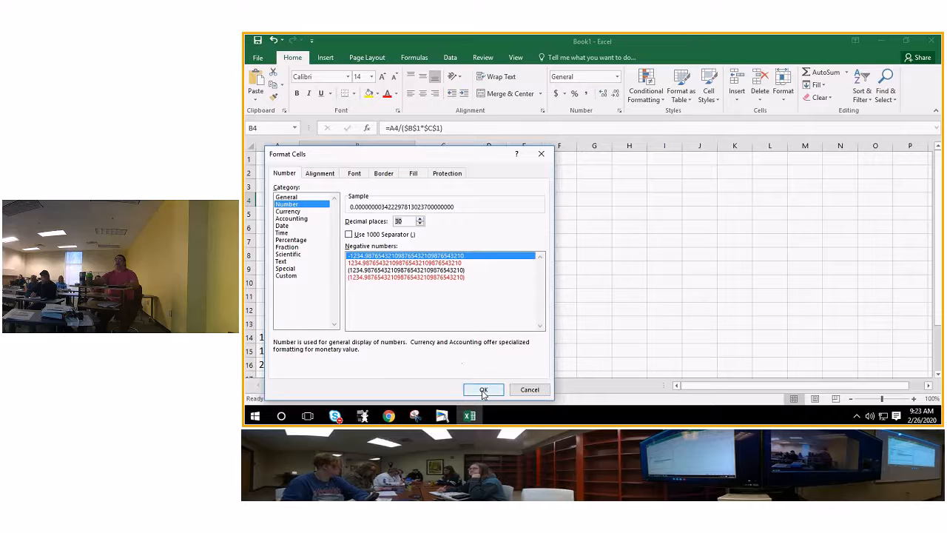
pyautogui.click(483, 389)
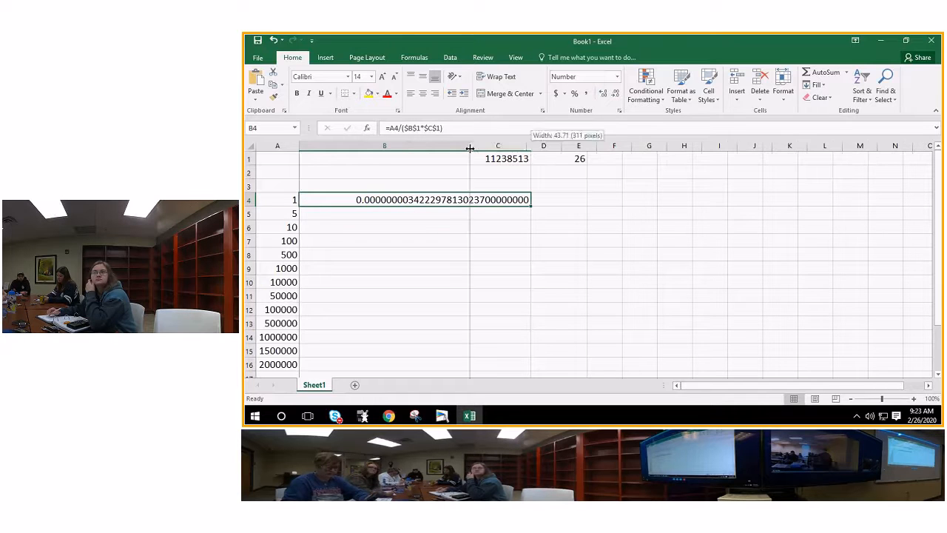
pyautogui.moveTo(471, 147); pyautogui.dragTo(491, 147)
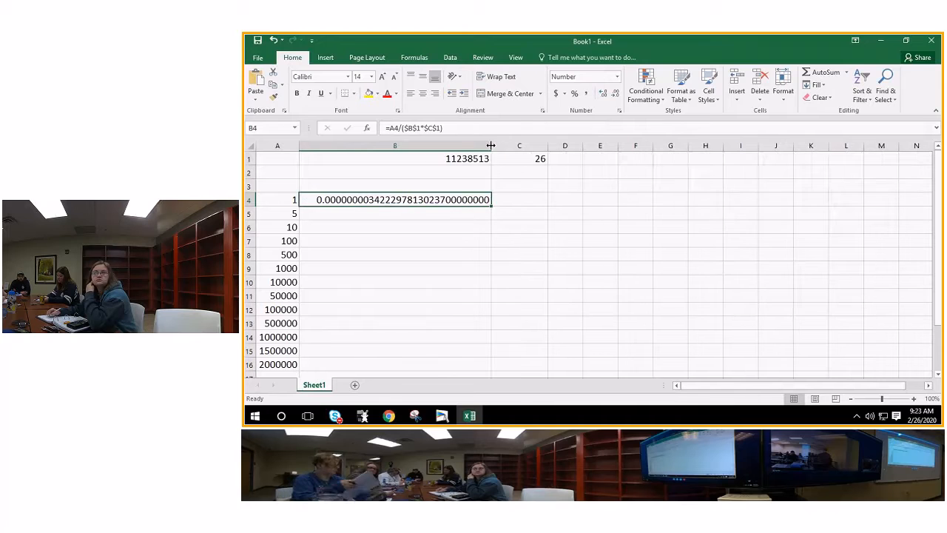
pyautogui.moveTo(431, 209)
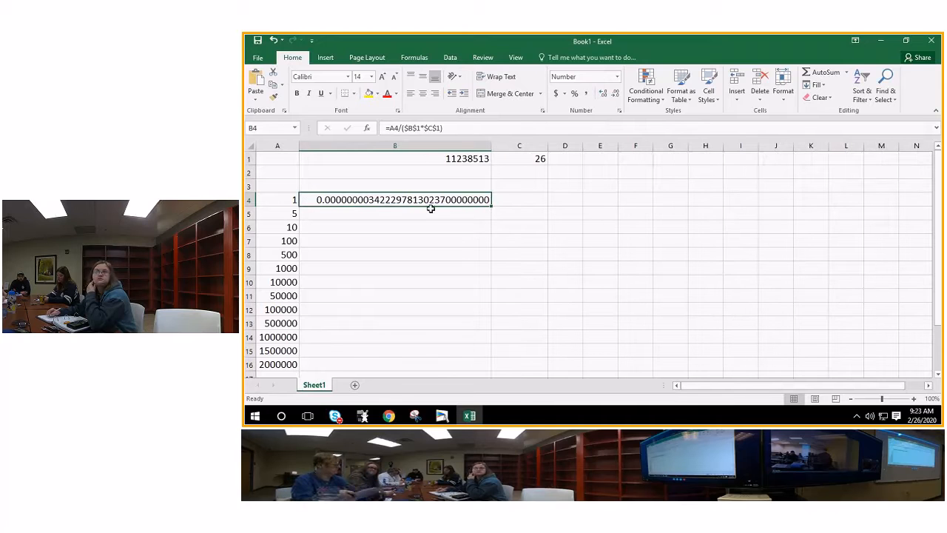
pyautogui.moveTo(491, 204)
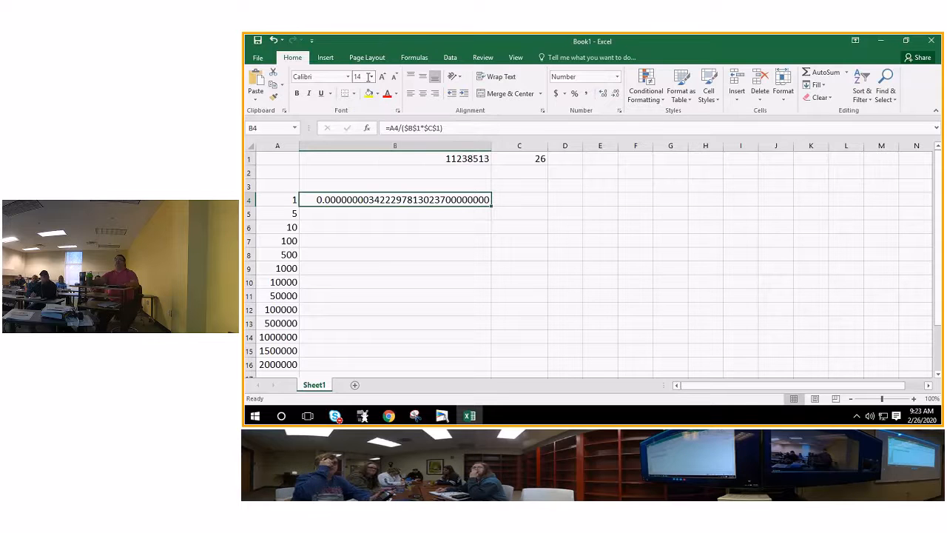
pyautogui.click(370, 77)
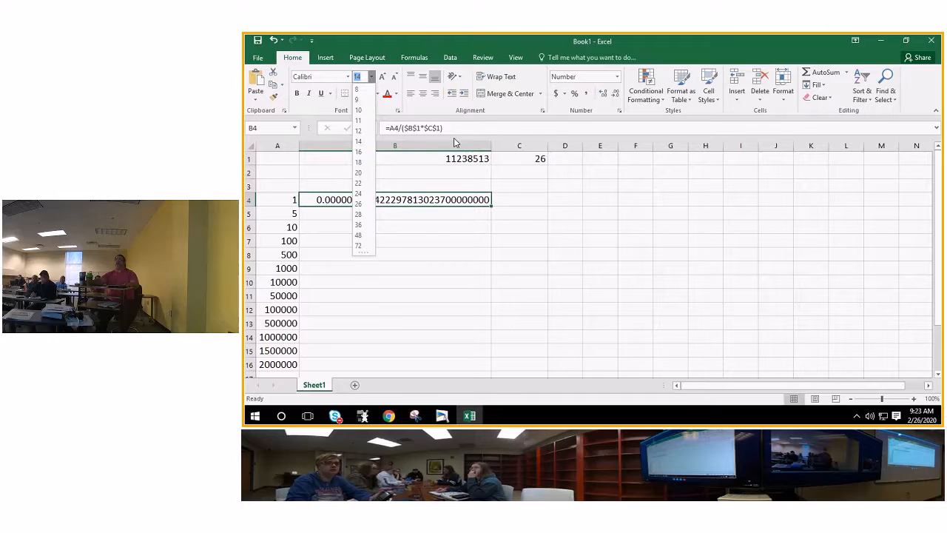
# Reformat B4 via Format Cells to a Number with 3 decimal places, showing 0.000.
pyautogui.rightClick(394, 198)
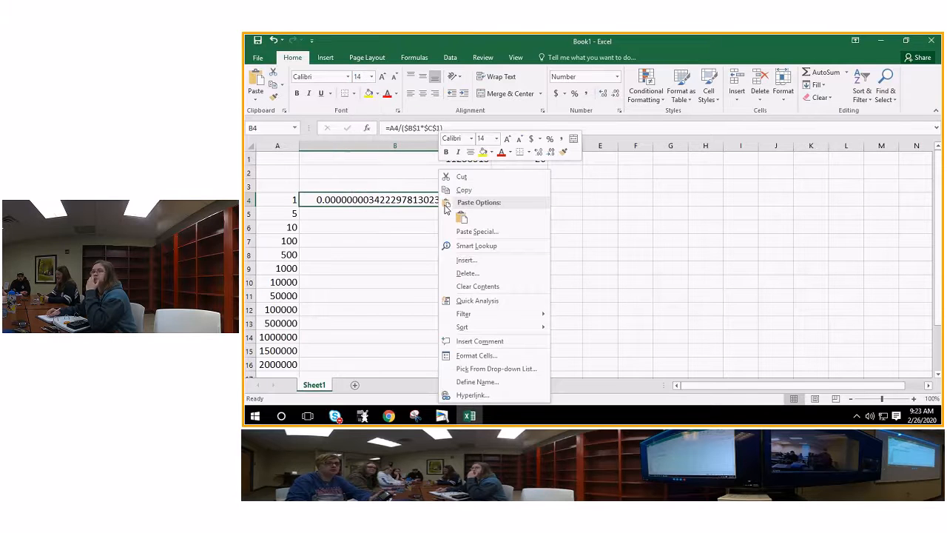
pyautogui.click(477, 355)
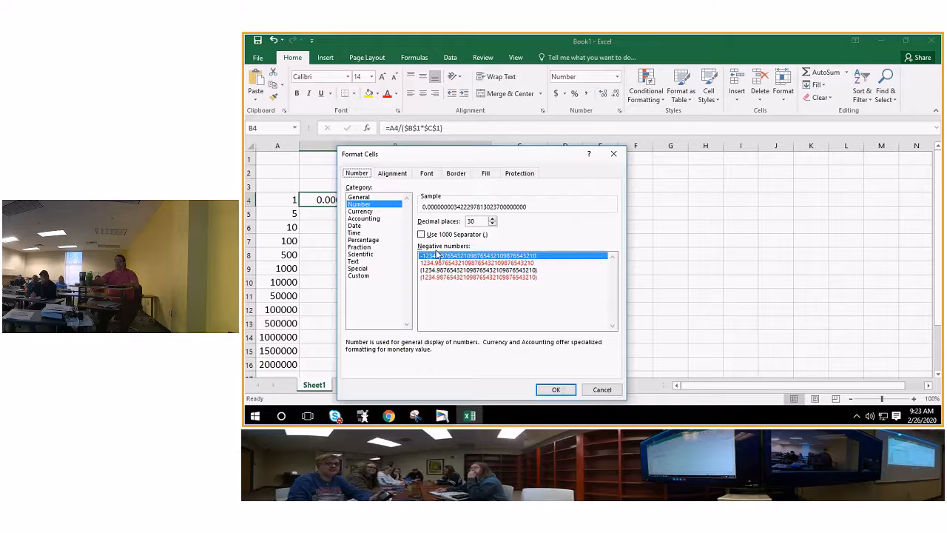
pyautogui.click(492, 223)
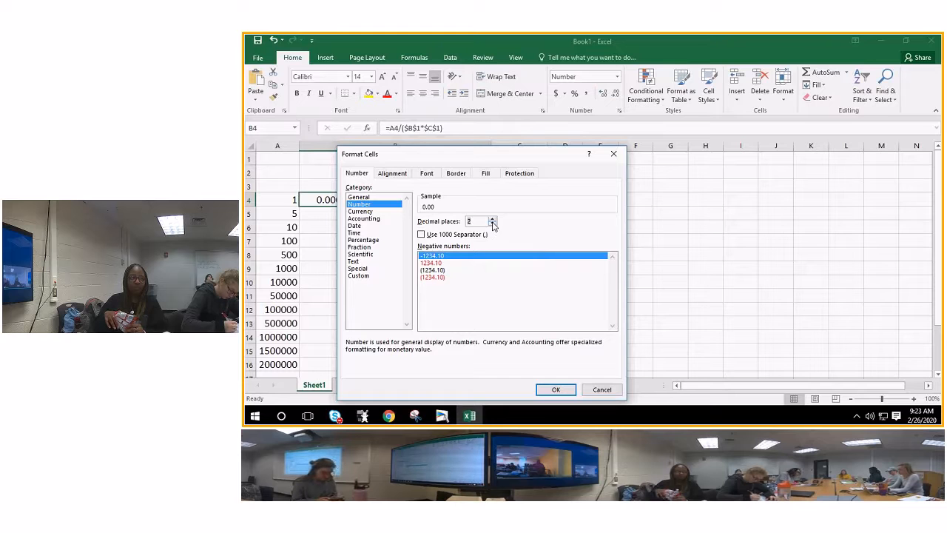
pyautogui.click(492, 219)
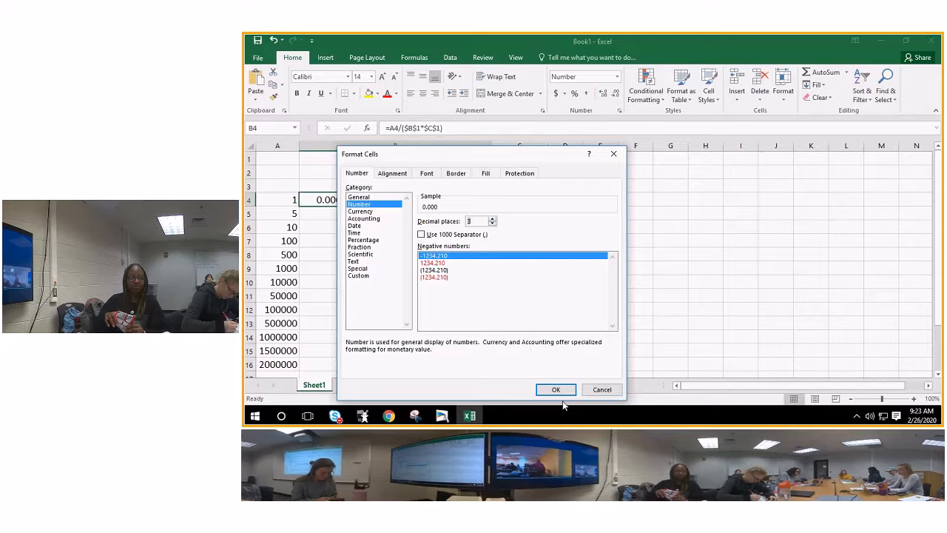
pyautogui.click(556, 389)
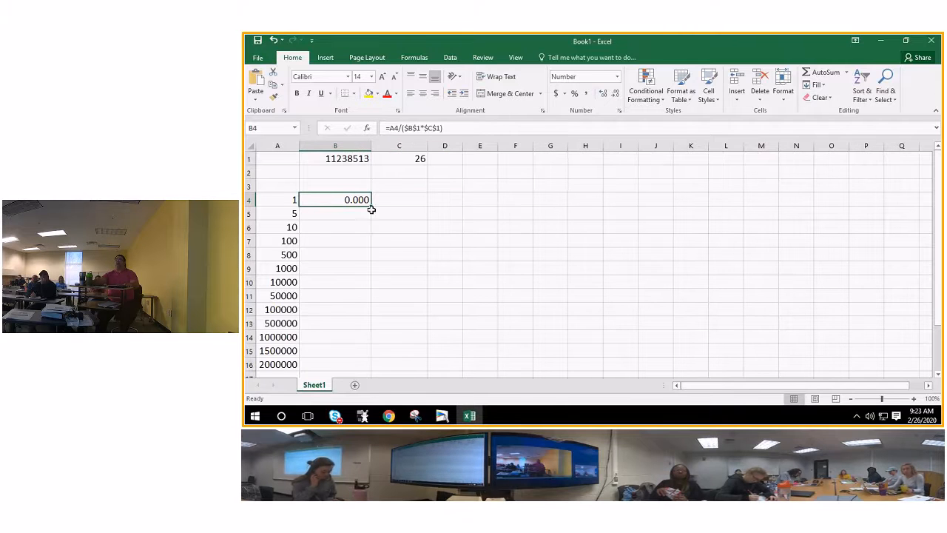
# Fill the B4 formula down to B16 and inspect the column A values beside the results.
pyautogui.moveTo(355, 198); pyautogui.dragTo(355, 309)
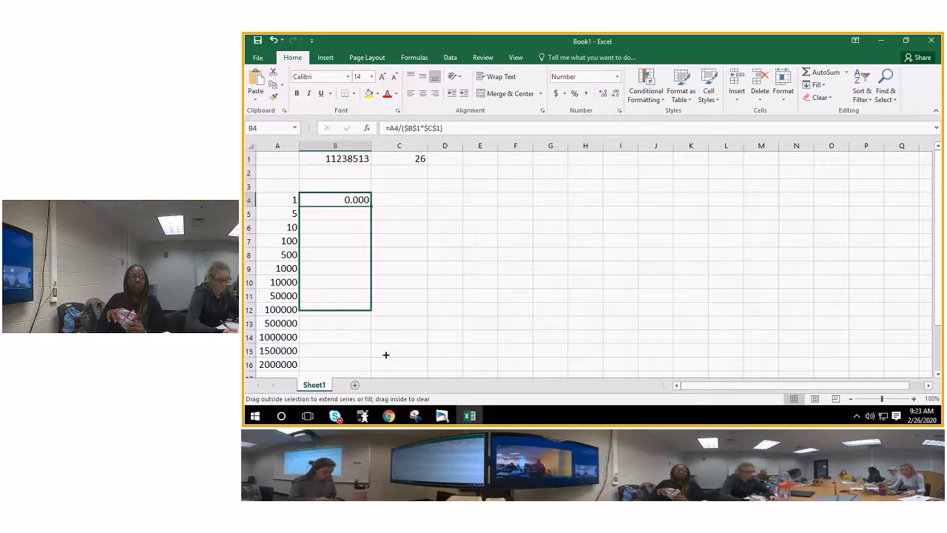
pyautogui.moveTo(373, 206); pyautogui.dragTo(373, 364)
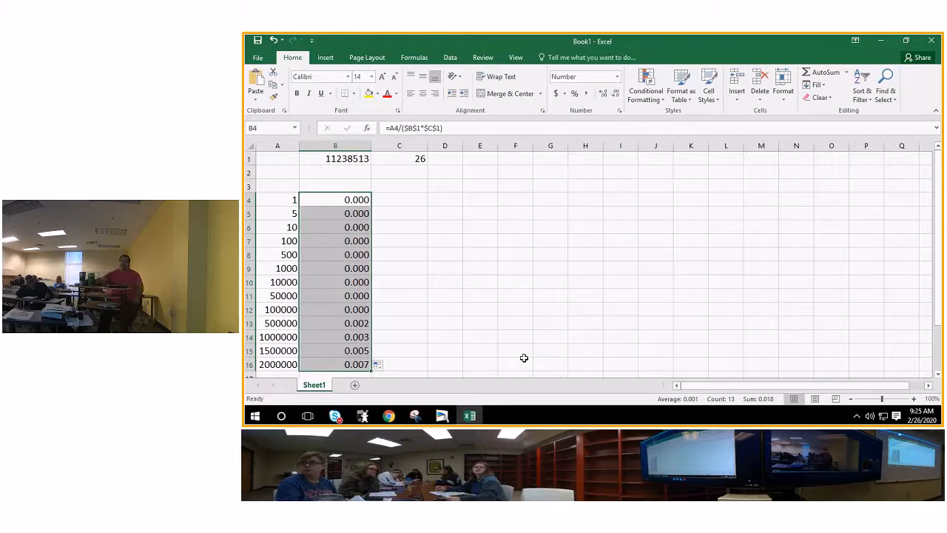
pyautogui.moveTo(327, 237)
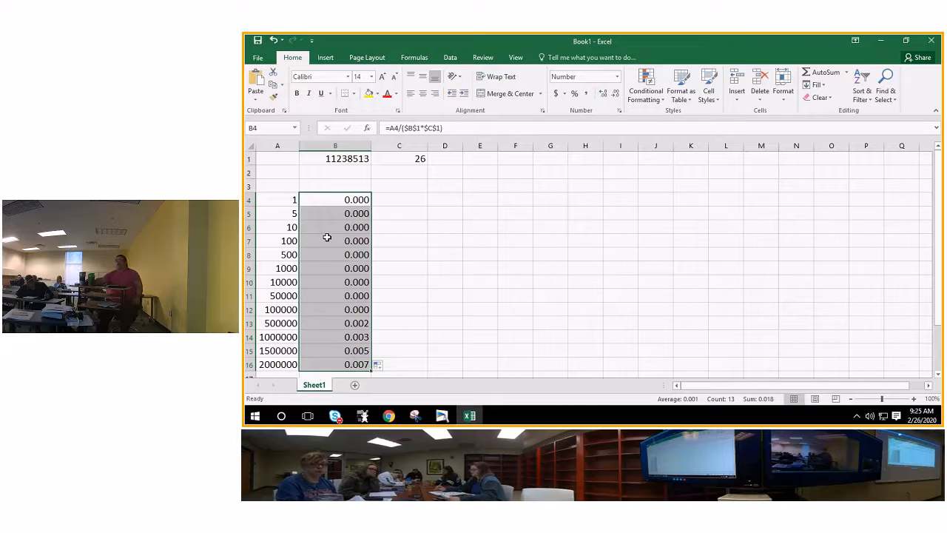
pyautogui.moveTo(353, 337)
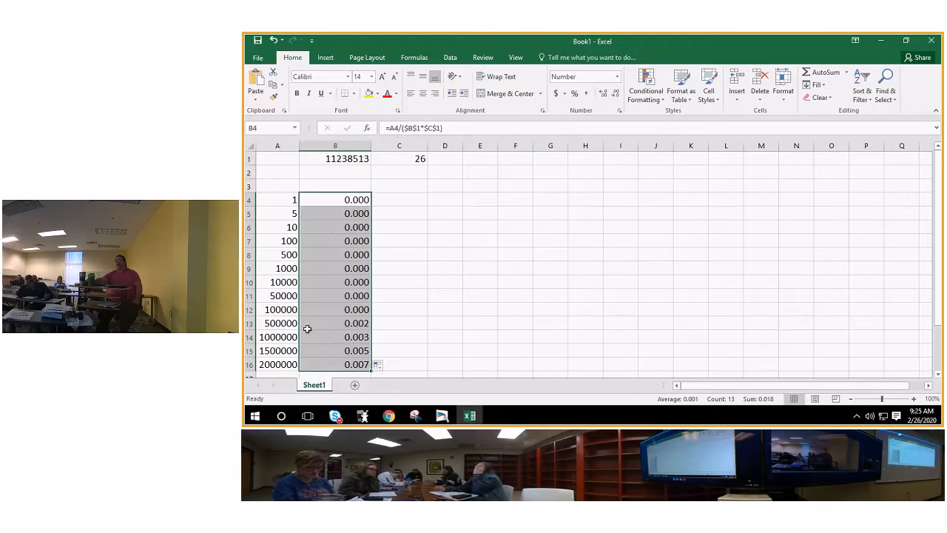
pyautogui.click(278, 323)
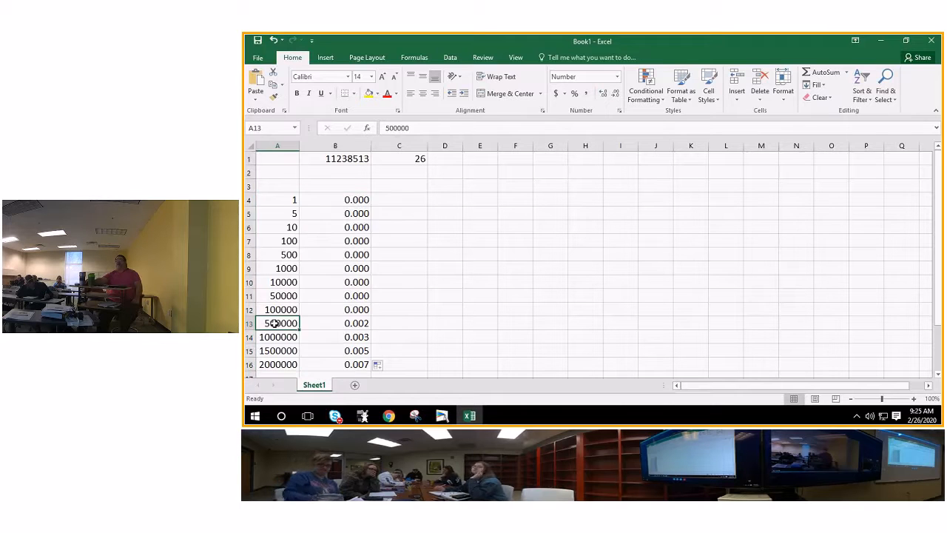
pyautogui.click(334, 323)
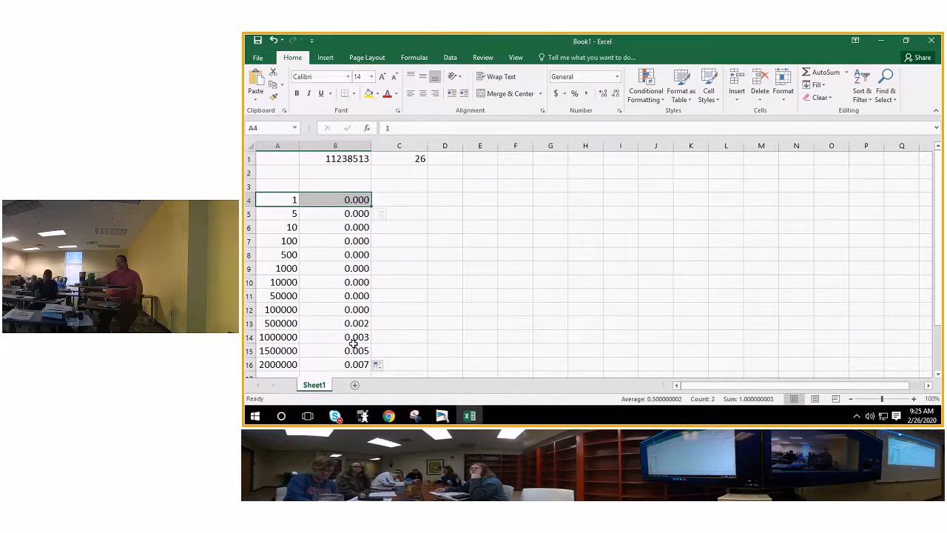
pyautogui.moveTo(427, 370)
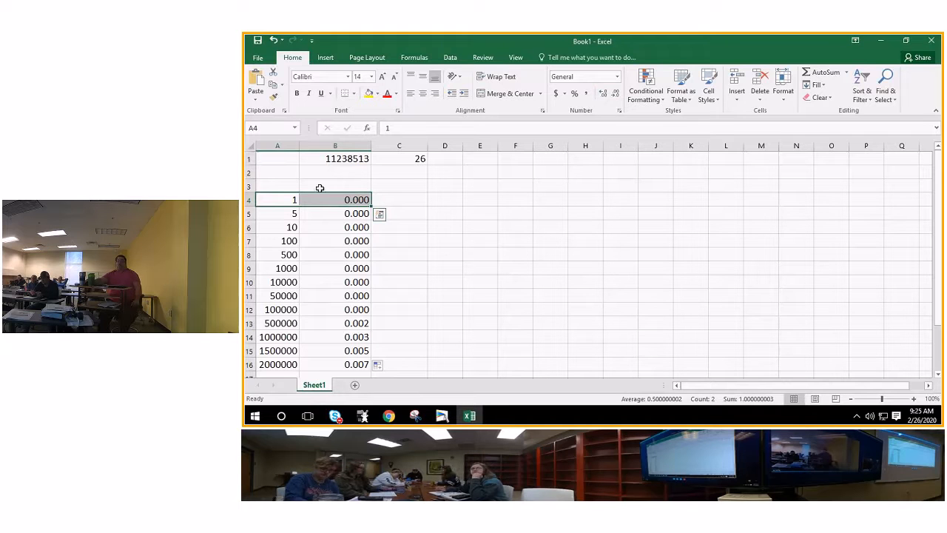
pyautogui.moveTo(338, 189)
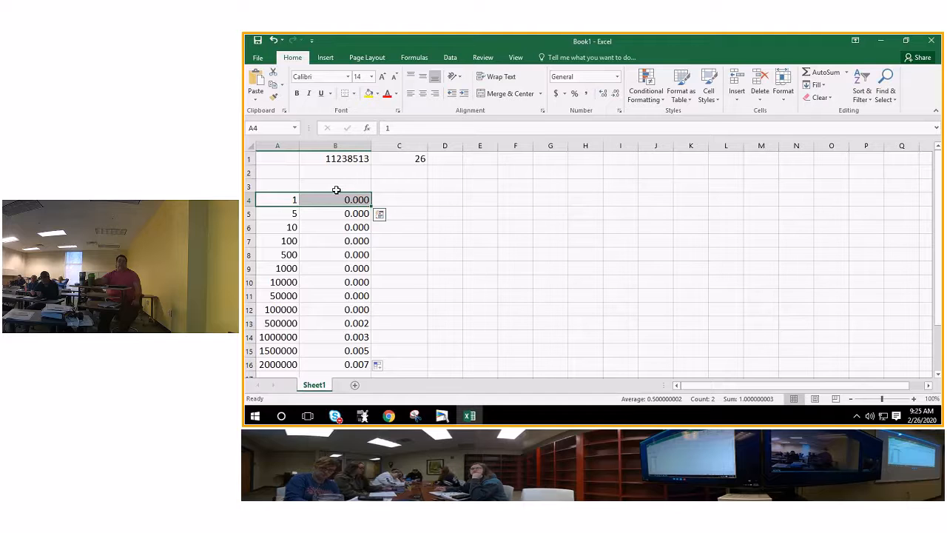
pyautogui.moveTo(364, 184)
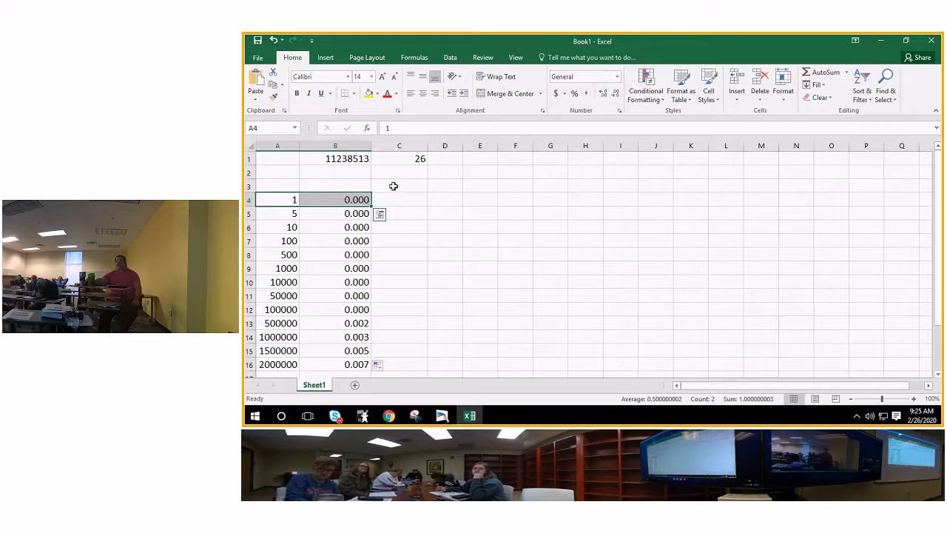
pyautogui.moveTo(408, 197)
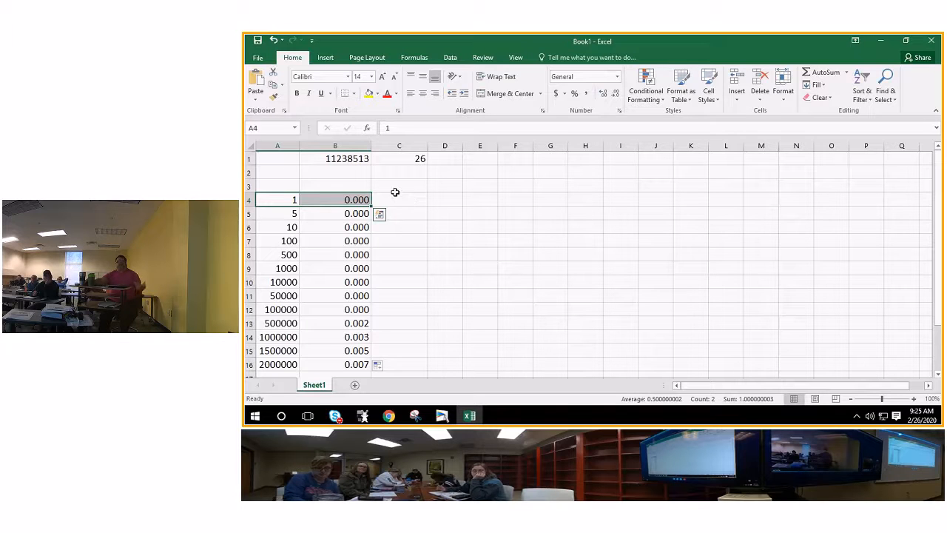
pyautogui.moveTo(408, 204)
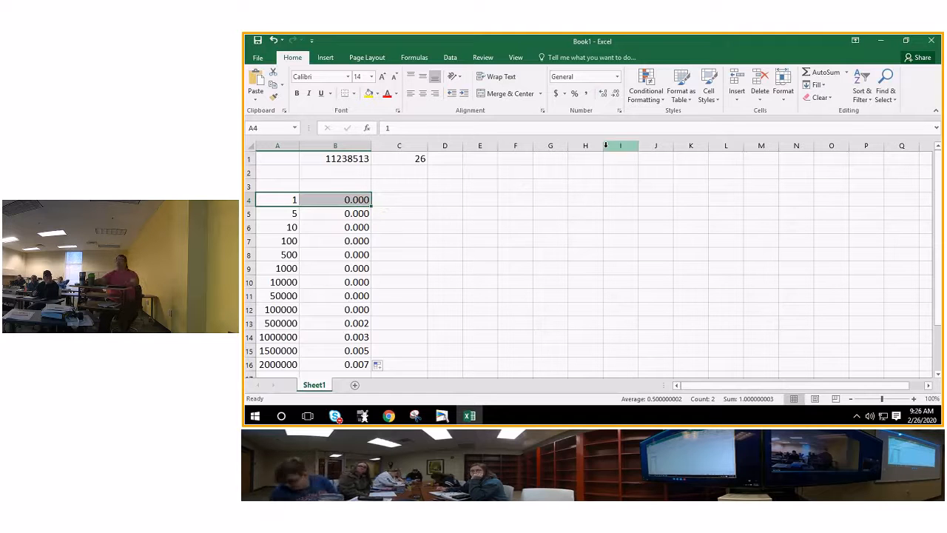
# Start =PERMUT(69,5 in cell H1 for arrangements of 5 from 69.
pyautogui.moveTo(605, 145); pyautogui.dragTo(648, 145)
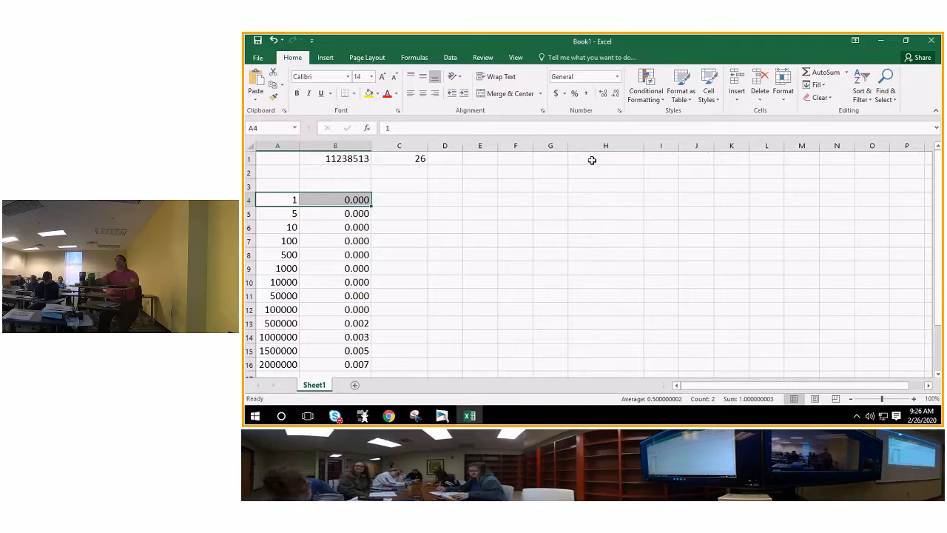
pyautogui.click(605, 158)
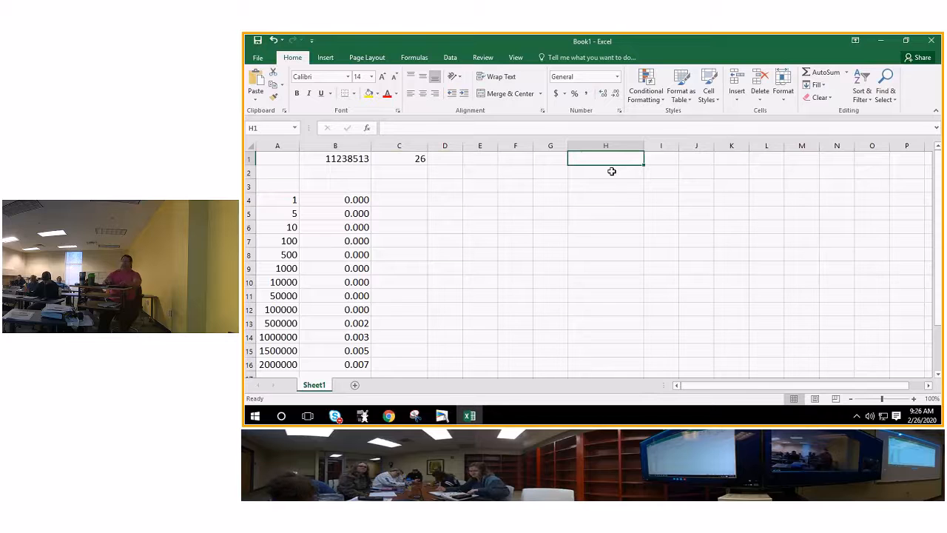
pyautogui.write('=')
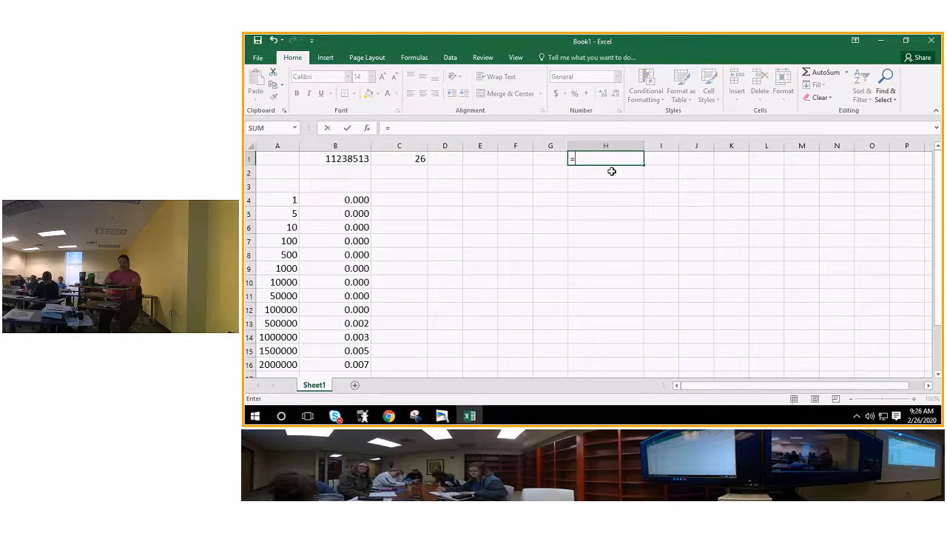
pyautogui.write('perm')
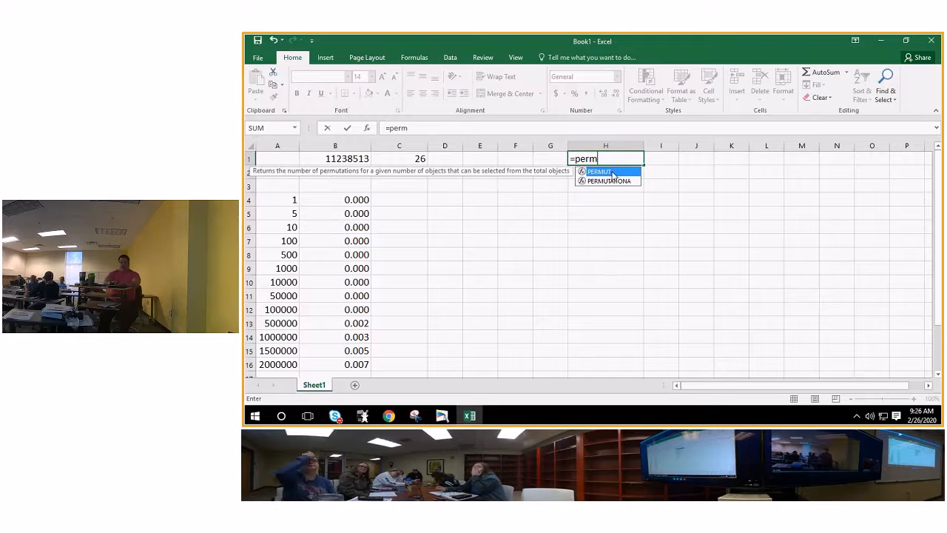
pyautogui.write('ut(')
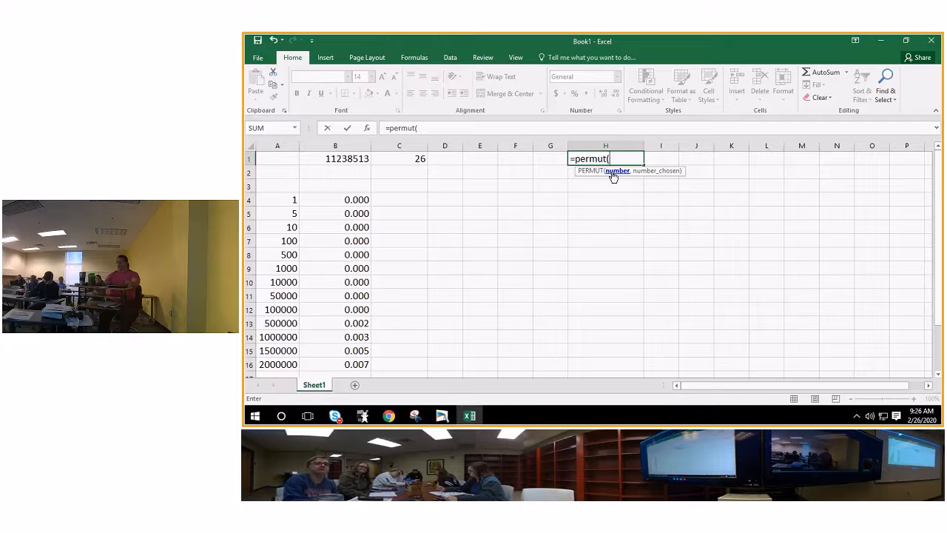
pyautogui.write('69')
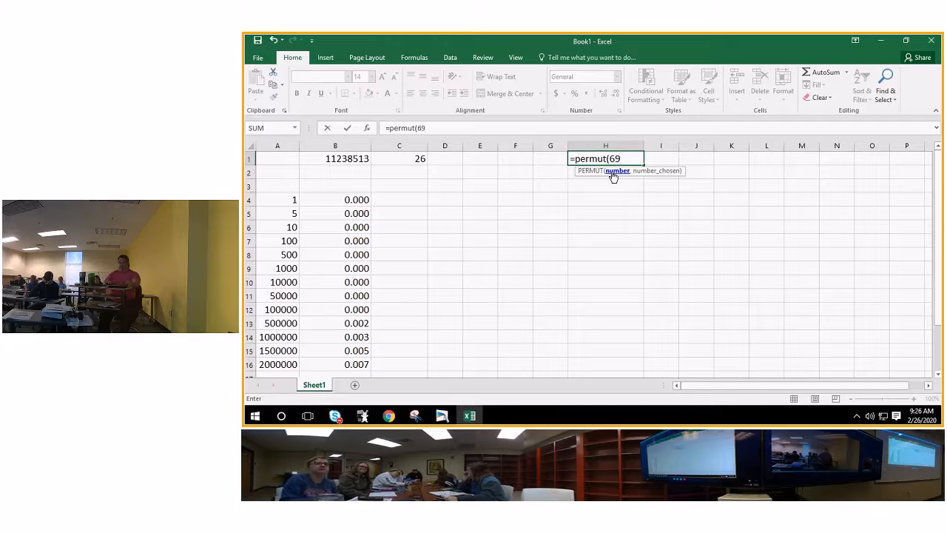
pyautogui.write(',5')
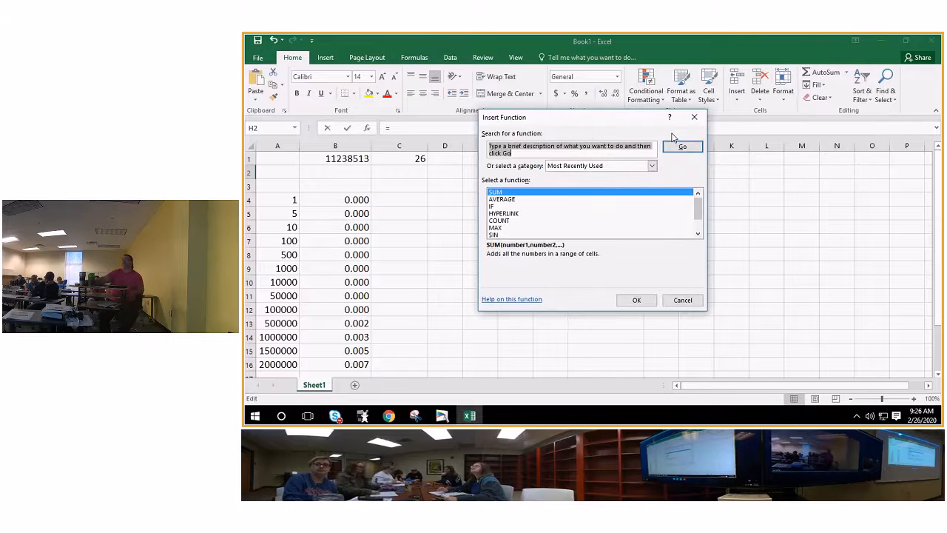
pyautogui.moveTo(568, 183)
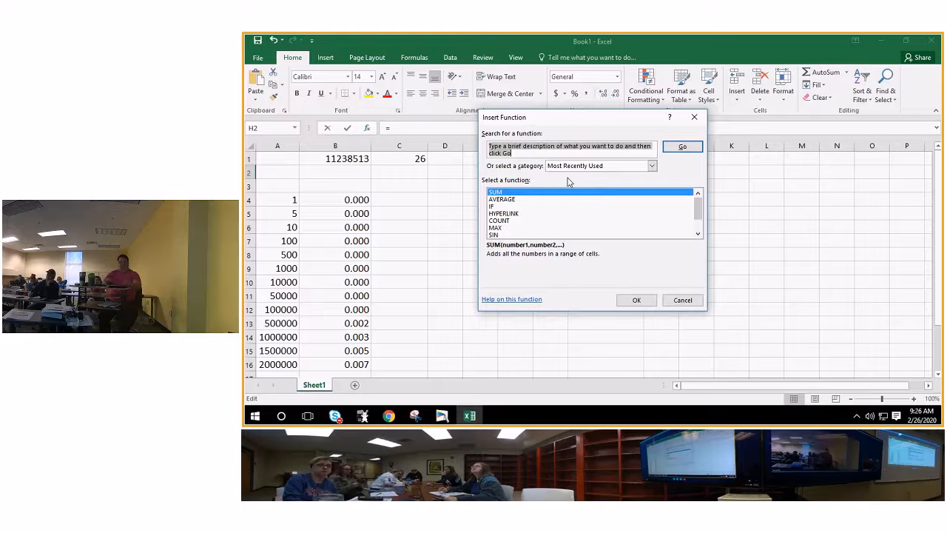
# Search the Insert Function dialog for 'fac' to find FACT, then cancel without inserting.
pyautogui.write('fact')
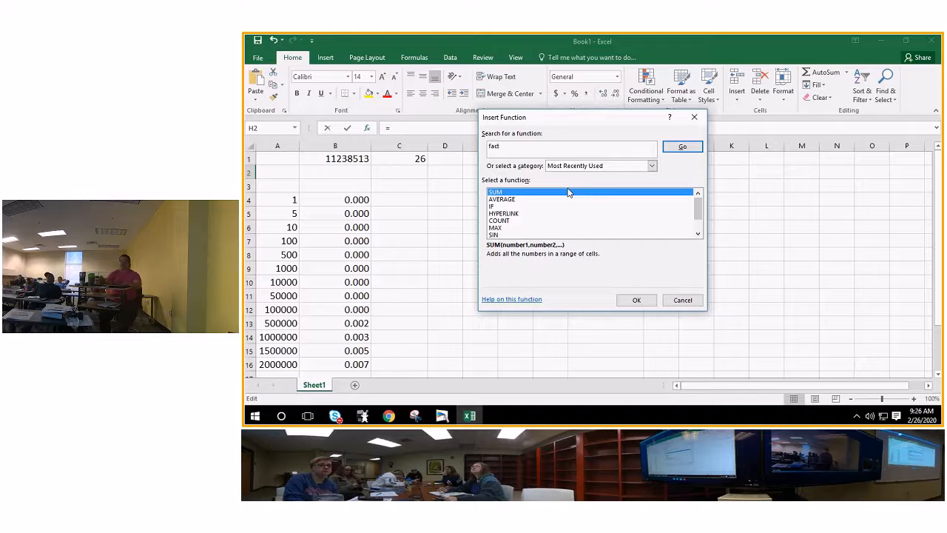
pyautogui.click(681, 146)
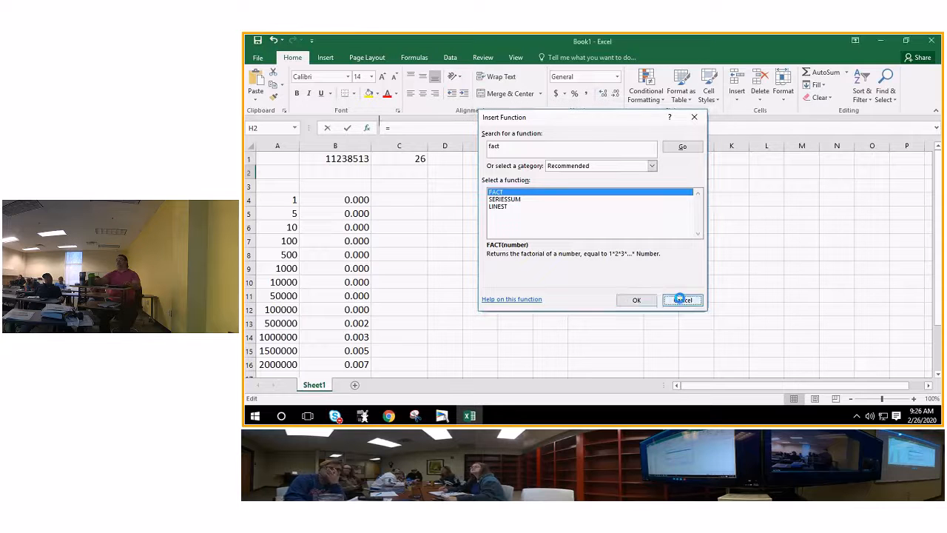
pyautogui.click(681, 299)
pyautogui.write('=')
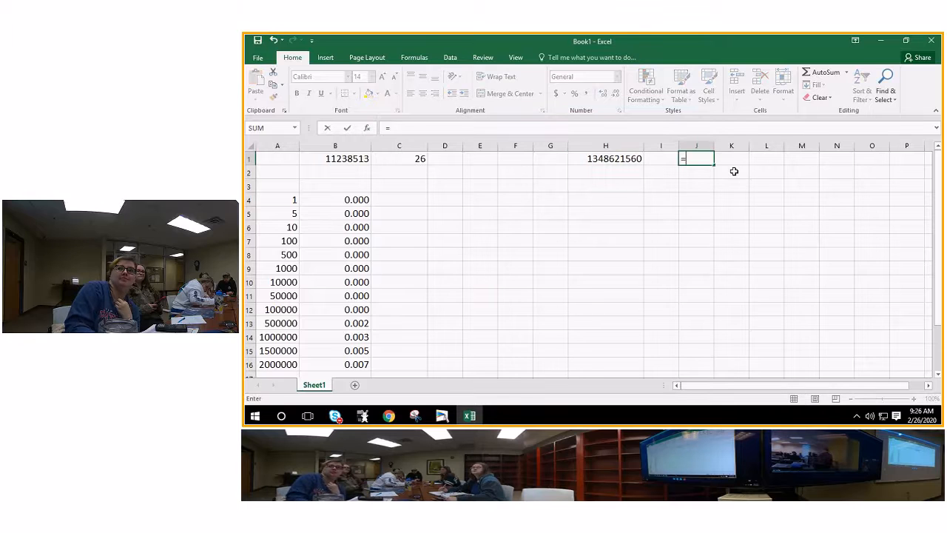
# Enter =fact(5) in cell J1 to show 120, then select empty cell C4.
pyautogui.write('fac')
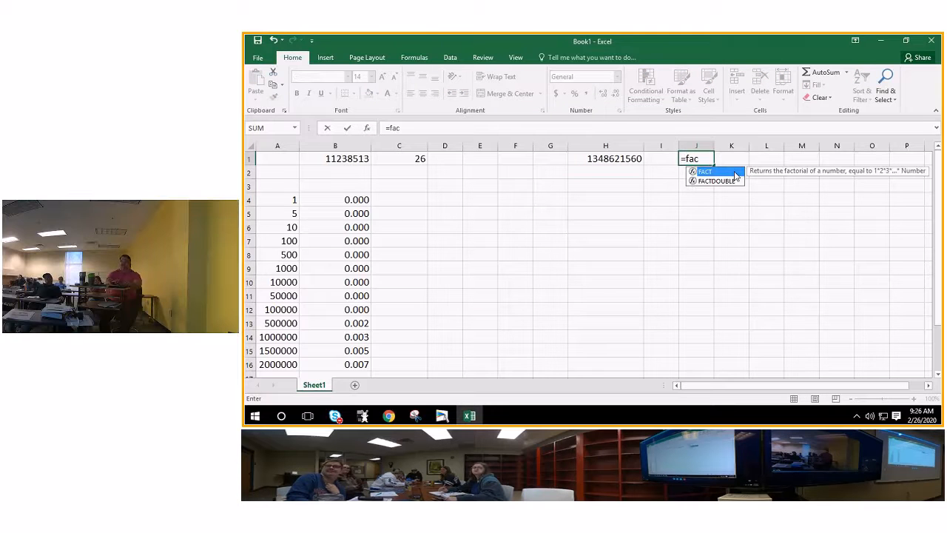
pyautogui.write('t')
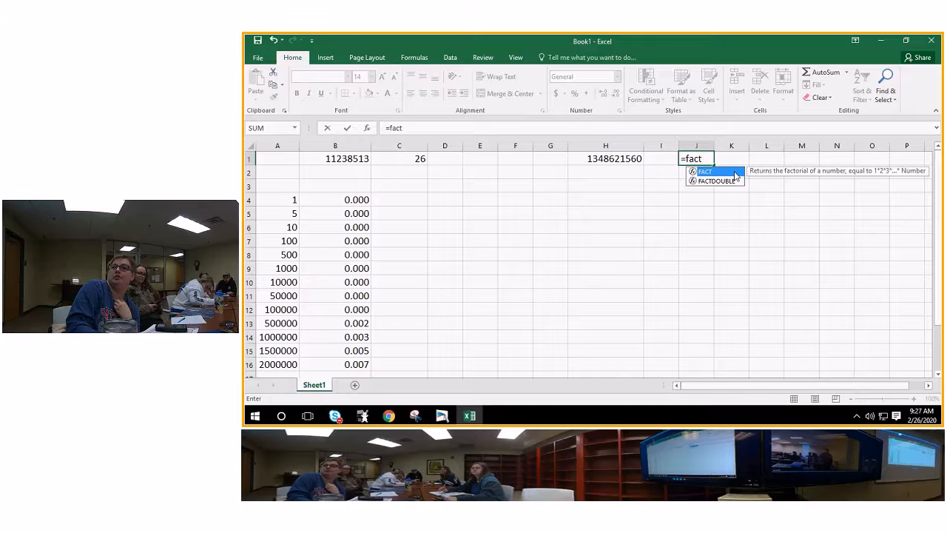
pyautogui.write('(')
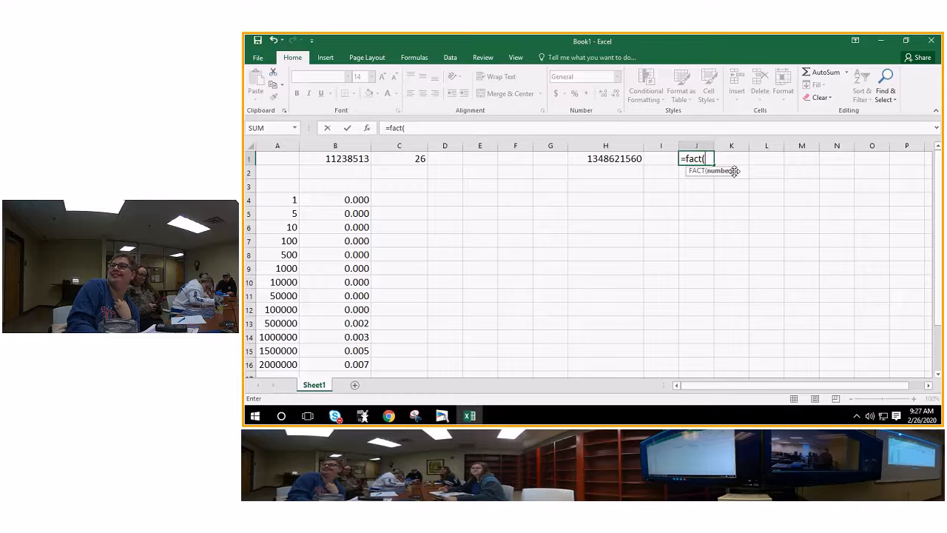
pyautogui.moveTo(793, 303)
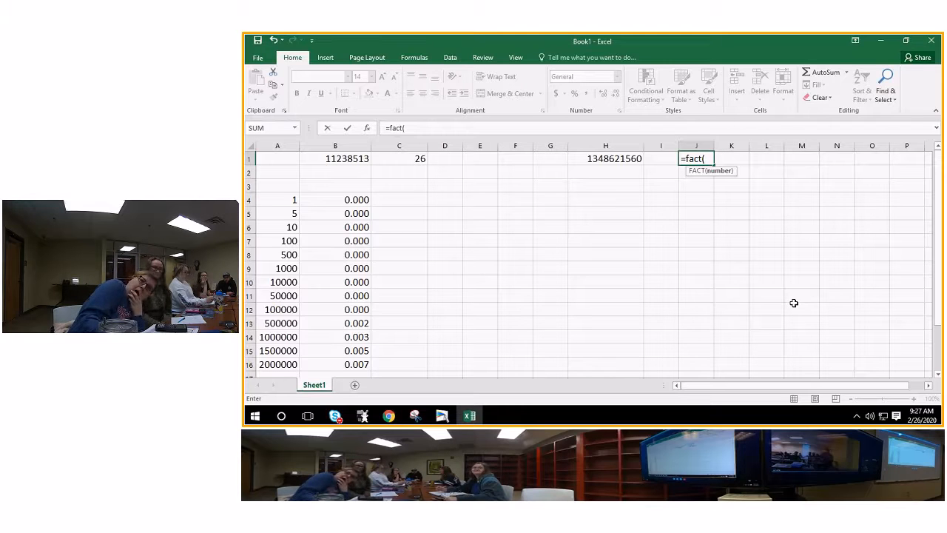
pyautogui.write('5)')
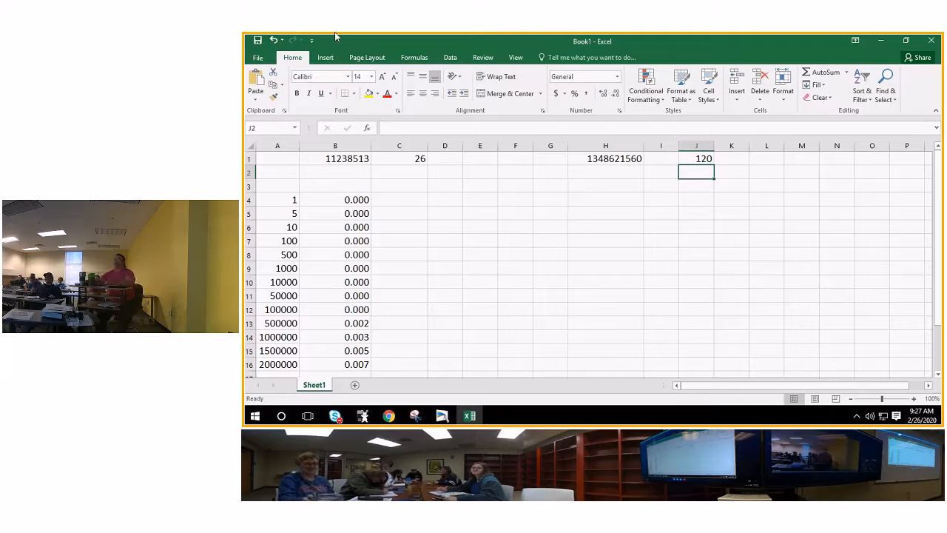
pyautogui.moveTo(445, 136)
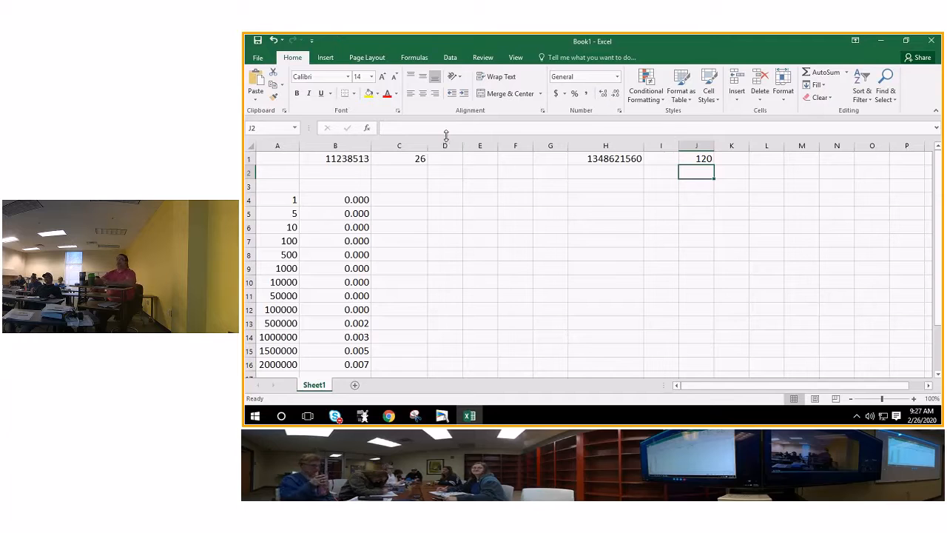
pyautogui.moveTo(471, 128)
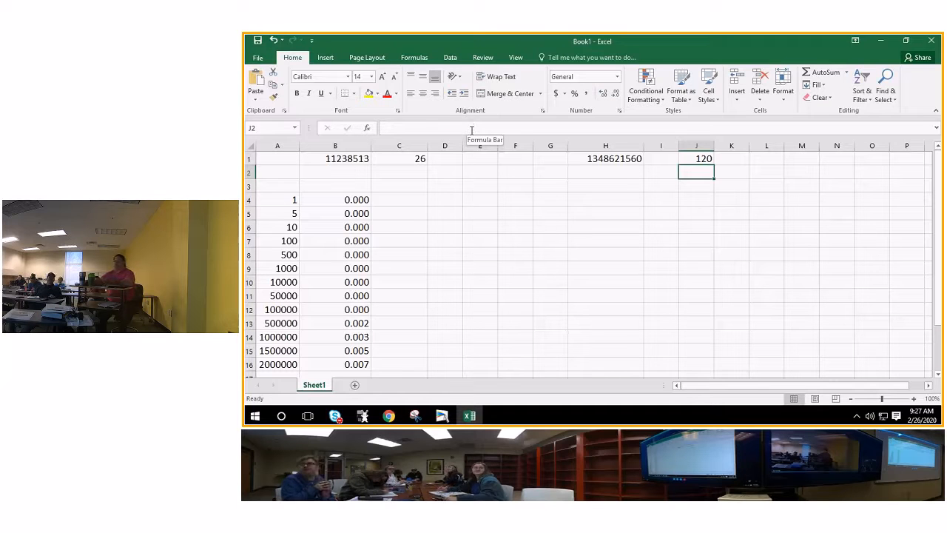
pyautogui.moveTo(441, 122)
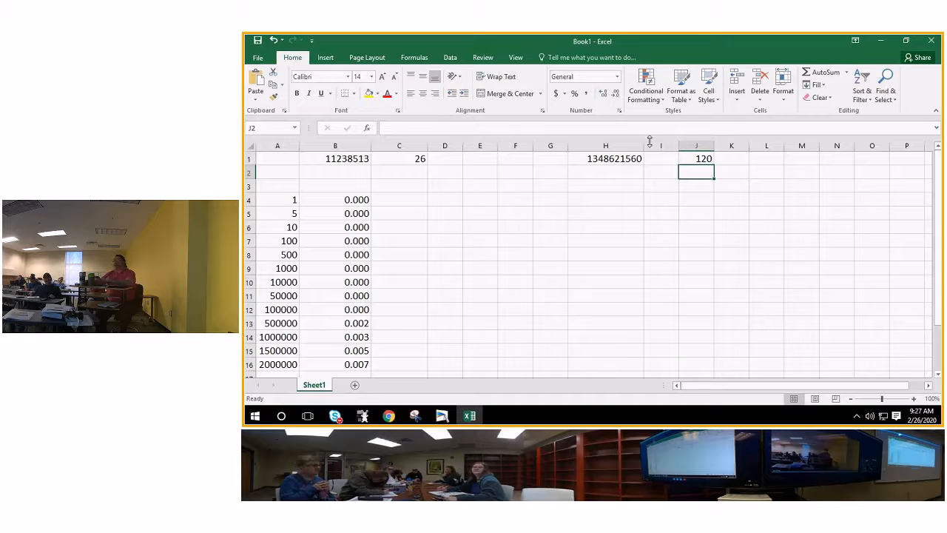
pyautogui.moveTo(628, 180)
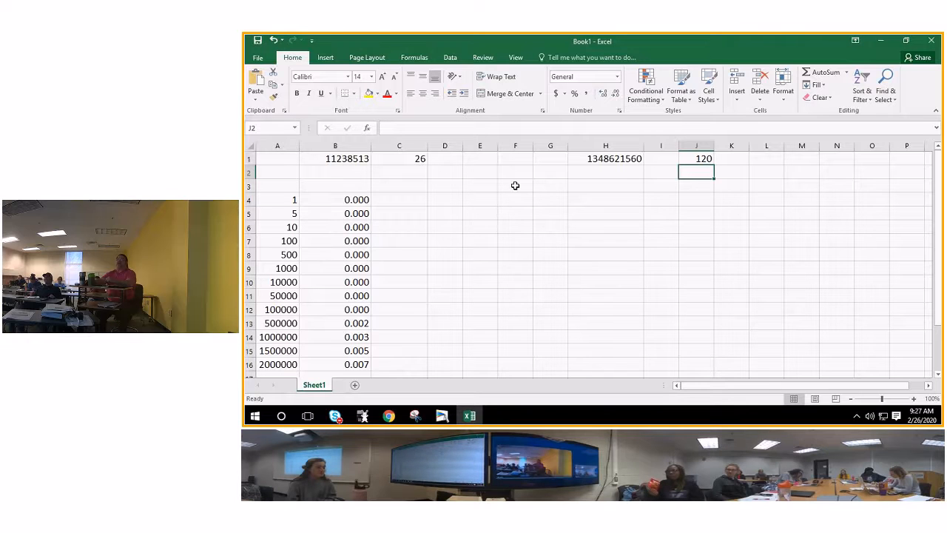
pyautogui.moveTo(471, 199)
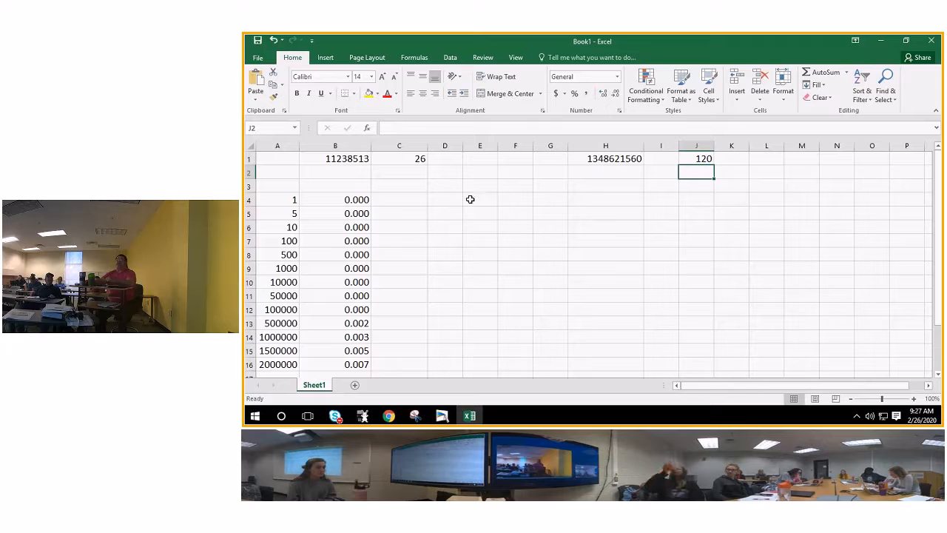
pyautogui.moveTo(466, 210)
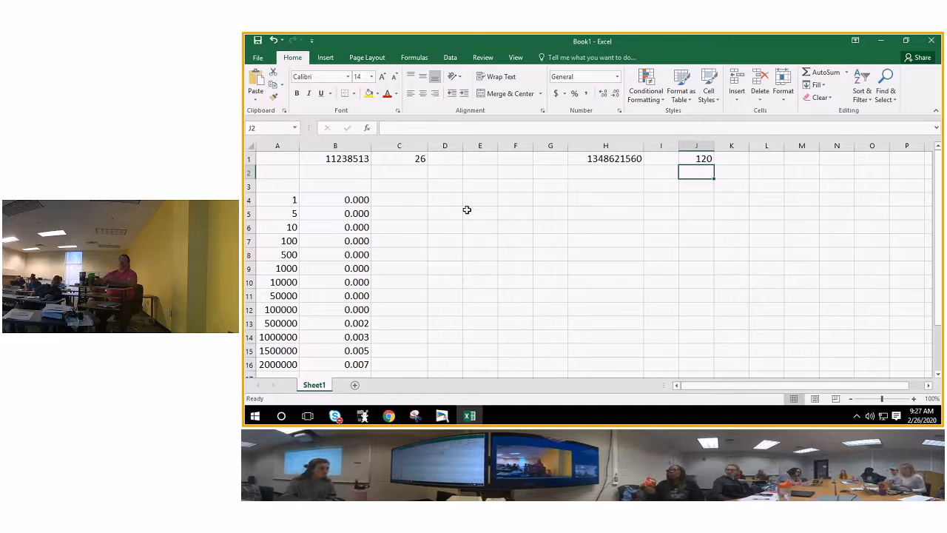
pyautogui.moveTo(530, 207)
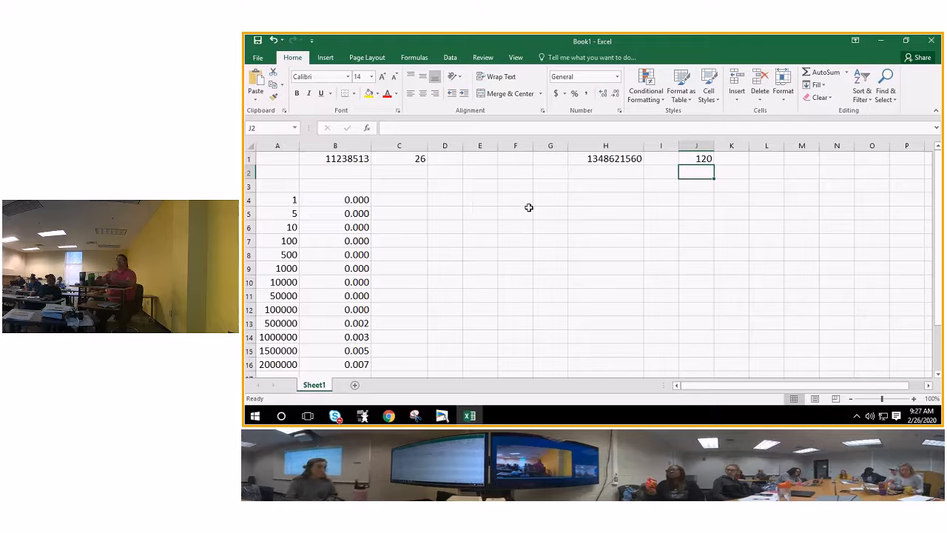
pyautogui.moveTo(482, 218)
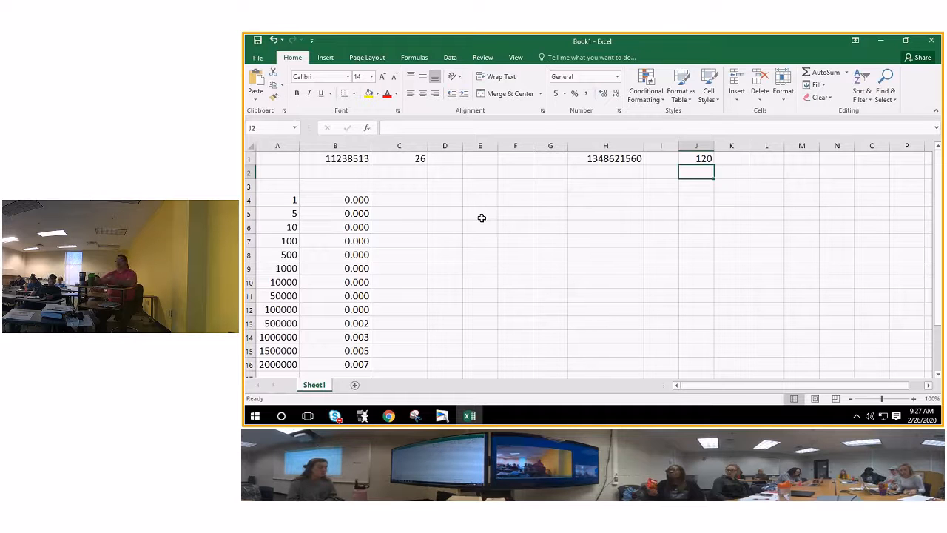
pyautogui.click(400, 198)
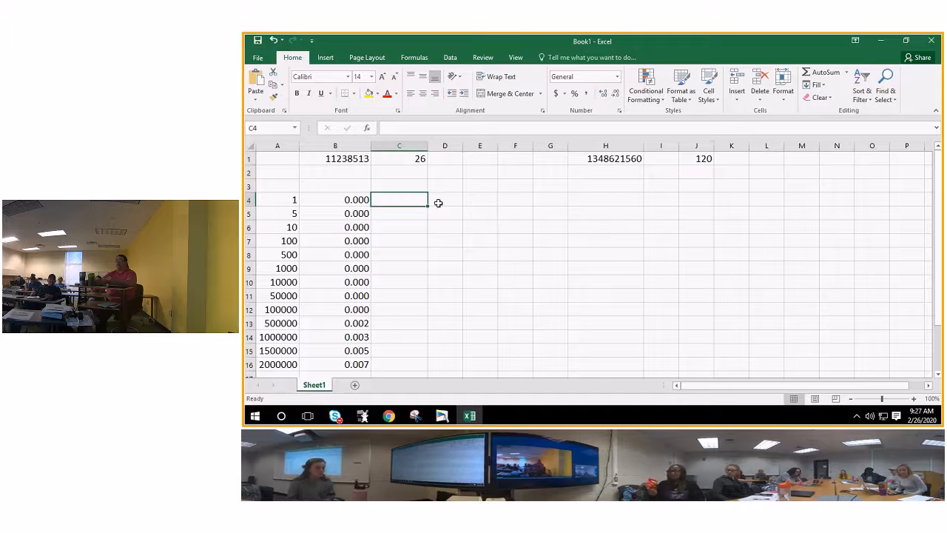
pyautogui.moveTo(428, 201)
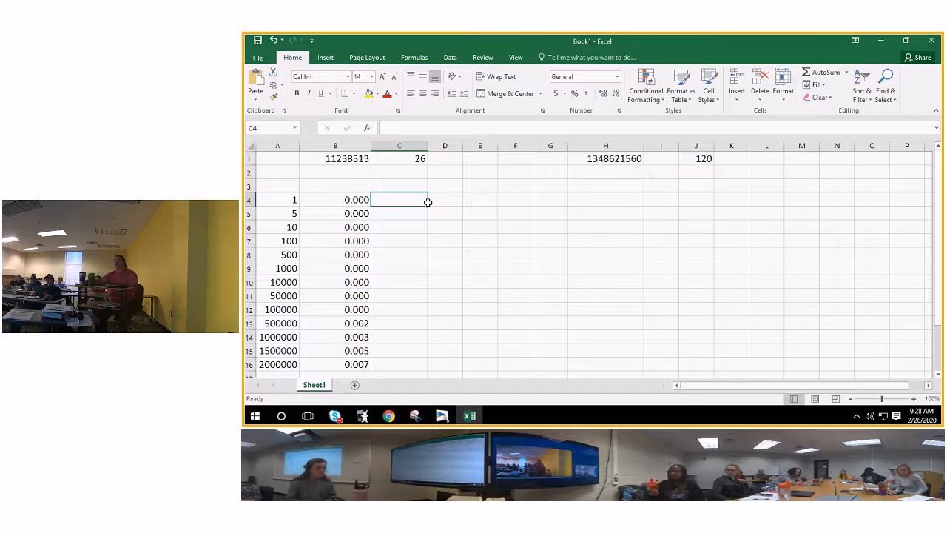
pyautogui.moveTo(466, 212)
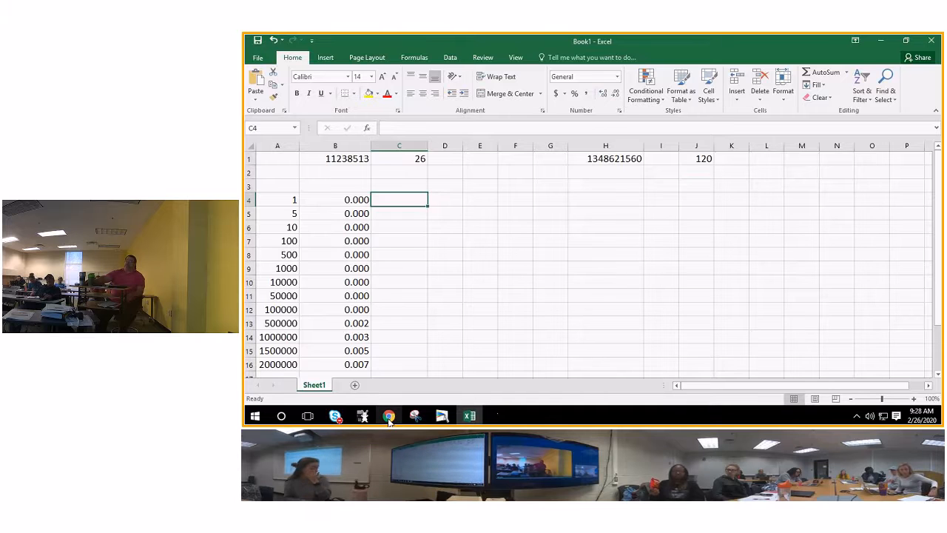
# Bring the Mimio whiteboard Powerball notes page back over the spreadsheet.
pyautogui.click(388, 415)
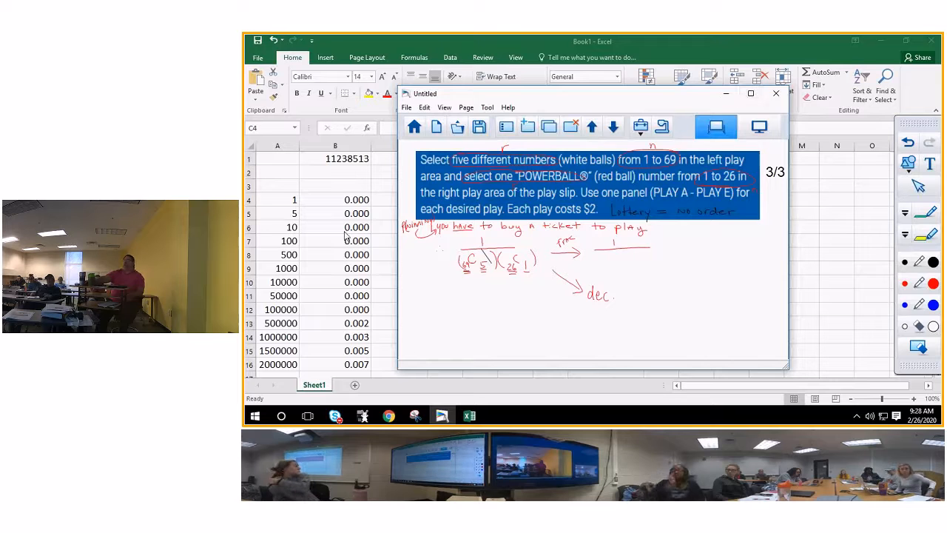
pyautogui.moveTo(317, 213)
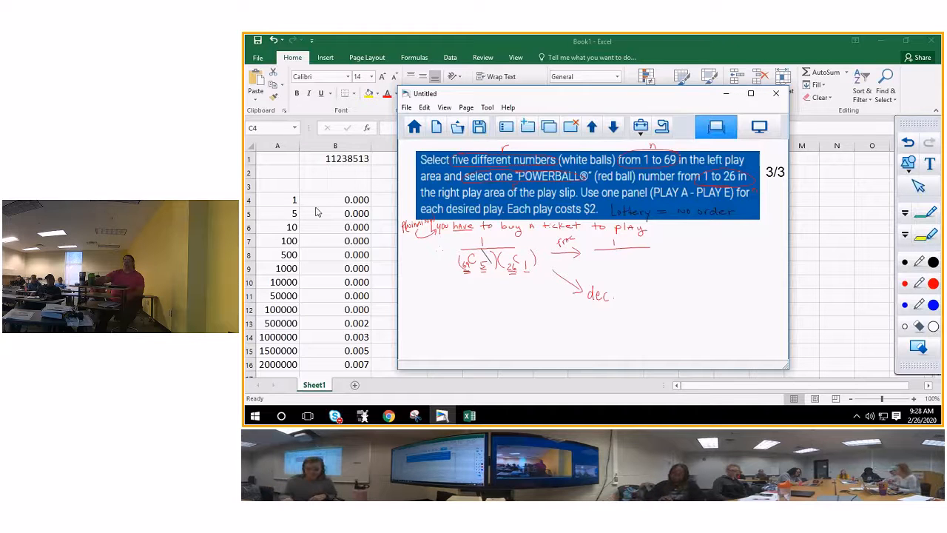
pyautogui.moveTo(339, 206)
pyautogui.write('=')
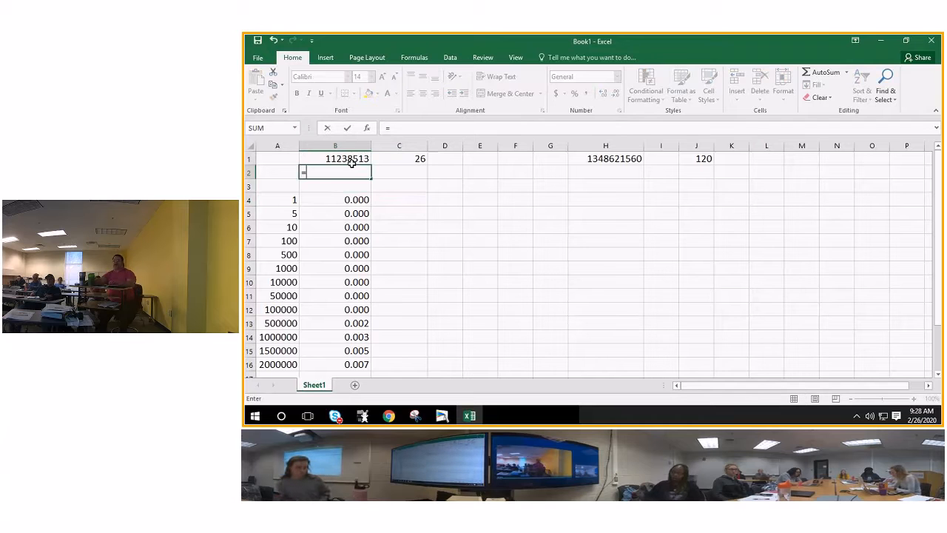
# Multiply B1 (11238513) by C1 (26) in B2 to get 292201338 and select it.
pyautogui.click(334, 158)
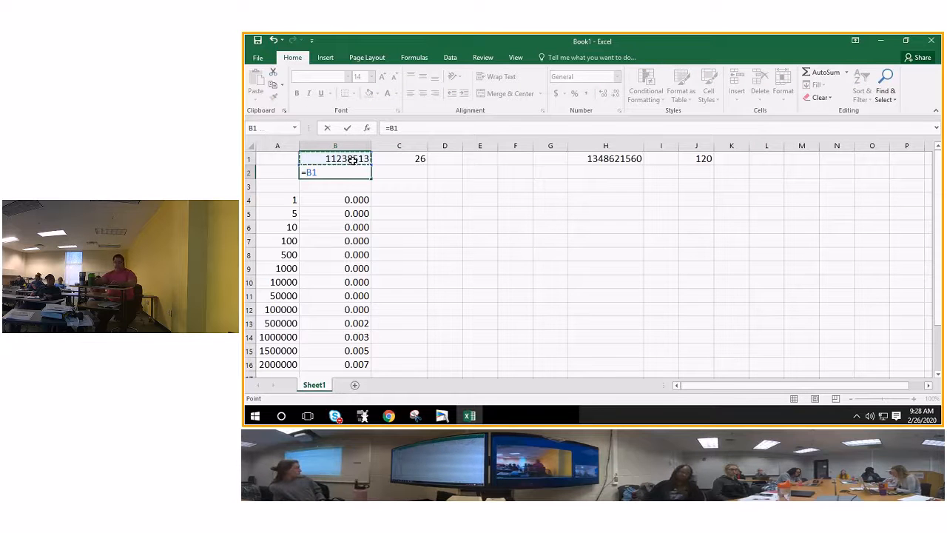
pyautogui.write('*')
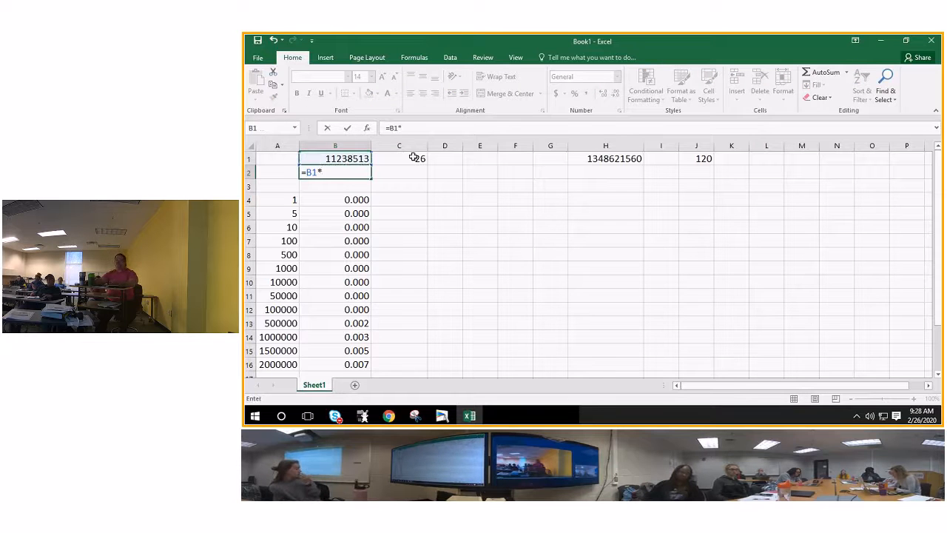
pyautogui.click(400, 159)
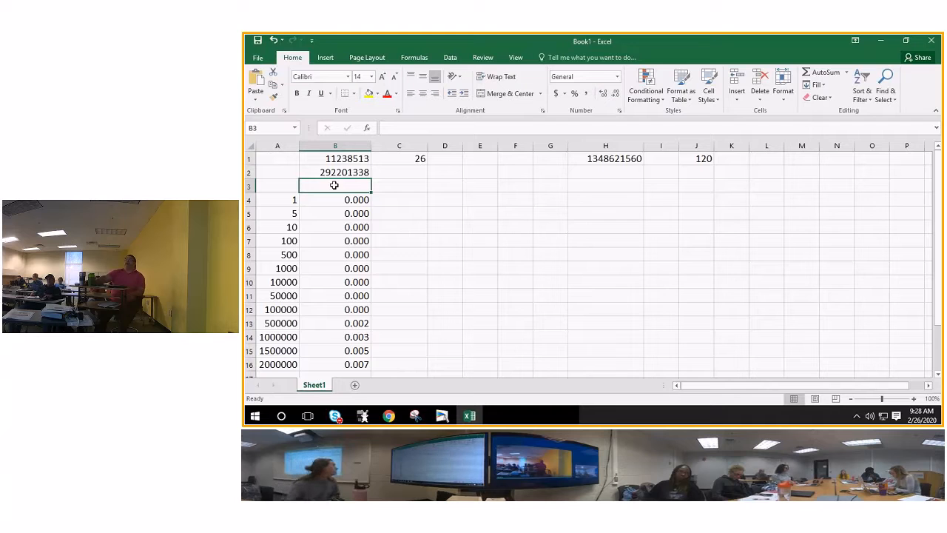
pyautogui.click(335, 172)
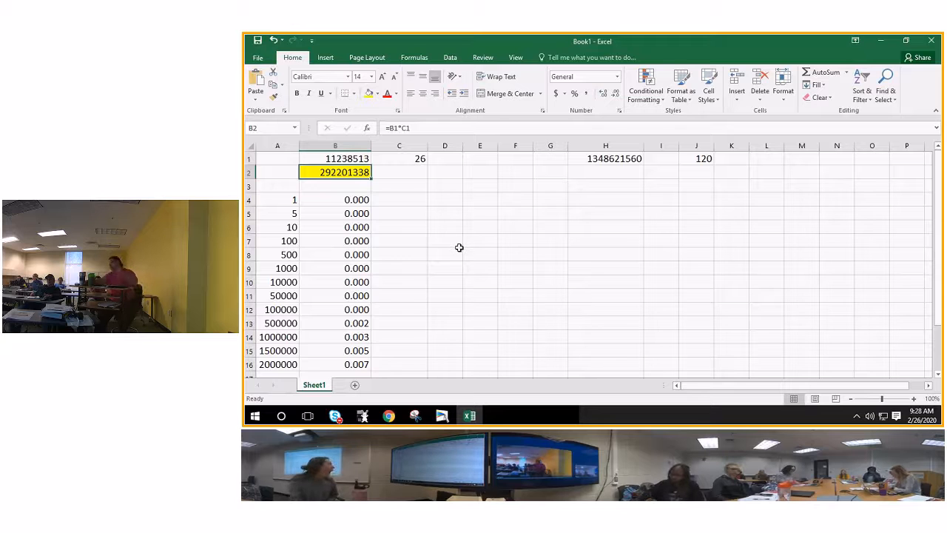
pyautogui.moveTo(487, 258)
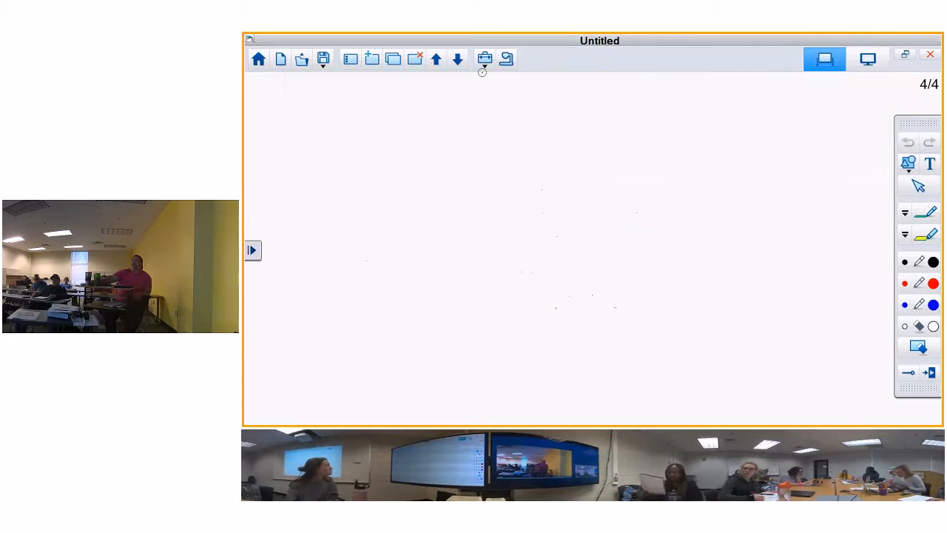
# Insert the 'mega' PNG picture from Pictures onto the blank whiteboard page.
pyautogui.click(486, 60)
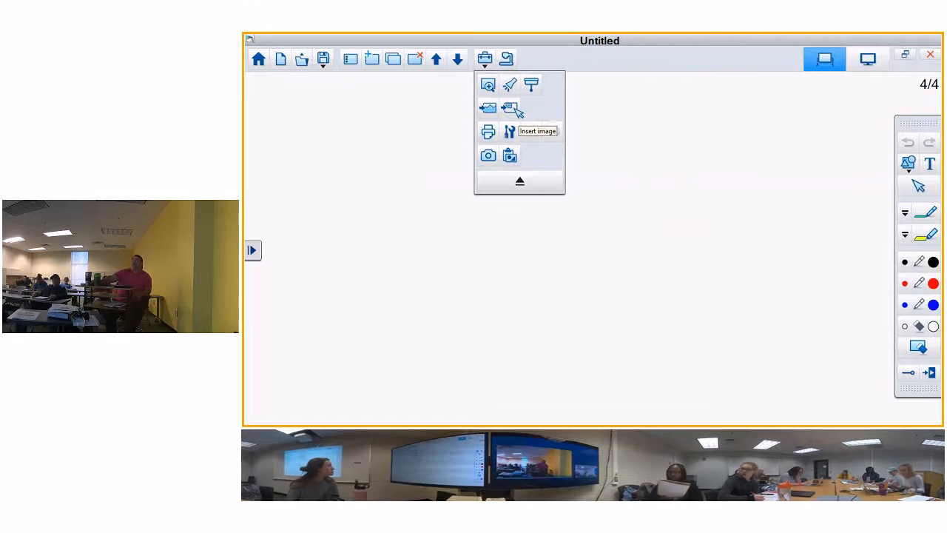
pyautogui.click(488, 109)
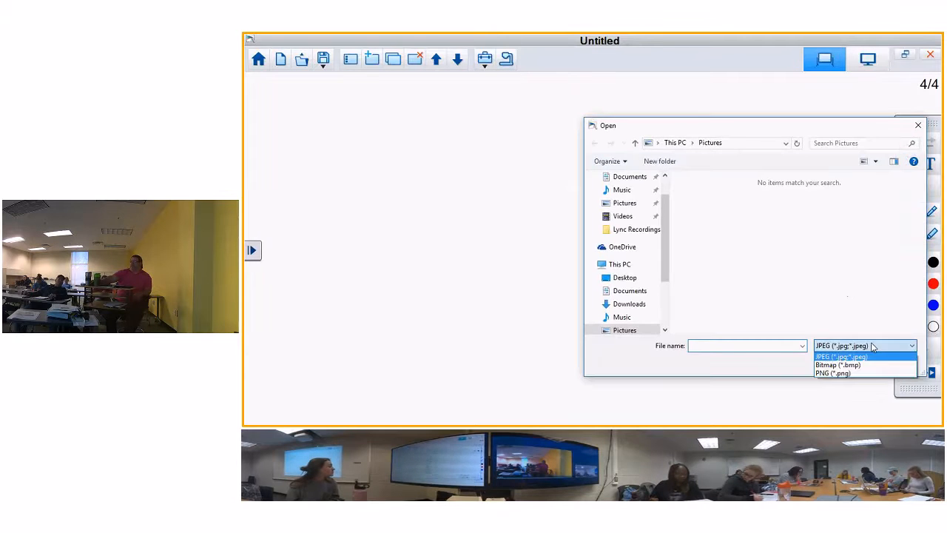
pyautogui.click(832, 373)
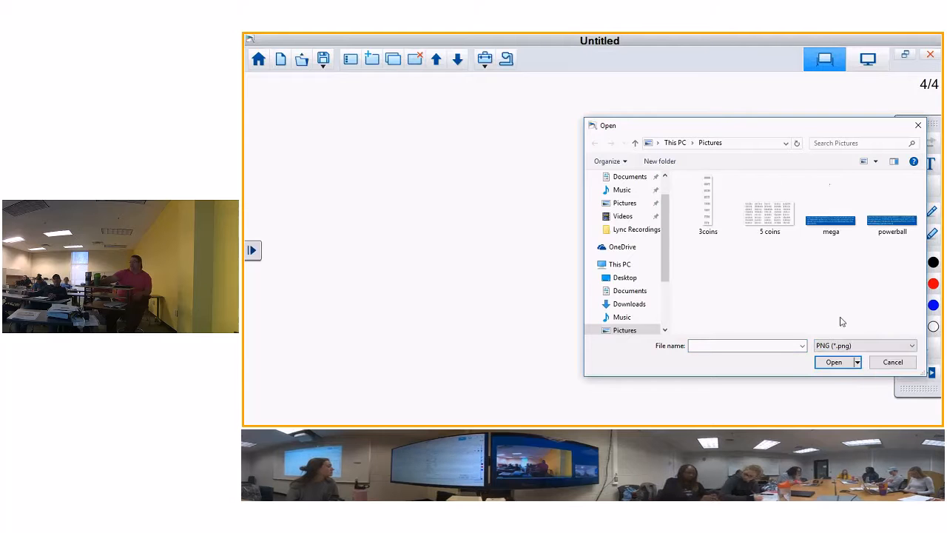
pyautogui.moveTo(797, 276)
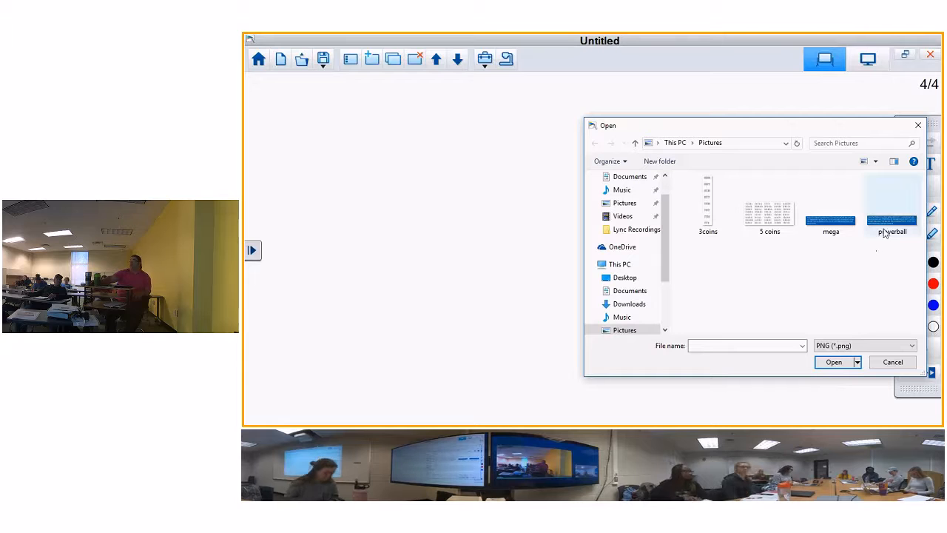
pyautogui.click(831, 214)
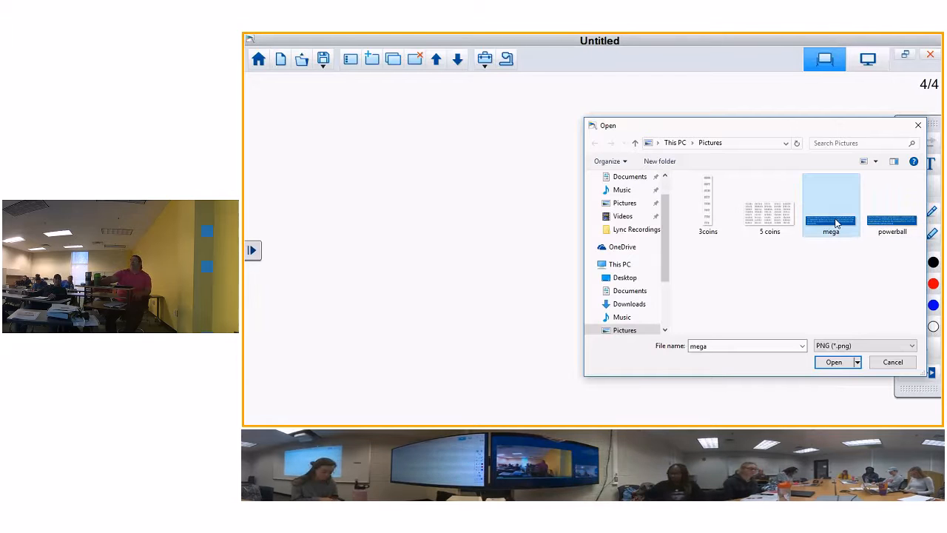
pyautogui.click(835, 361)
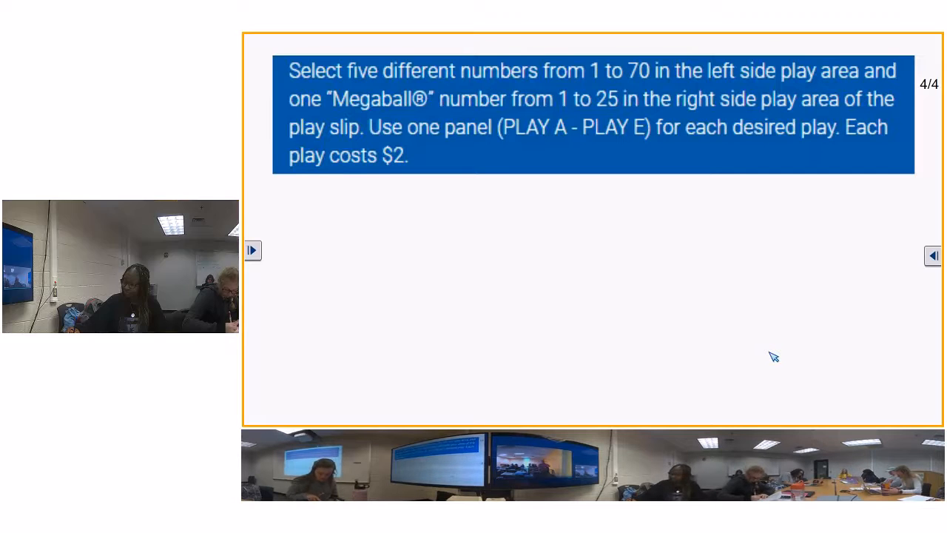
pyautogui.moveTo(583, 311)
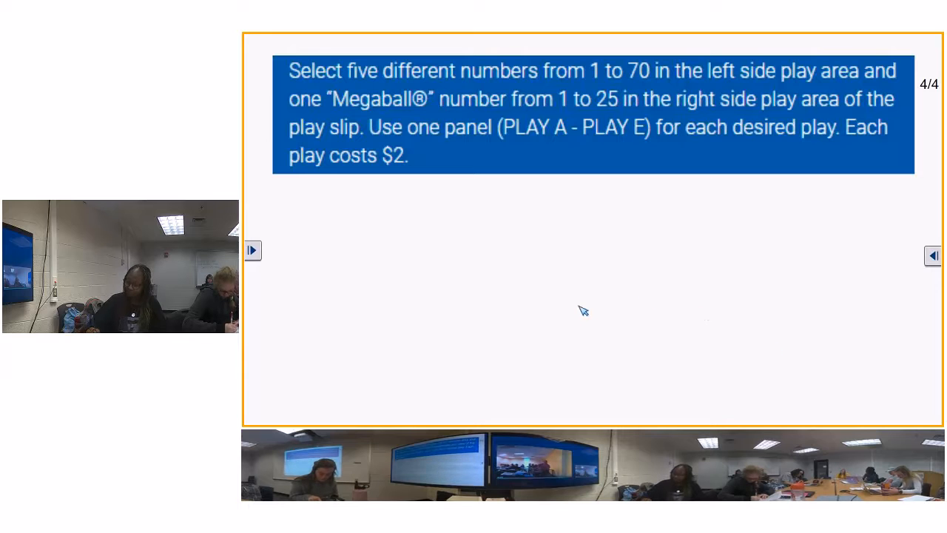
pyautogui.moveTo(512, 252)
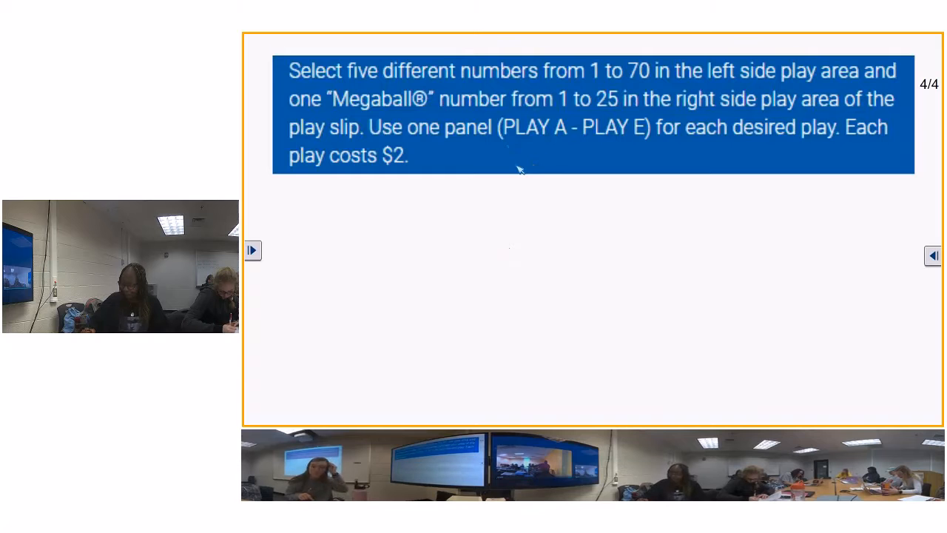
pyautogui.moveTo(560, 207)
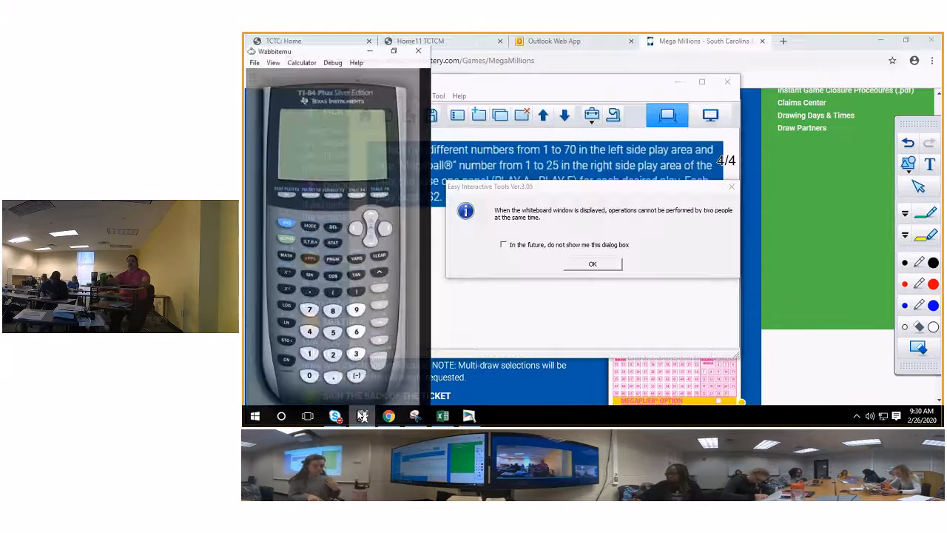
# Dismiss the Easy Interactive Tools notice and enlarge the whiteboard beside the TI-84 emulator.
pyautogui.click(592, 264)
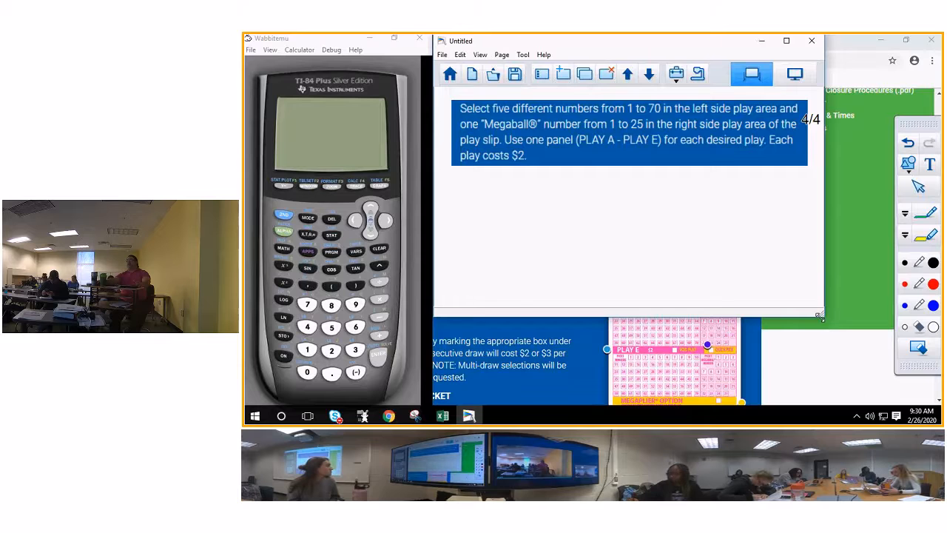
pyautogui.click(785, 41)
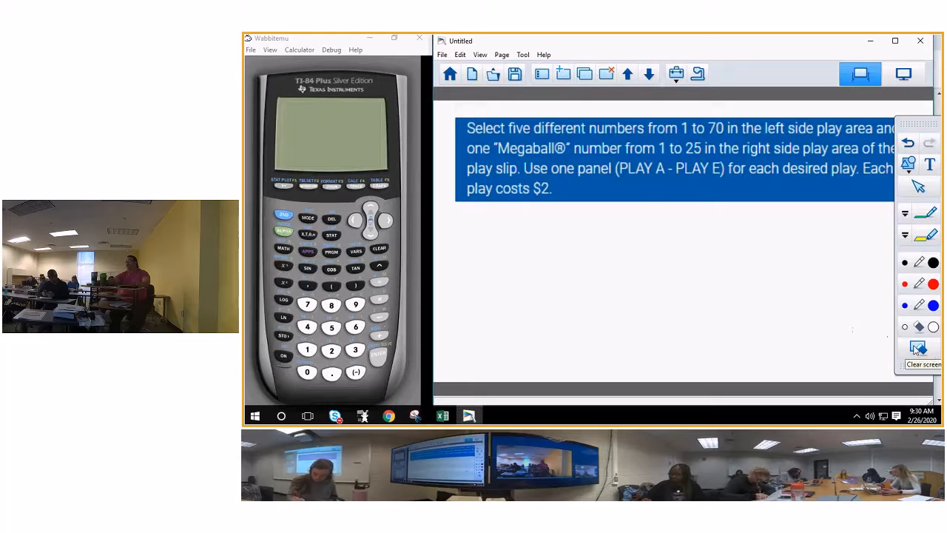
pyautogui.click(917, 348)
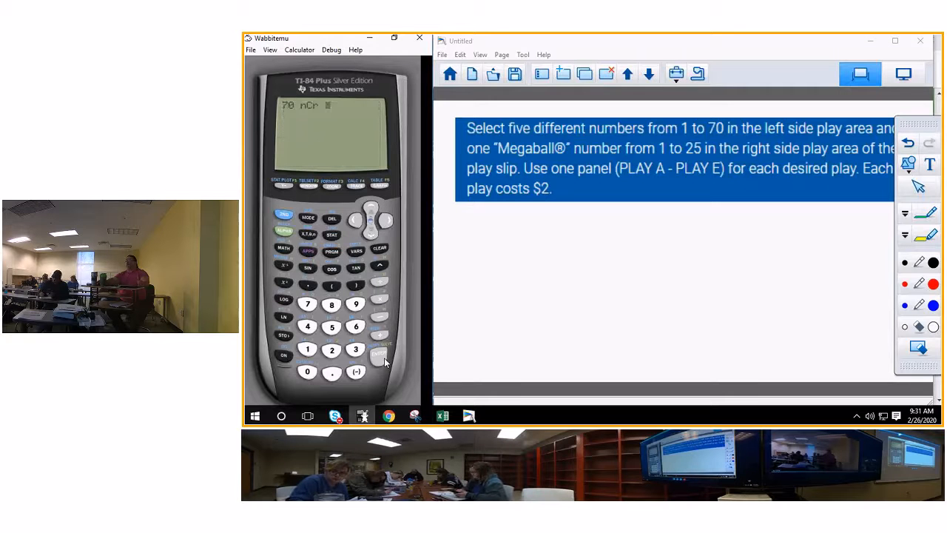
# Evaluate 70 nCr 5 = 12103014 on the TI-84, store it to A, and clear the screen.
pyautogui.click(332, 327)
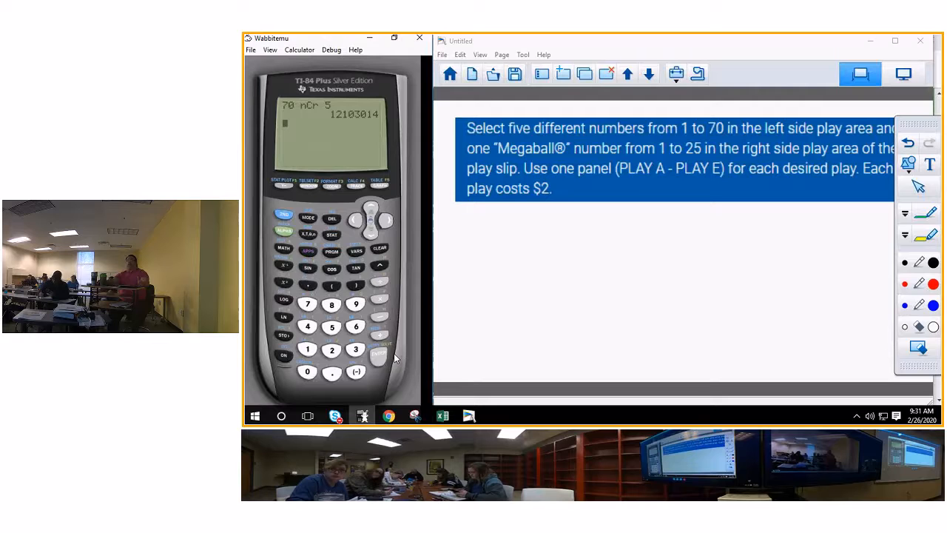
pyautogui.moveTo(311, 259)
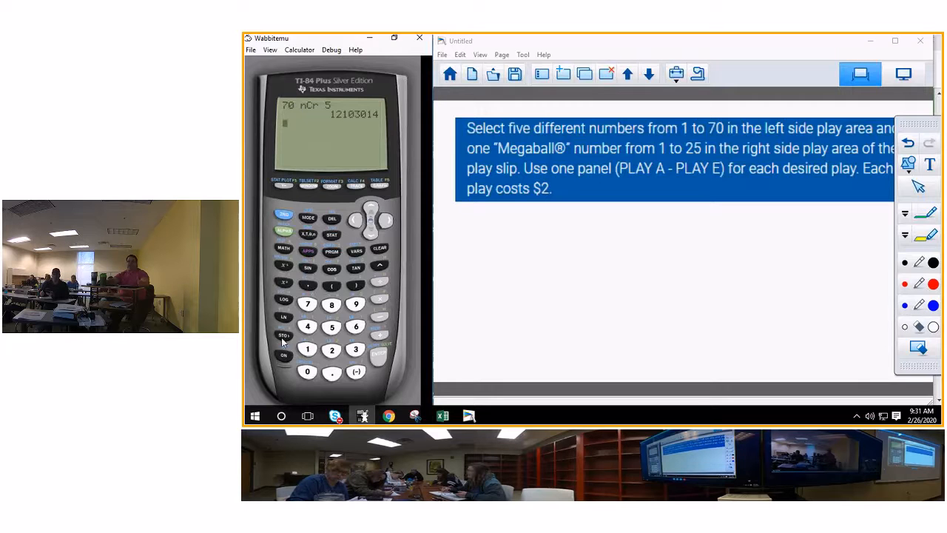
pyautogui.moveTo(285, 337)
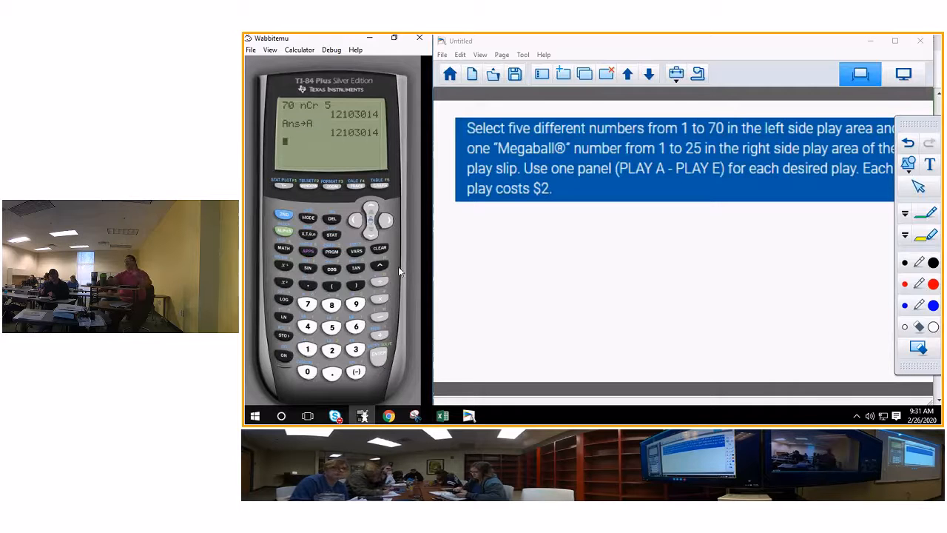
pyautogui.moveTo(394, 266)
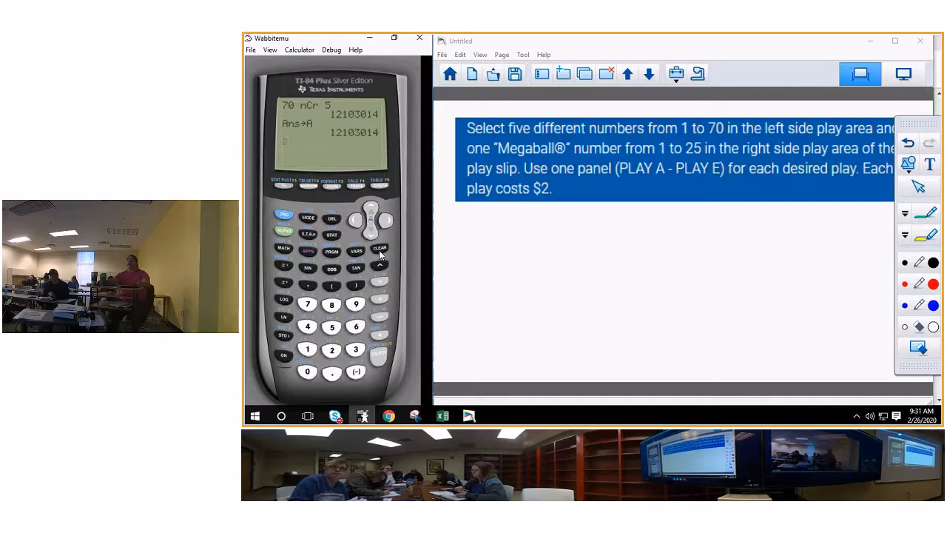
pyautogui.click(379, 248)
pyautogui.write('25 nCr 5')
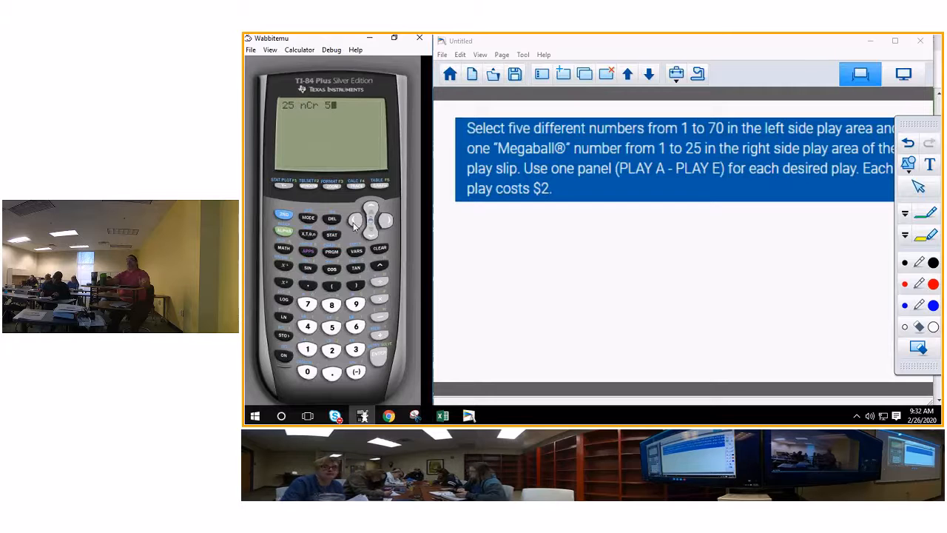
# Evaluate 25 nCr 1 = 25 on the TI-84 and store it to B.
pyautogui.click(308, 349)
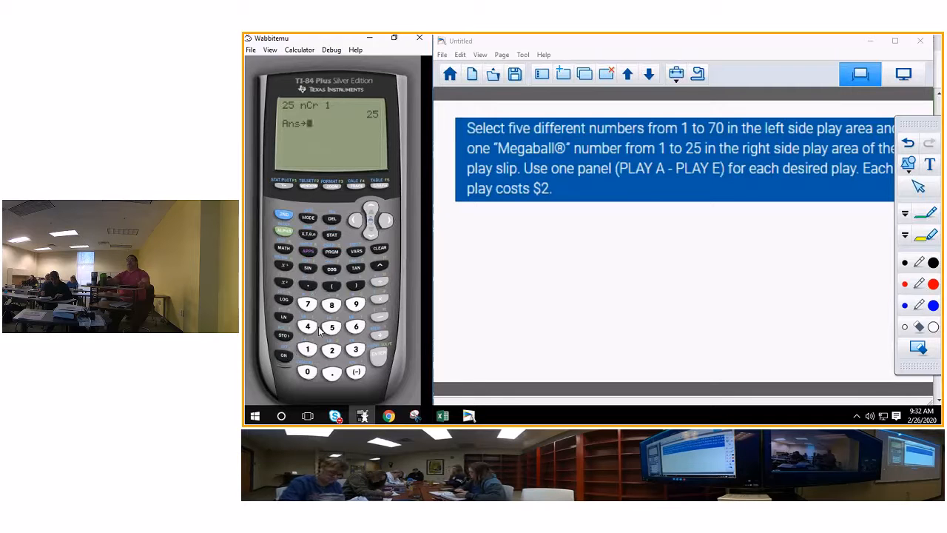
pyautogui.moveTo(302, 258)
pyautogui.write('B')
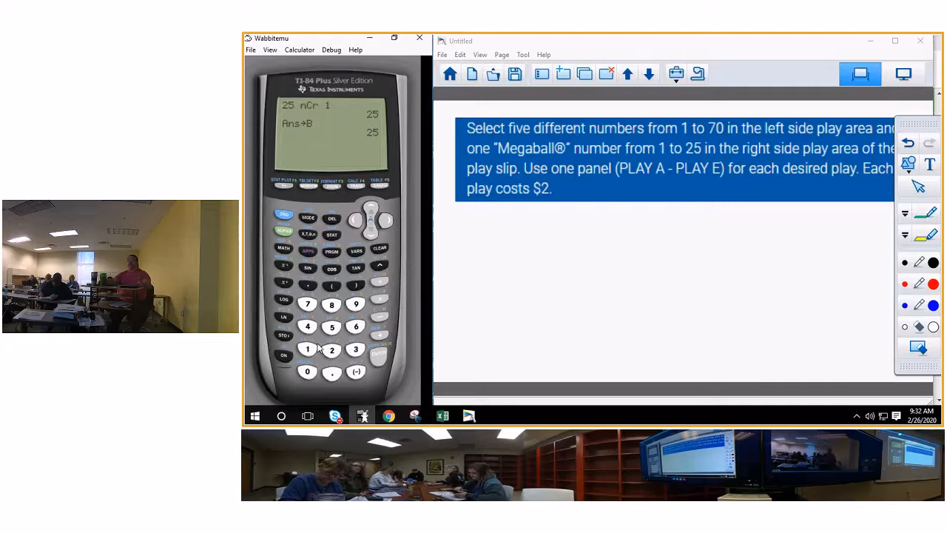
pyautogui.click(308, 349)
pyautogui.write('1/(A*B)')
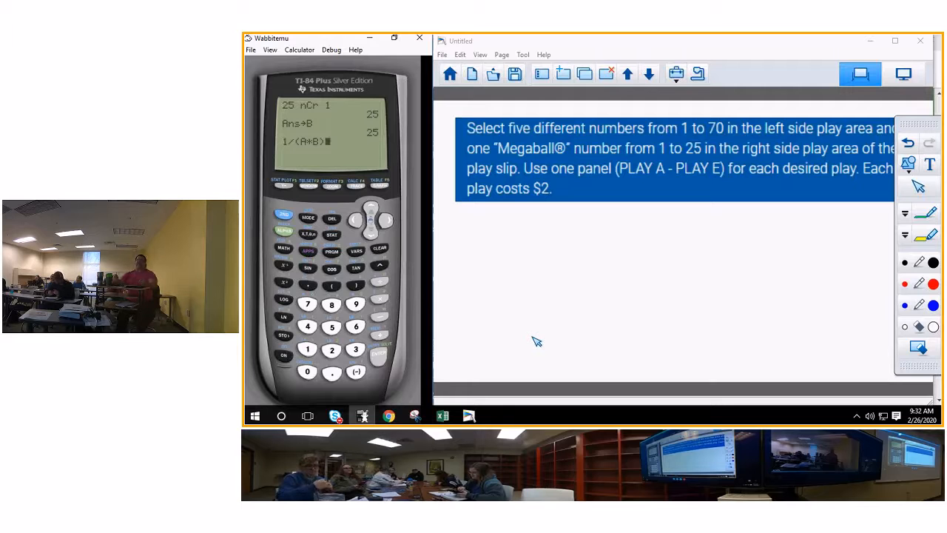
pyautogui.moveTo(539, 328)
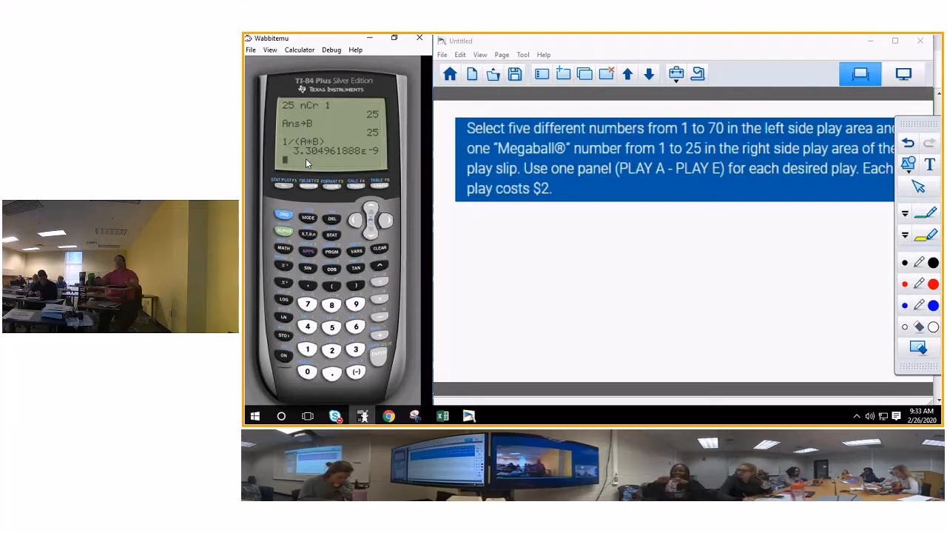
pyautogui.moveTo(334, 193)
pyautogui.write('A*B')
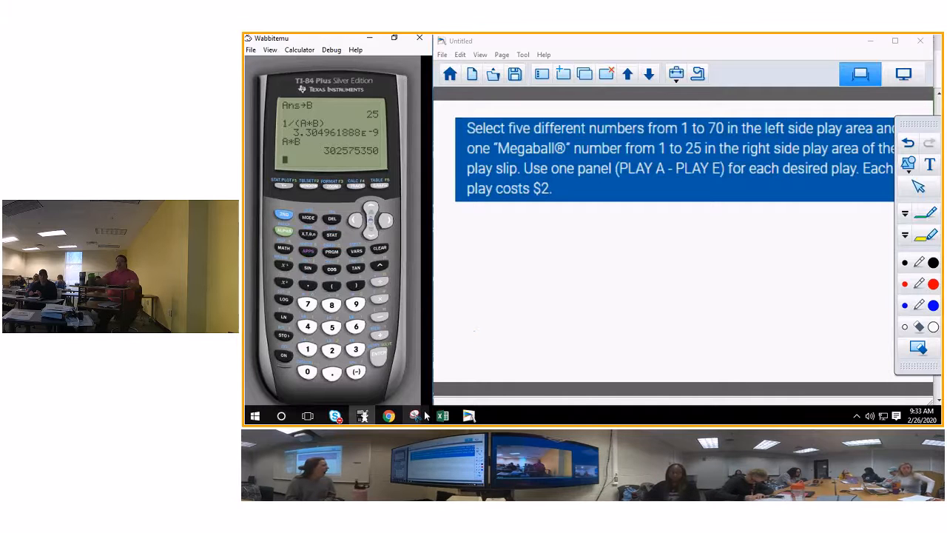
# Review Powerball jackpot odds of 1 in 292,201,338 on the lottery site, then go to Mega Millions.
pyautogui.click(388, 414)
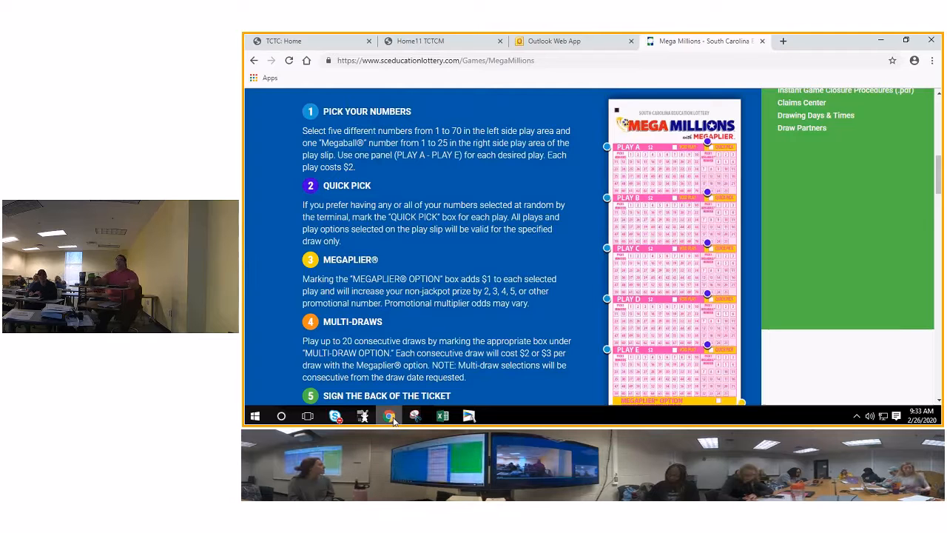
pyautogui.click(255, 61)
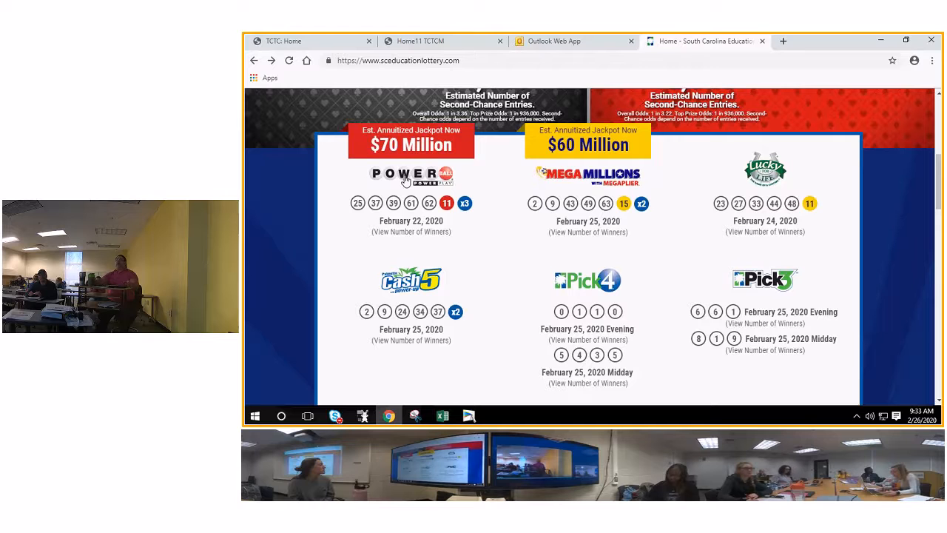
pyautogui.click(412, 174)
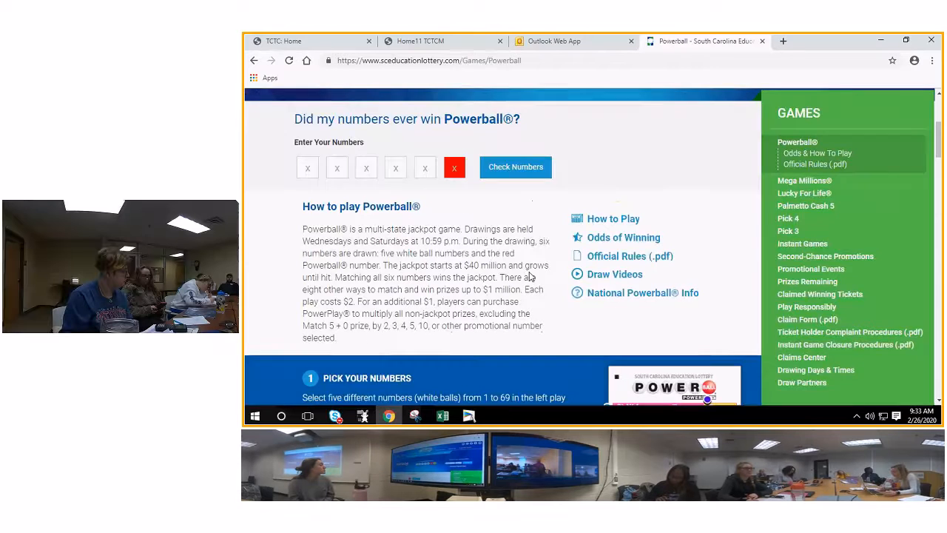
pyautogui.scroll(-3)
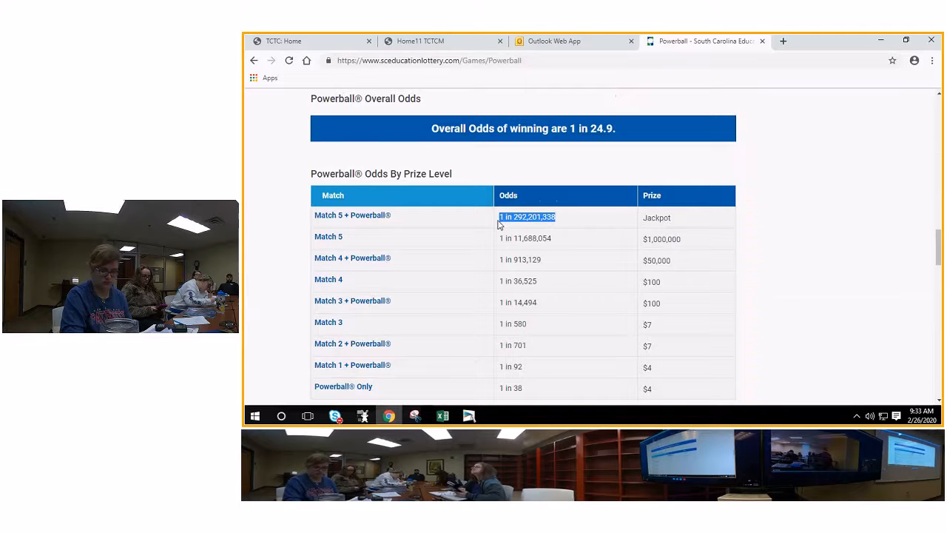
pyautogui.moveTo(603, 274)
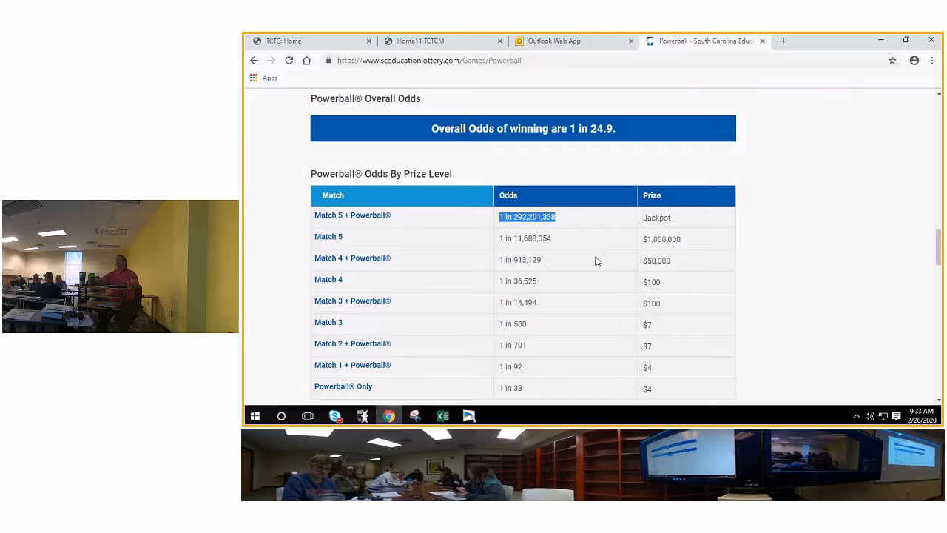
pyautogui.click(254, 60)
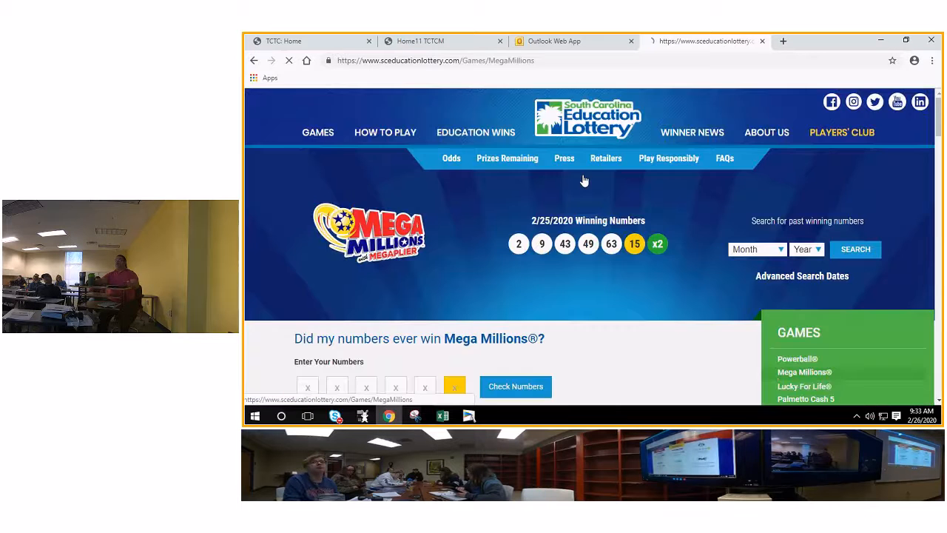
# Show the Mega Millions odds table and highlight the 1 in 302,575,350 jackpot odds.
pyautogui.scroll(-3)
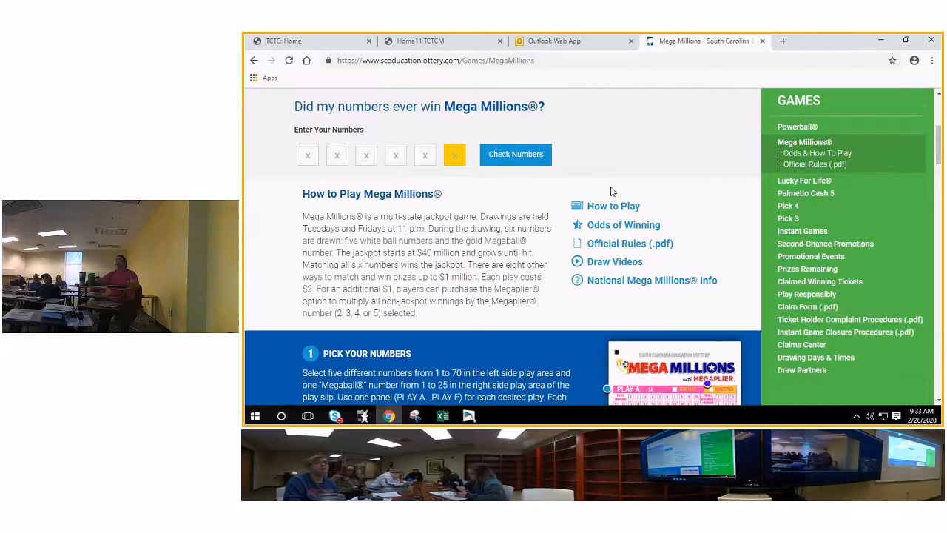
pyautogui.click(623, 225)
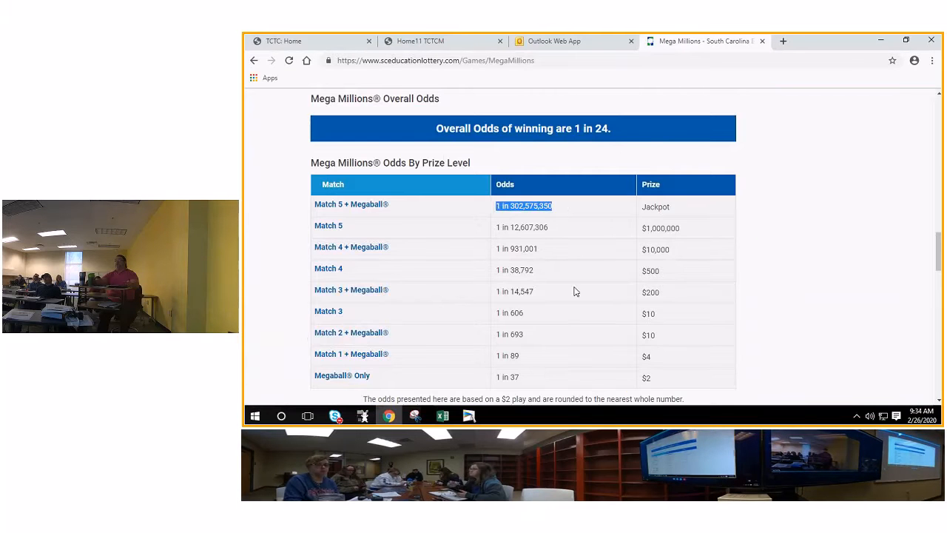
pyautogui.moveTo(597, 318)
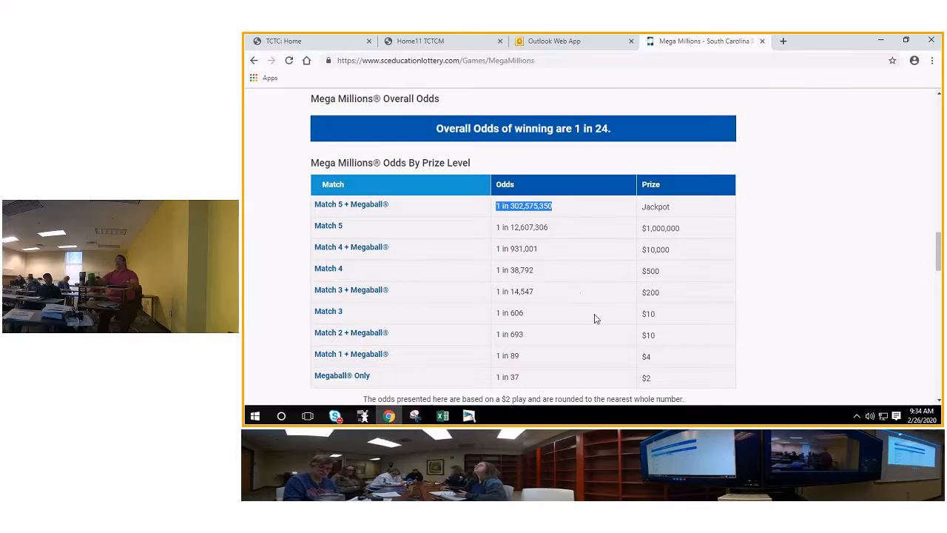
pyautogui.moveTo(591, 260)
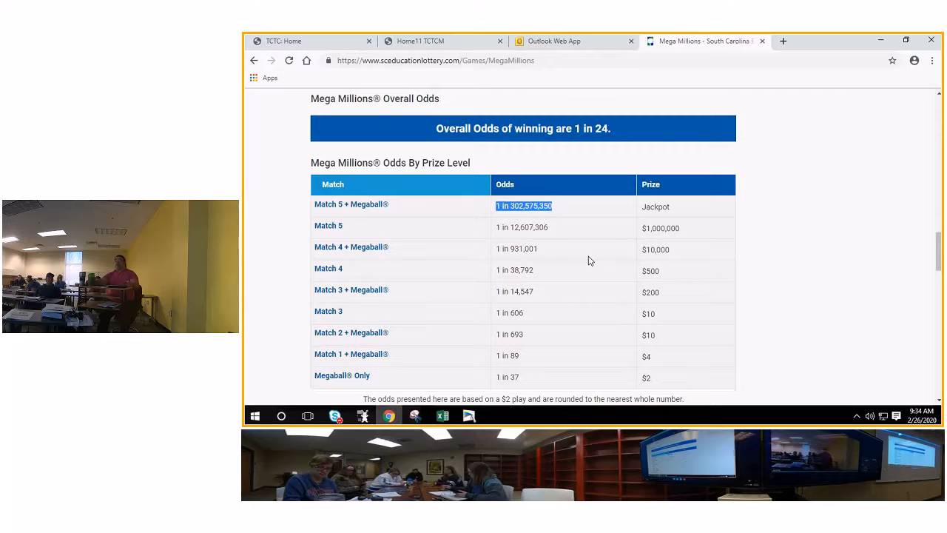
pyautogui.moveTo(490, 190)
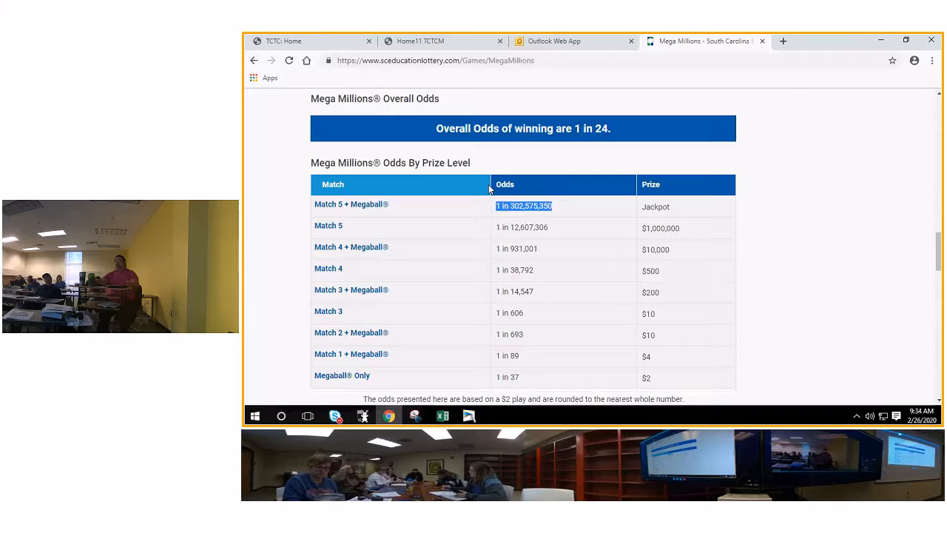
pyautogui.moveTo(450, 187)
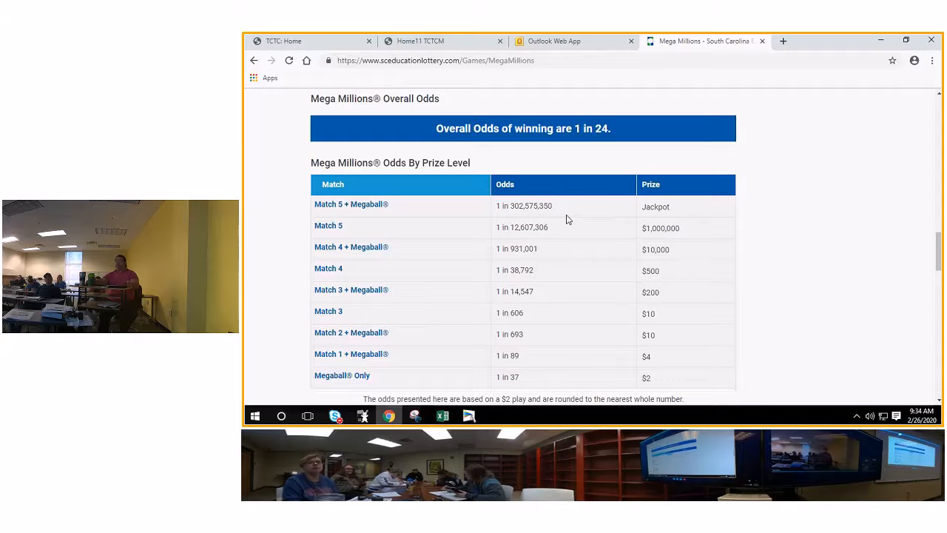
pyautogui.doubleClick(530, 206)
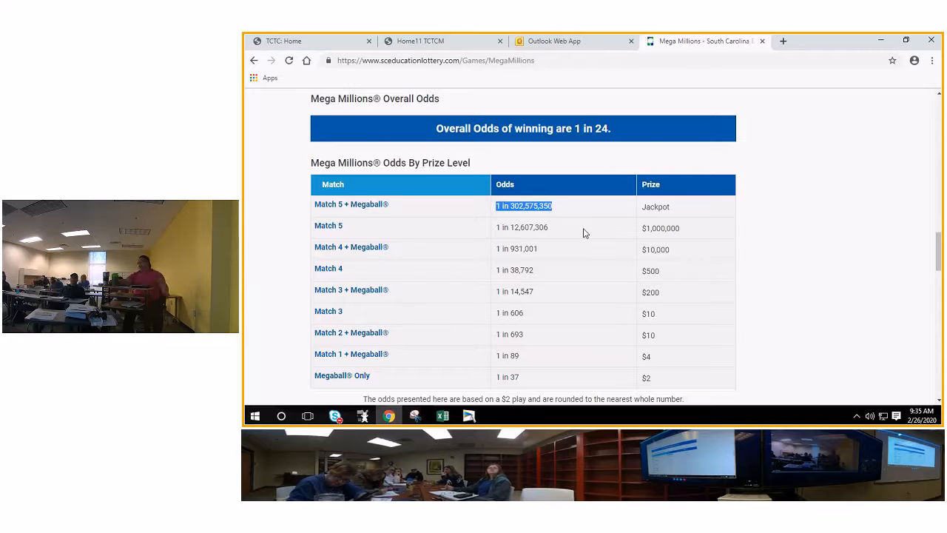
pyautogui.moveTo(530, 148)
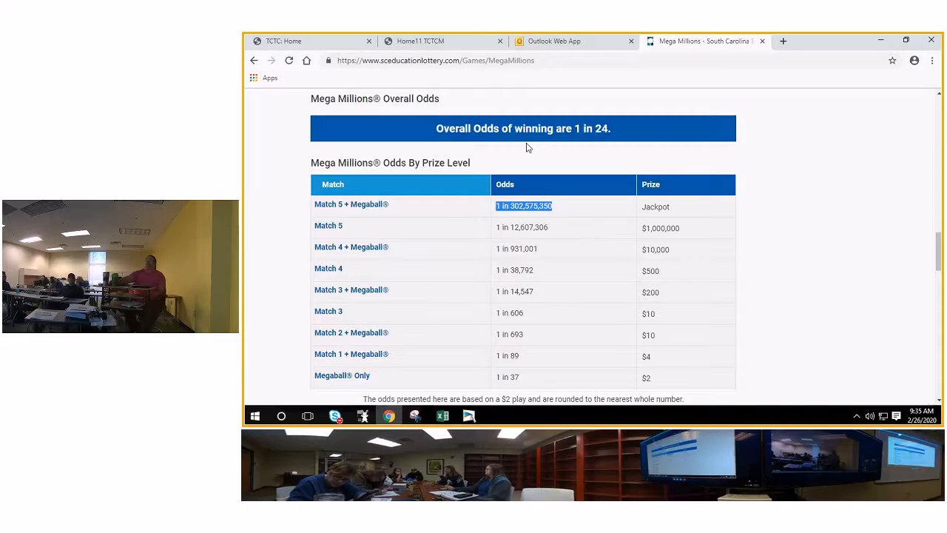
pyautogui.moveTo(579, 162)
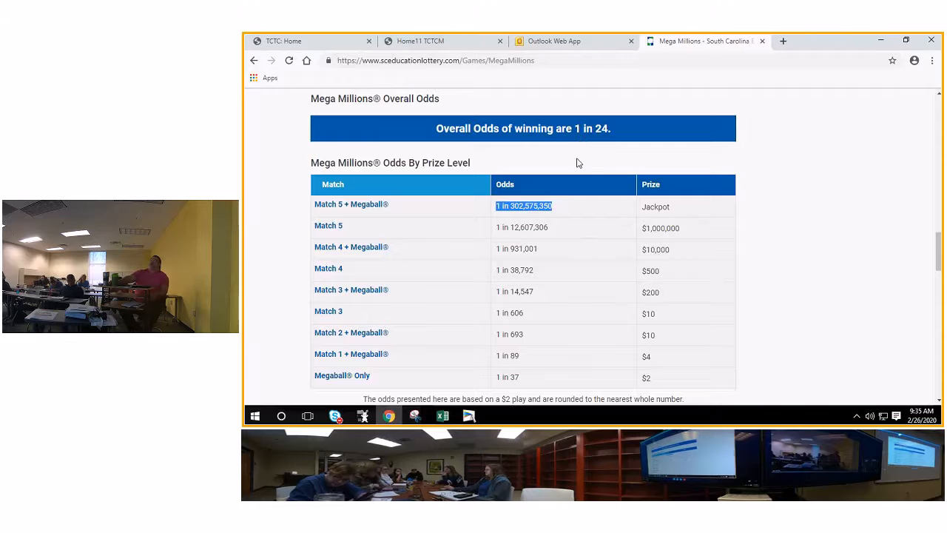
pyautogui.moveTo(629, 153)
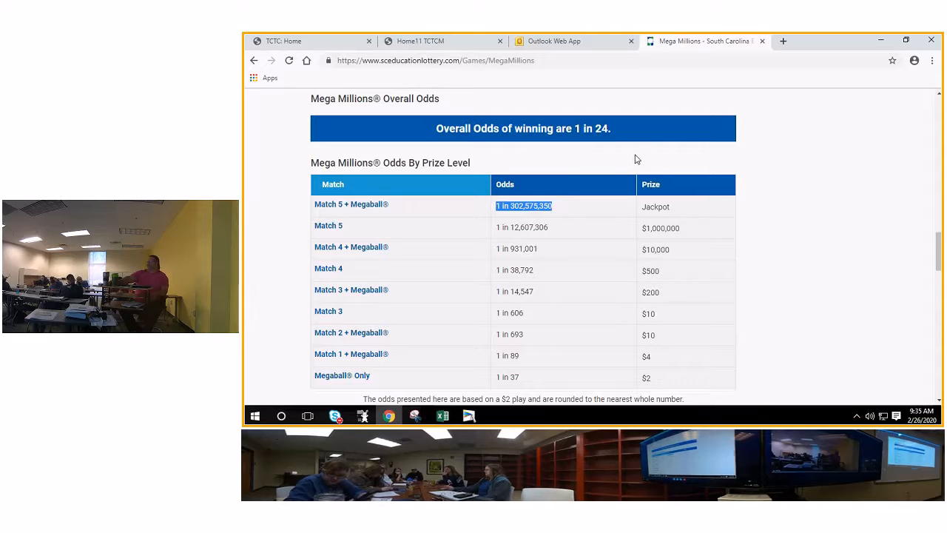
pyautogui.moveTo(561, 149)
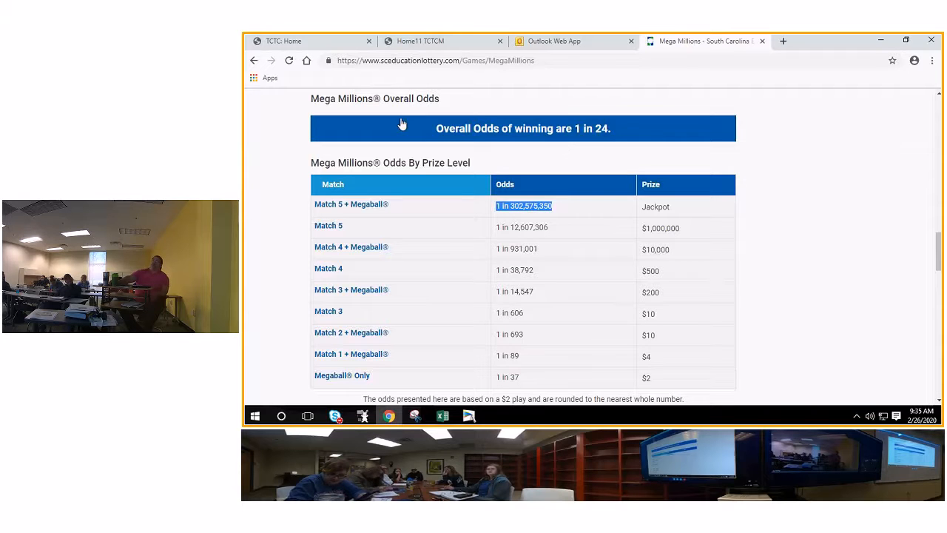
pyautogui.moveTo(606, 151)
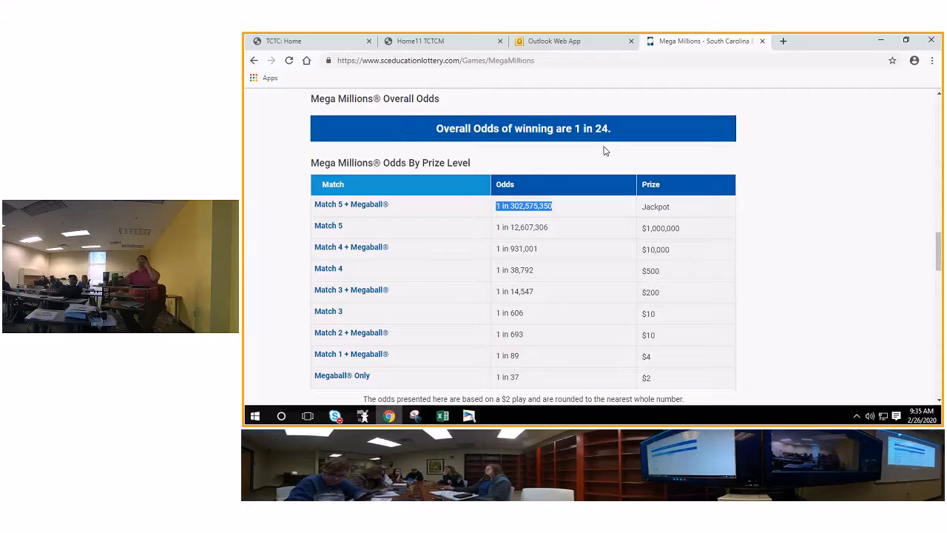
pyautogui.moveTo(599, 152)
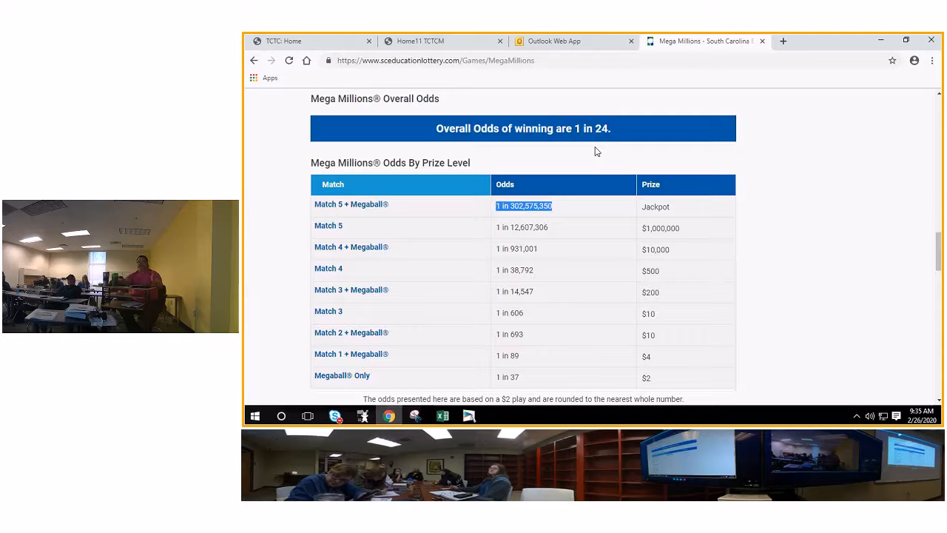
pyautogui.moveTo(565, 176)
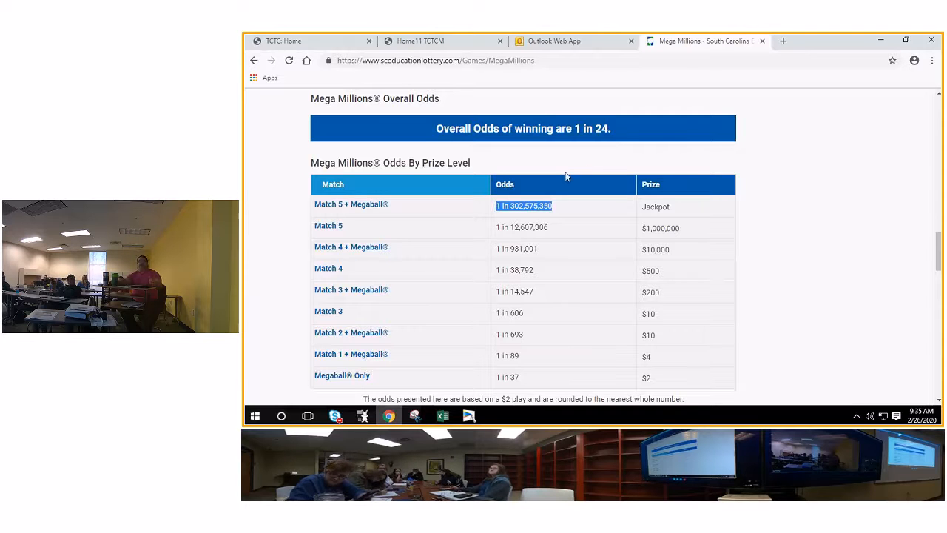
pyautogui.moveTo(577, 157)
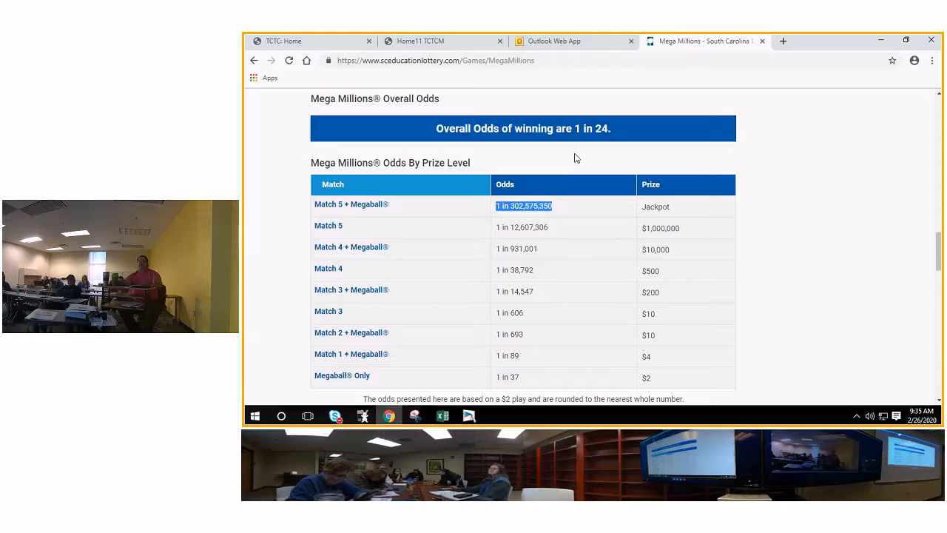
pyautogui.moveTo(577, 172)
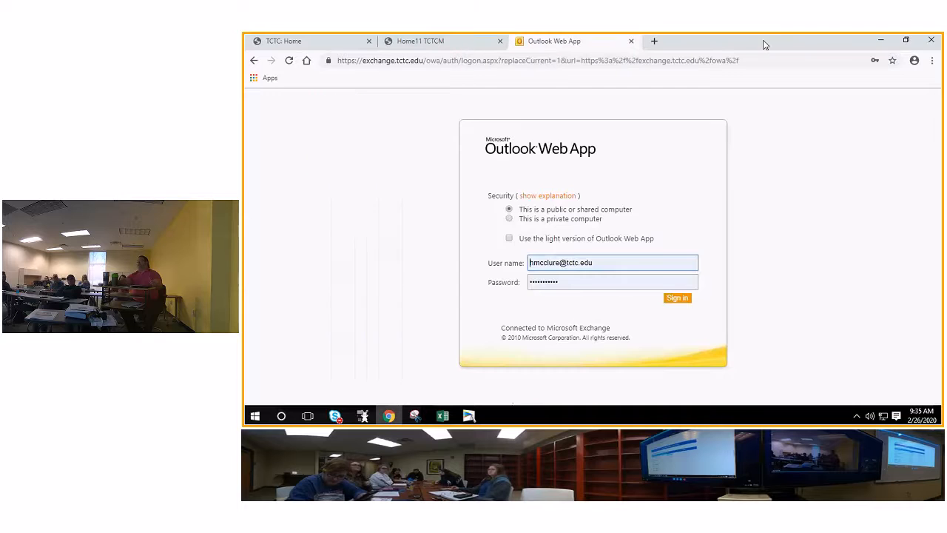
# Sign in to Outlook Web App, then switch to the college's eTC message center page.
pyautogui.click(677, 298)
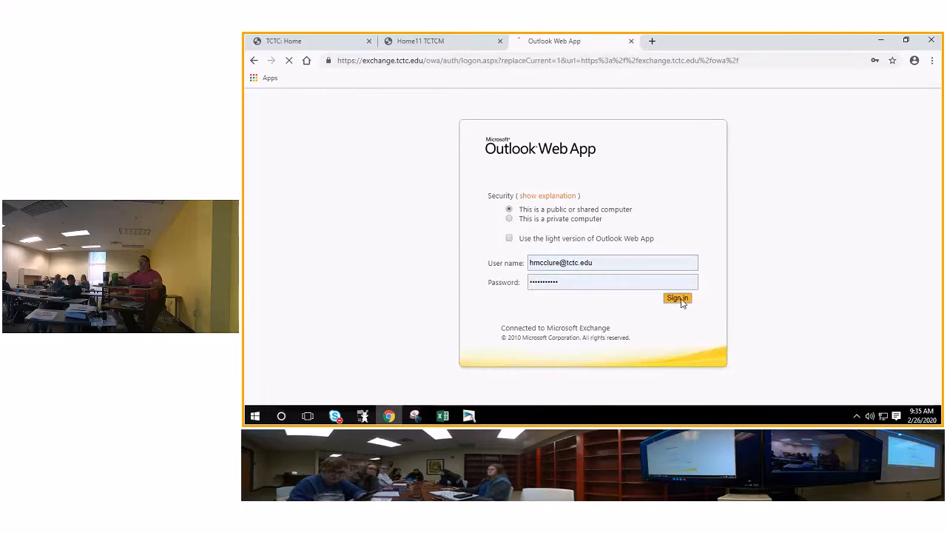
pyautogui.click(677, 299)
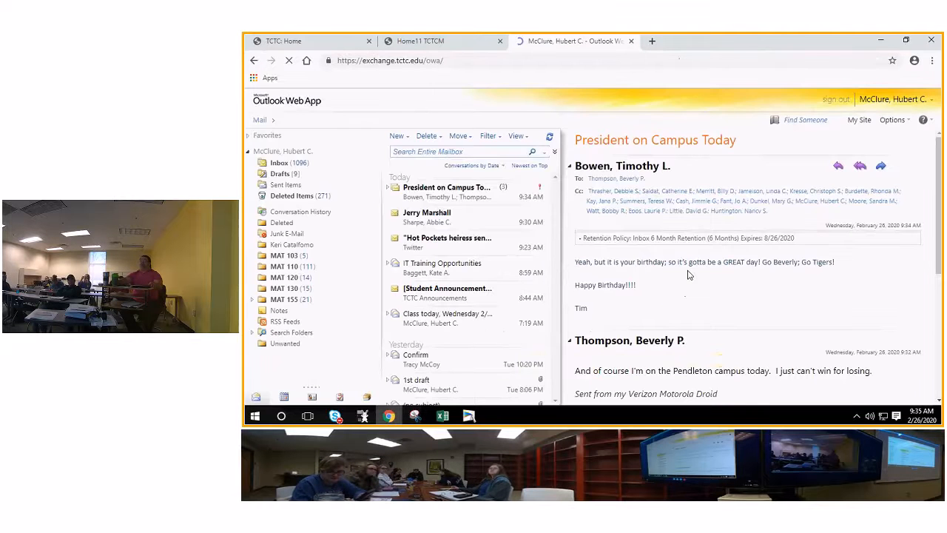
pyautogui.click(420, 42)
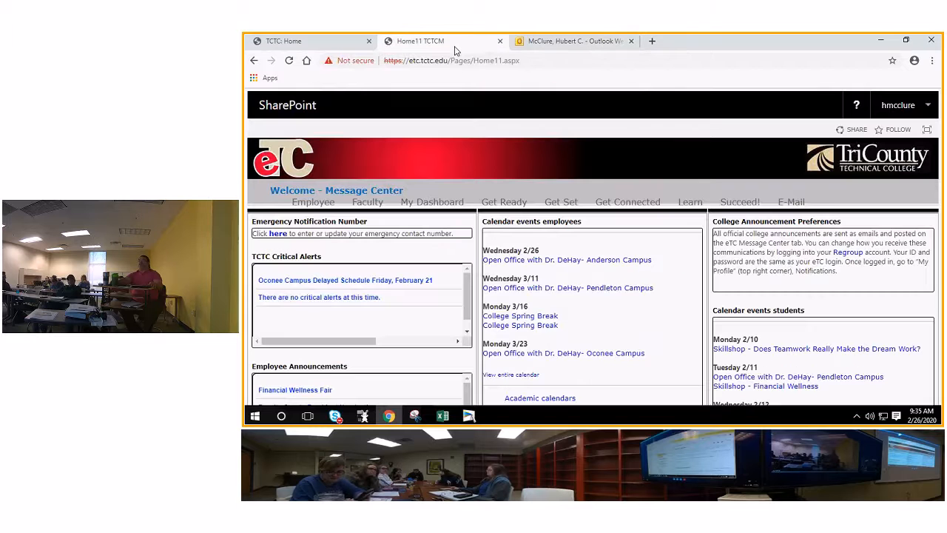
pyautogui.moveTo(310, 41)
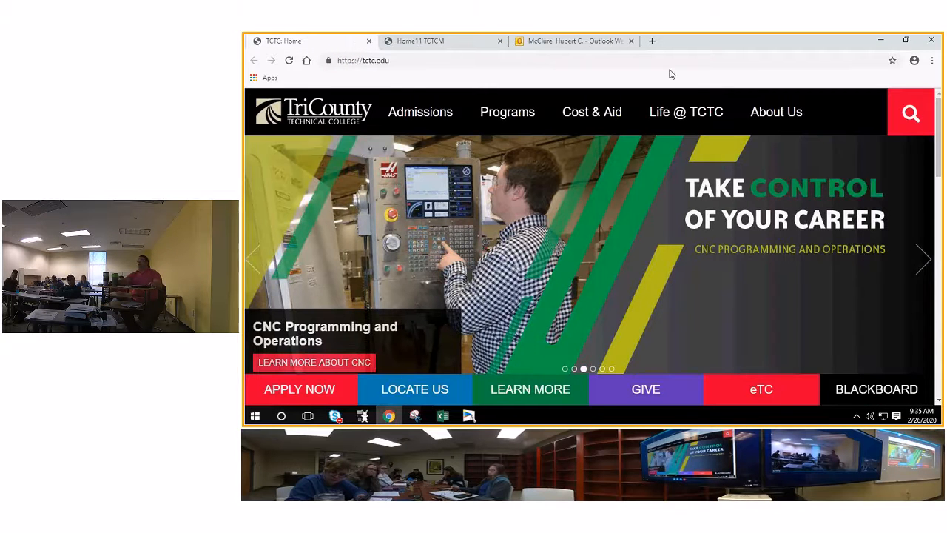
pyautogui.moveTo(728, 45)
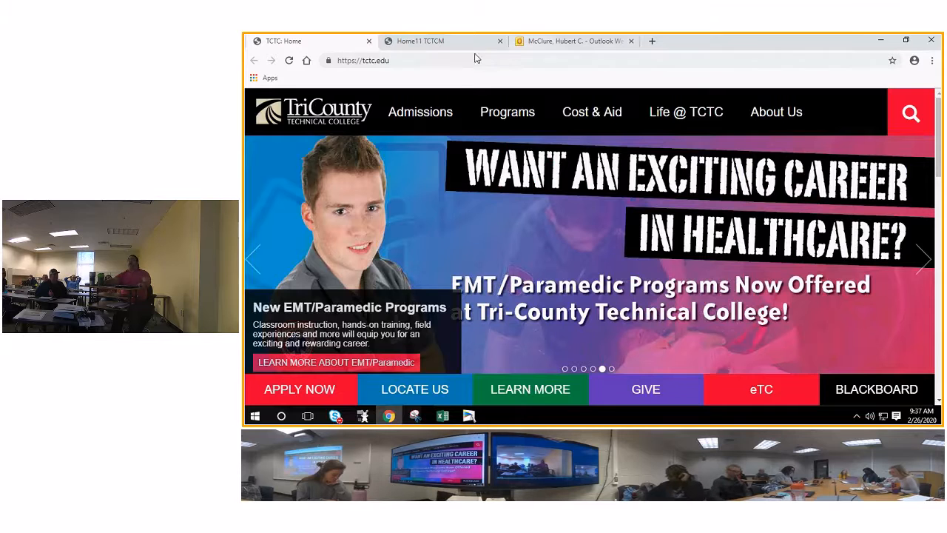
# Return to the college home page tab and begin replacing its web address with 'tctc'.
pyautogui.click(421, 42)
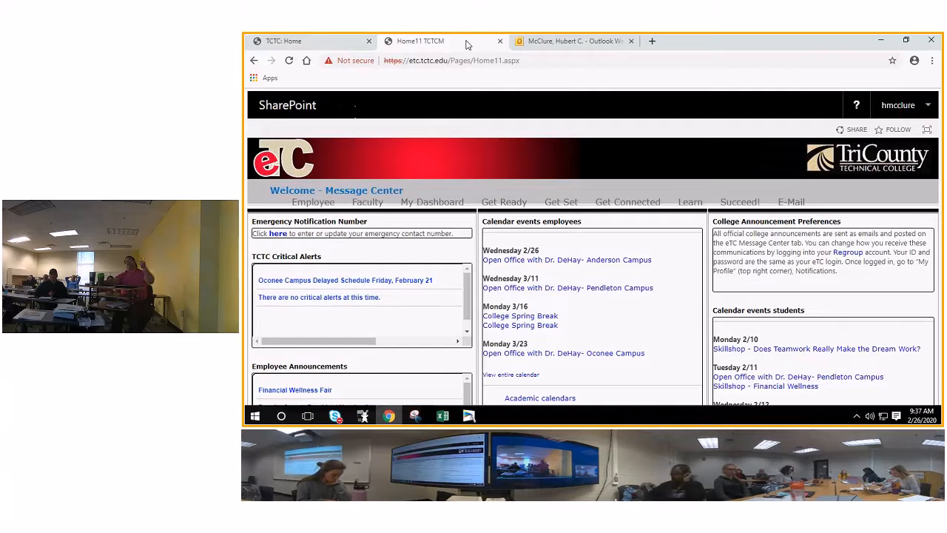
pyautogui.moveTo(612, 106)
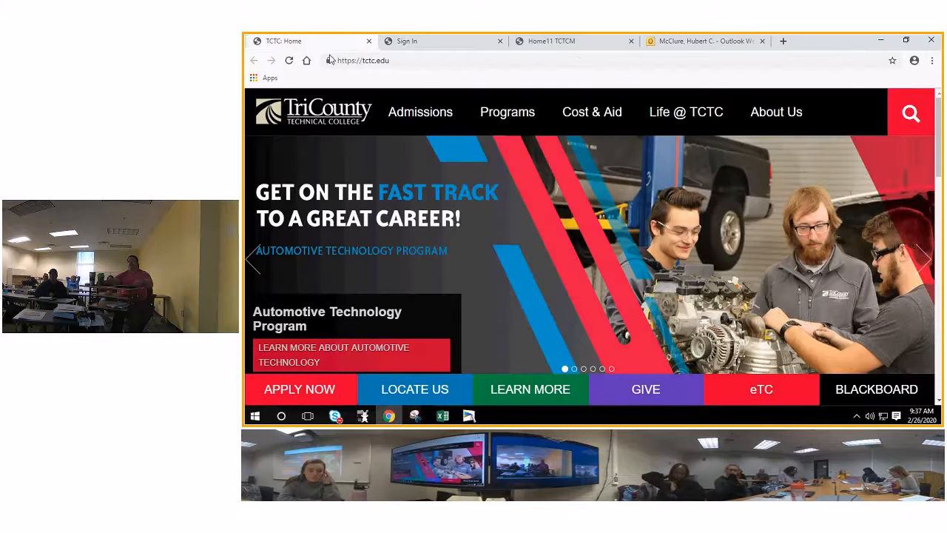
pyautogui.click(363, 59)
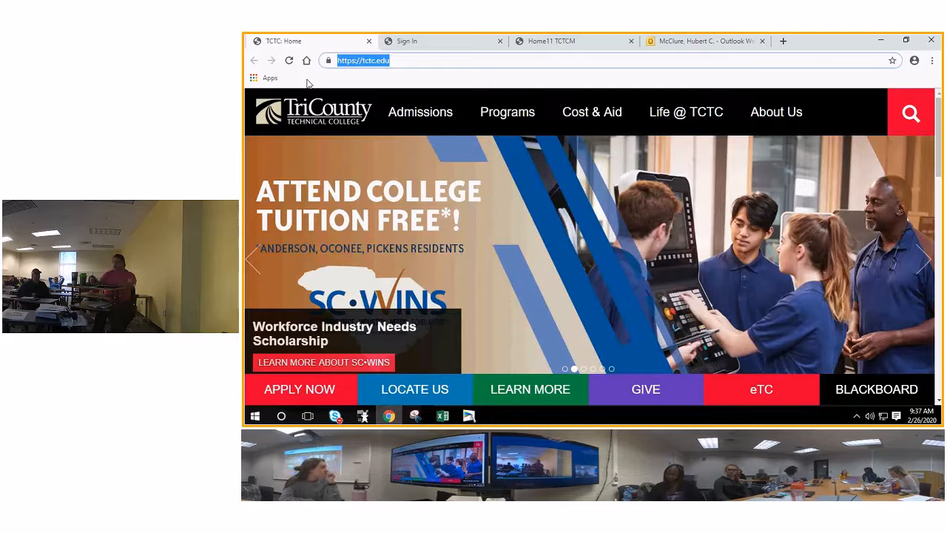
pyautogui.write('ctctctctc')
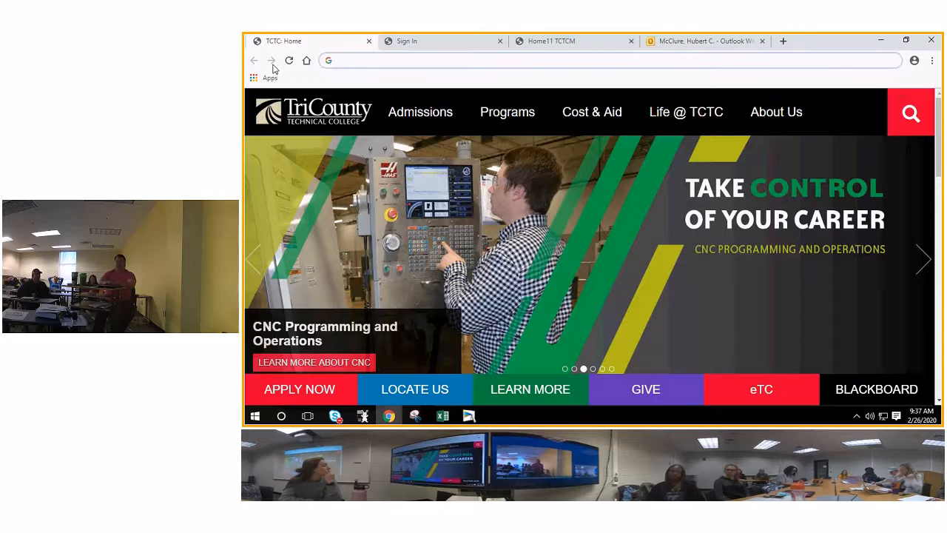
# Go to tctc.my MyLabsPlus, sign in, and enter the Quantitative Reasoning 7th Edition coordinator course.
pyautogui.write('tctc.my')
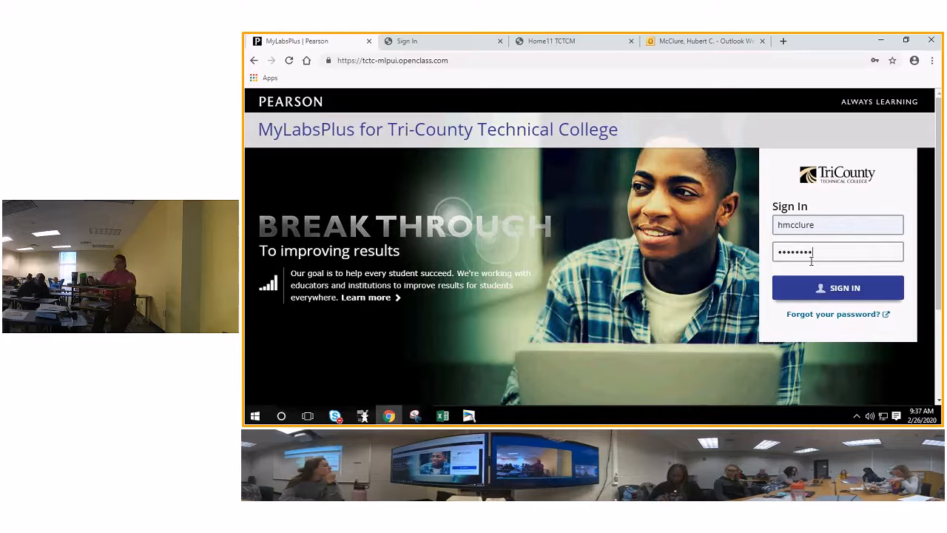
pyautogui.click(838, 287)
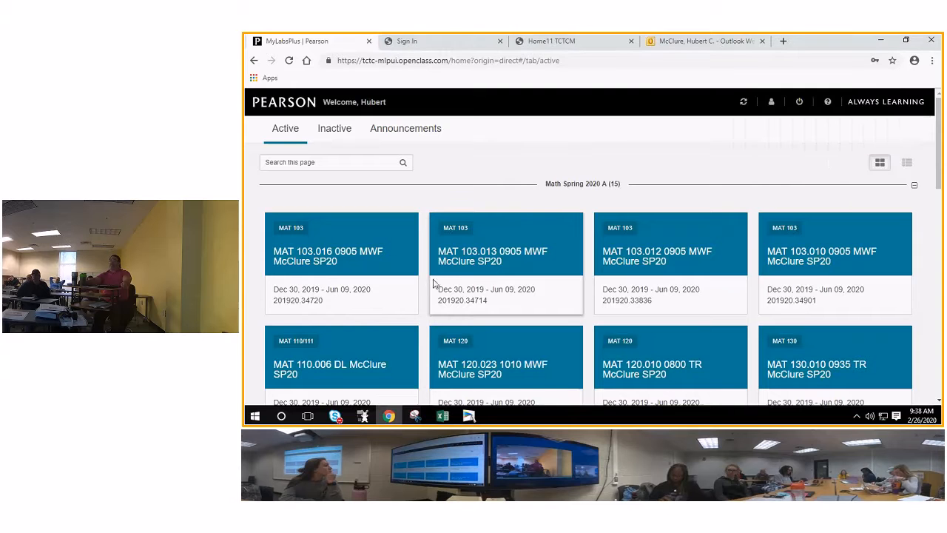
pyautogui.scroll(-3)
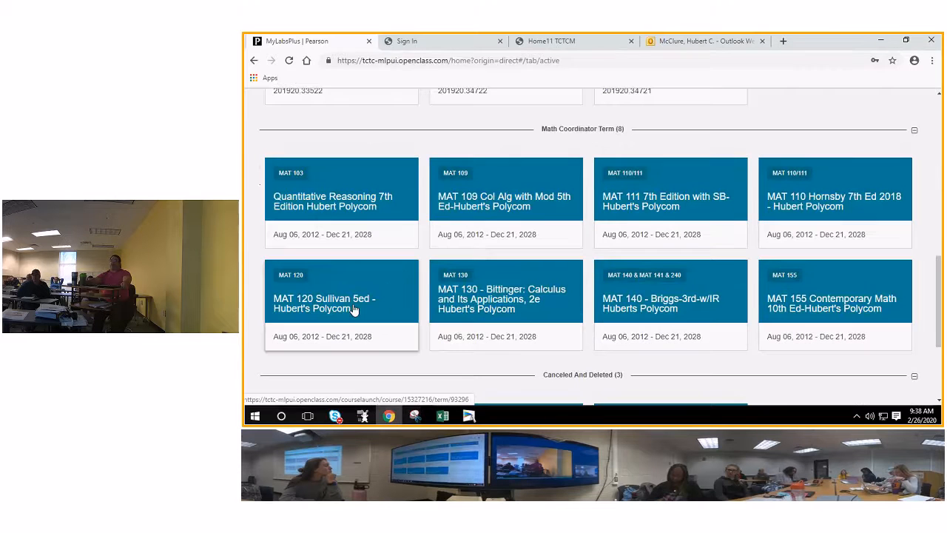
pyautogui.moveTo(318, 201)
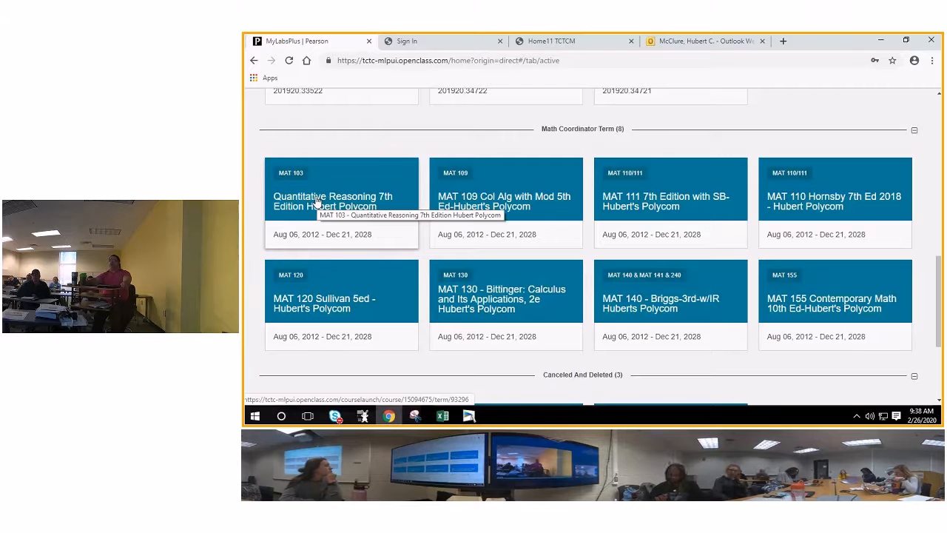
pyautogui.click(333, 201)
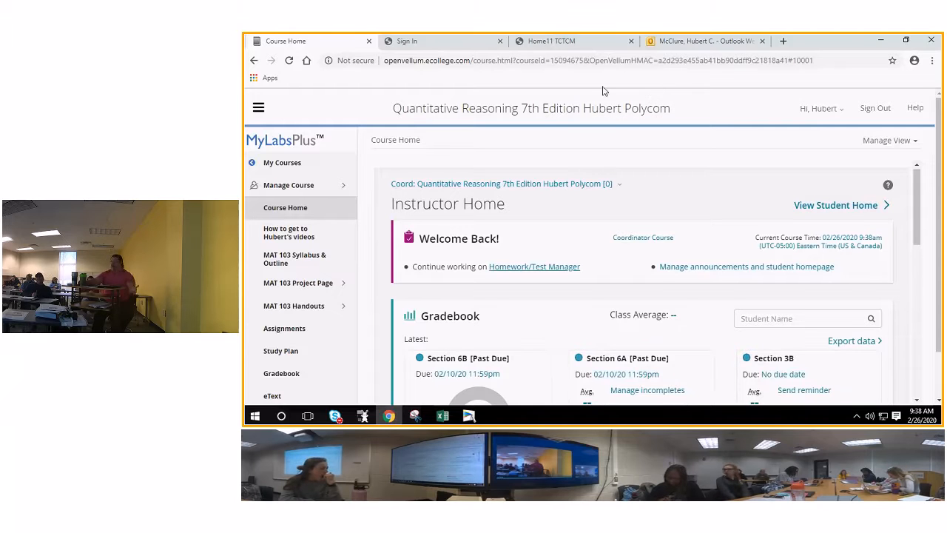
pyautogui.moveTo(639, 127)
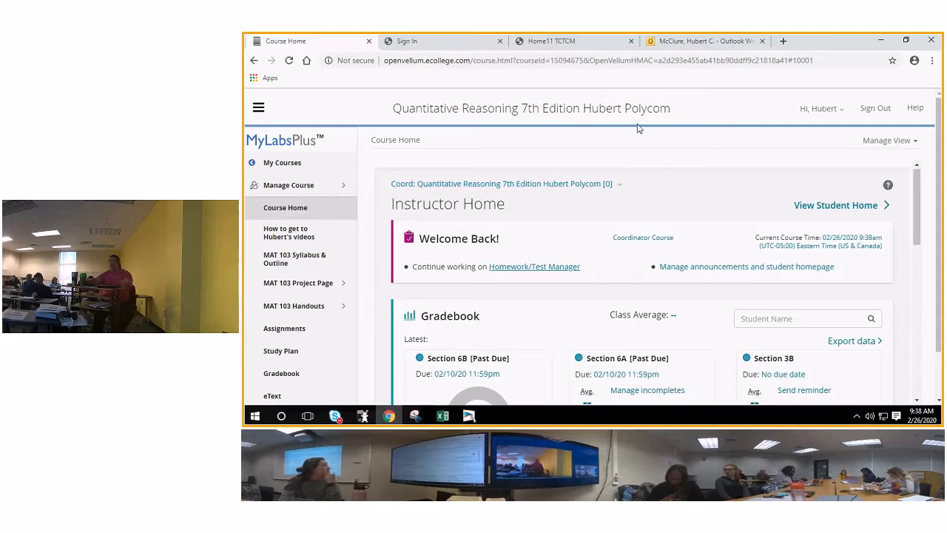
pyautogui.moveTo(406, 249)
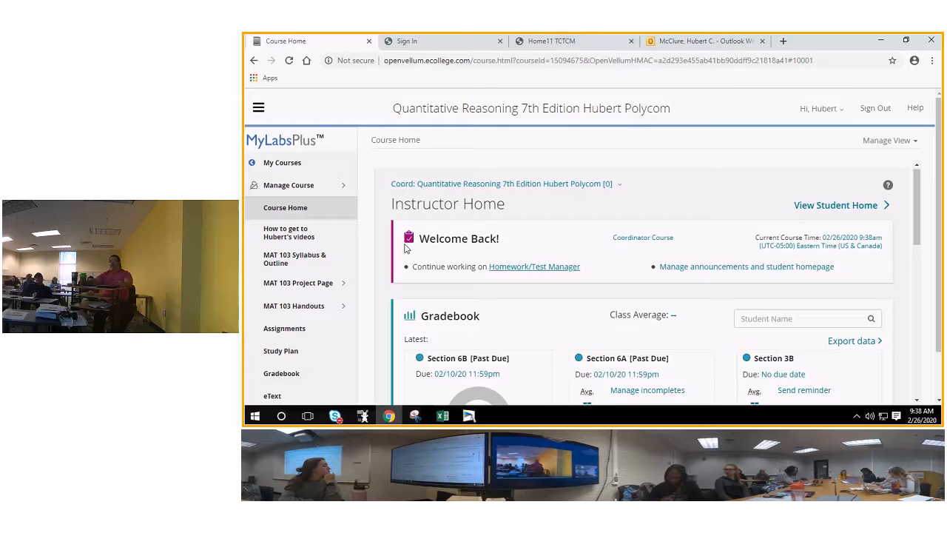
# From the homework and tests list, start the Section 7E homework at its first question.
pyautogui.scroll(-3)
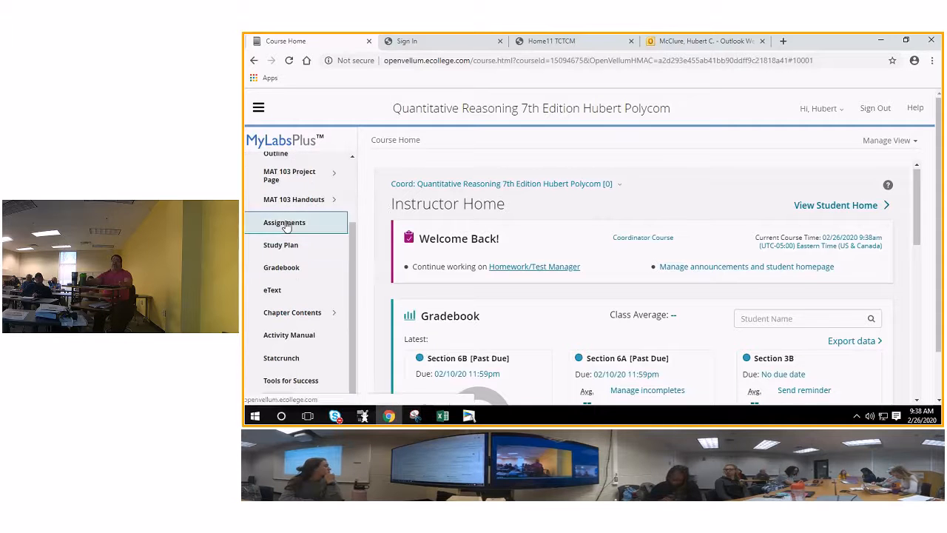
pyautogui.click(284, 222)
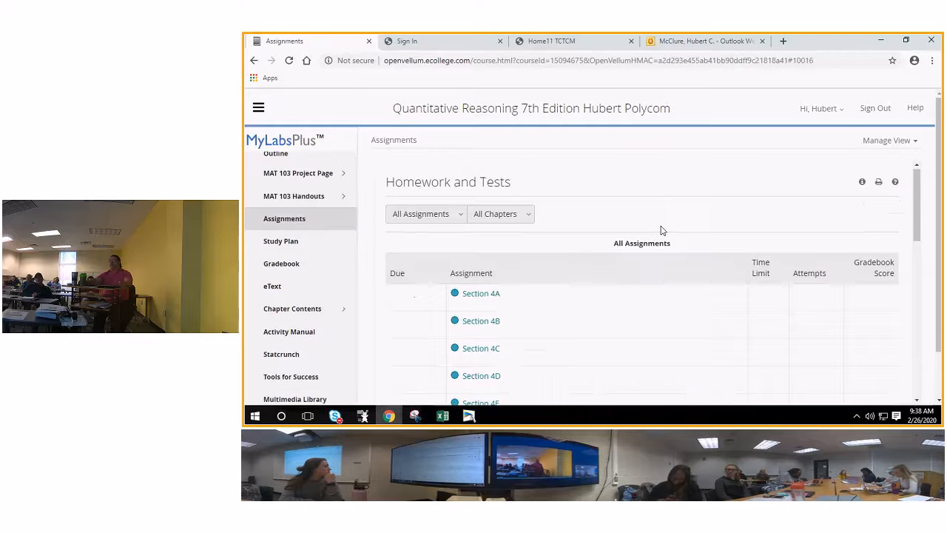
pyautogui.scroll(-3)
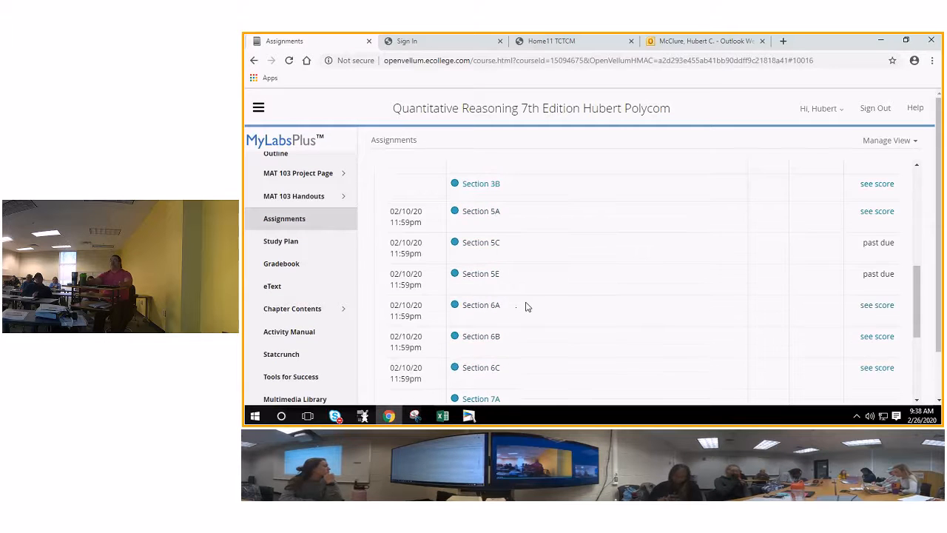
pyautogui.scroll(-3)
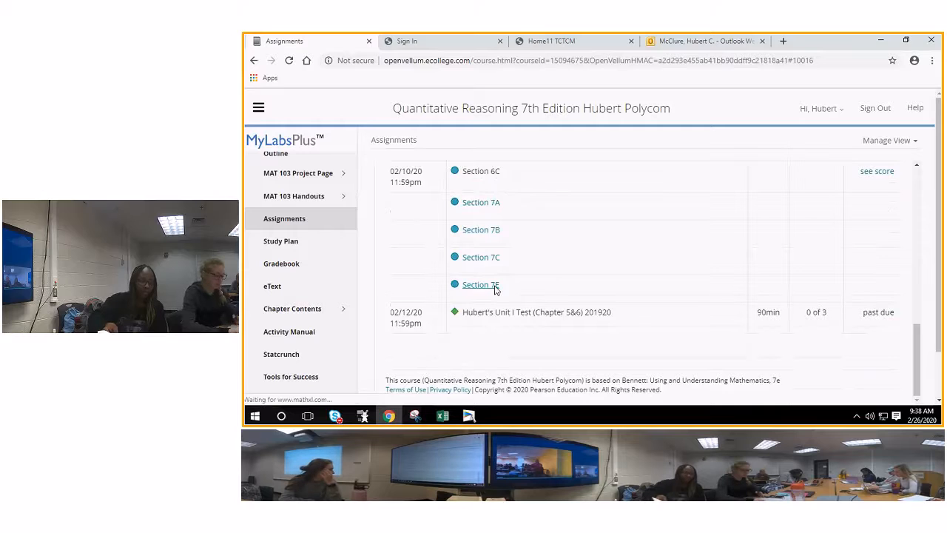
pyautogui.click(479, 284)
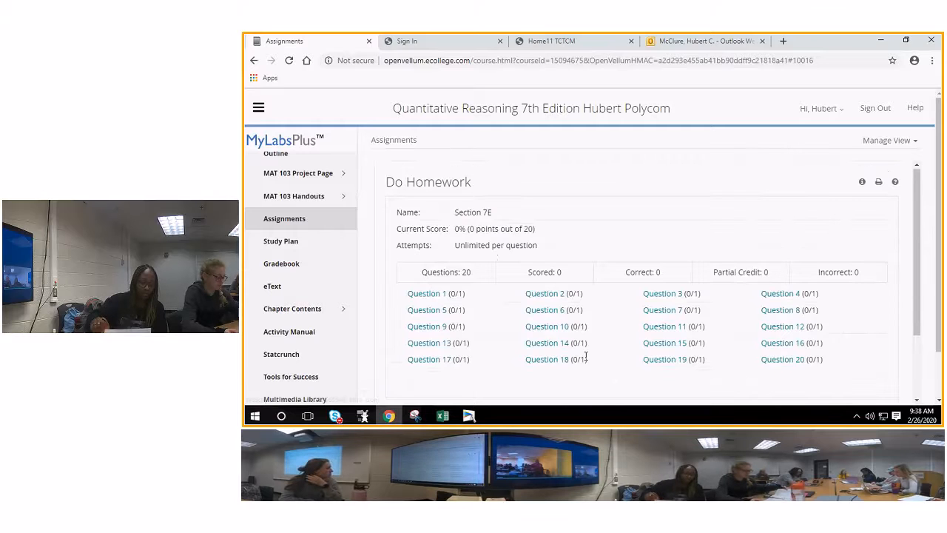
pyautogui.click(548, 343)
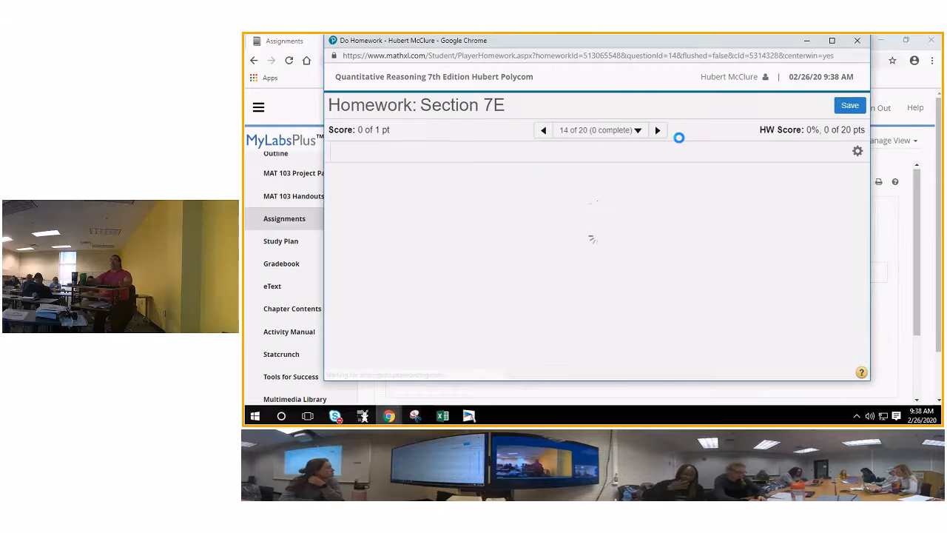
# Advance through the Section 7E questions to 20 of 20, the lottery jackpot probability problem 7.E.57.
pyautogui.click(657, 131)
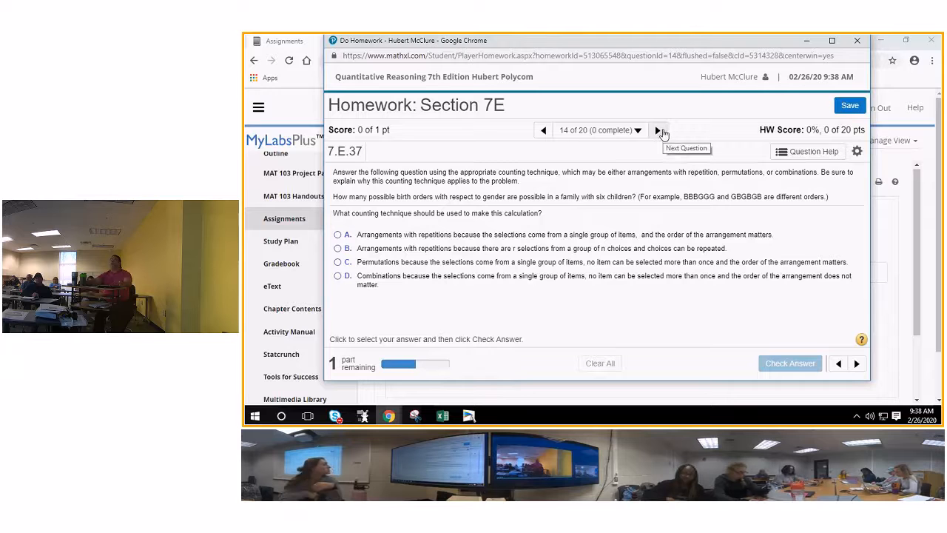
pyautogui.click(657, 130)
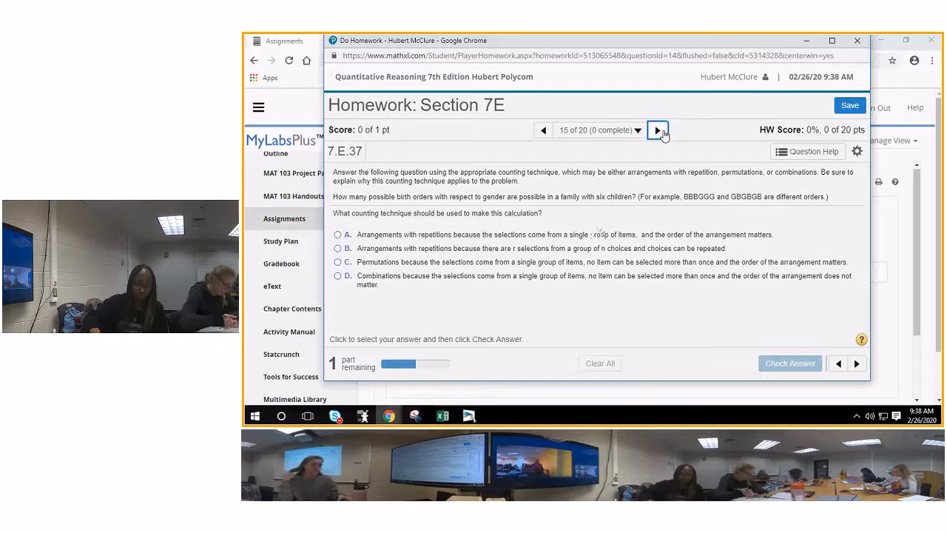
pyautogui.click(657, 130)
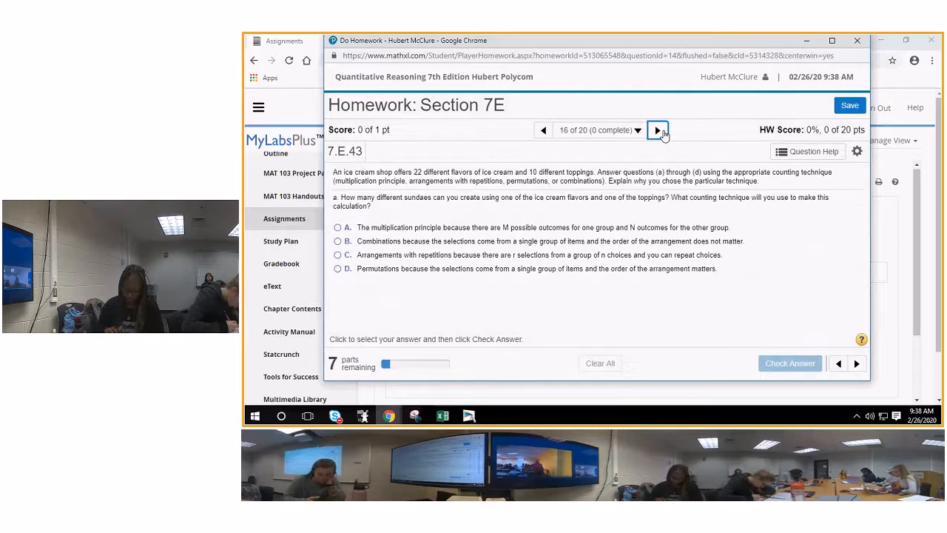
pyautogui.click(657, 130)
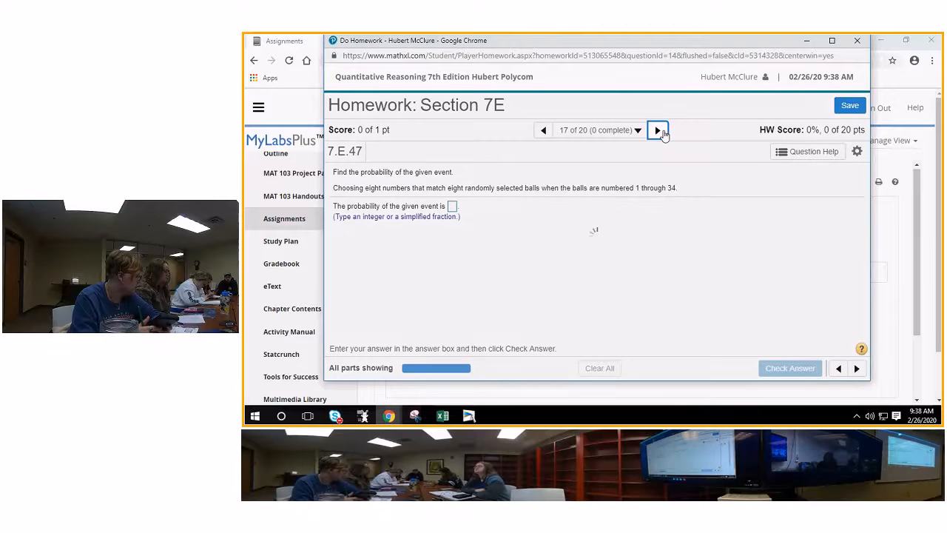
pyautogui.click(657, 130)
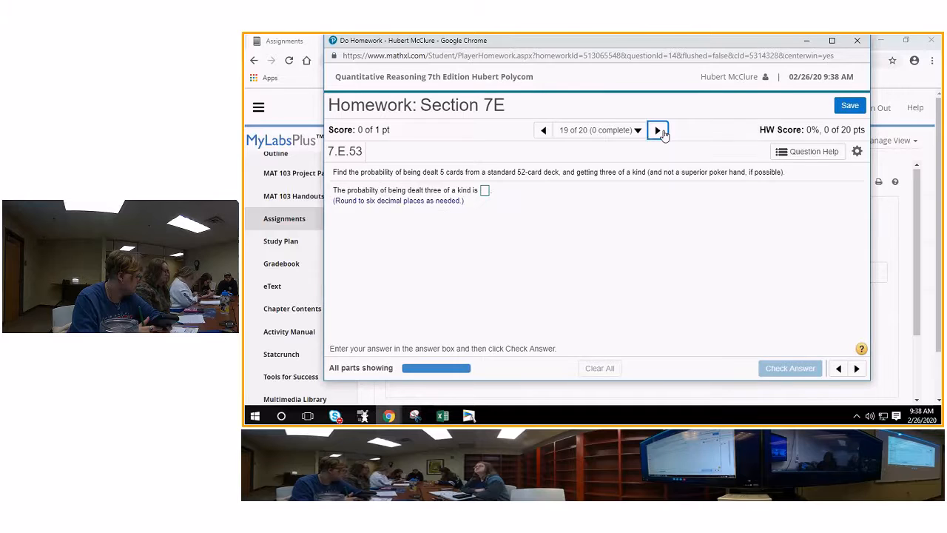
pyautogui.click(657, 131)
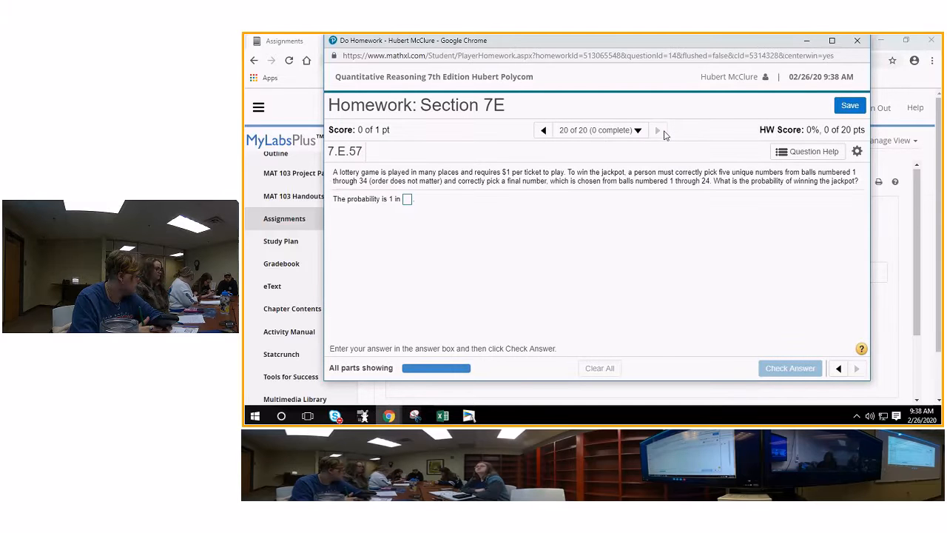
pyautogui.moveTo(607, 130)
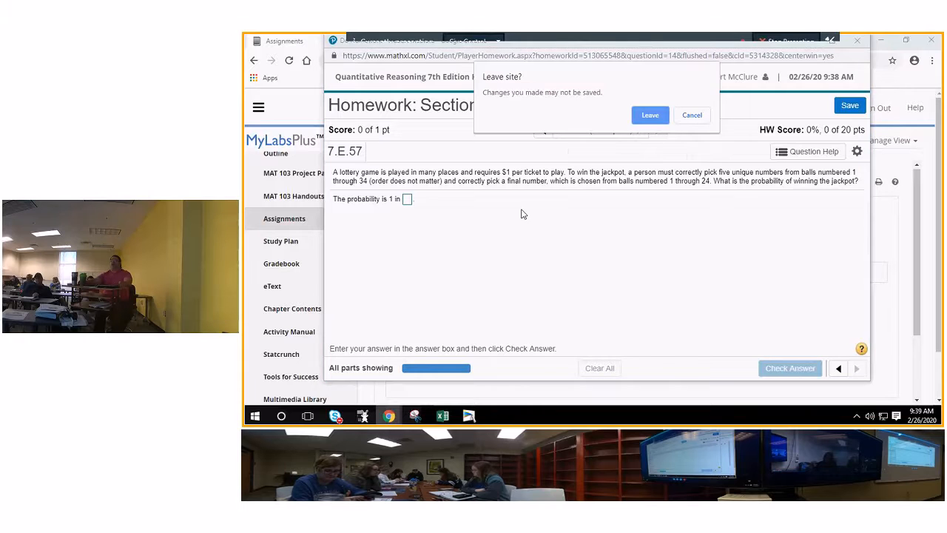
# Leave the homework and start the Chapter 7 Unit 7E study-plan practice at question 45 of 45.
pyautogui.click(648, 116)
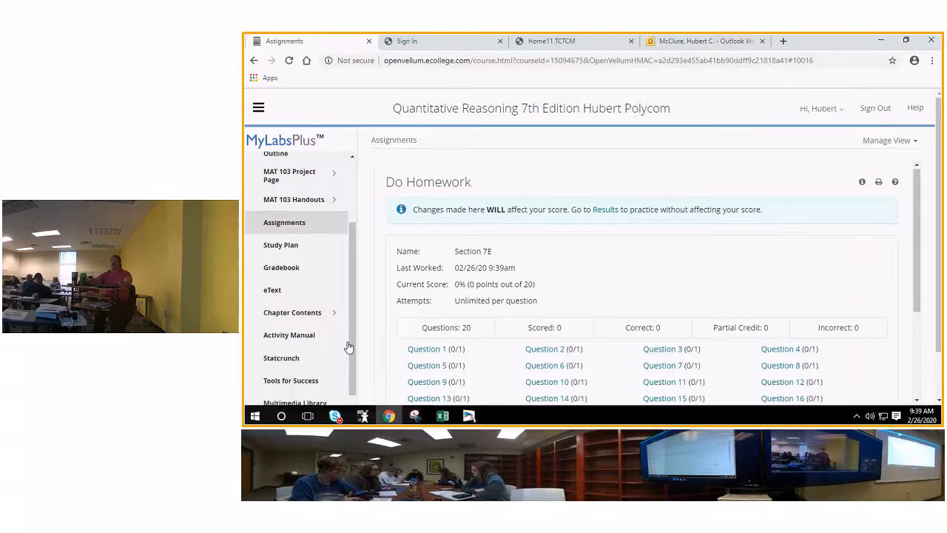
pyautogui.click(293, 311)
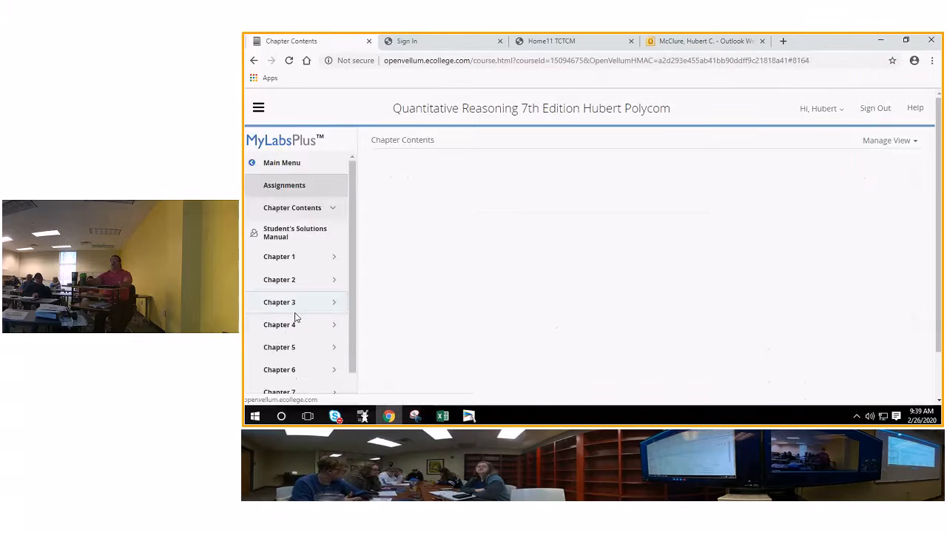
pyautogui.click(279, 391)
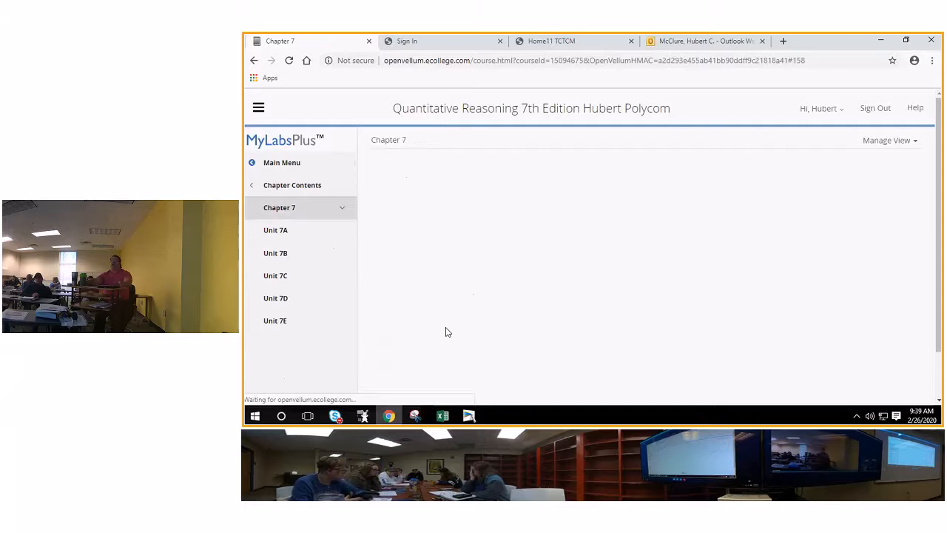
pyautogui.click(275, 319)
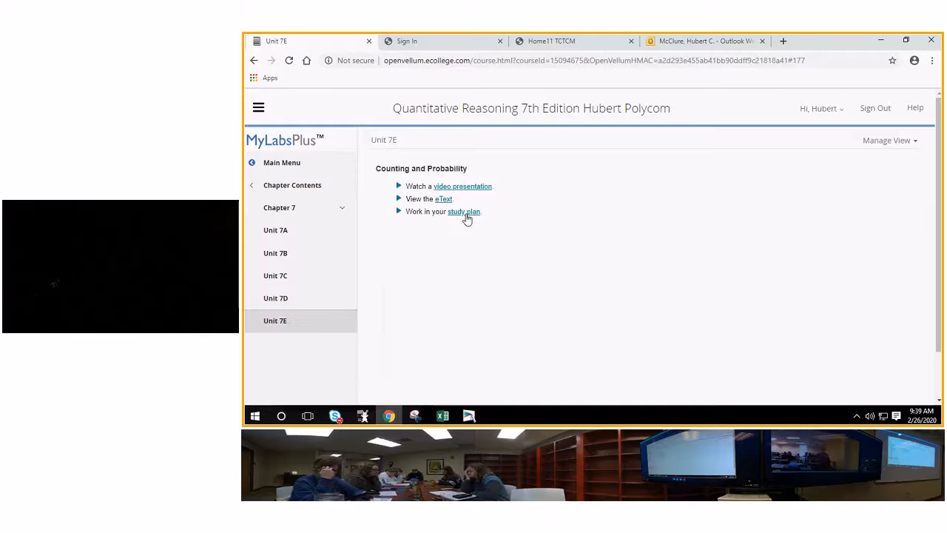
pyautogui.click(462, 211)
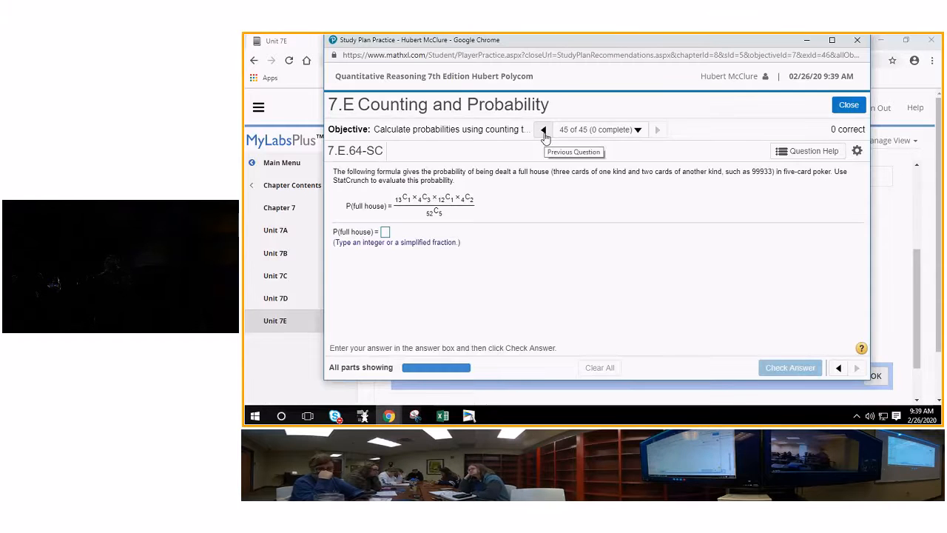
# Page back several questions, then jump via the question overview to 7.E.50, the trifecta problem.
pyautogui.click(544, 131)
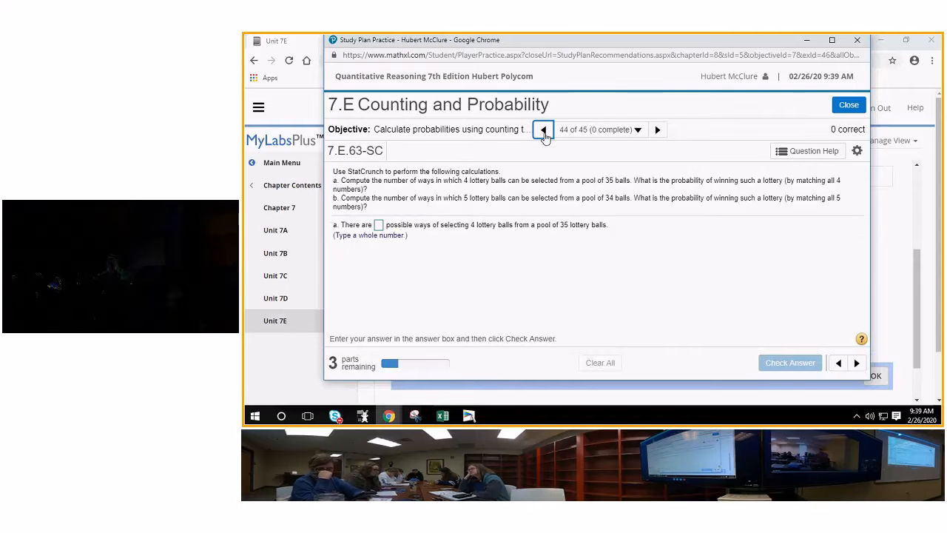
pyautogui.click(545, 130)
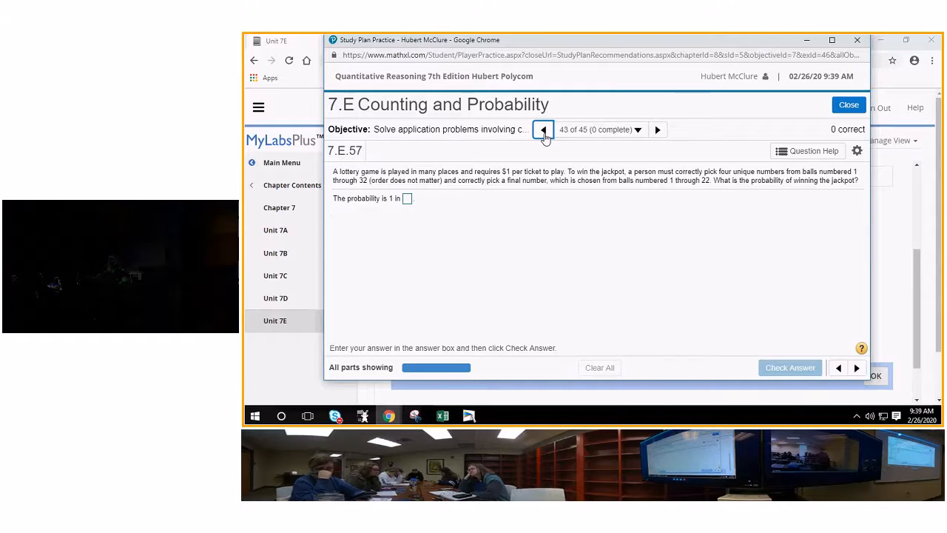
pyautogui.click(545, 131)
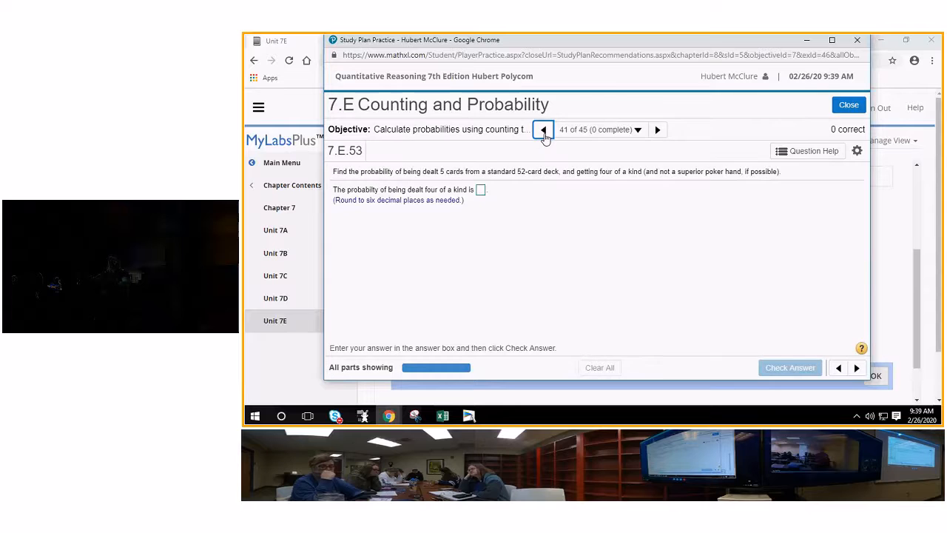
pyautogui.click(543, 130)
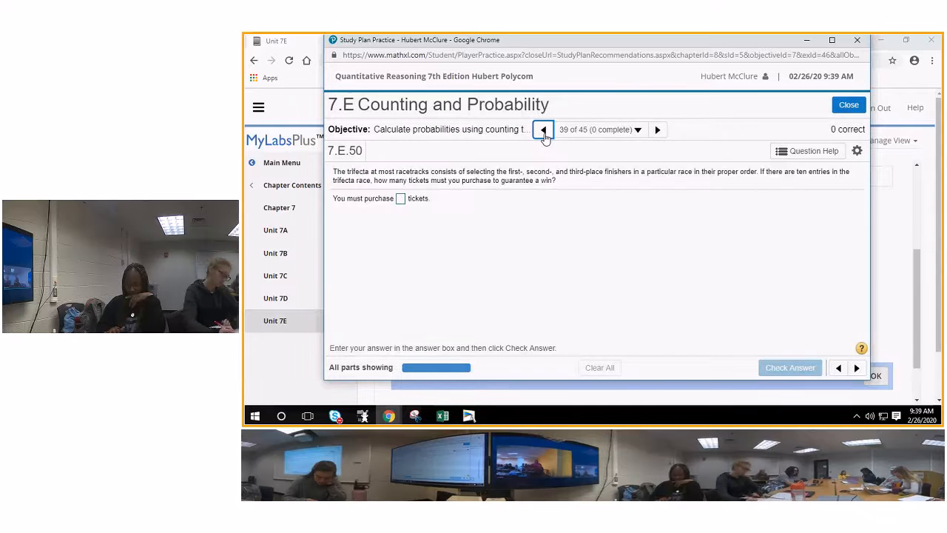
pyautogui.click(545, 131)
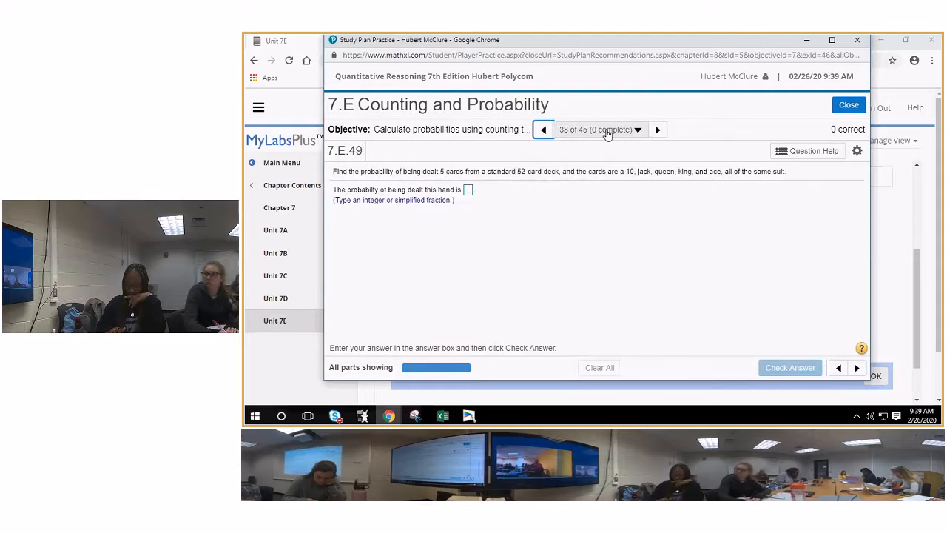
pyautogui.click(638, 130)
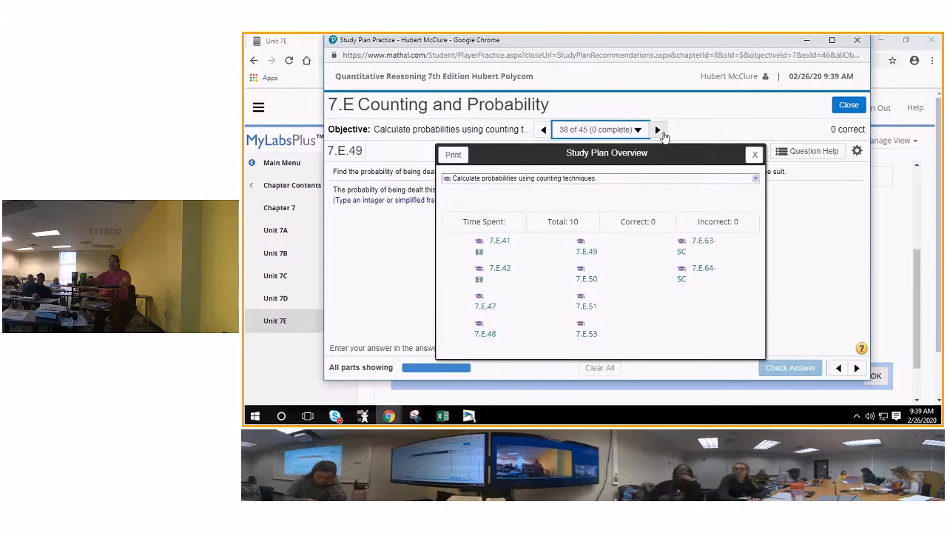
pyautogui.click(657, 130)
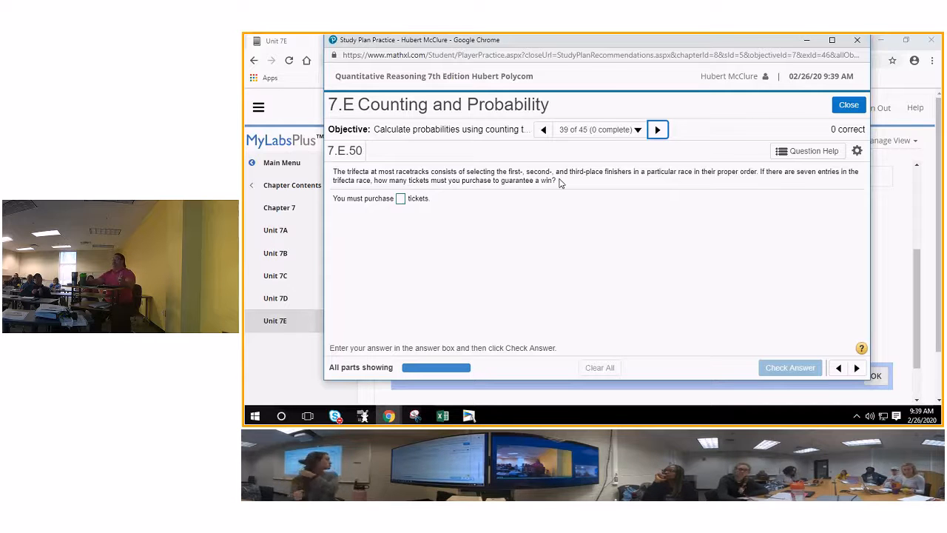
pyautogui.moveTo(732, 186)
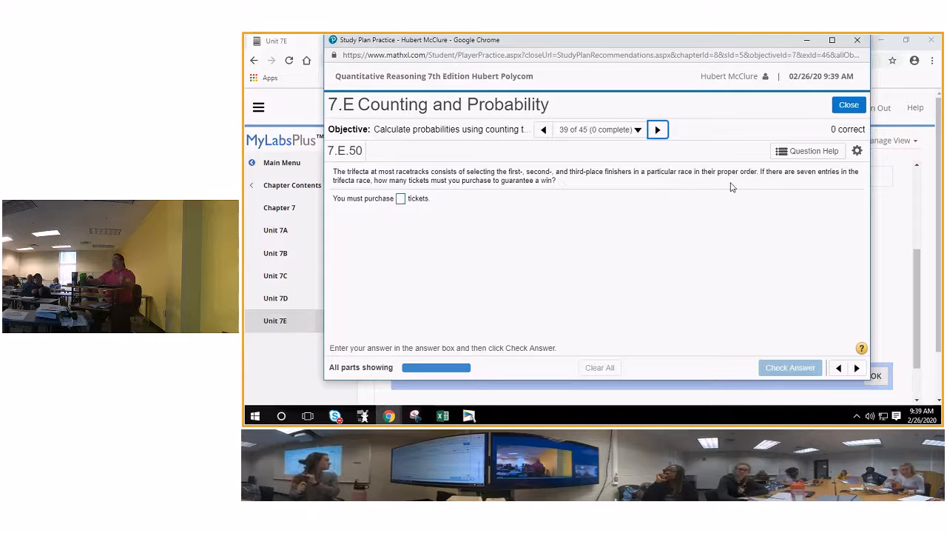
pyautogui.moveTo(831, 189)
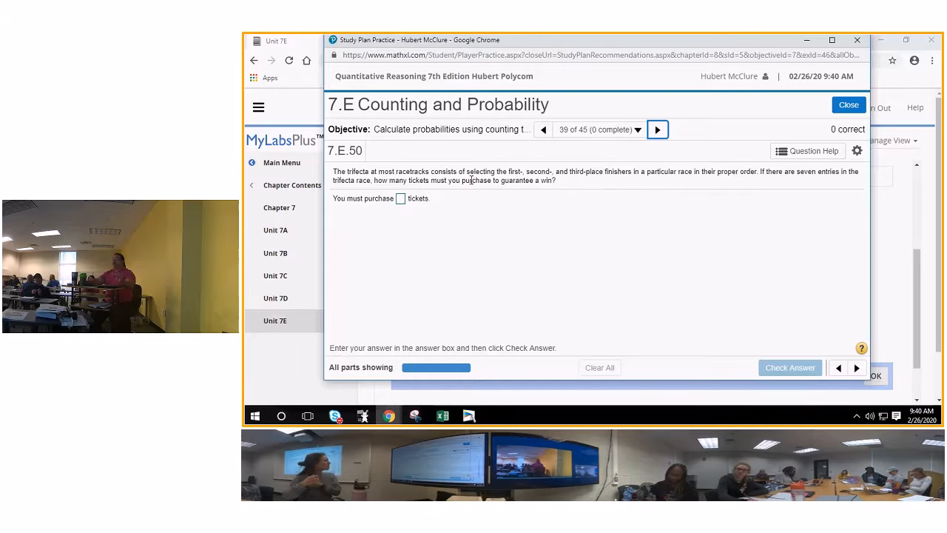
pyautogui.moveTo(559, 208)
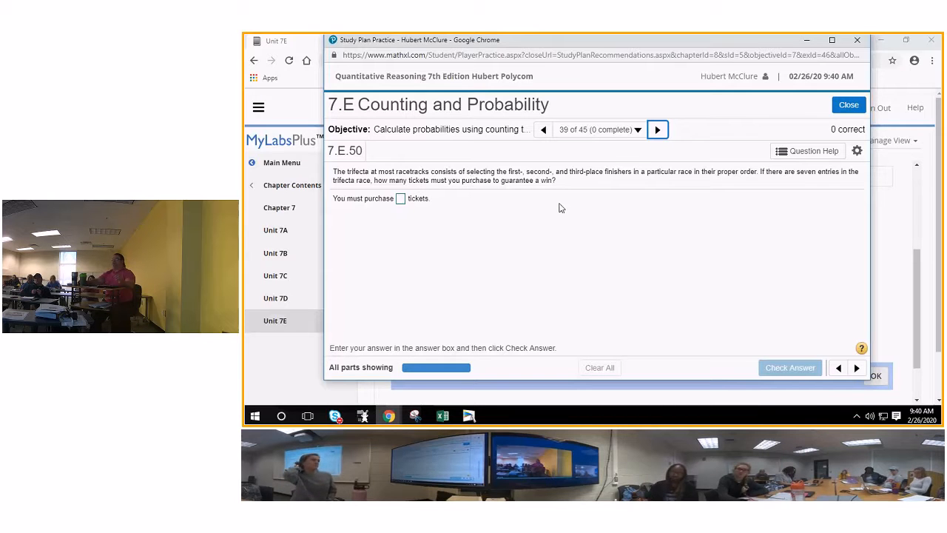
pyautogui.moveTo(716, 294)
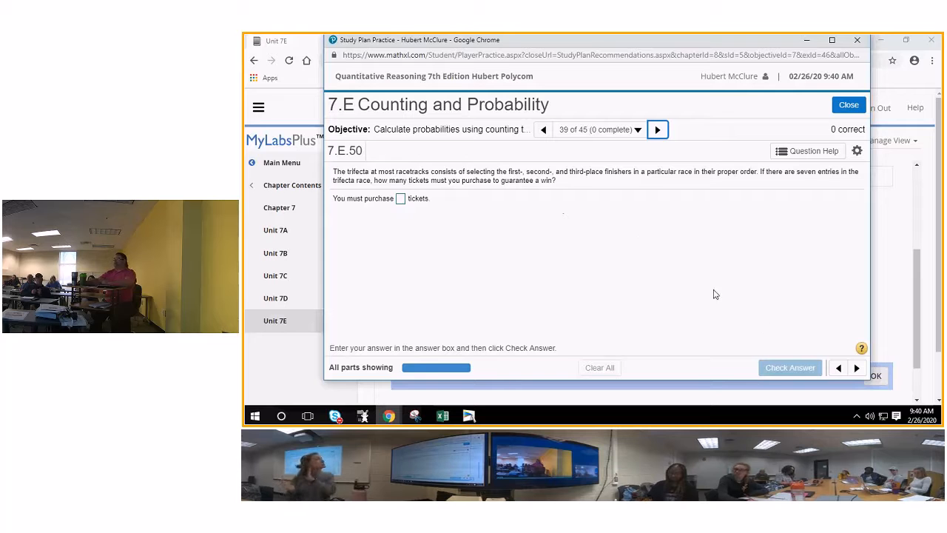
pyautogui.moveTo(559, 250)
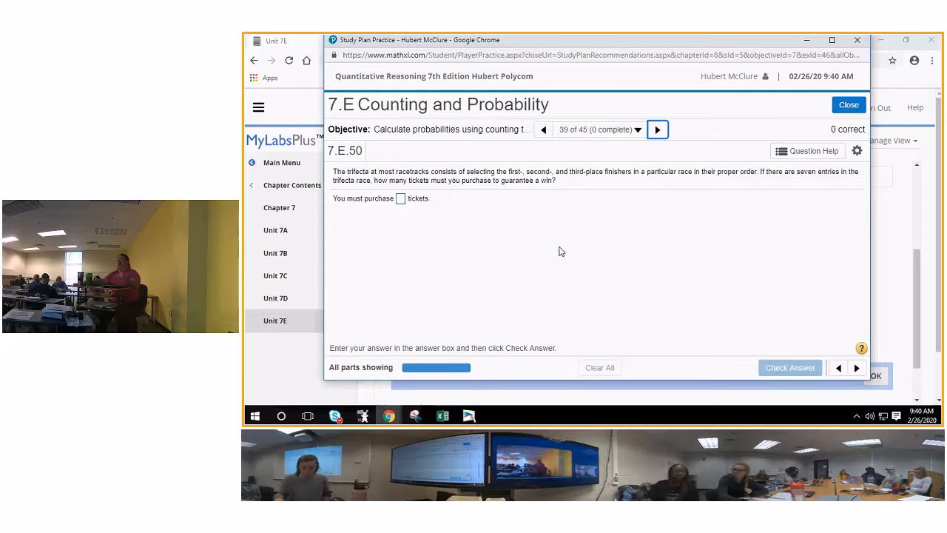
pyautogui.moveTo(563, 246)
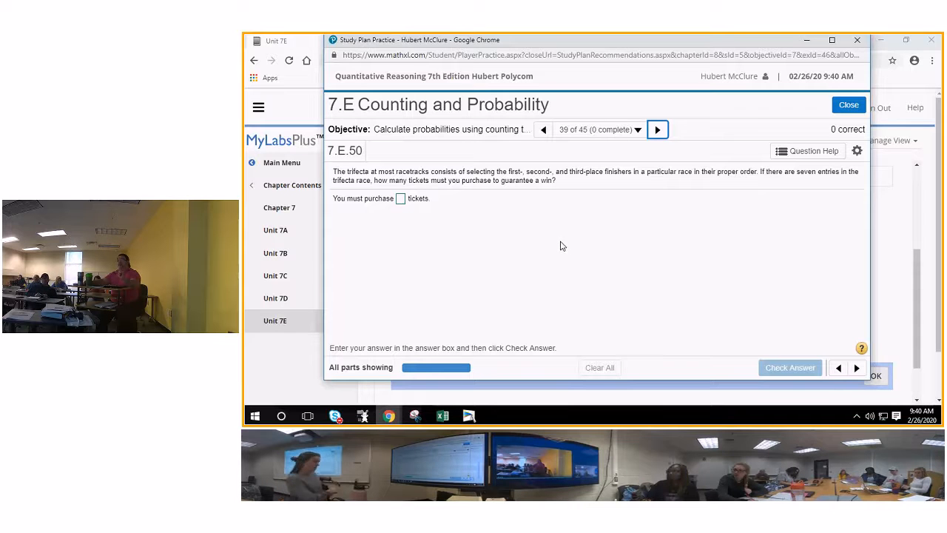
pyautogui.moveTo(559, 245)
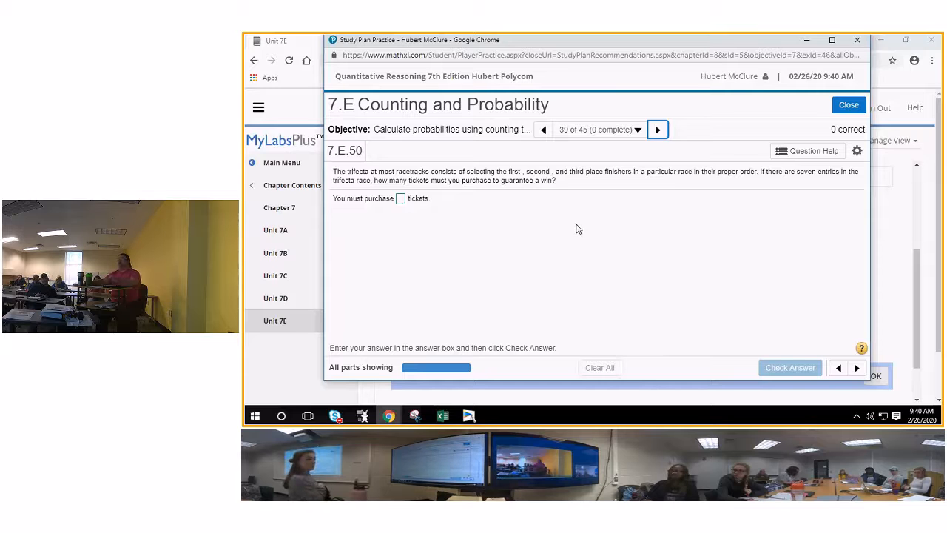
pyautogui.moveTo(560, 222)
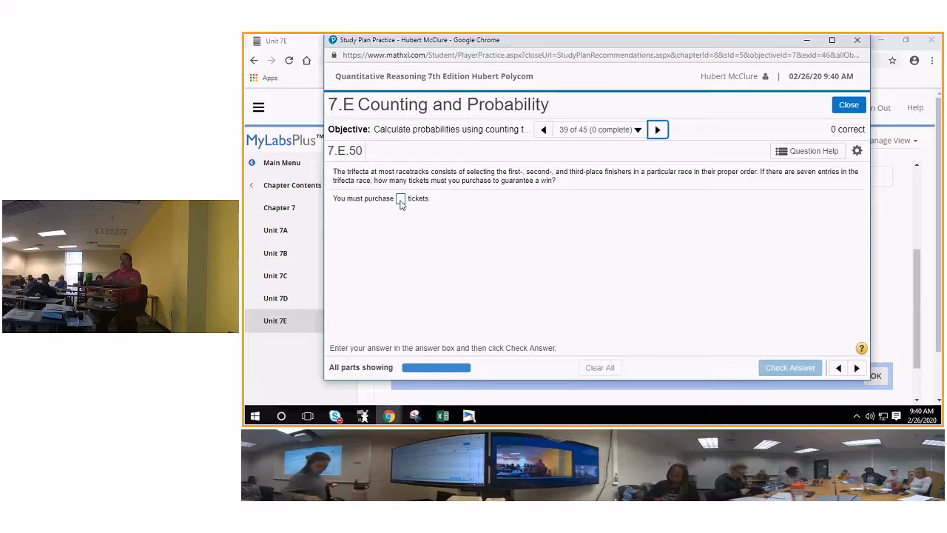
pyautogui.click(399, 199)
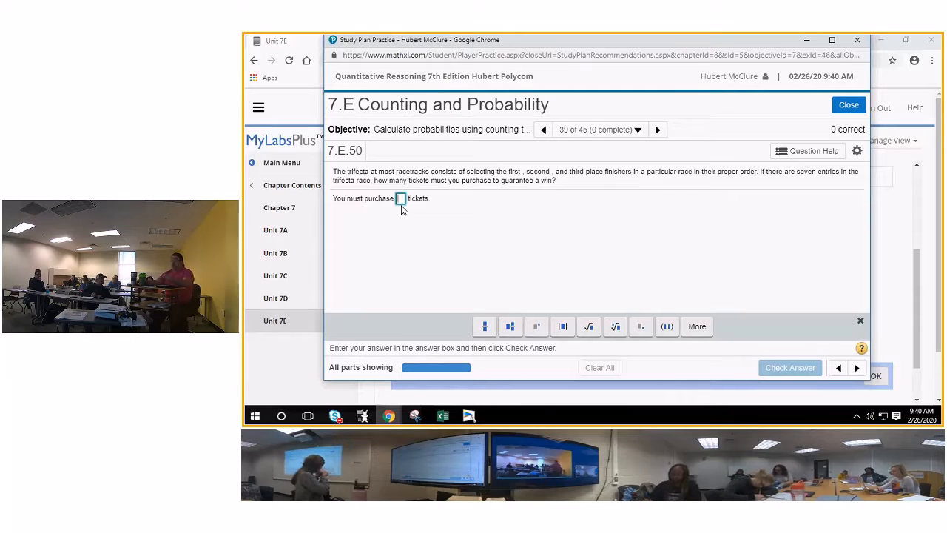
pyautogui.click(401, 199)
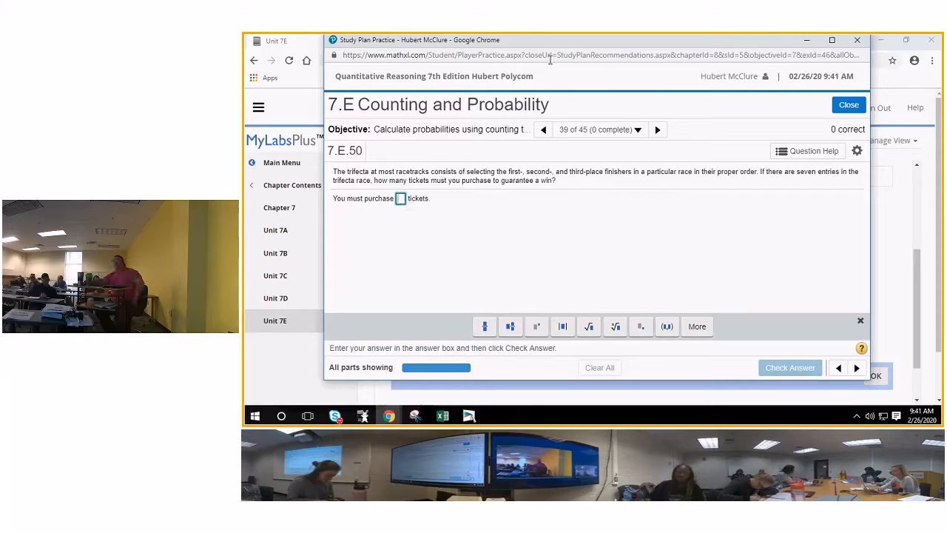
pyautogui.moveTo(633, 81)
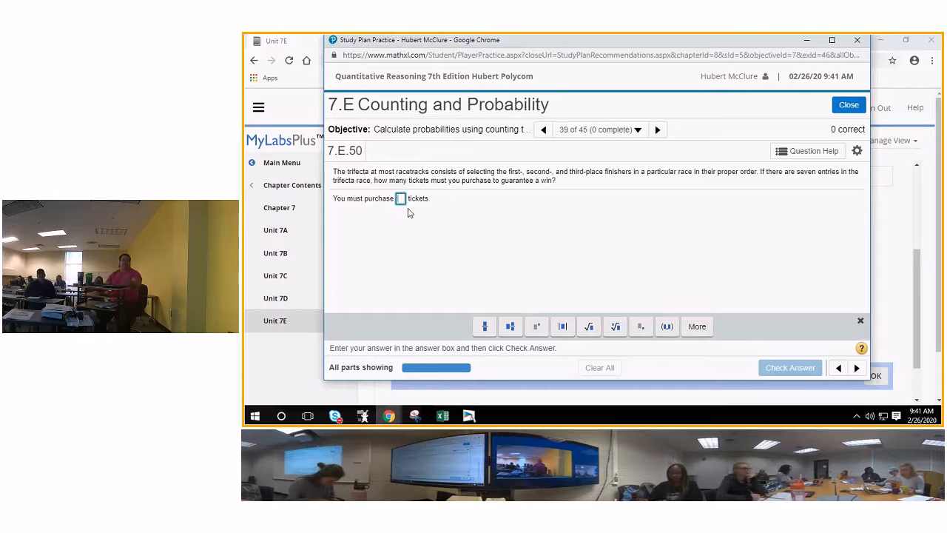
# Answer 210 tickets for the trifecta question, check it correct, and move to 7.E.51.
pyautogui.write('210')
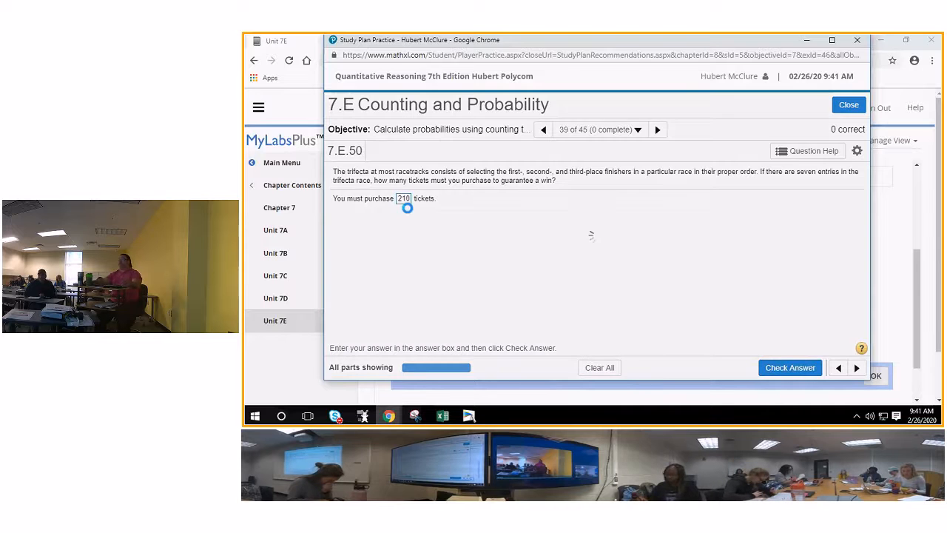
pyautogui.click(790, 367)
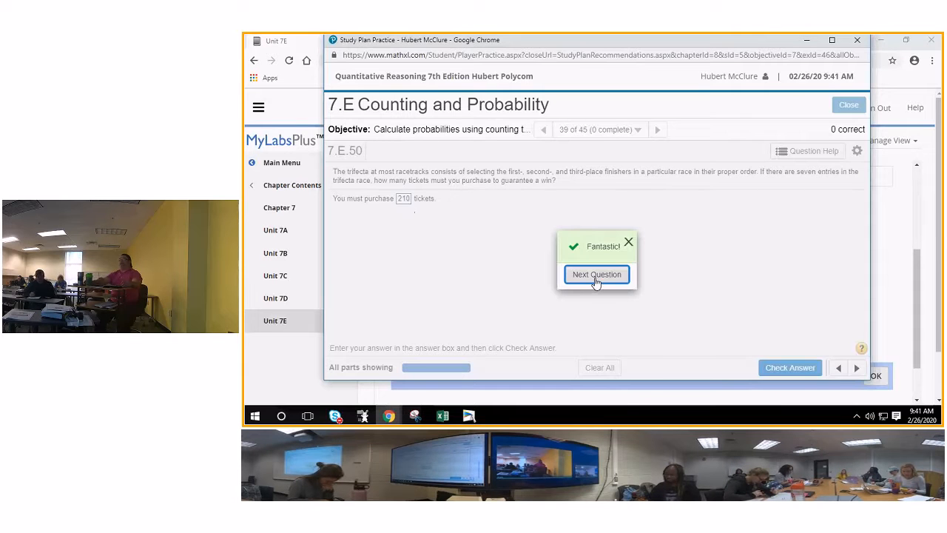
pyautogui.click(596, 274)
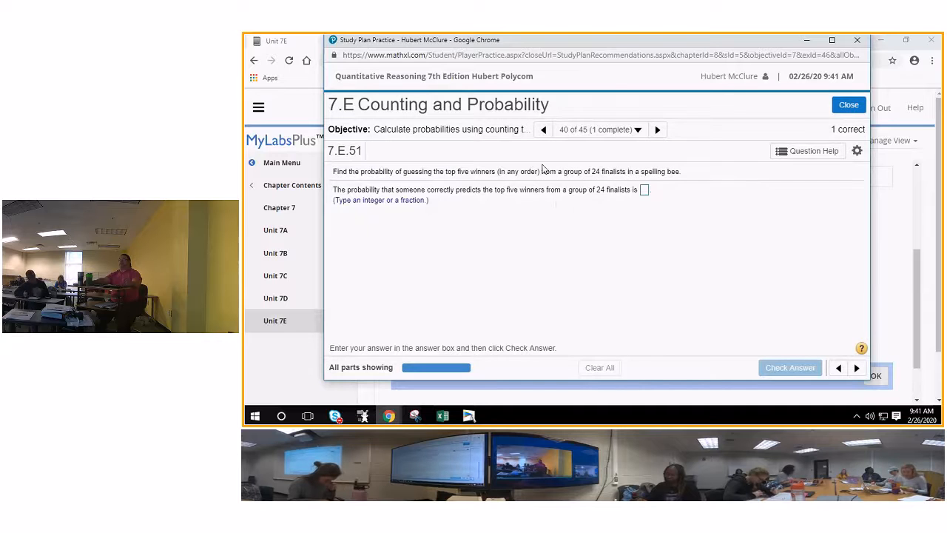
# Page the practice back question by question to 7.E.31, then return to the whiteboard window.
pyautogui.click(543, 130)
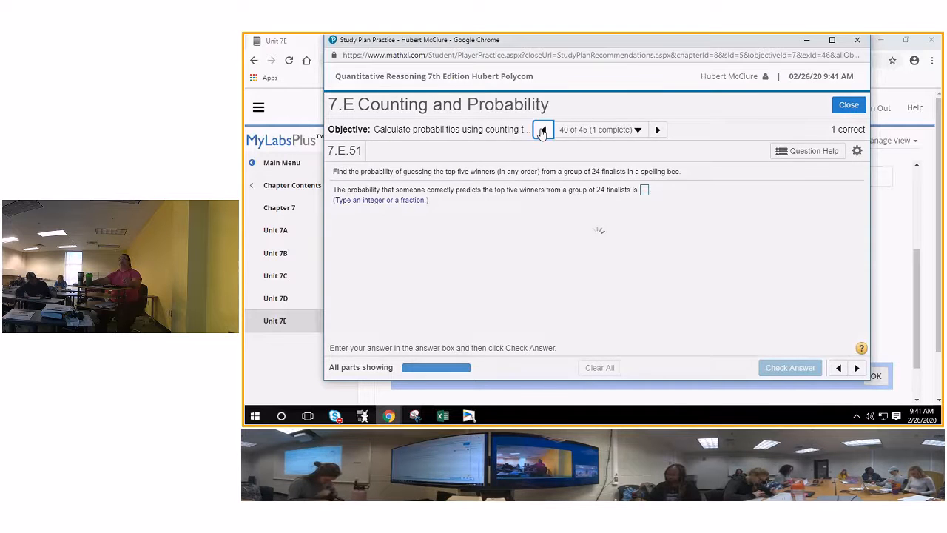
pyautogui.click(543, 131)
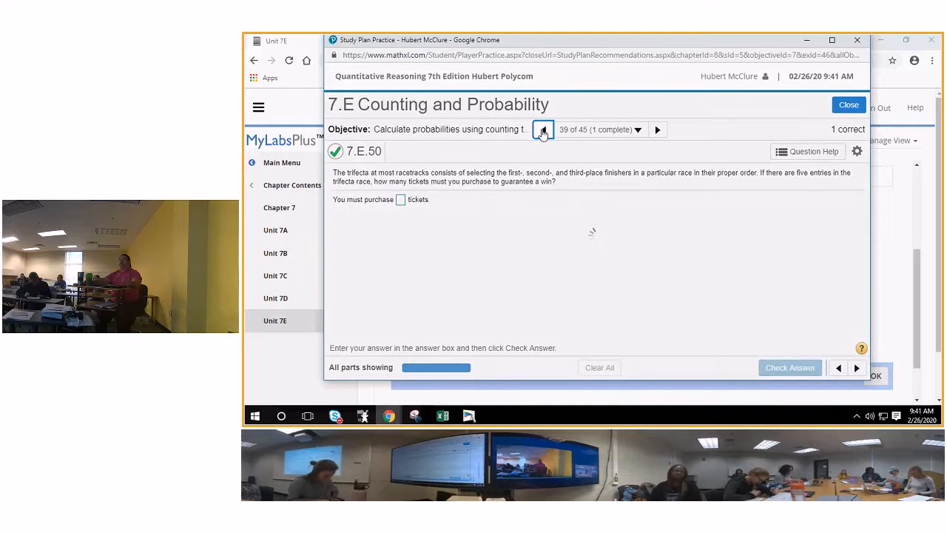
pyautogui.click(543, 130)
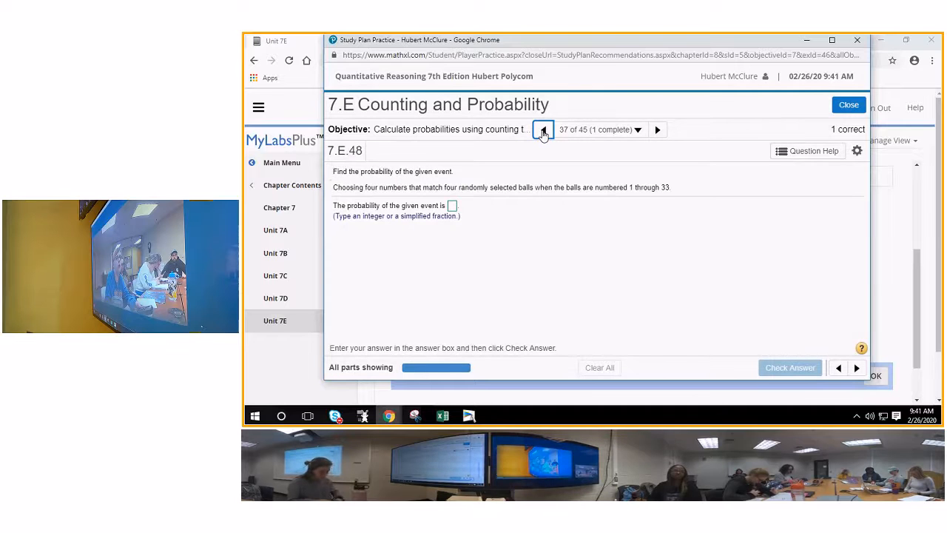
pyautogui.click(545, 130)
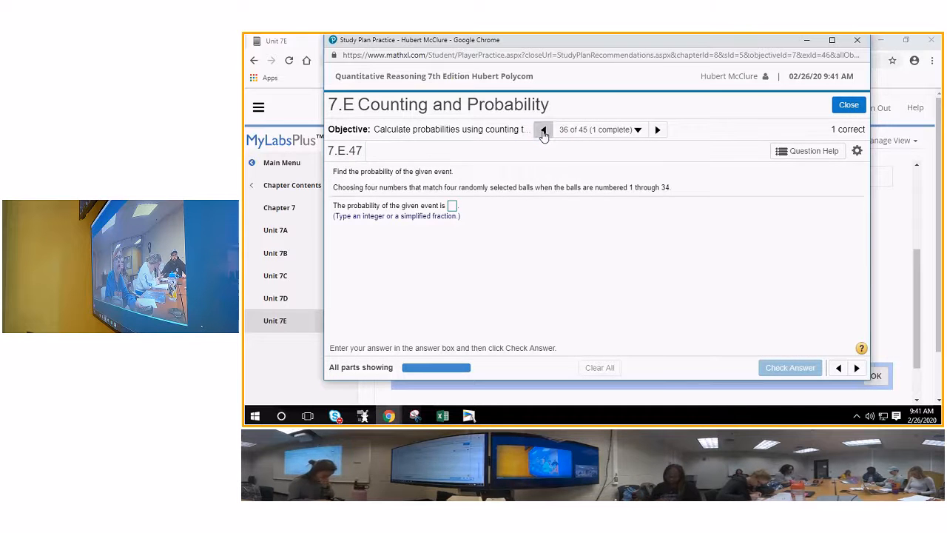
pyautogui.click(544, 131)
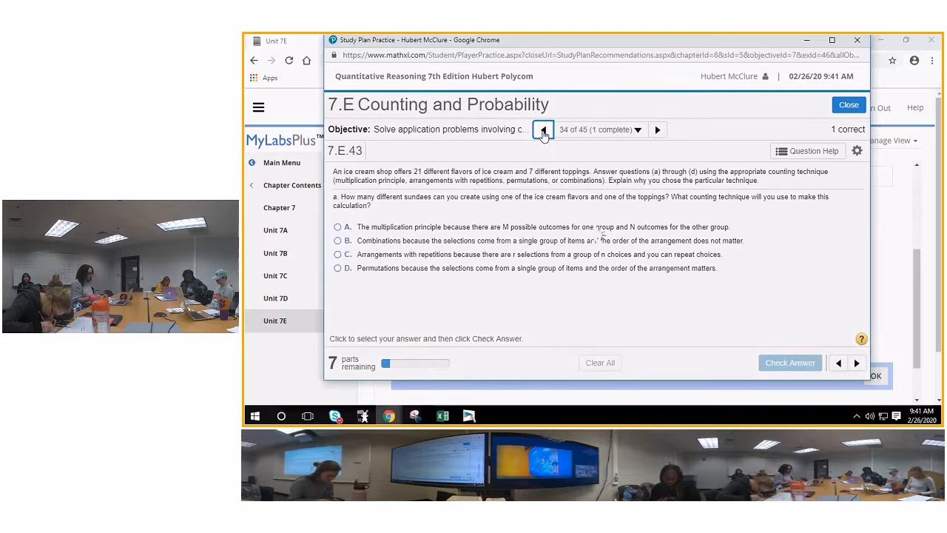
pyautogui.click(545, 130)
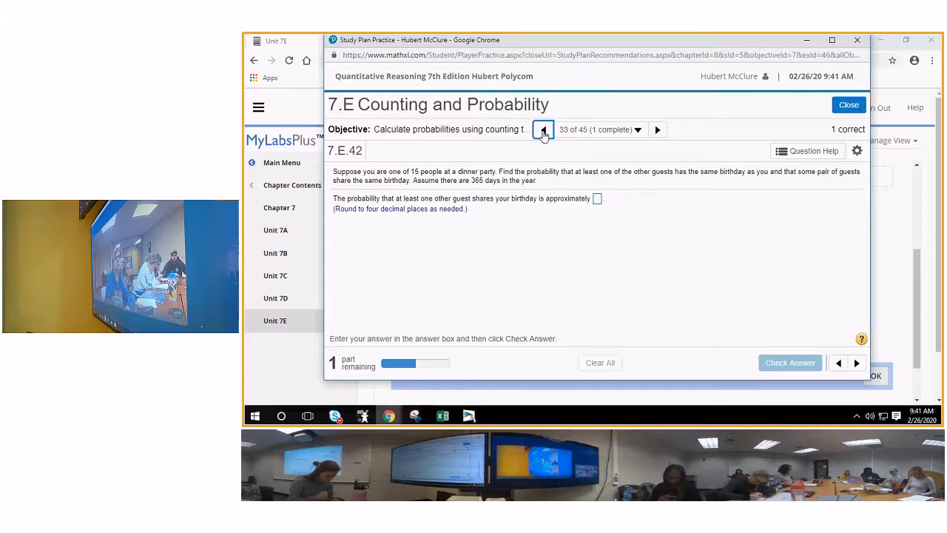
pyautogui.click(544, 130)
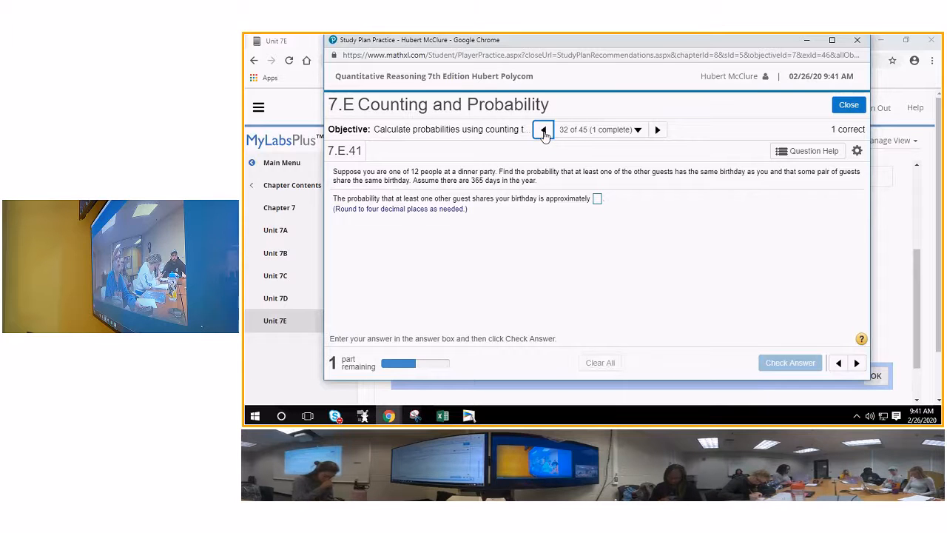
pyautogui.click(542, 130)
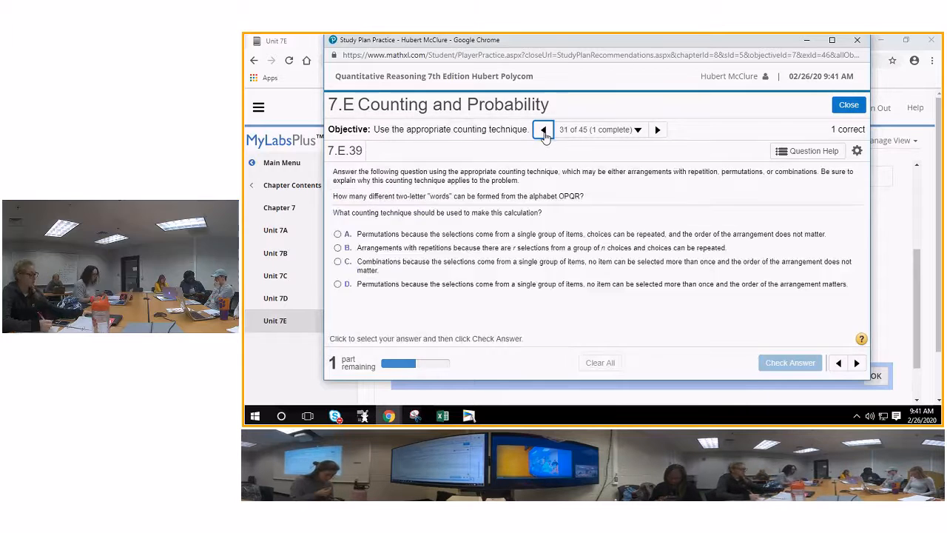
pyautogui.click(543, 131)
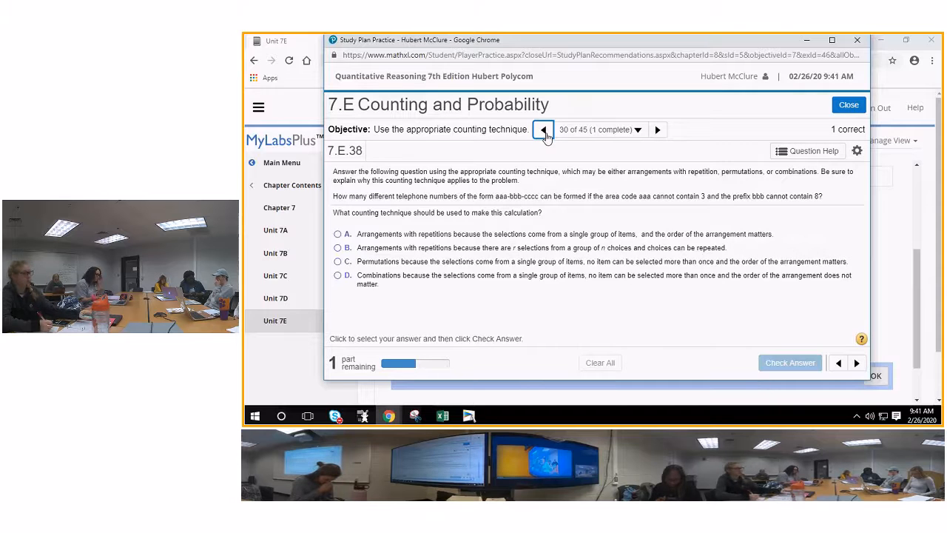
pyautogui.click(544, 130)
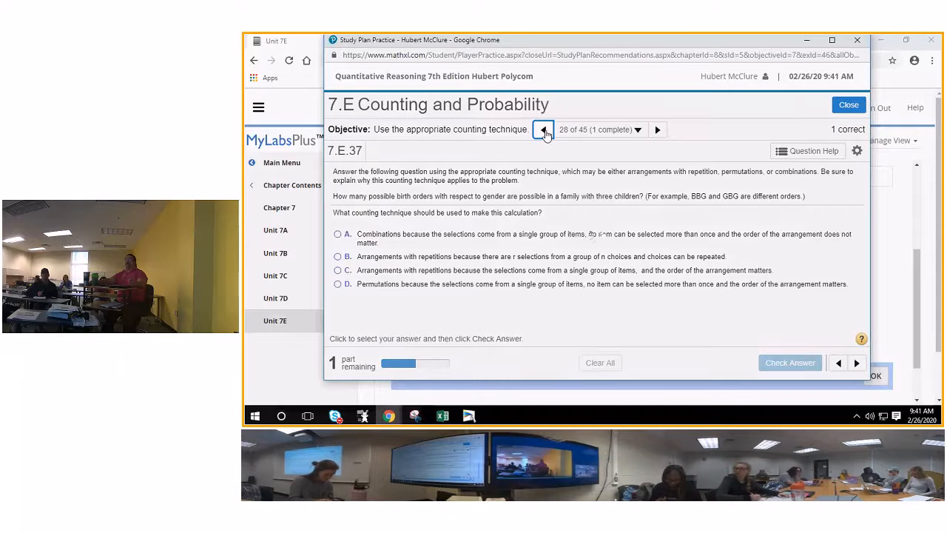
pyautogui.click(543, 130)
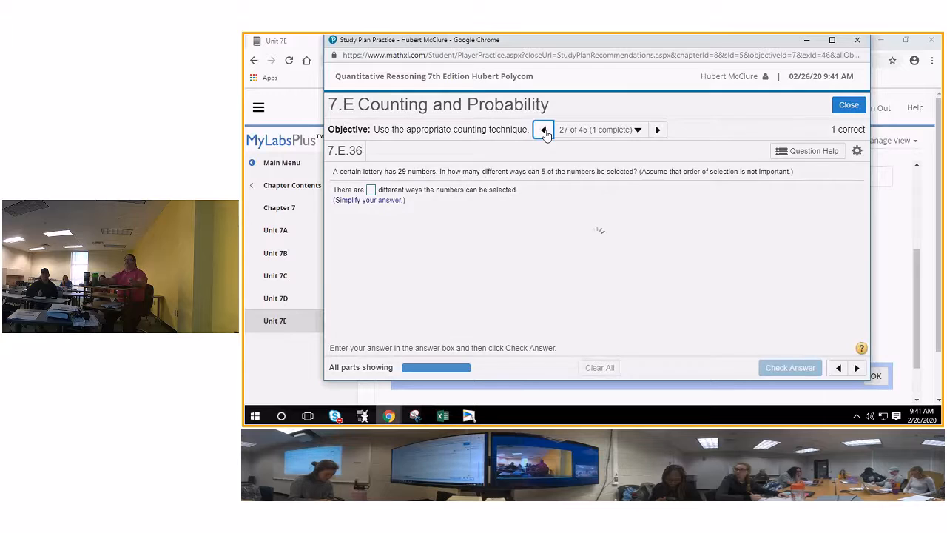
pyautogui.click(545, 130)
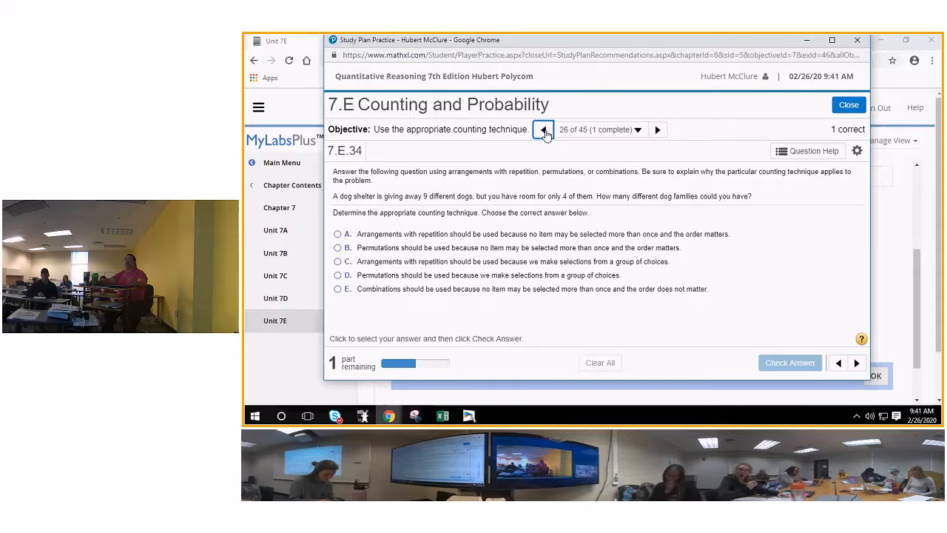
pyautogui.click(543, 130)
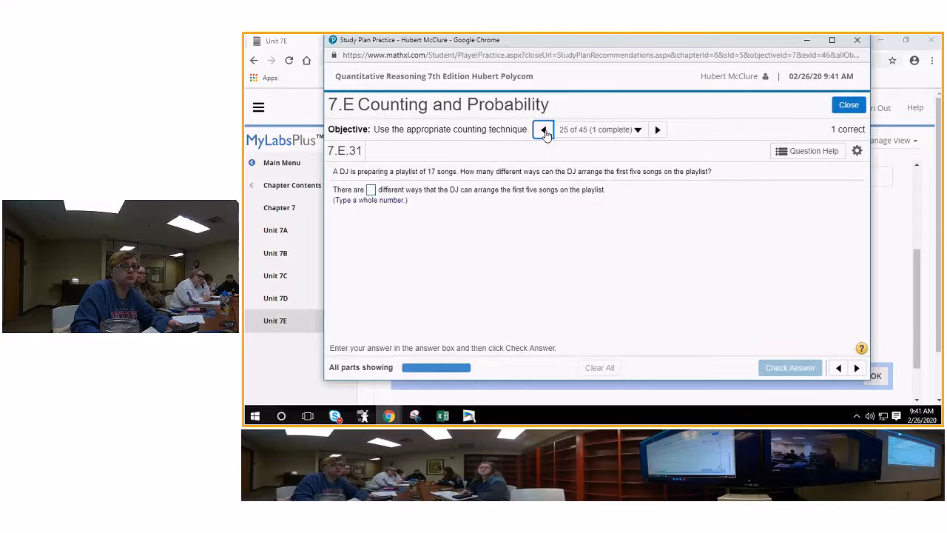
pyautogui.click(543, 130)
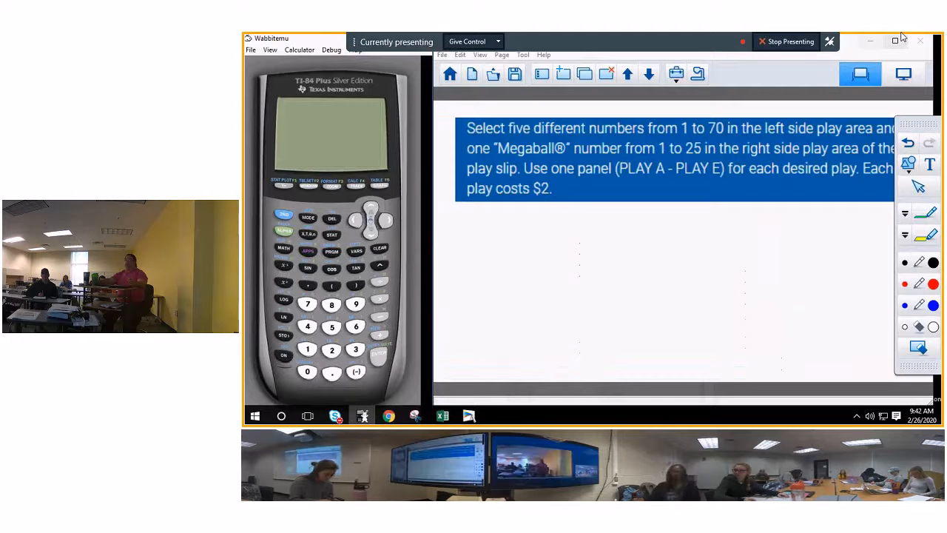
# Stop presenting and start a fresh blank whiteboard page in place of the Megaball rules page.
pyautogui.click(563, 74)
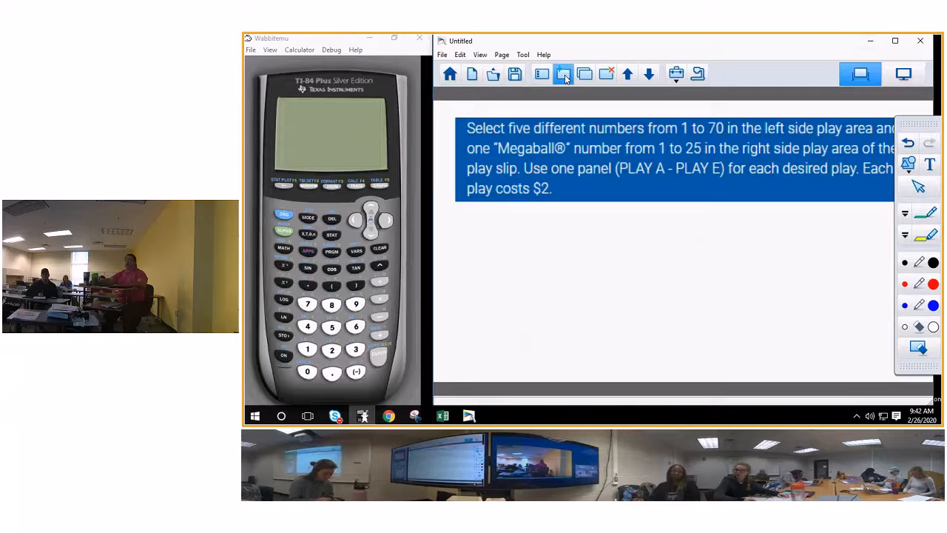
pyautogui.click(562, 74)
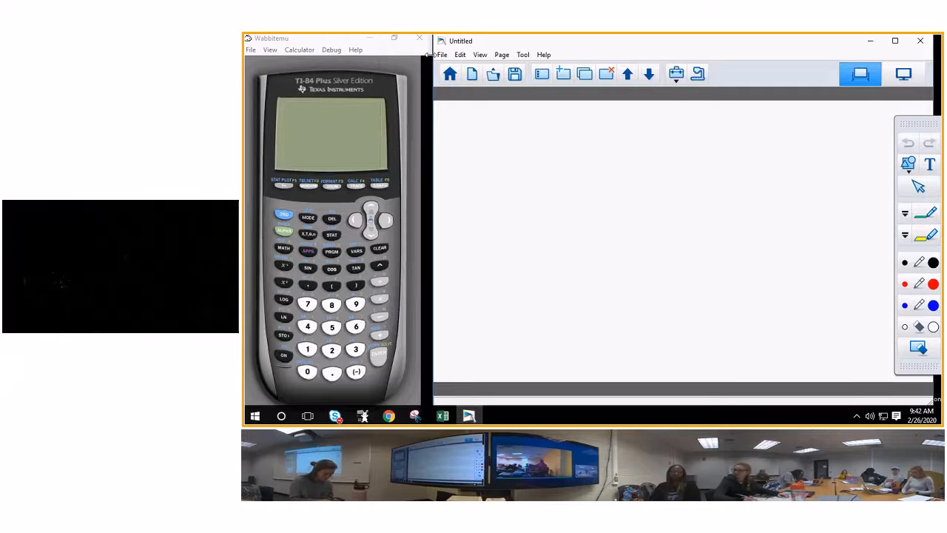
pyautogui.click(675, 74)
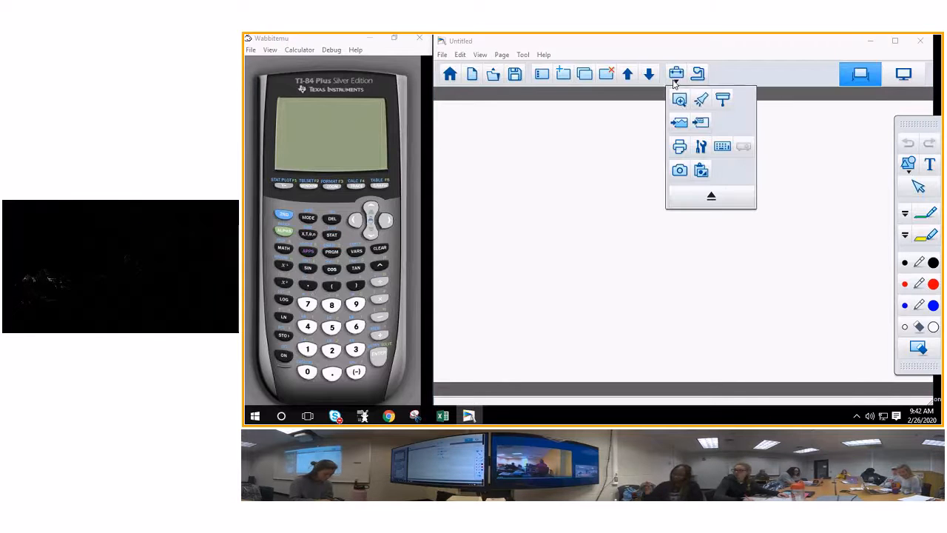
pyautogui.moveTo(701, 123)
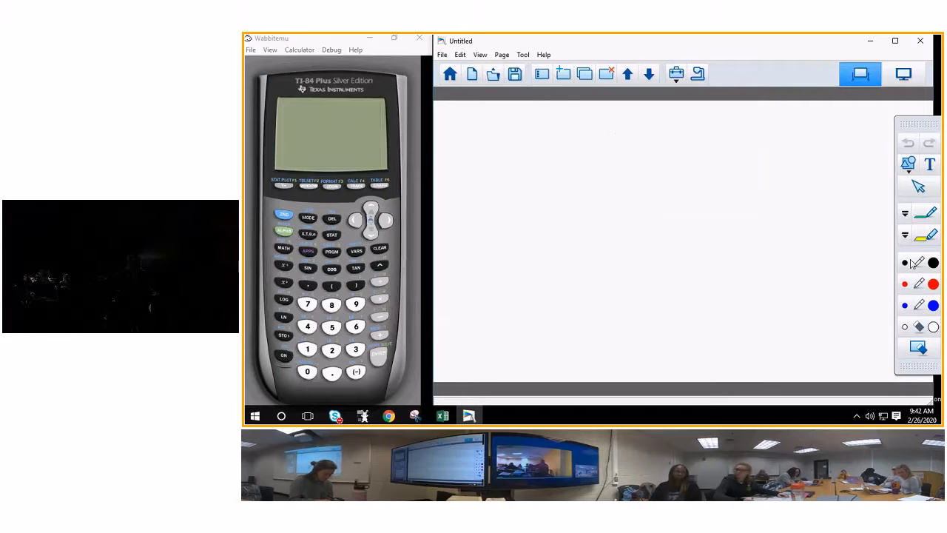
pyautogui.moveTo(929, 166)
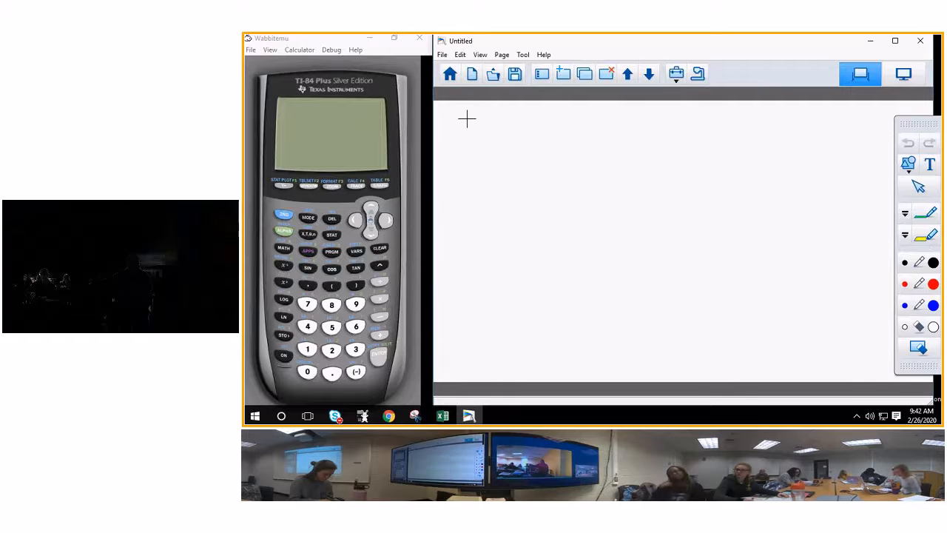
# Draw a text box across the top and type 'Suppose you have 30 people ... and you have'.
pyautogui.moveTo(466, 119); pyautogui.dragTo(881, 181)
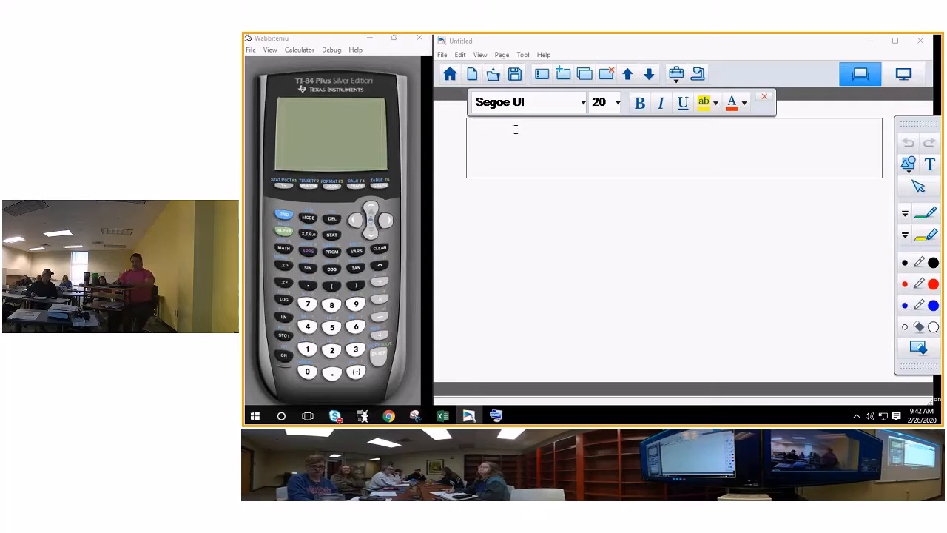
pyautogui.write('Suppose')
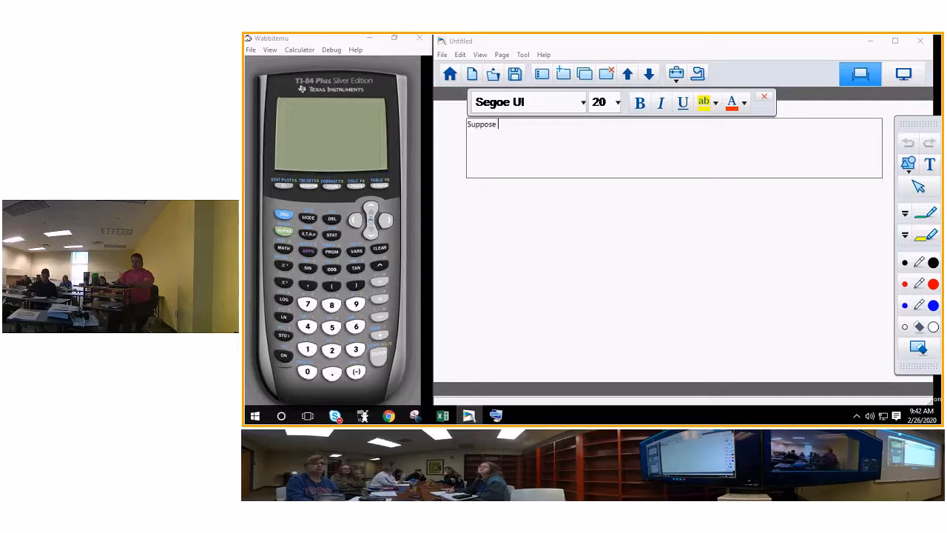
pyautogui.write('you have 30')
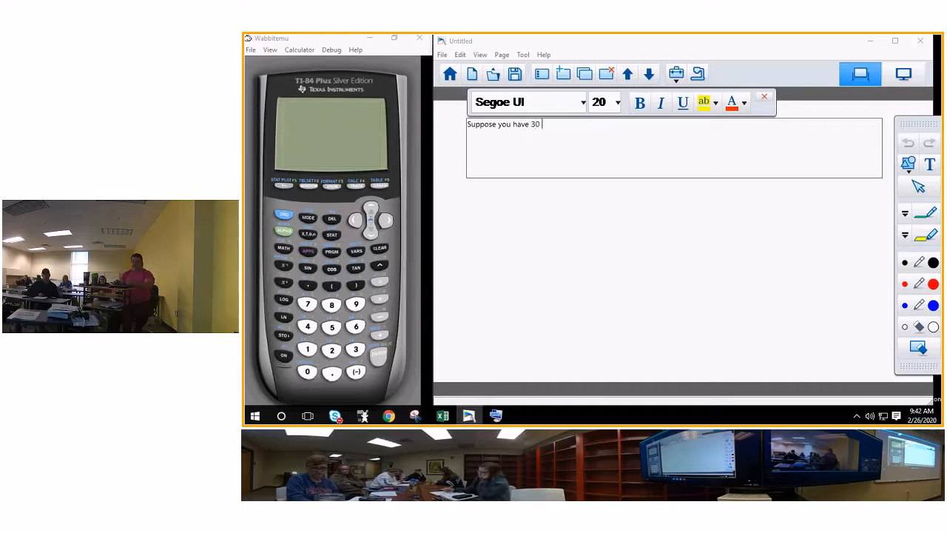
pyautogui.write('people in a du')
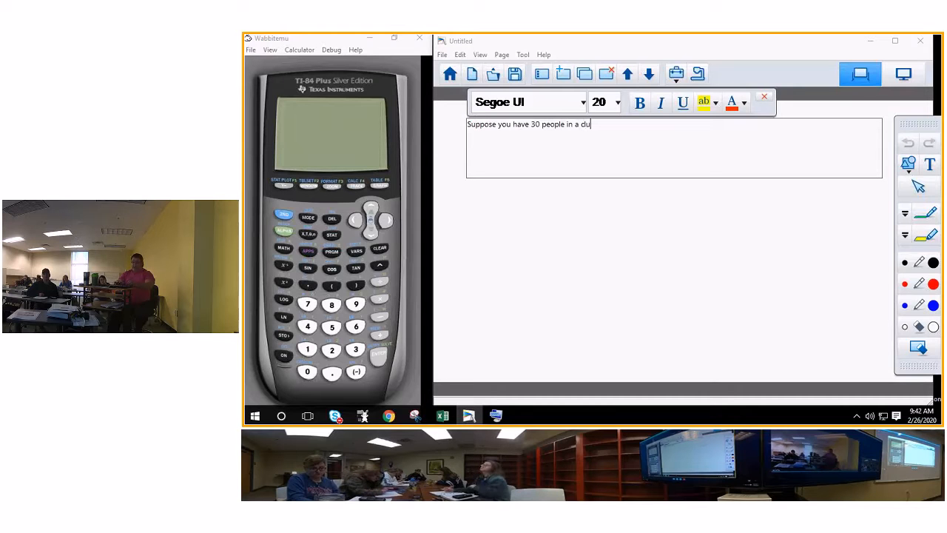
pyautogui.write('b!')
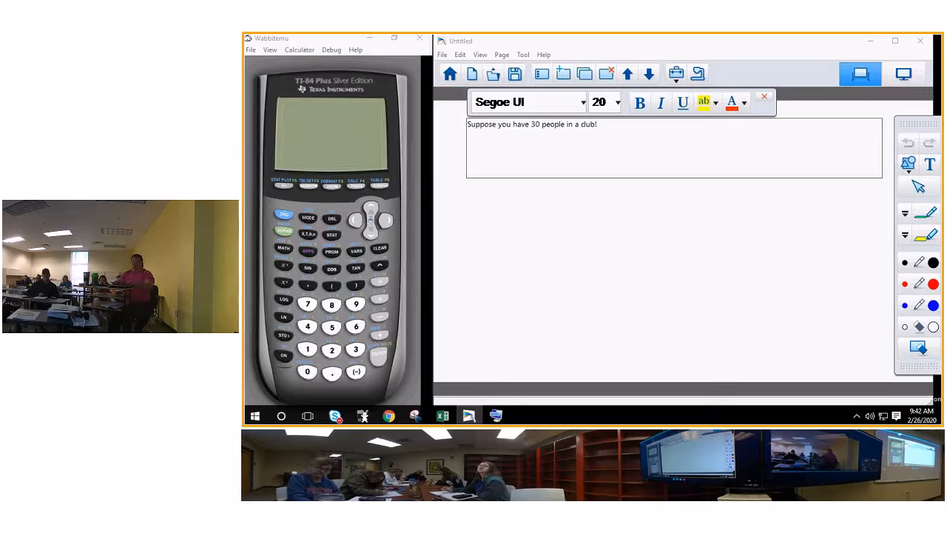
pyautogui.write('and you')
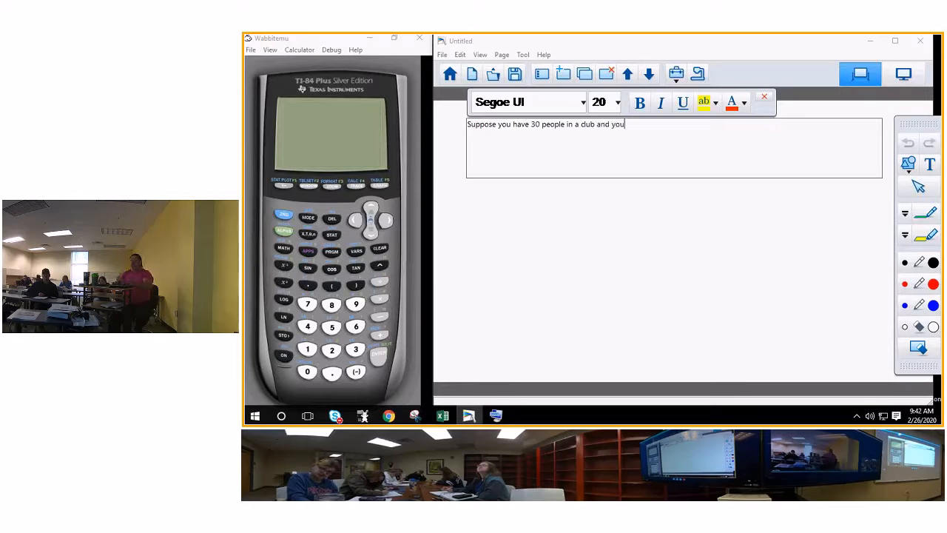
pyautogui.write('have to')
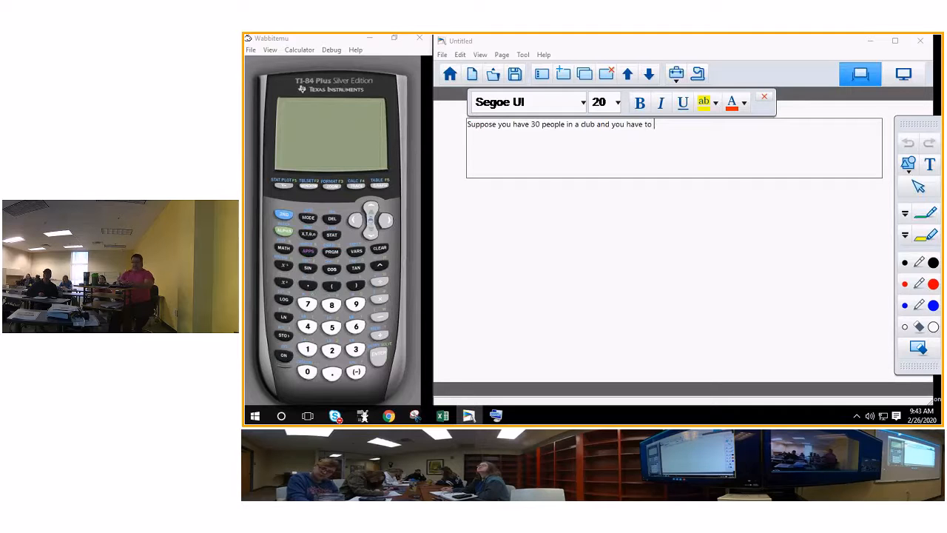
# Continue typing 'creat a board and committee what are the outcomes'.
pyautogui.write('creat a')
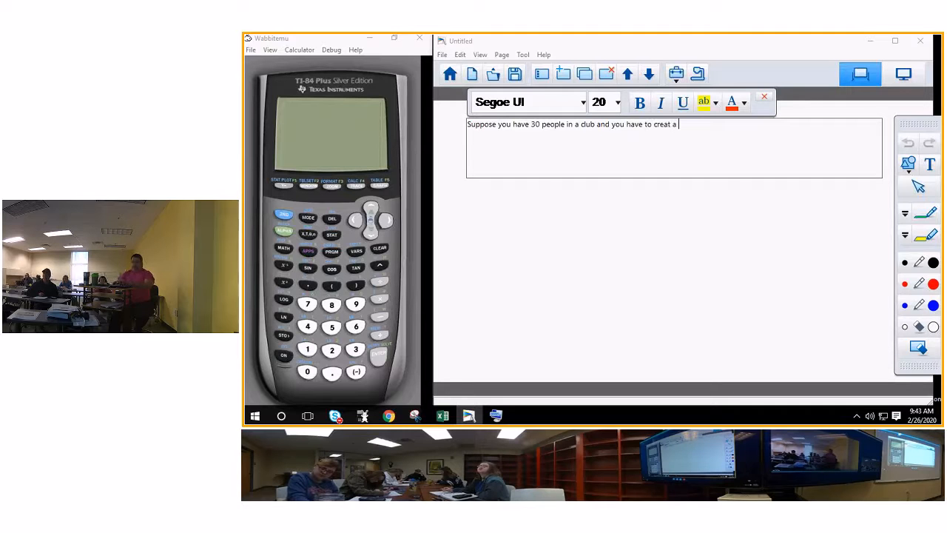
pyautogui.write('board and a')
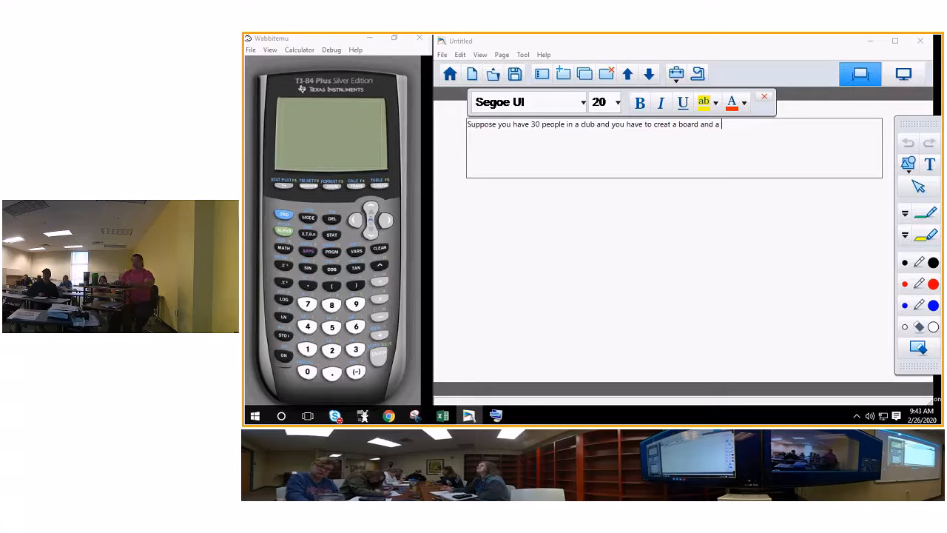
pyautogui.write('co')
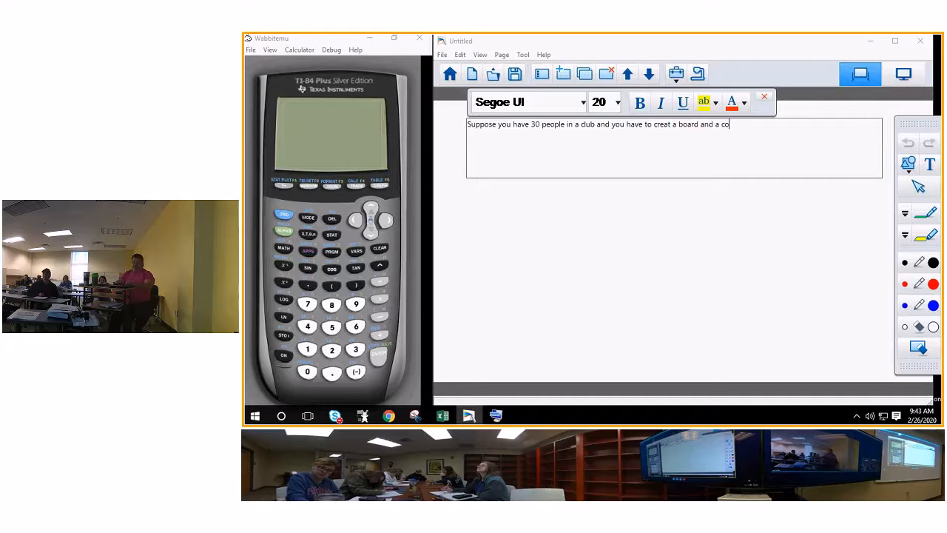
pyautogui.write('mmittee.')
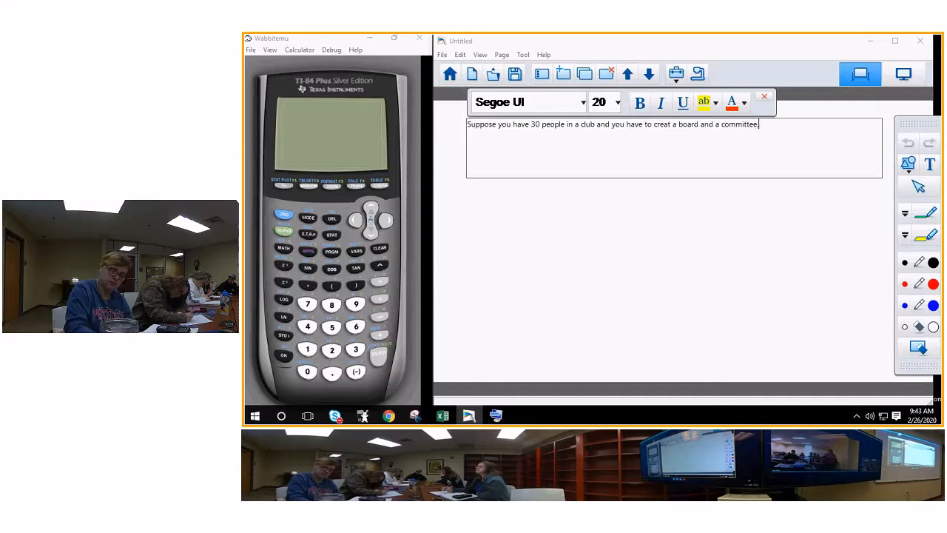
pyautogui.write('what are')
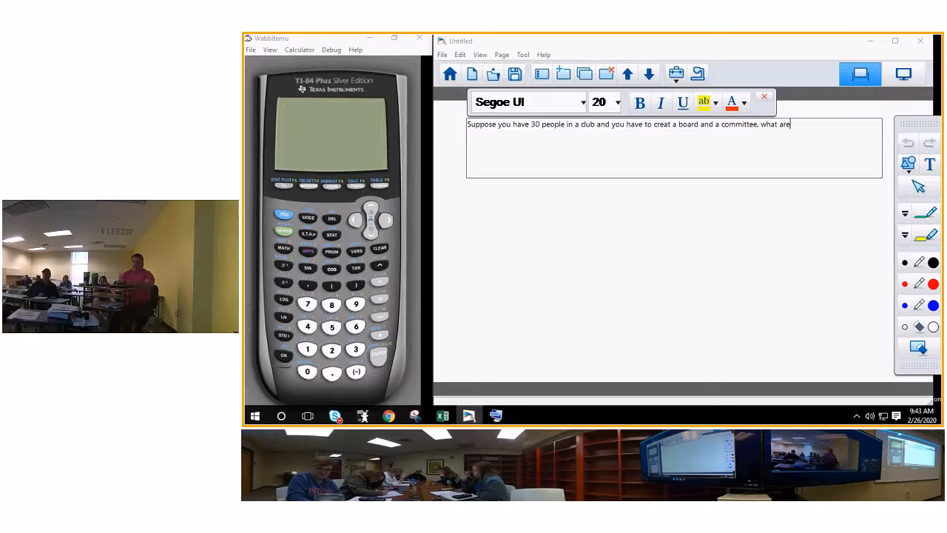
pyautogui.write('the')
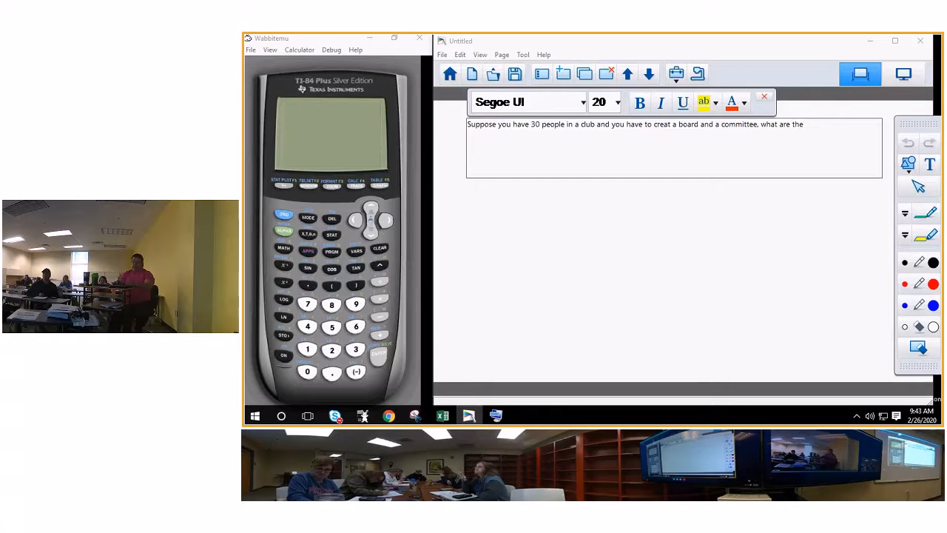
pyautogui.write('outcom')
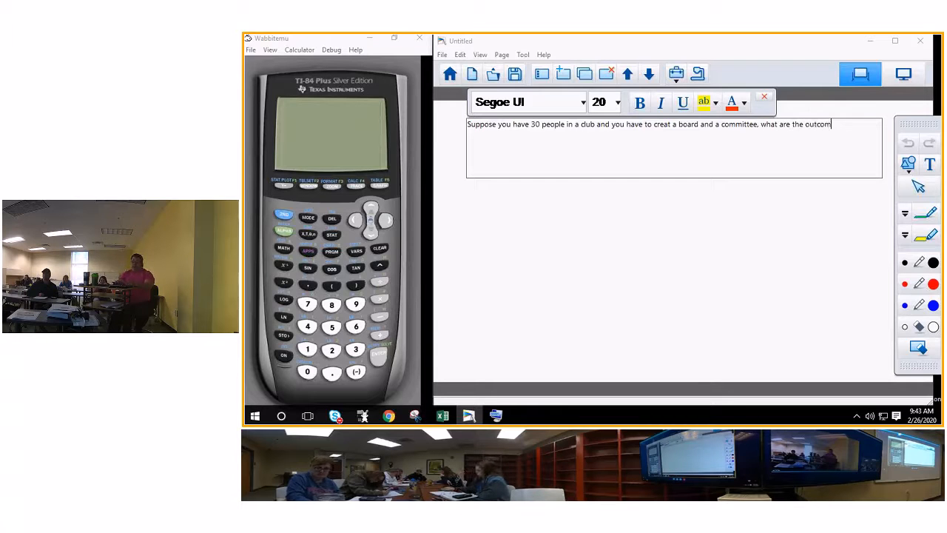
pyautogui.write('es')
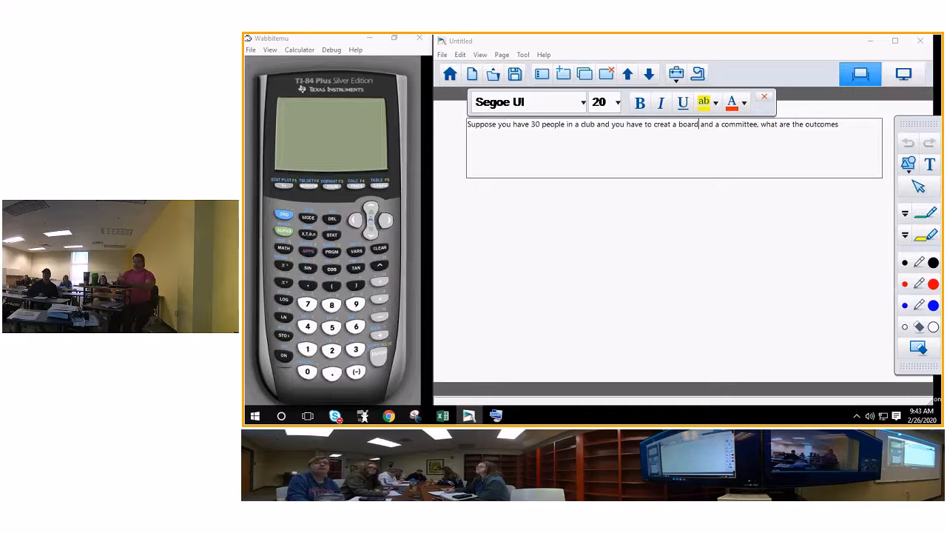
# Begin inserting the board roles after 'board' by typing '(Chair,'.
pyautogui.write('(')
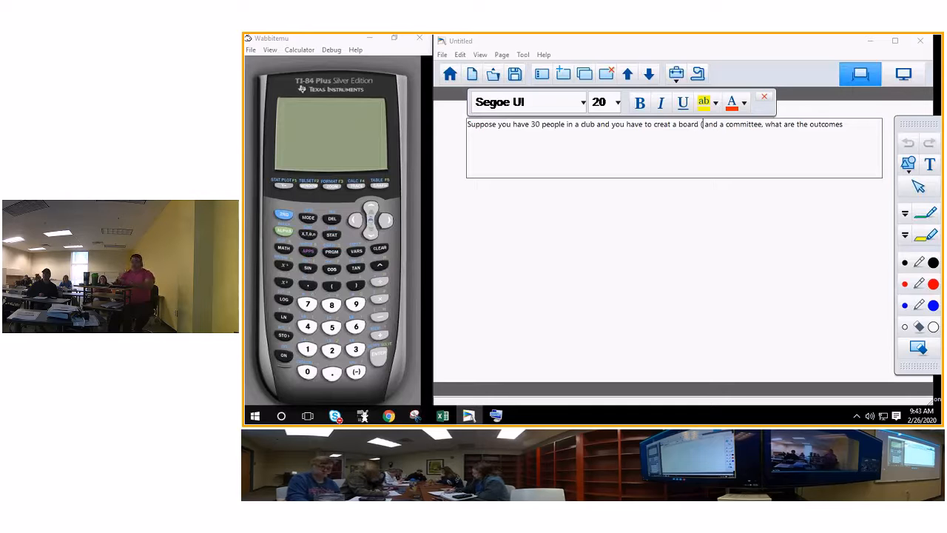
pyautogui.write('Cha')
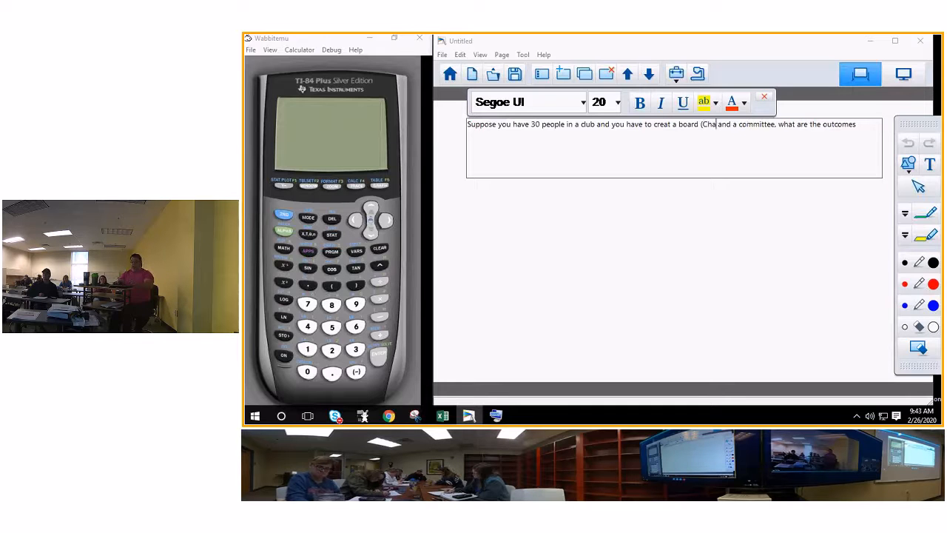
pyautogui.write('ir, Vchair, Sec')
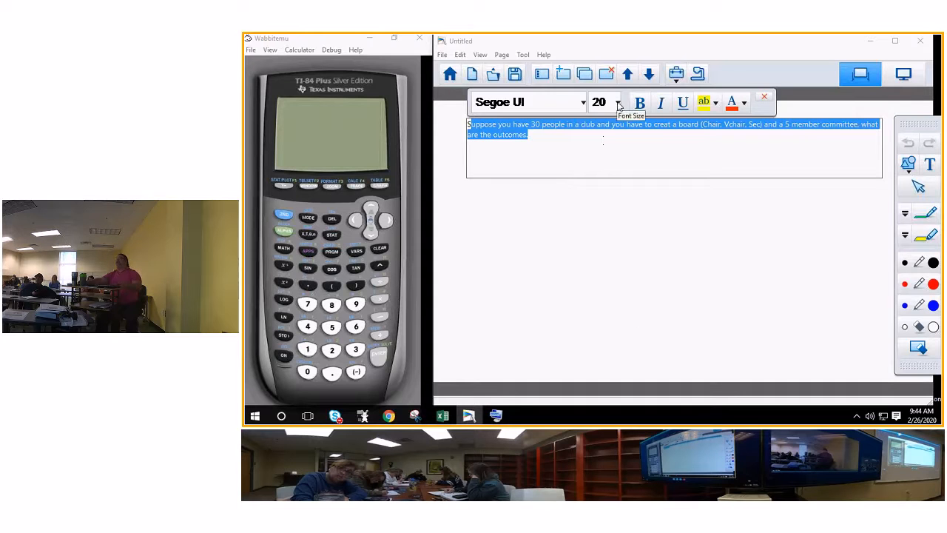
# Enlarge the problem text to size 28 and insert '(YOU SUCK)' after 'creat'.
pyautogui.click(619, 102)
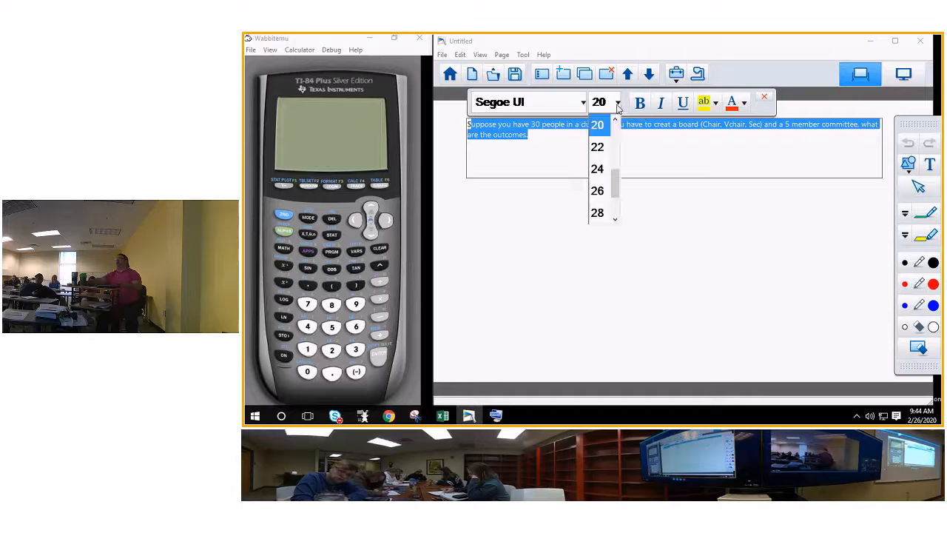
pyautogui.moveTo(598, 219)
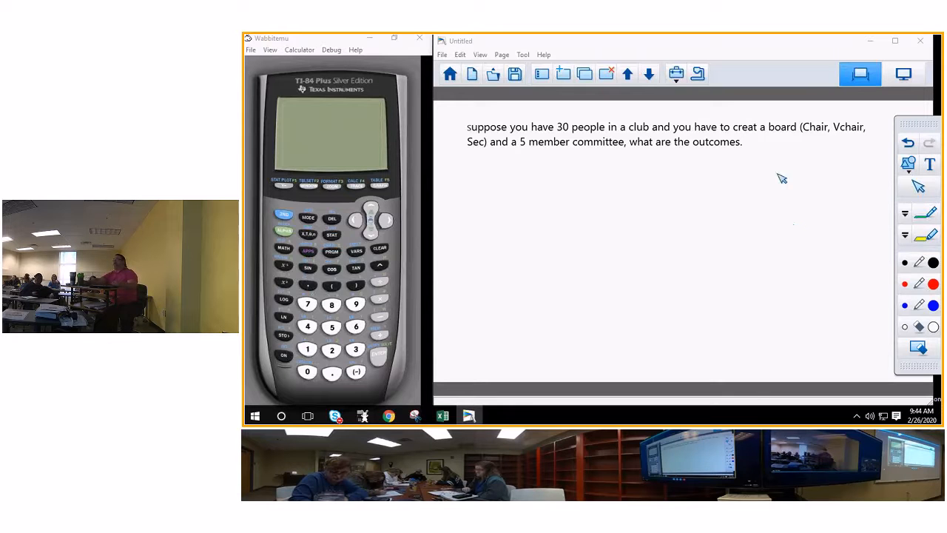
pyautogui.moveTo(713, 133)
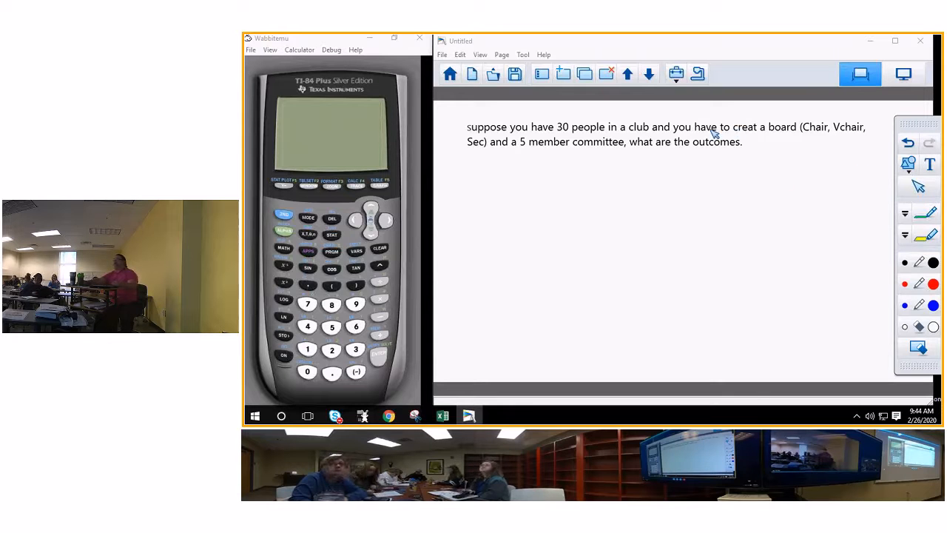
pyautogui.click(496, 414)
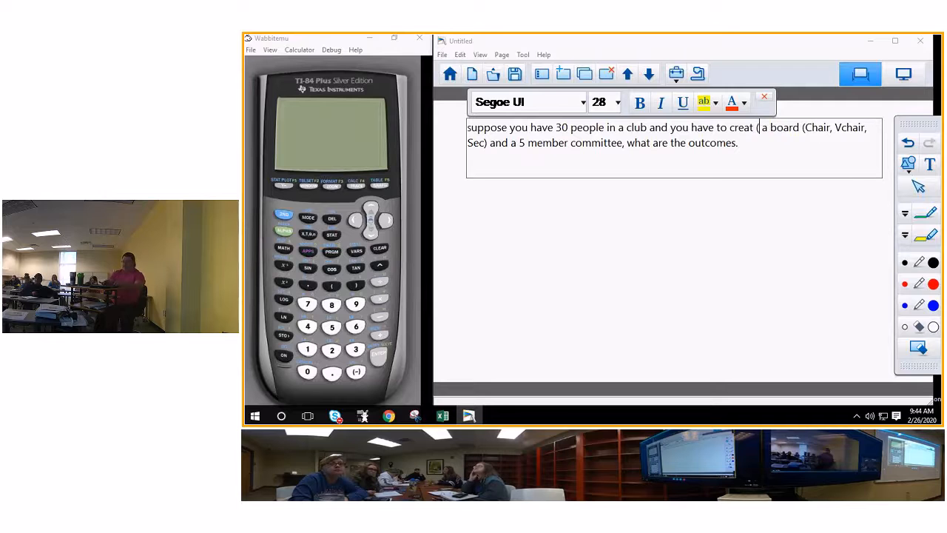
pyautogui.write('YOU S')
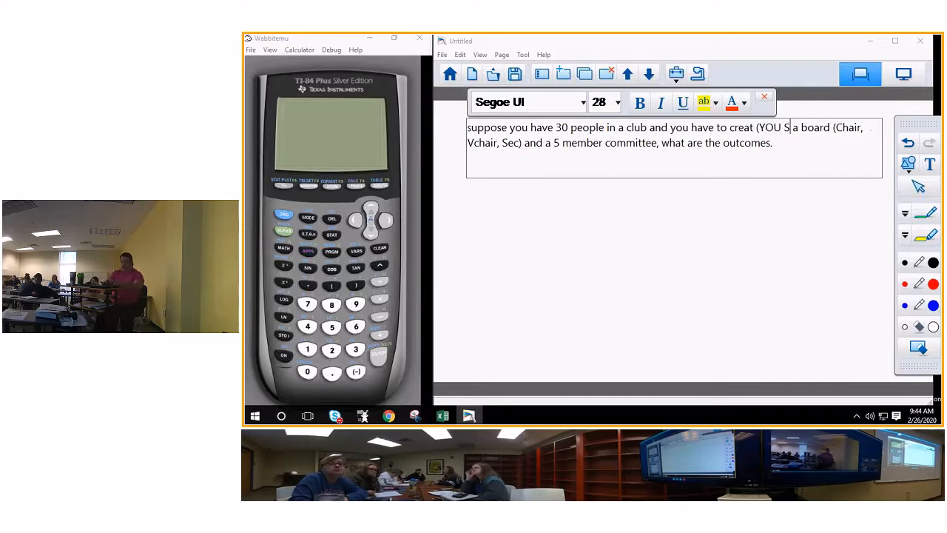
pyautogui.write('UCK)')
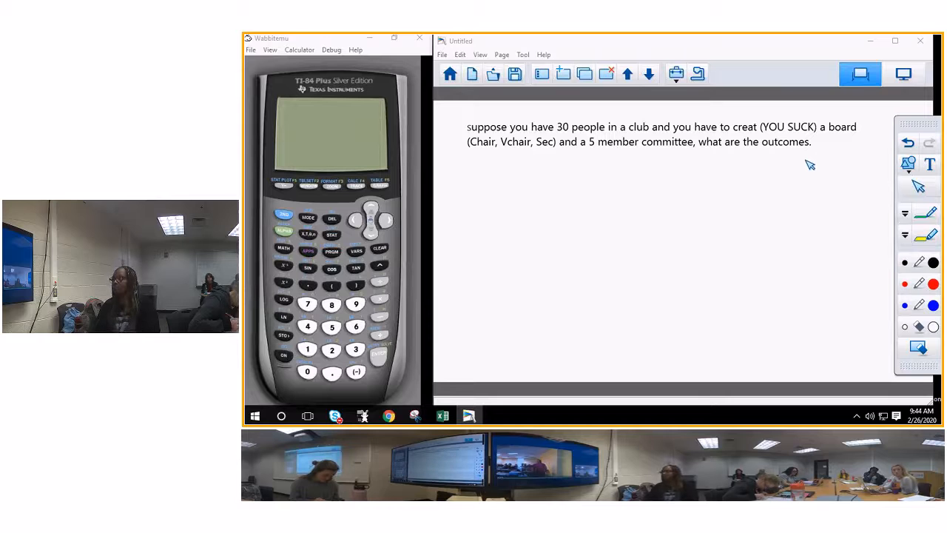
pyautogui.moveTo(799, 171)
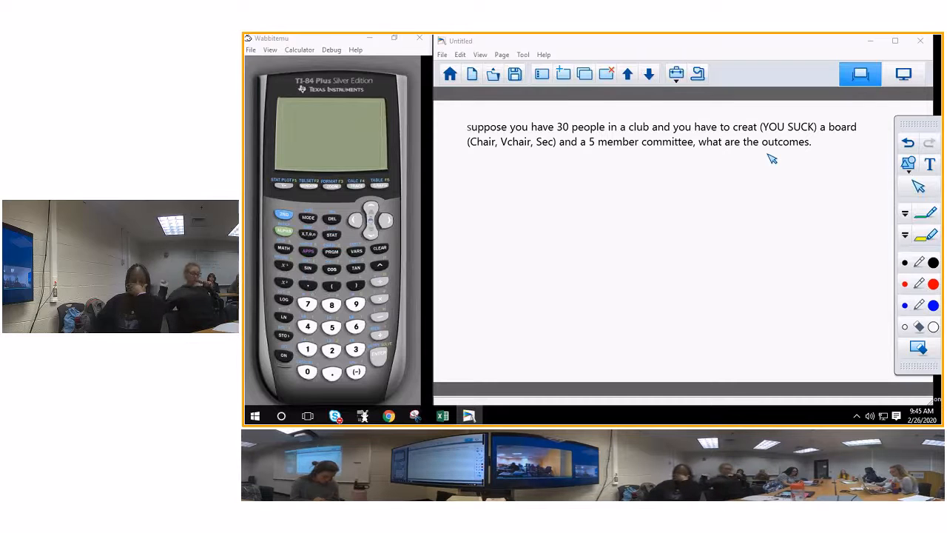
pyautogui.moveTo(904, 263)
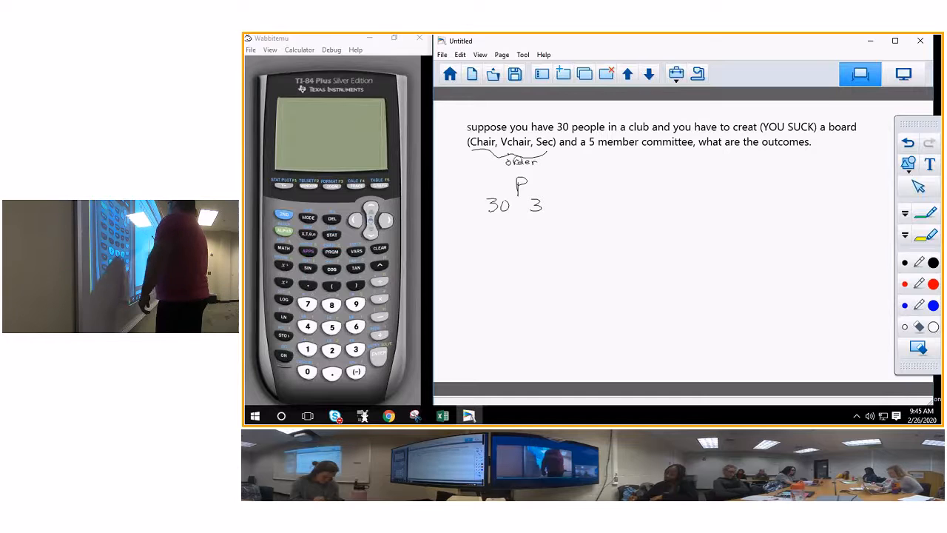
# Handwrite '⇒ 24,360' after 30P3, then 30C5 with an arrow below it.
pyautogui.moveTo(559, 204); pyautogui.dragTo(595, 204)
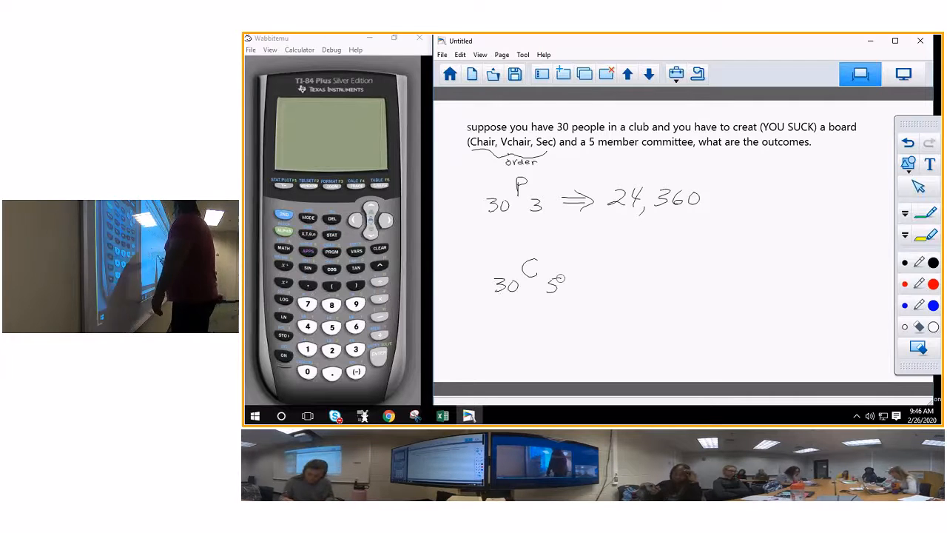
pyautogui.moveTo(581, 280); pyautogui.dragTo(610, 276)
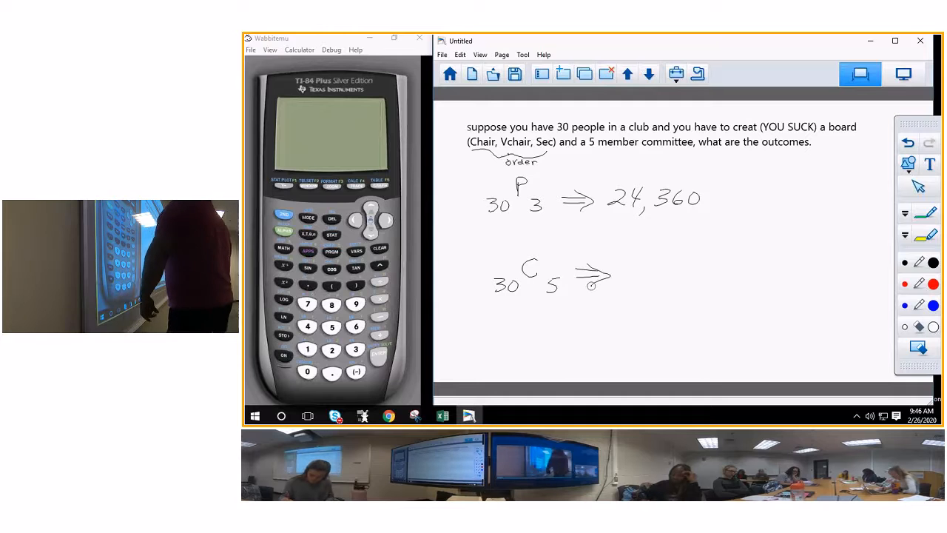